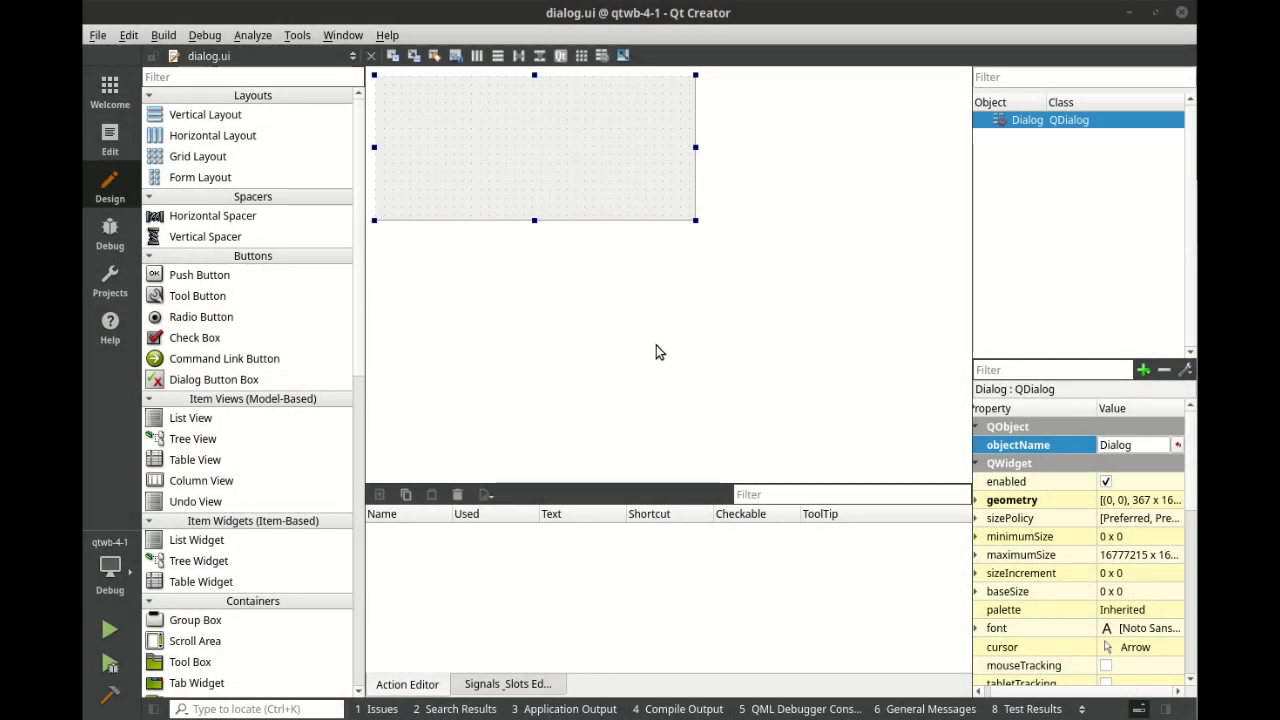
# Step: Place a combo box on the dialog form and widen it
pyautogui.scroll(-3)
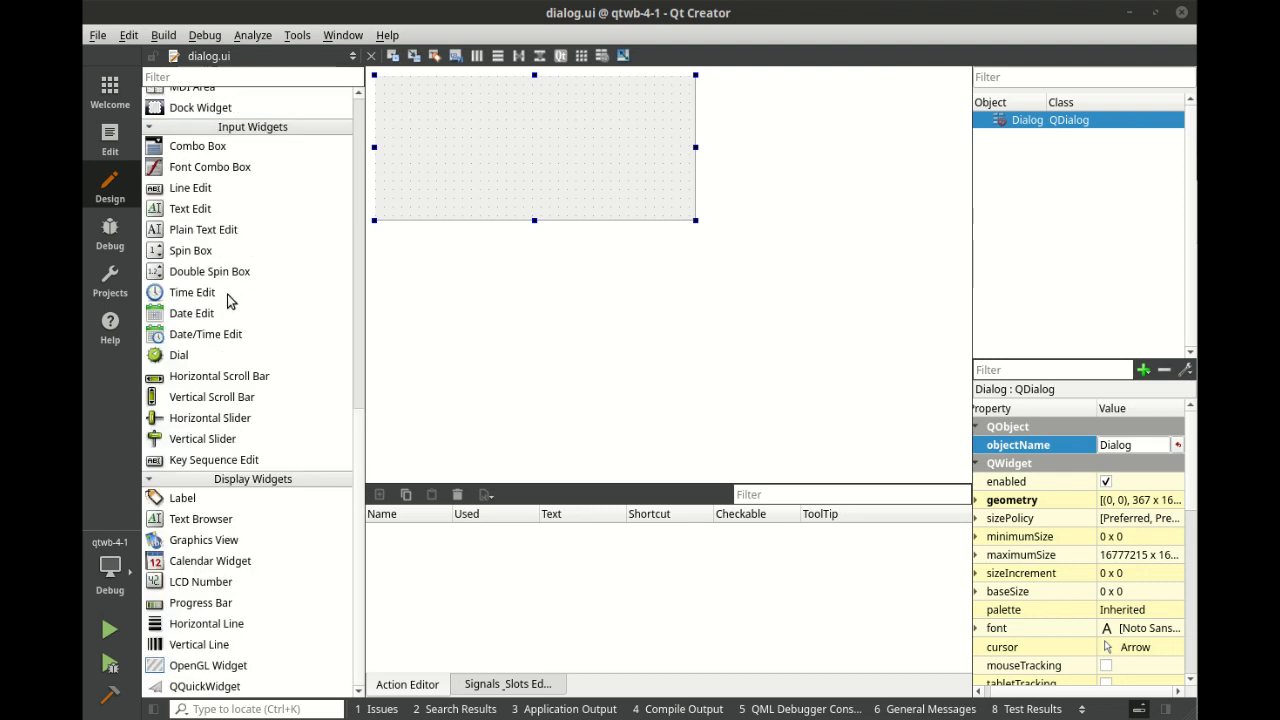
pyautogui.moveTo(250, 136)
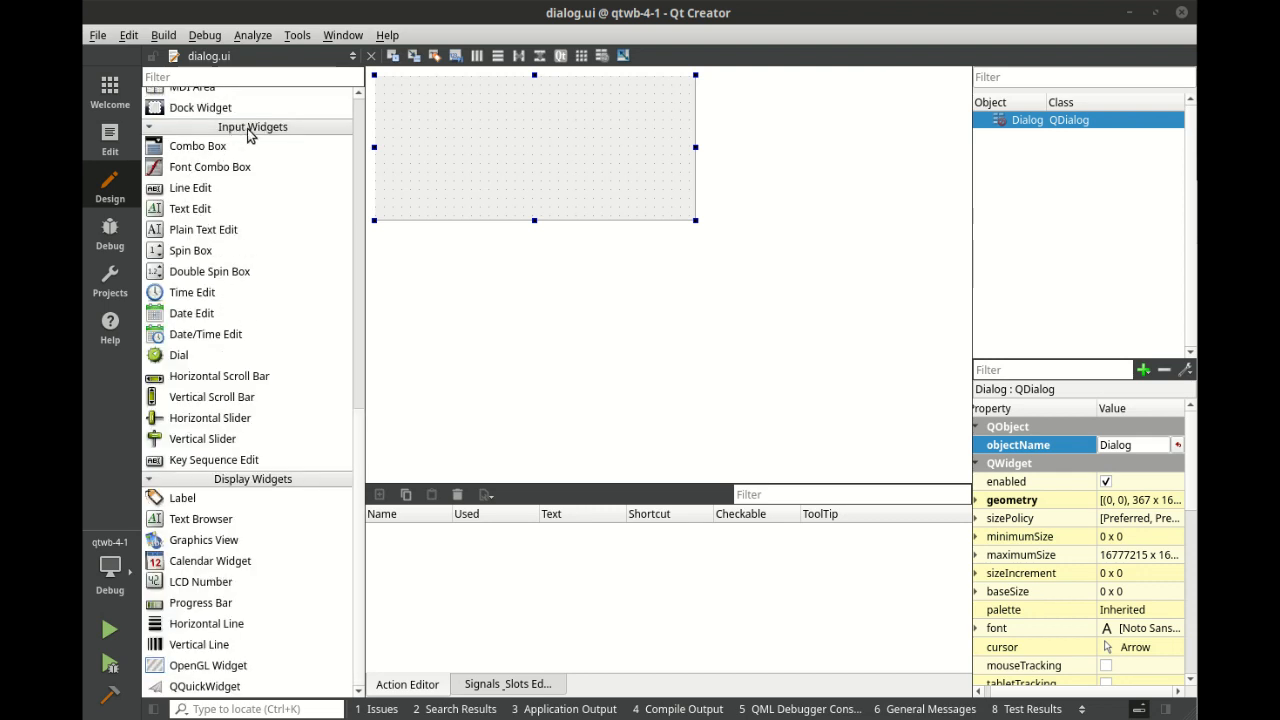
pyautogui.moveTo(364, 428)
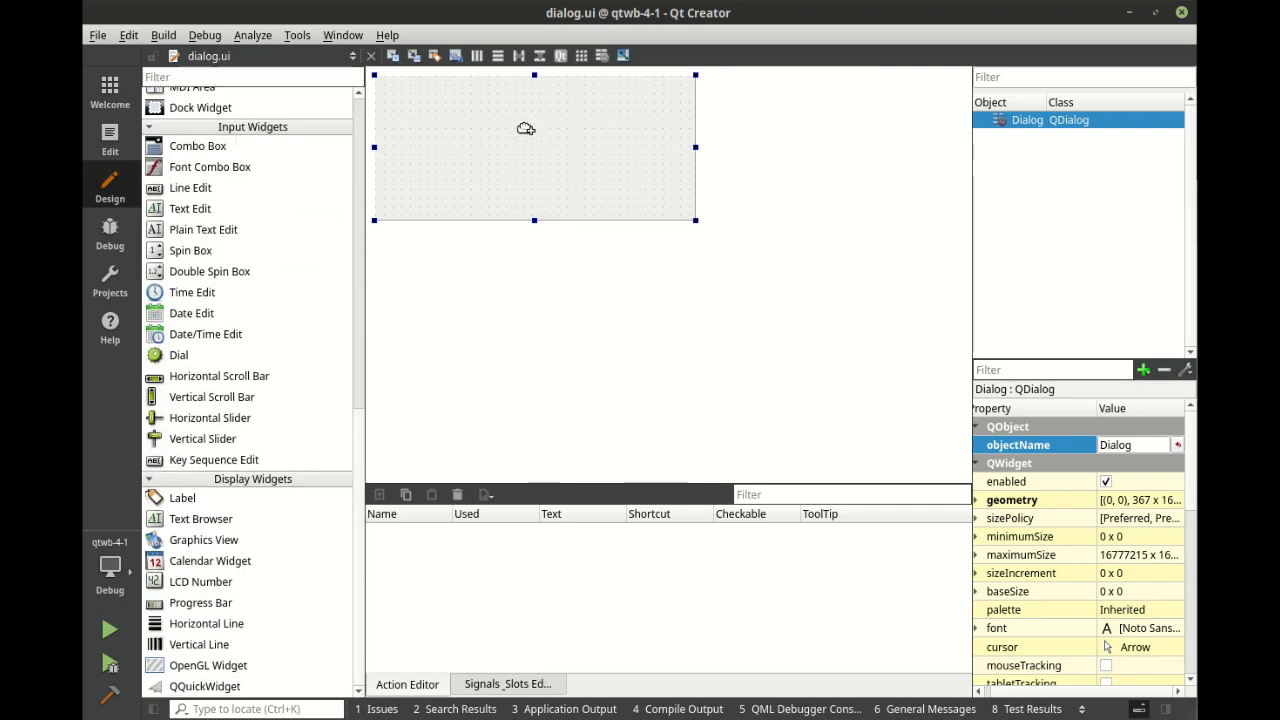
pyautogui.moveTo(196, 144); pyautogui.dragTo(580, 104)
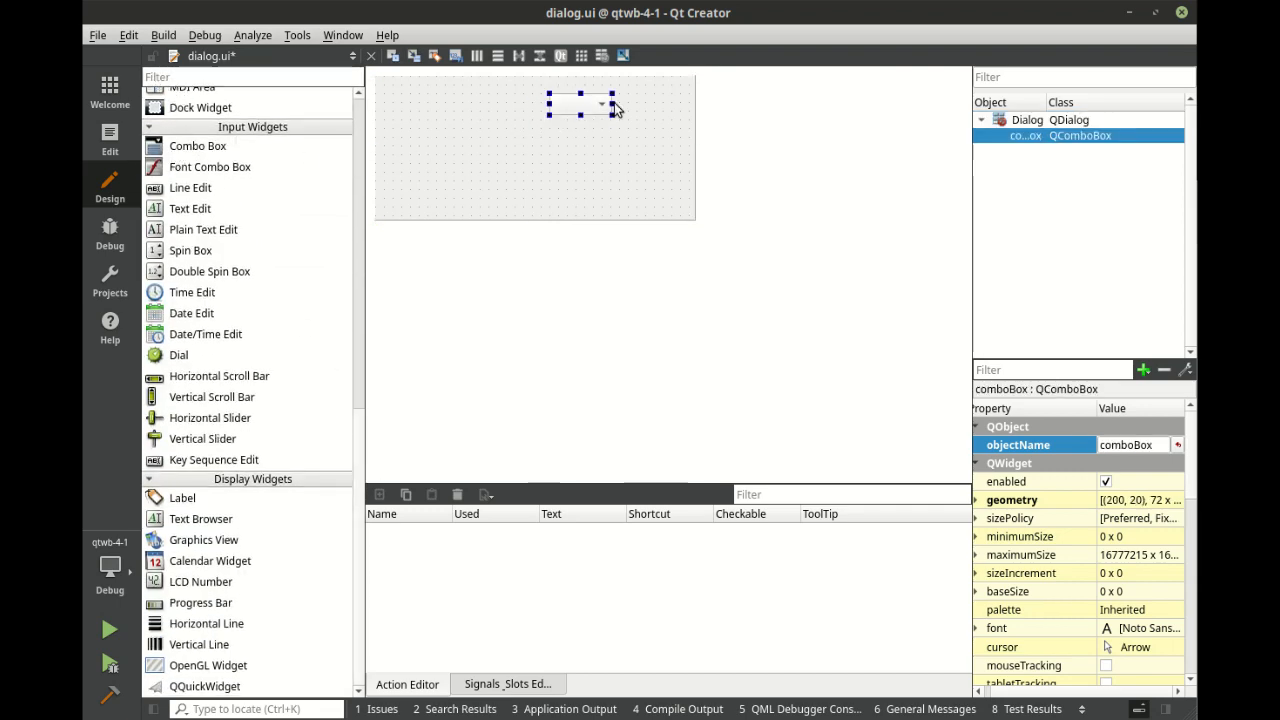
pyautogui.moveTo(620, 102); pyautogui.dragTo(658, 102)
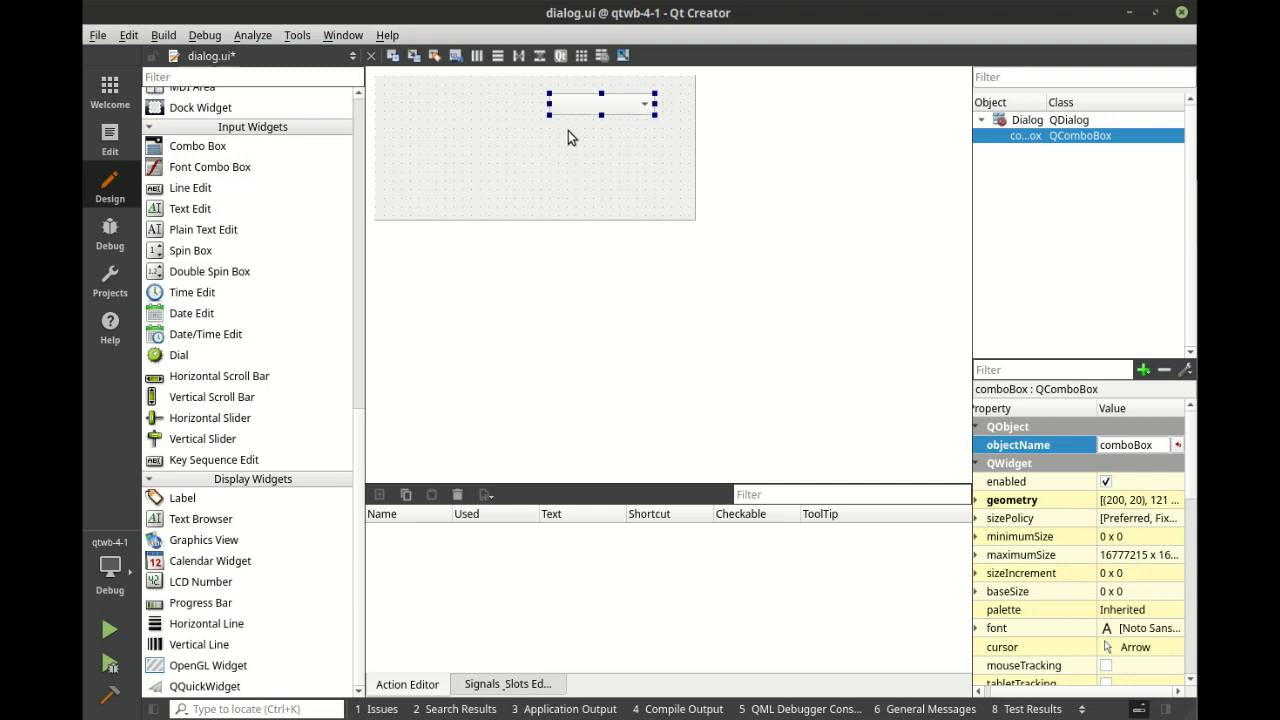
pyautogui.scroll(-3)
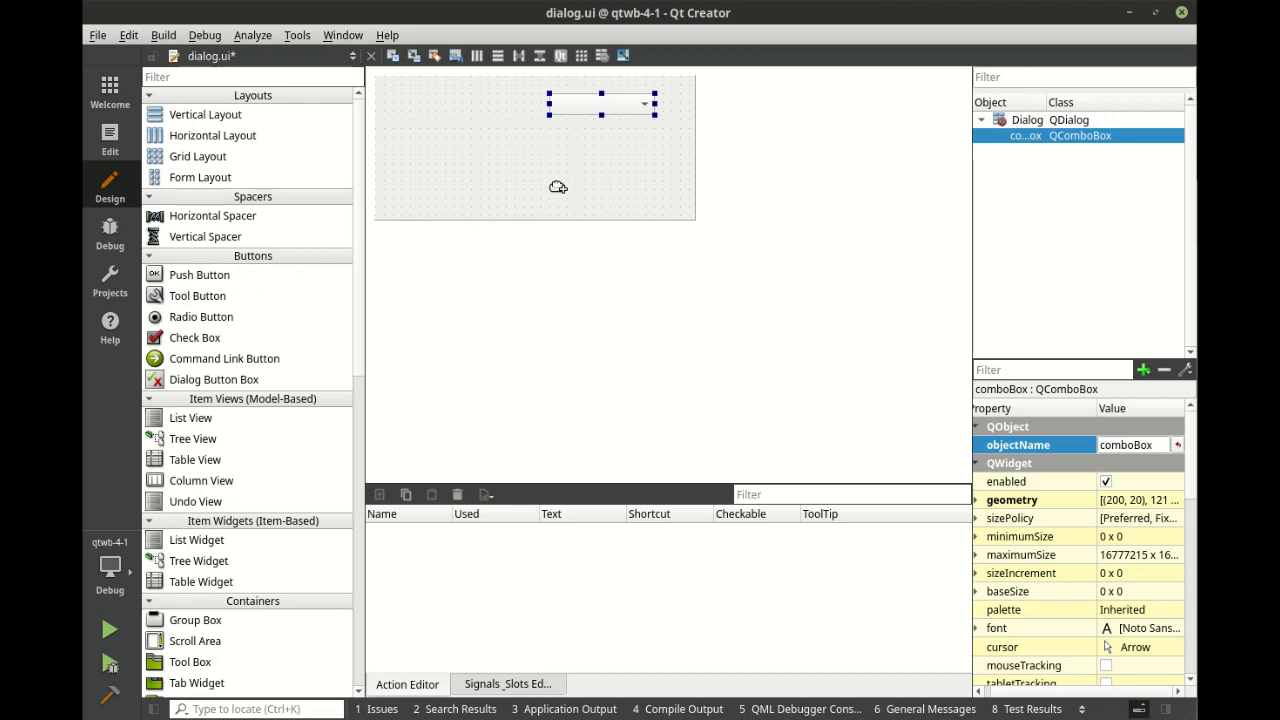
# Step: Add a push button with a horizontal spacer beside it, then search the widget box for a label
pyautogui.moveTo(200, 274); pyautogui.dragTo(620, 172)
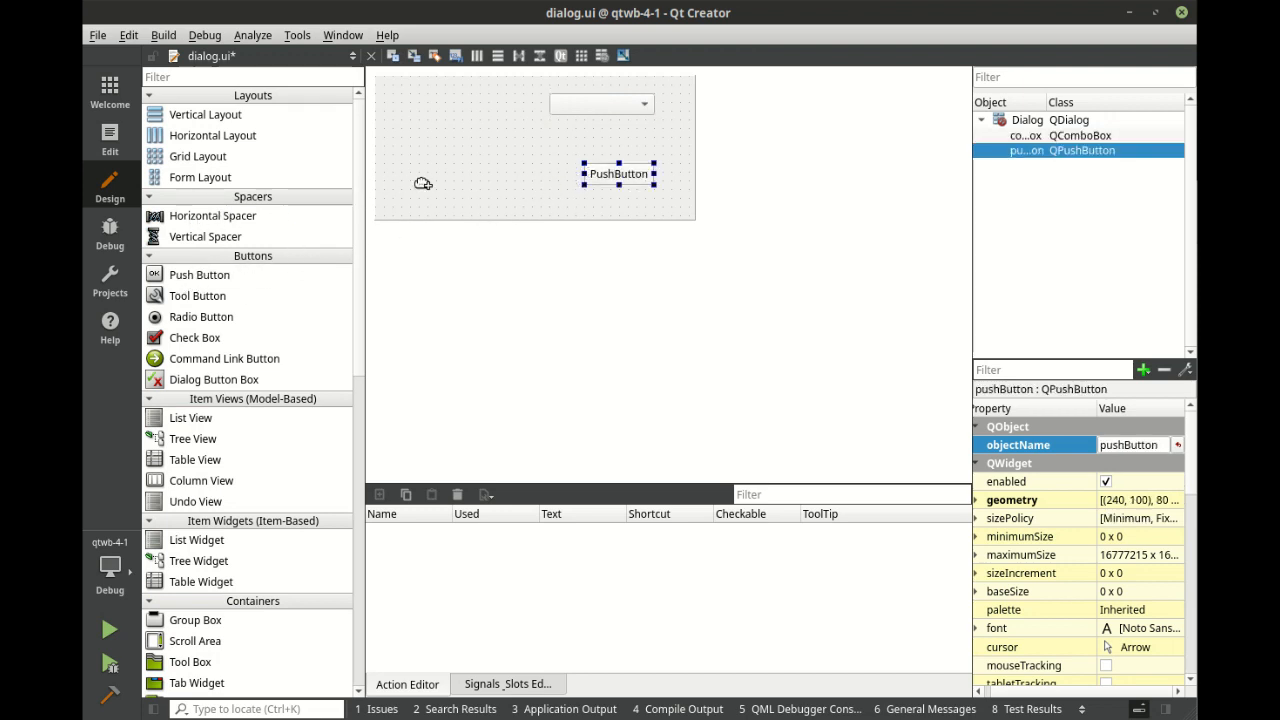
pyautogui.moveTo(212, 216); pyautogui.dragTo(448, 182)
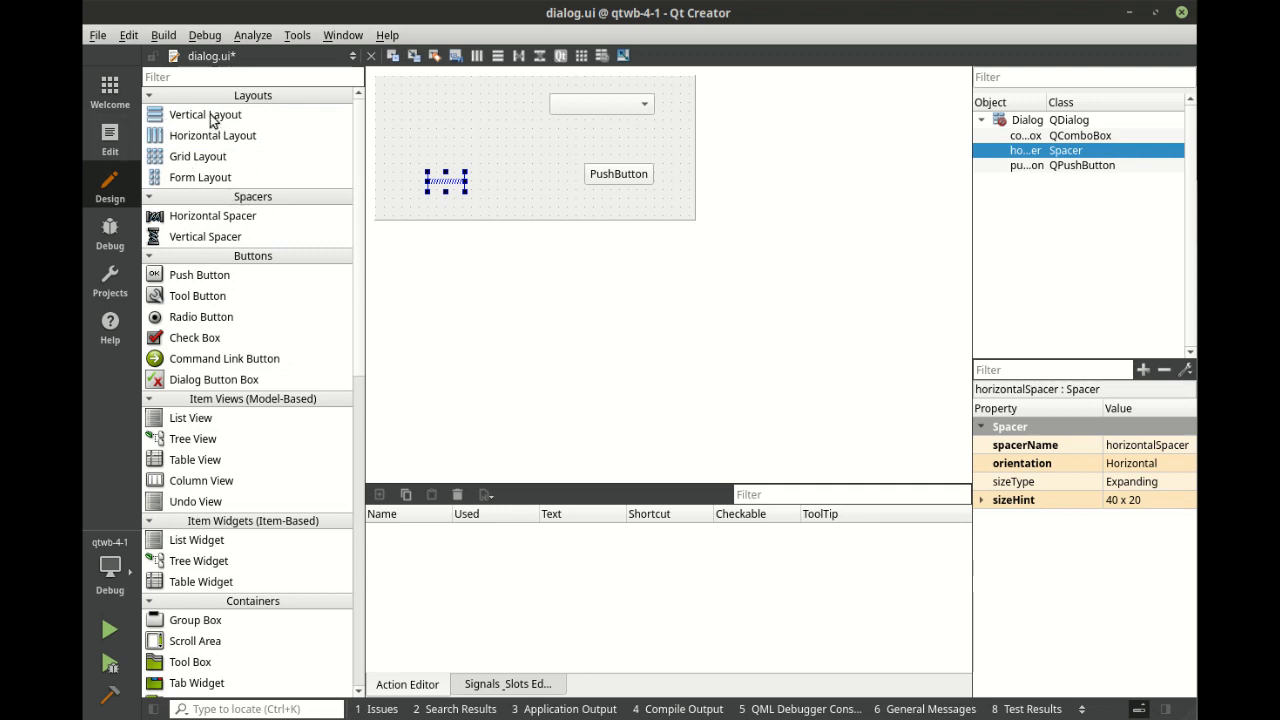
pyautogui.write('la')
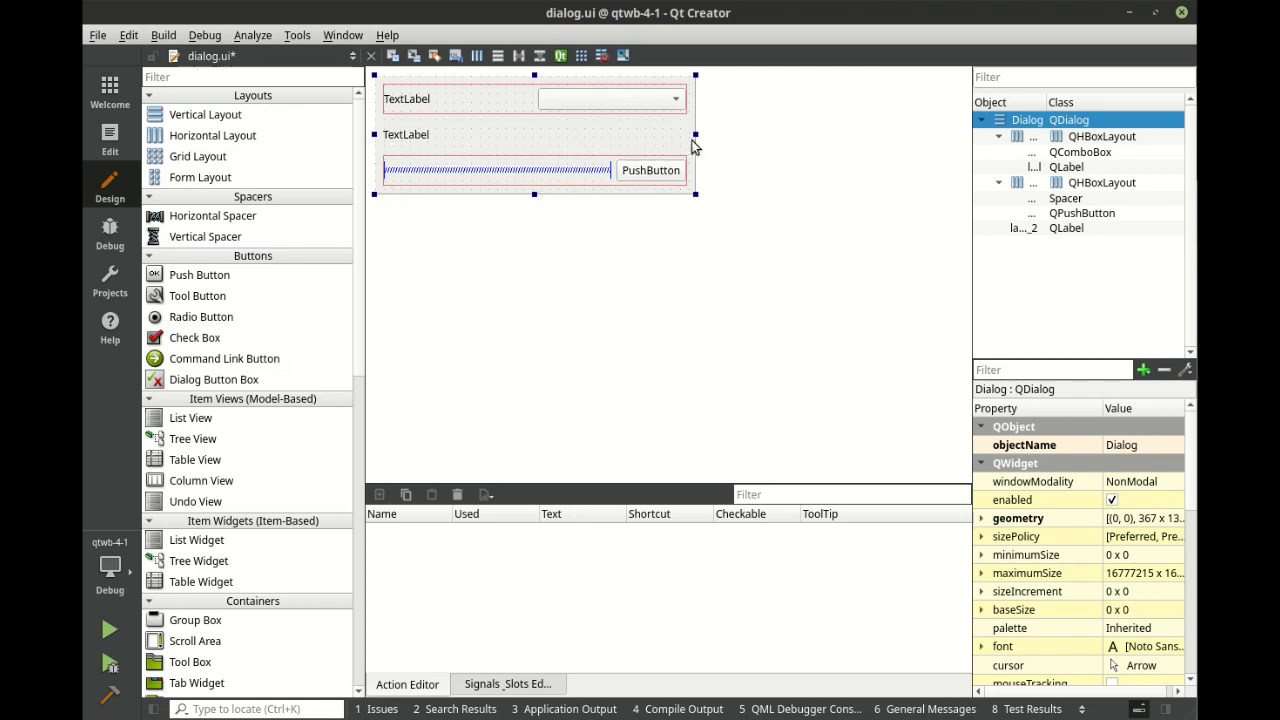
# Step: Shrink the dialog form to fit its contents before previewing
pyautogui.moveTo(696, 136); pyautogui.dragTo(628, 136)
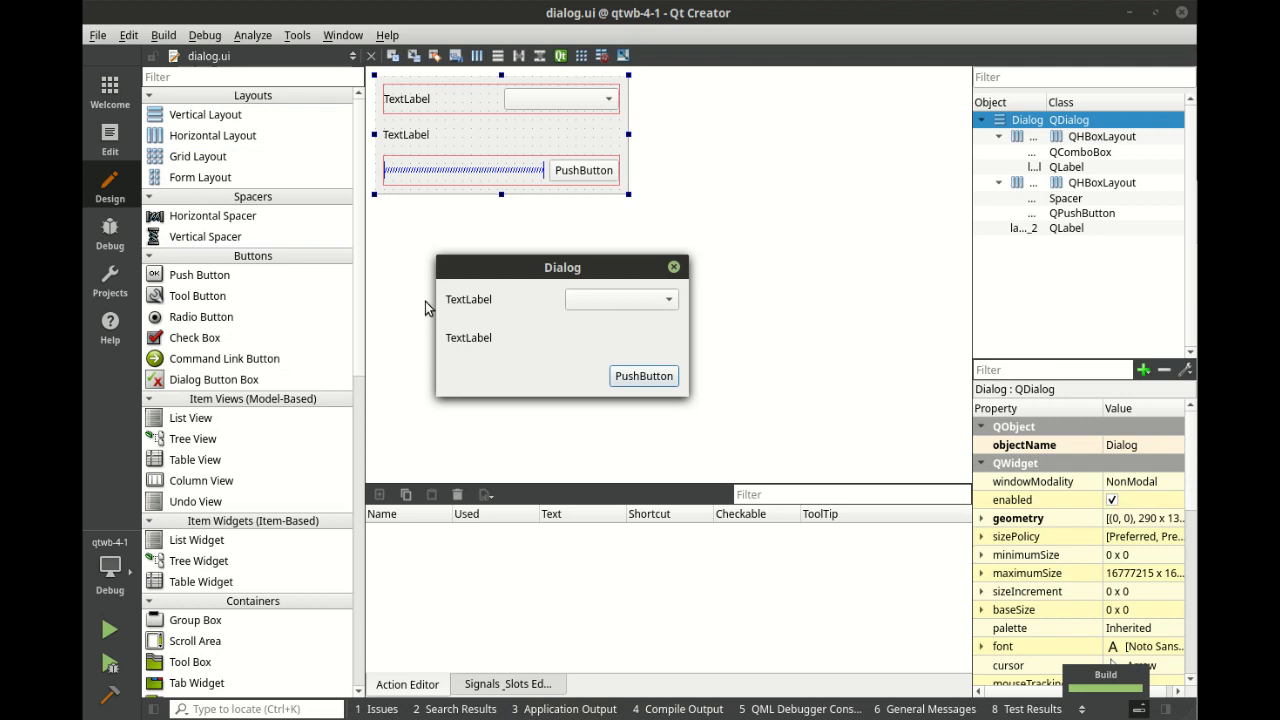
pyautogui.moveTo(588, 316)
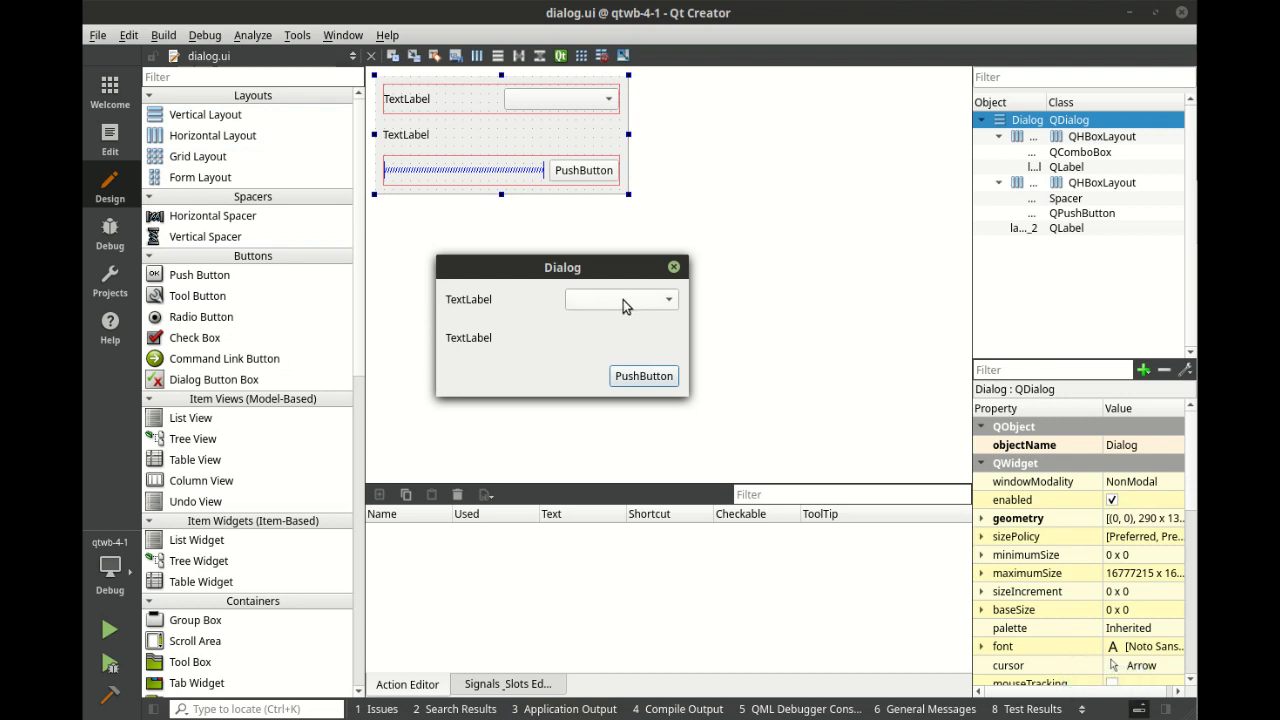
pyautogui.moveTo(530, 348)
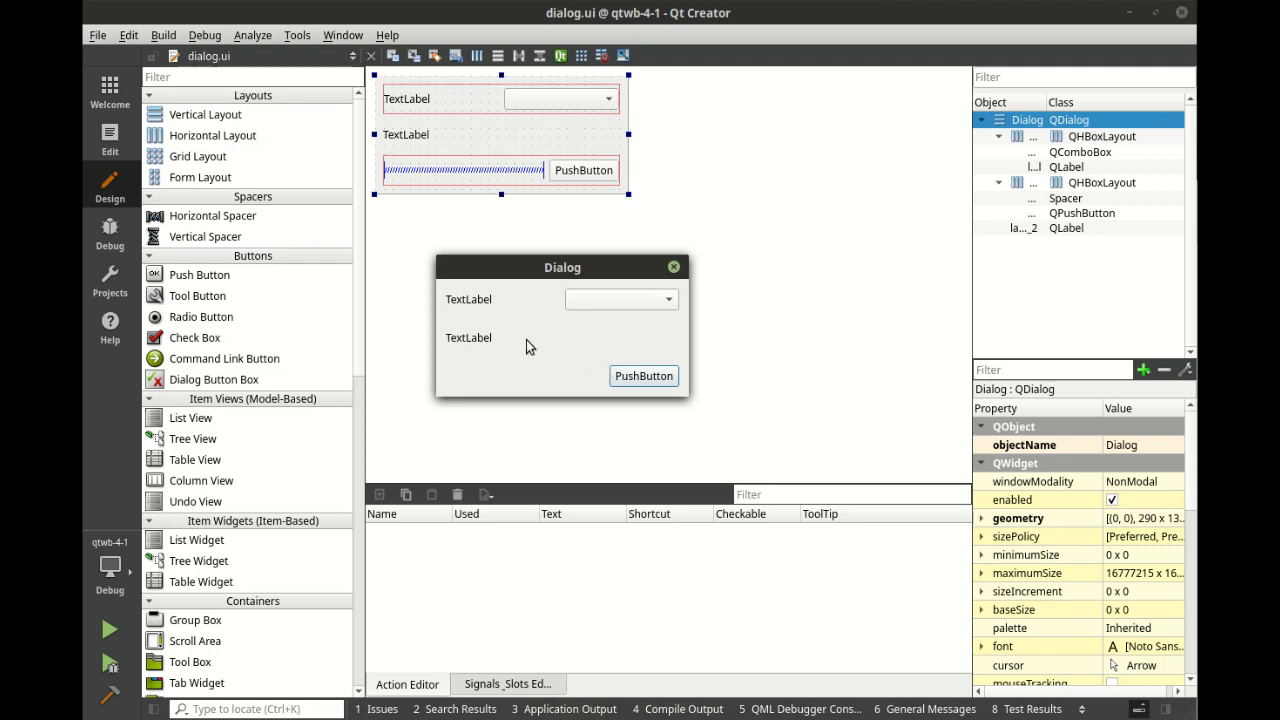
pyautogui.moveTo(614, 340)
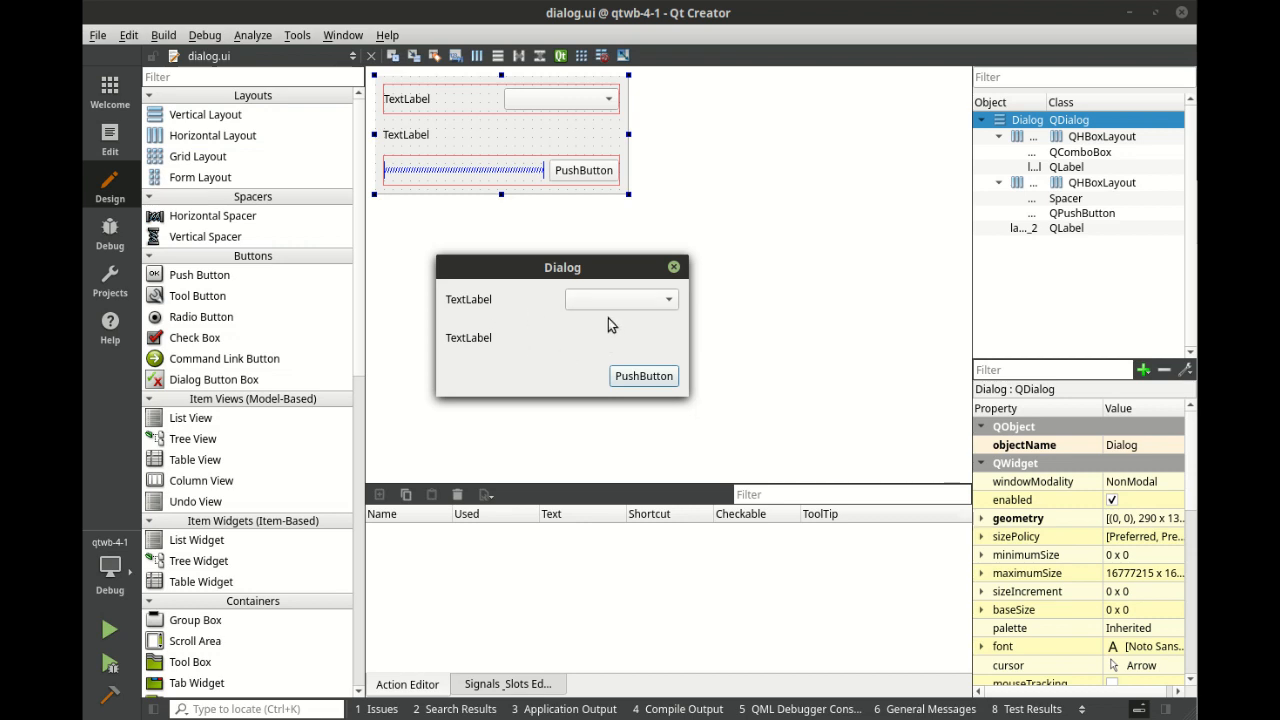
# Step: Close the preview and name the second label lblSelected
pyautogui.click(672, 268)
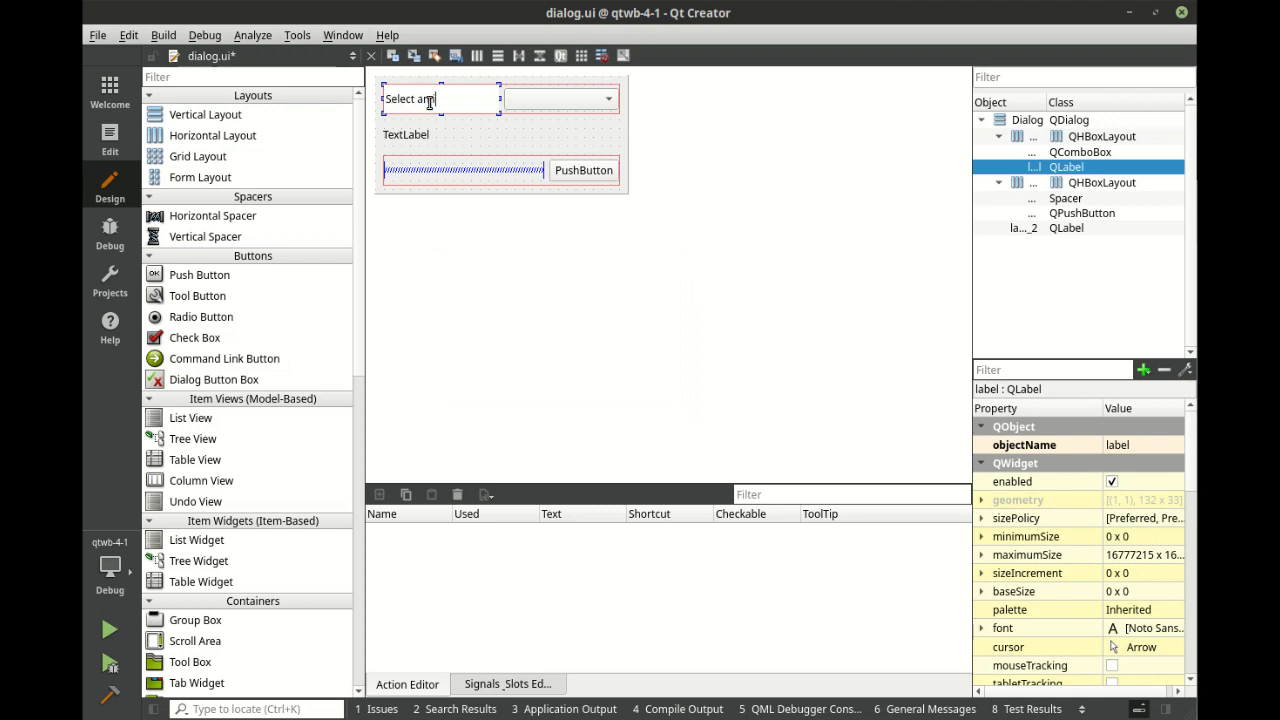
pyautogui.click(406, 134)
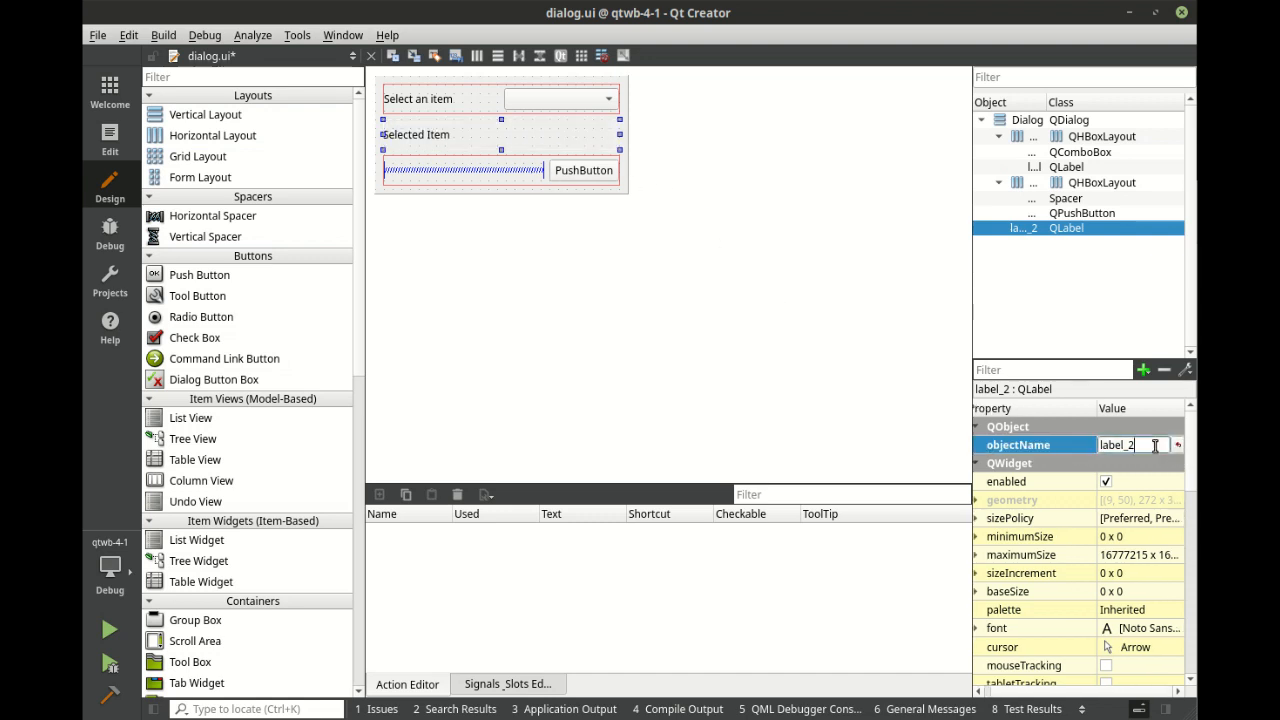
pyautogui.write('lblSelected')
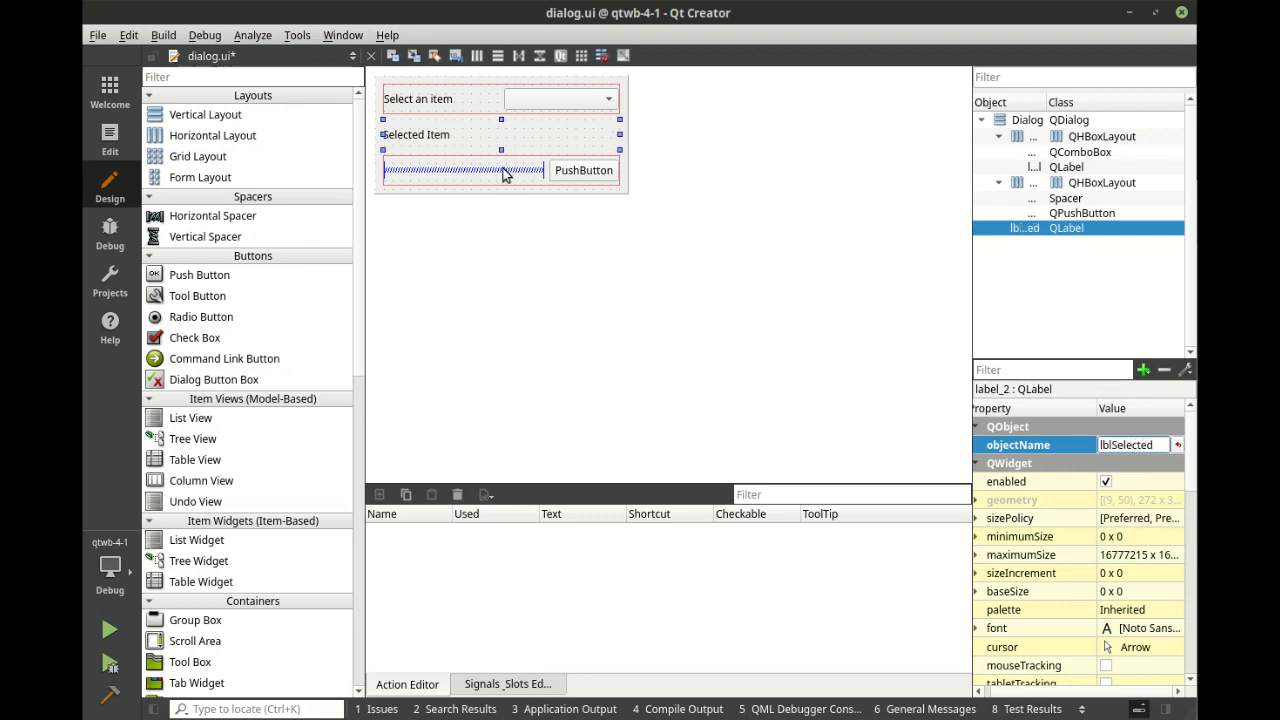
# Step: Name the push button btnSave and set its text to Save
pyautogui.click(584, 170)
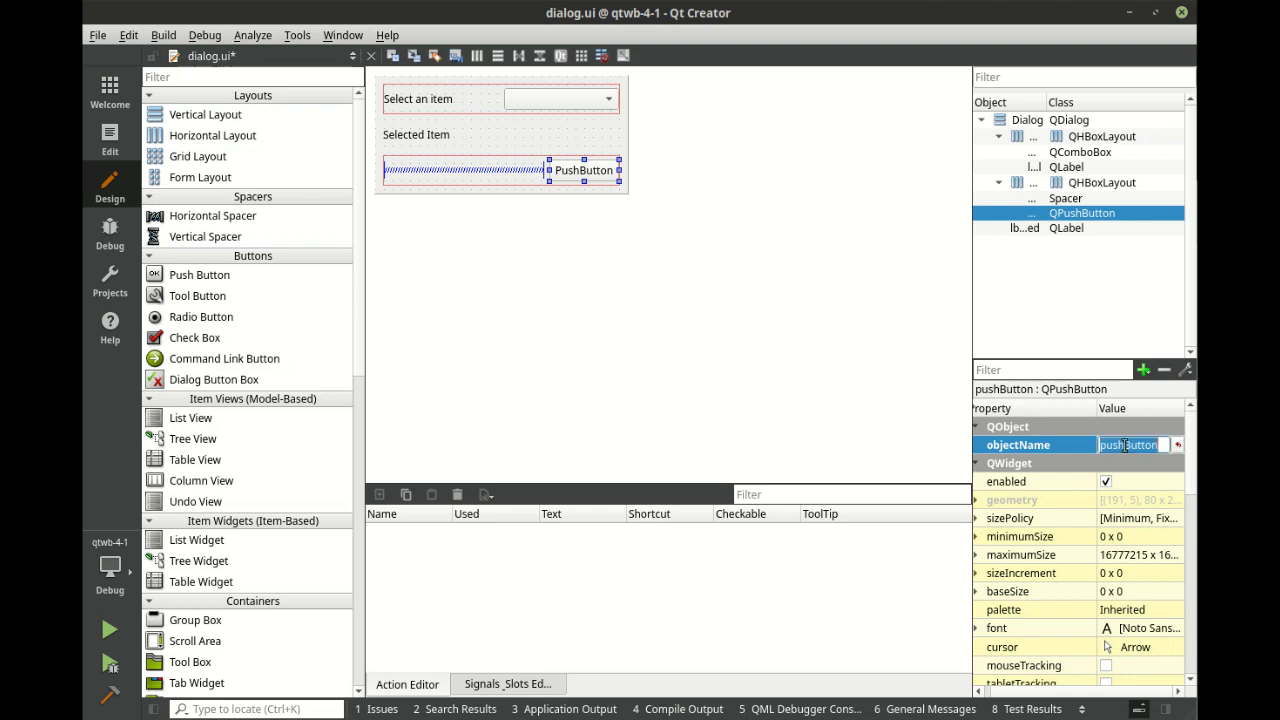
pyautogui.write('btnSave')
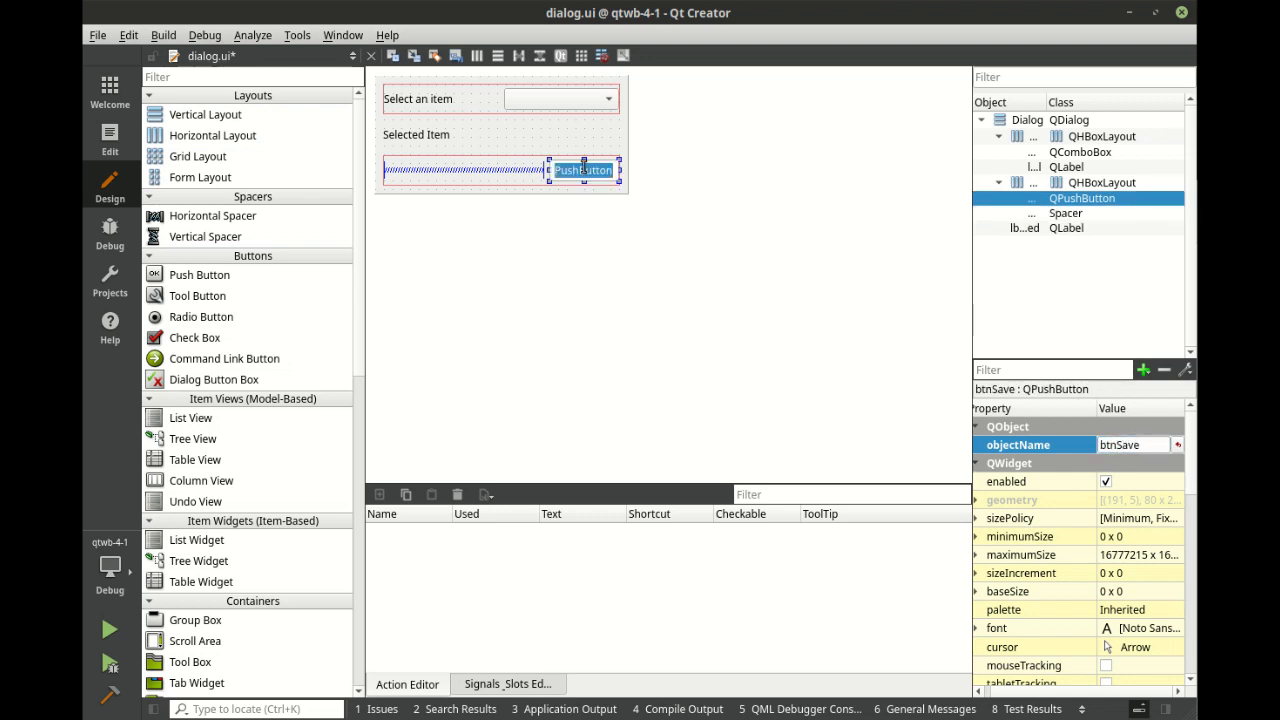
pyautogui.write('SaVE')
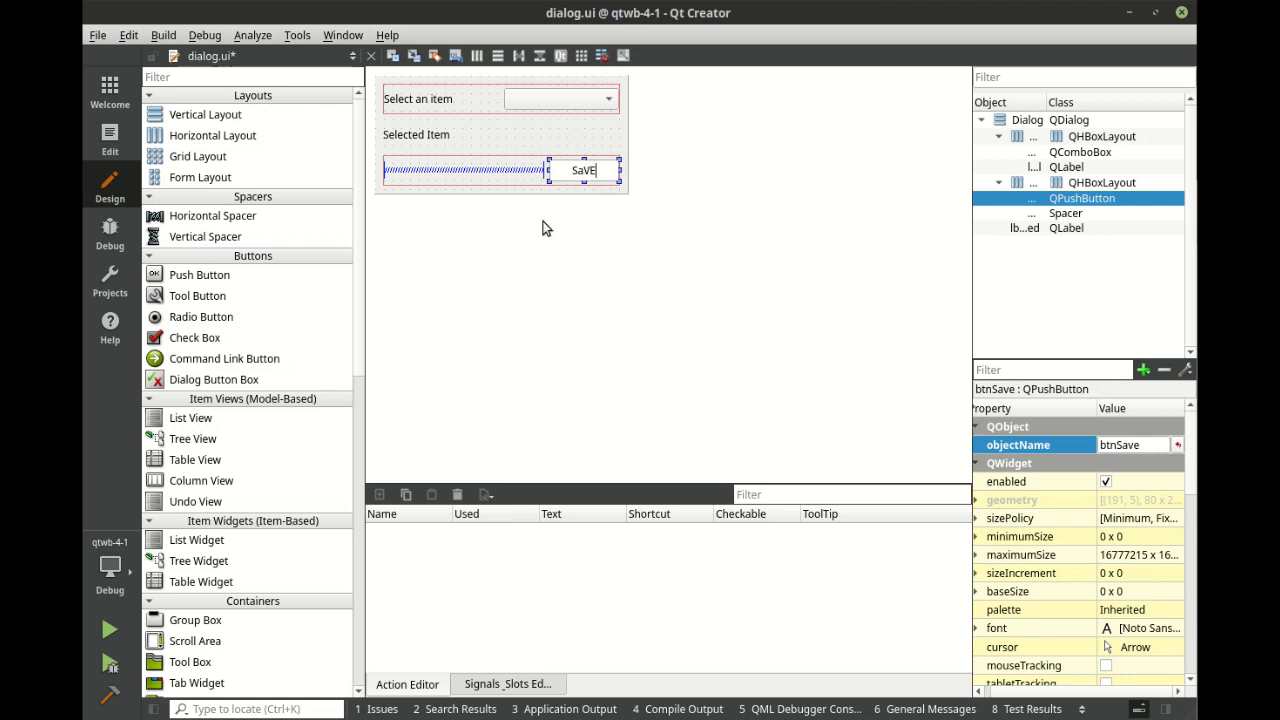
pyautogui.write('Save')
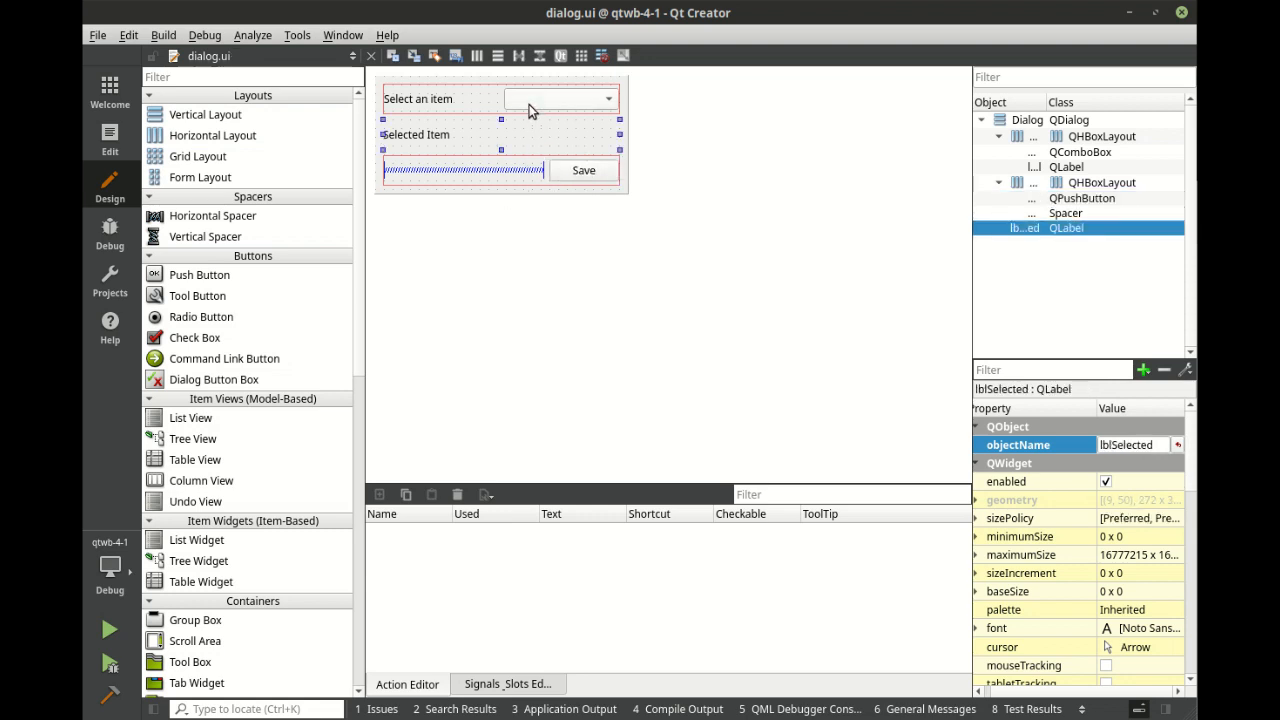
# Step: In the Edit Combobox dialog add the items Dog, Cat and Bird
pyautogui.rightClick(560, 98)
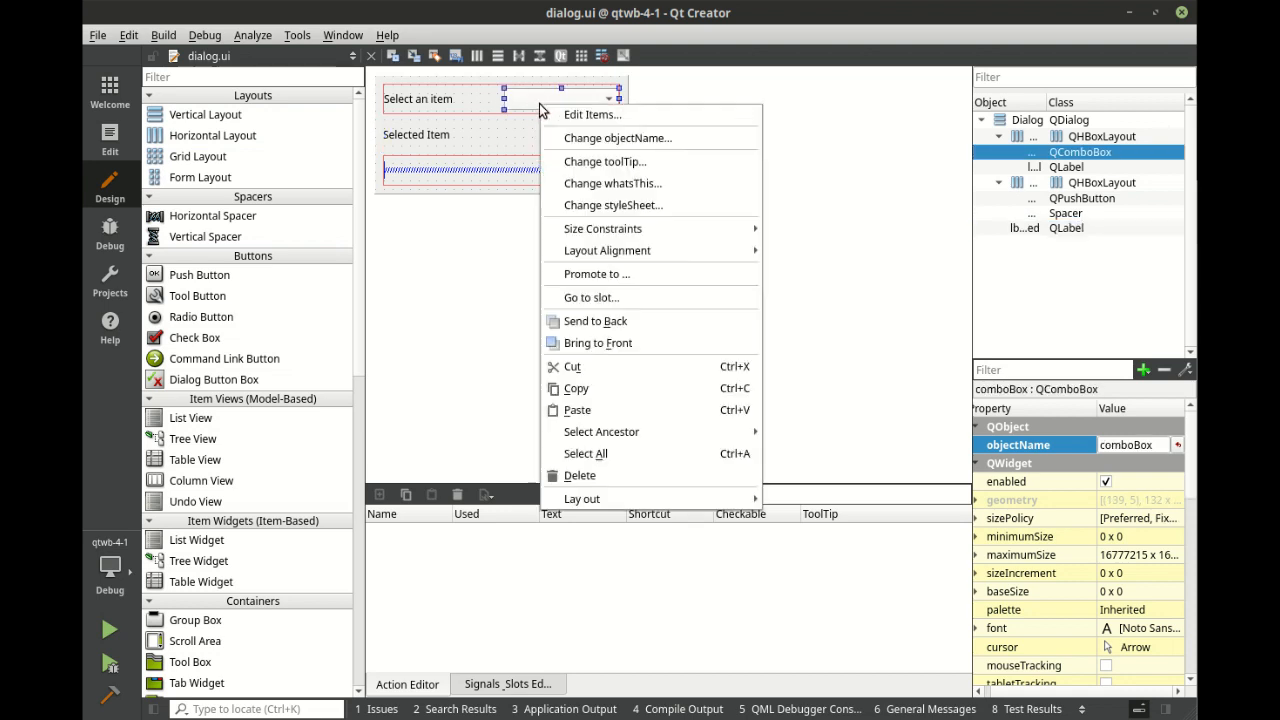
pyautogui.moveTo(592, 114)
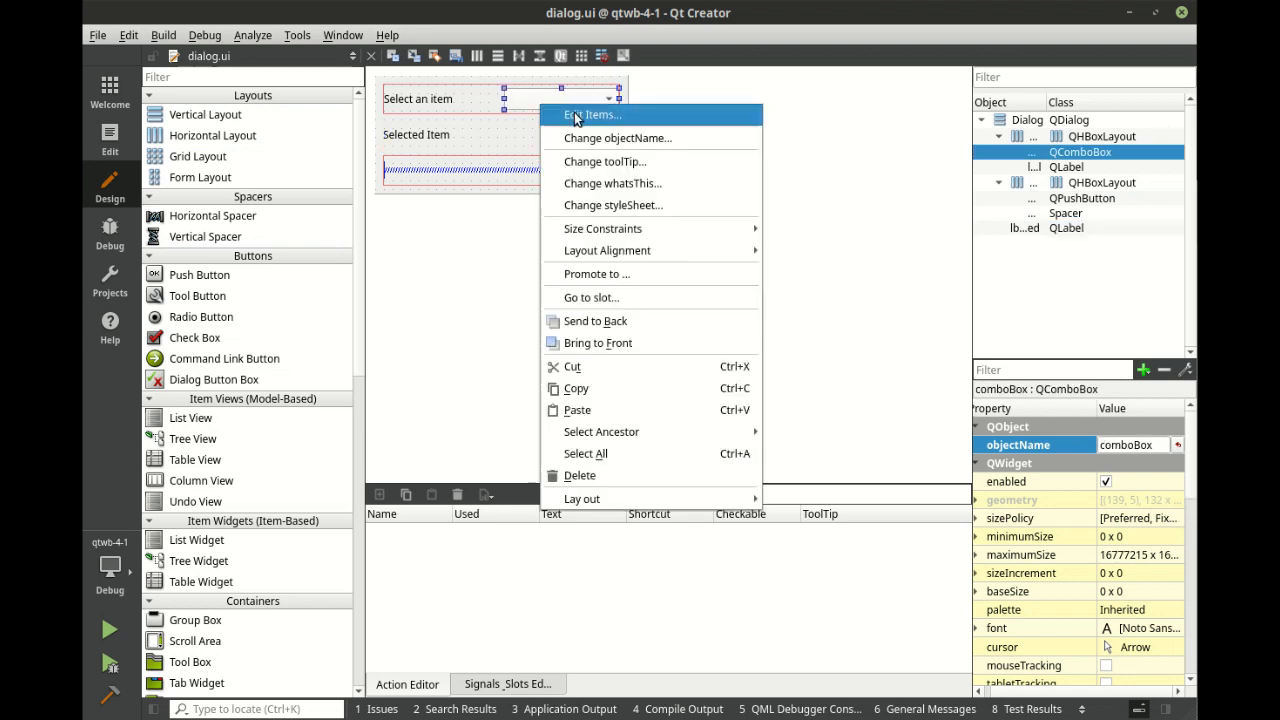
pyautogui.click(592, 114)
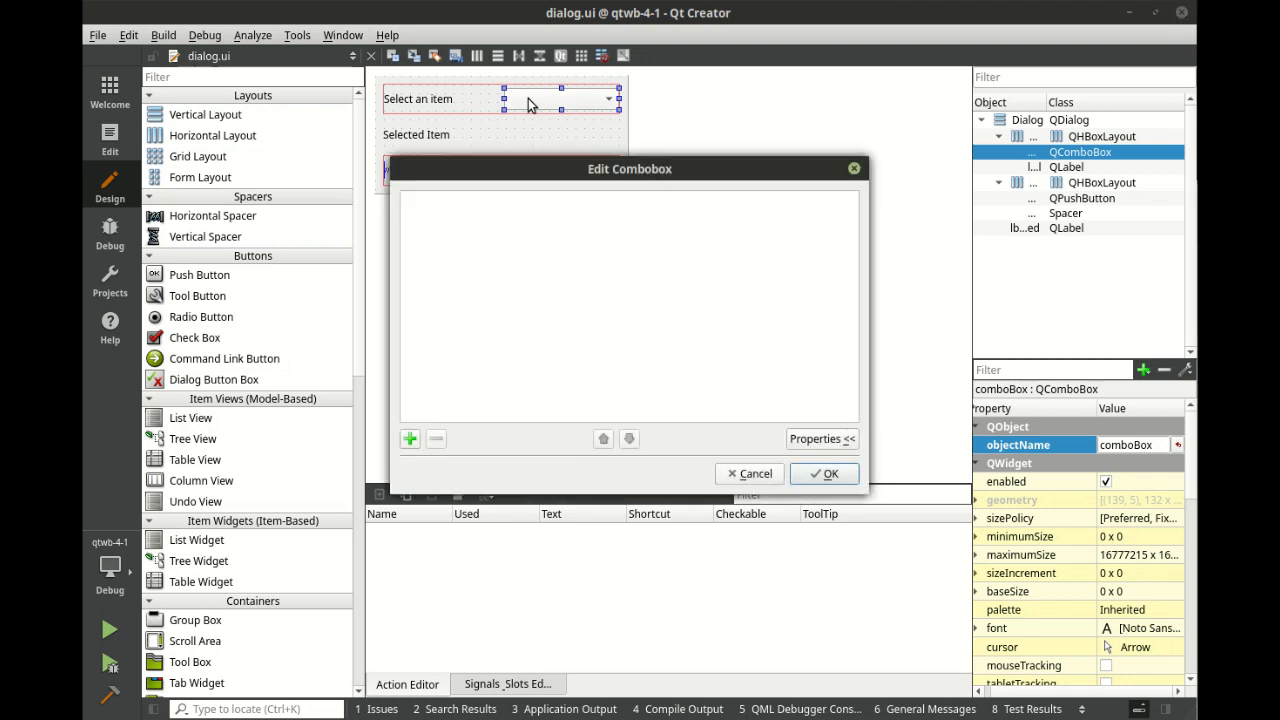
pyautogui.moveTo(418, 450)
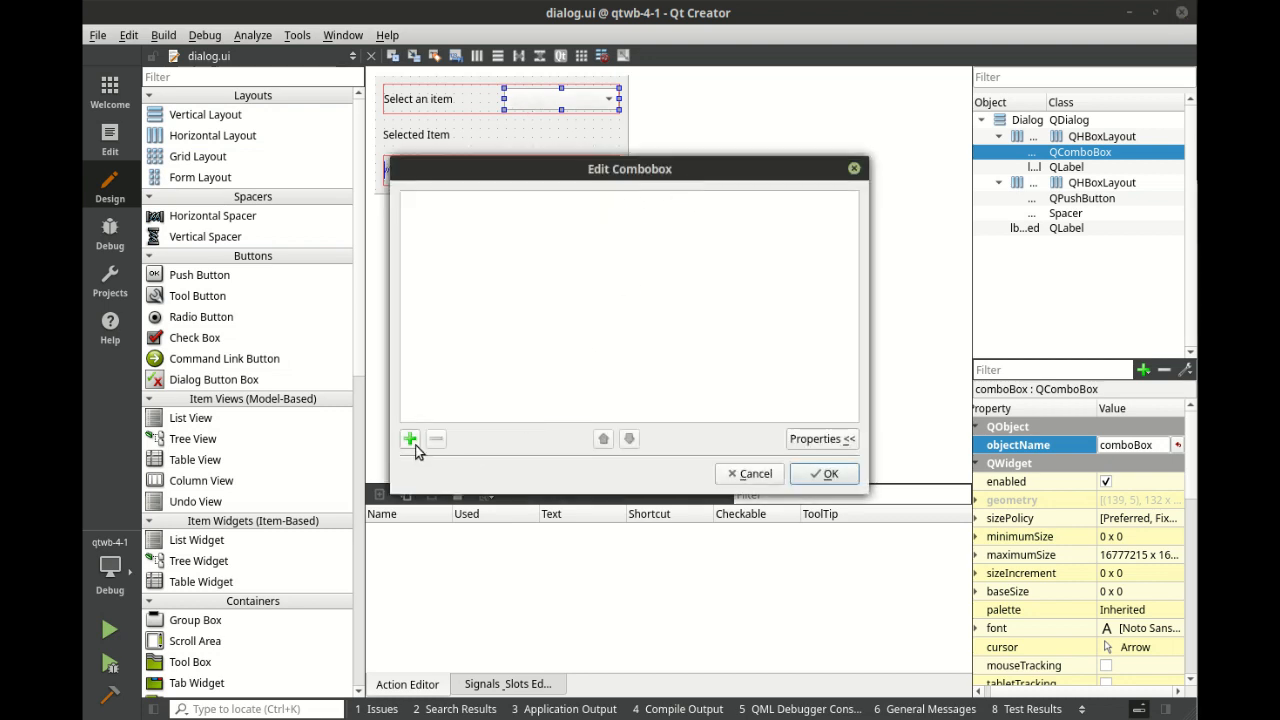
pyautogui.click(410, 440)
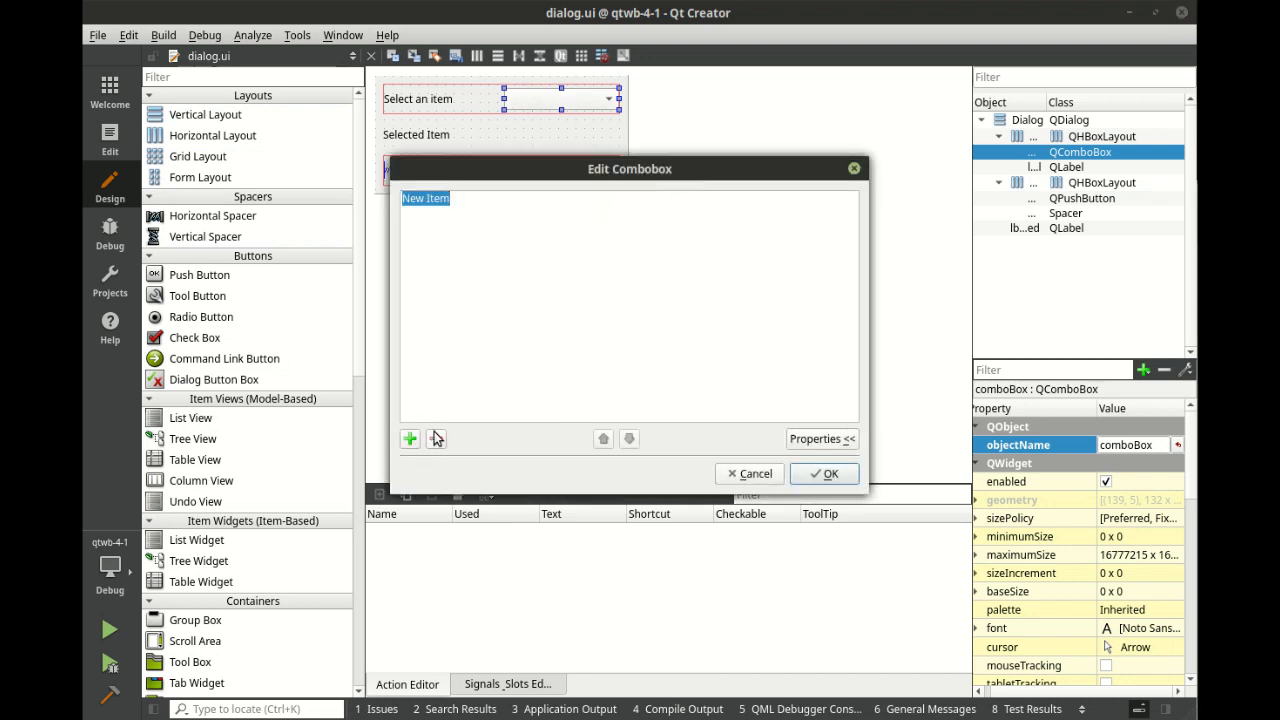
pyautogui.write('Daog')
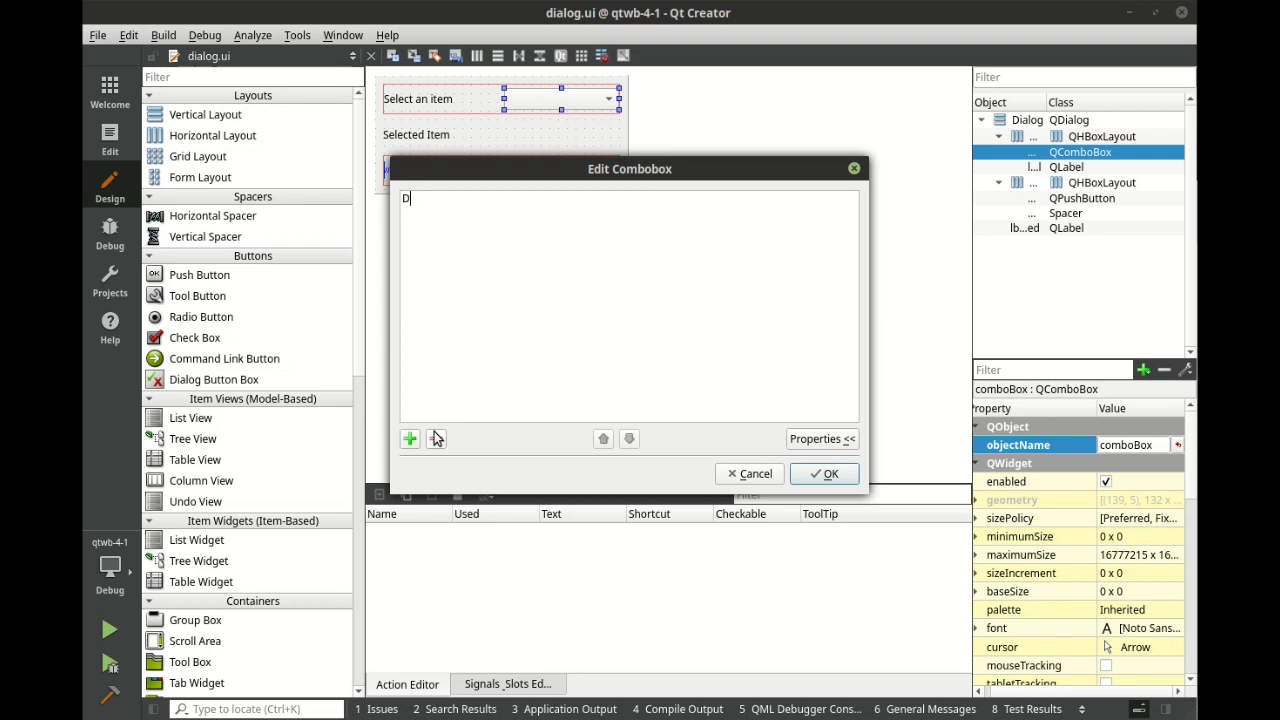
pyautogui.click(410, 438)
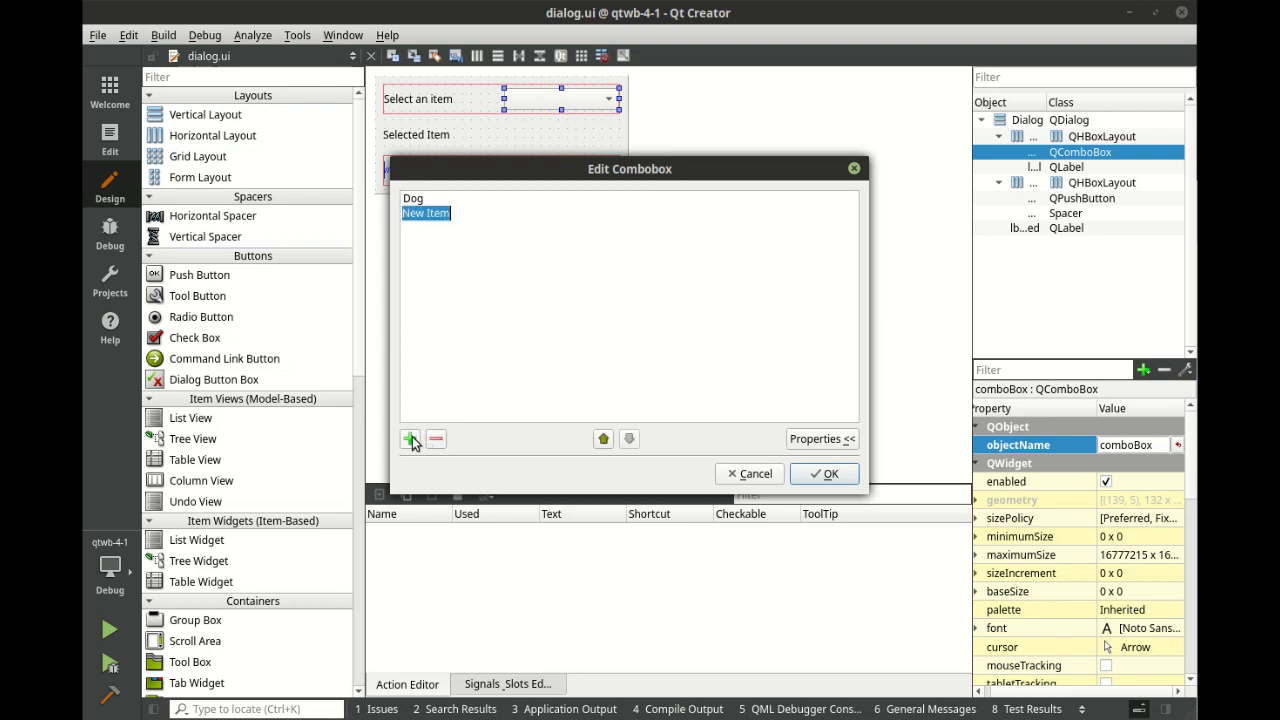
pyautogui.write('Cat')
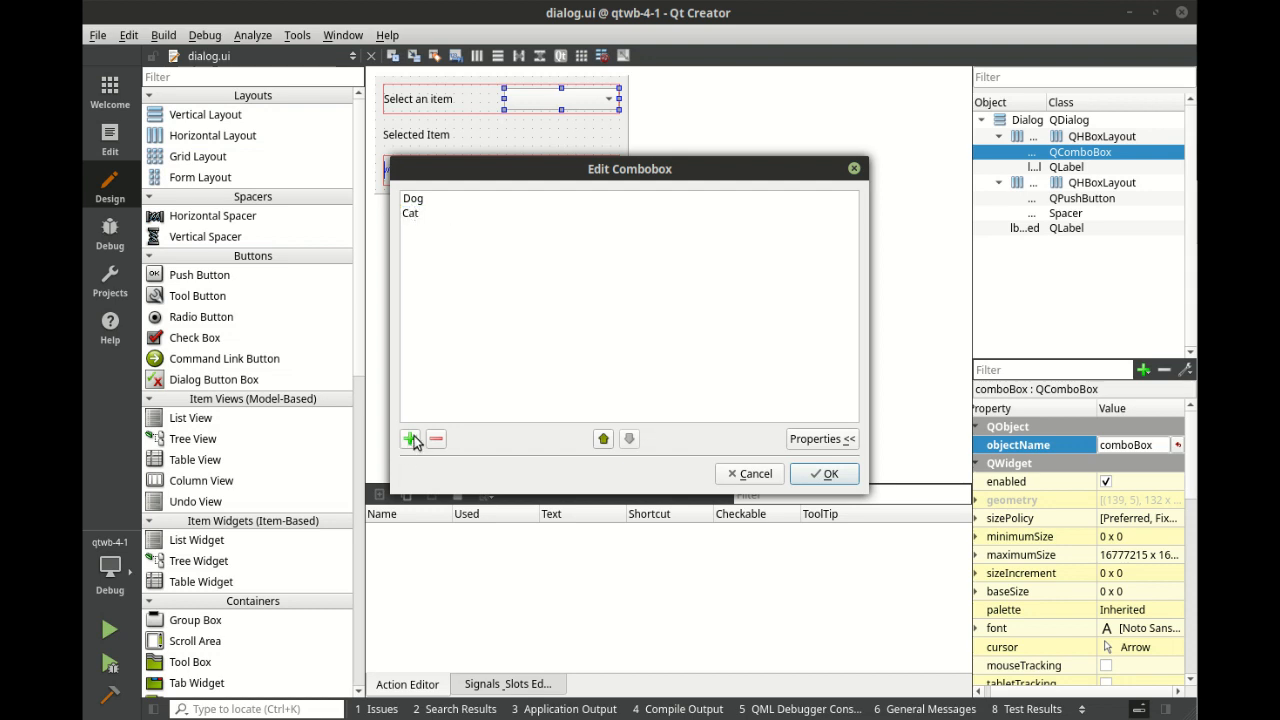
pyautogui.write('Bird')
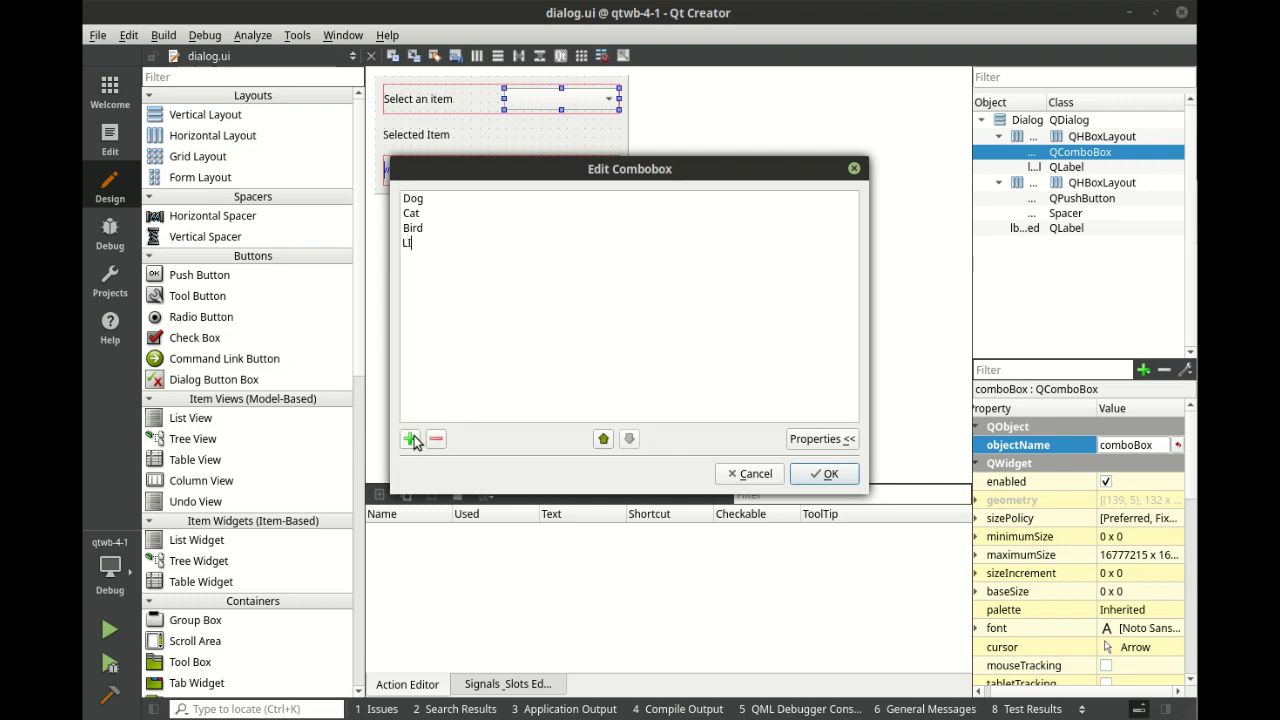
# Step: Add a test lizard entry and then delete it from the list
pyautogui.write('ZZZZZA')
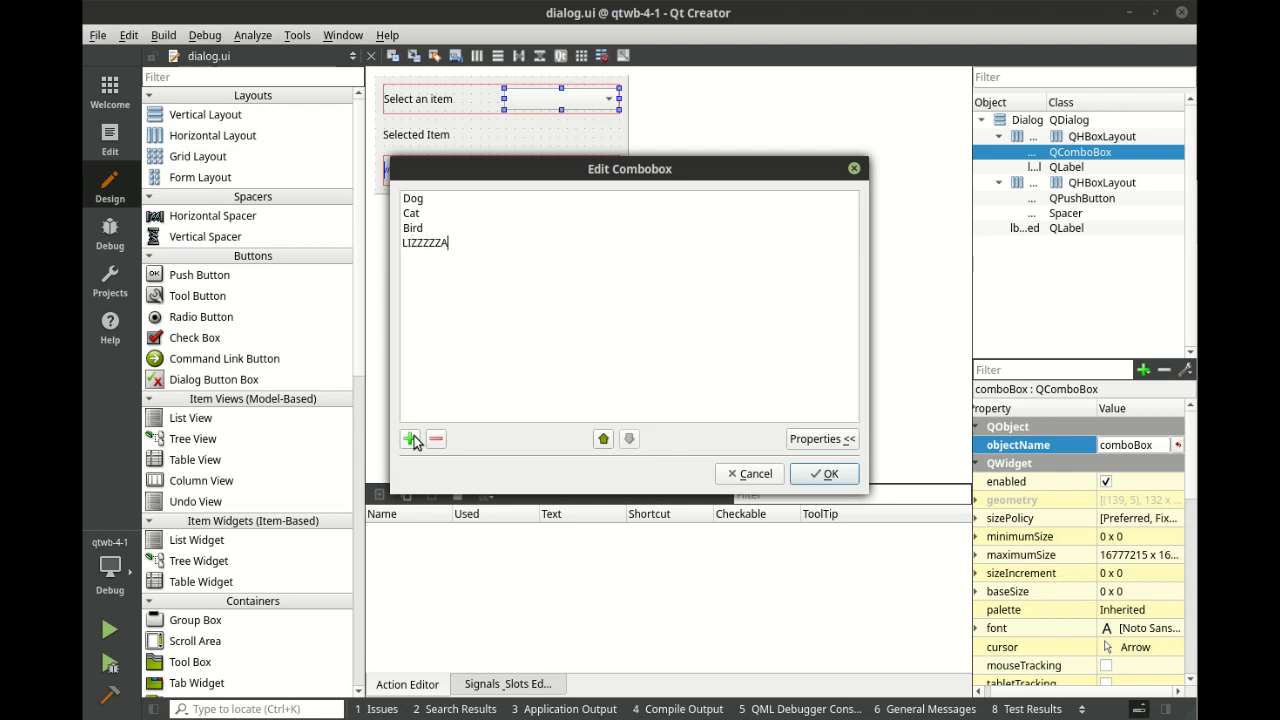
pyautogui.write('RRRRD')
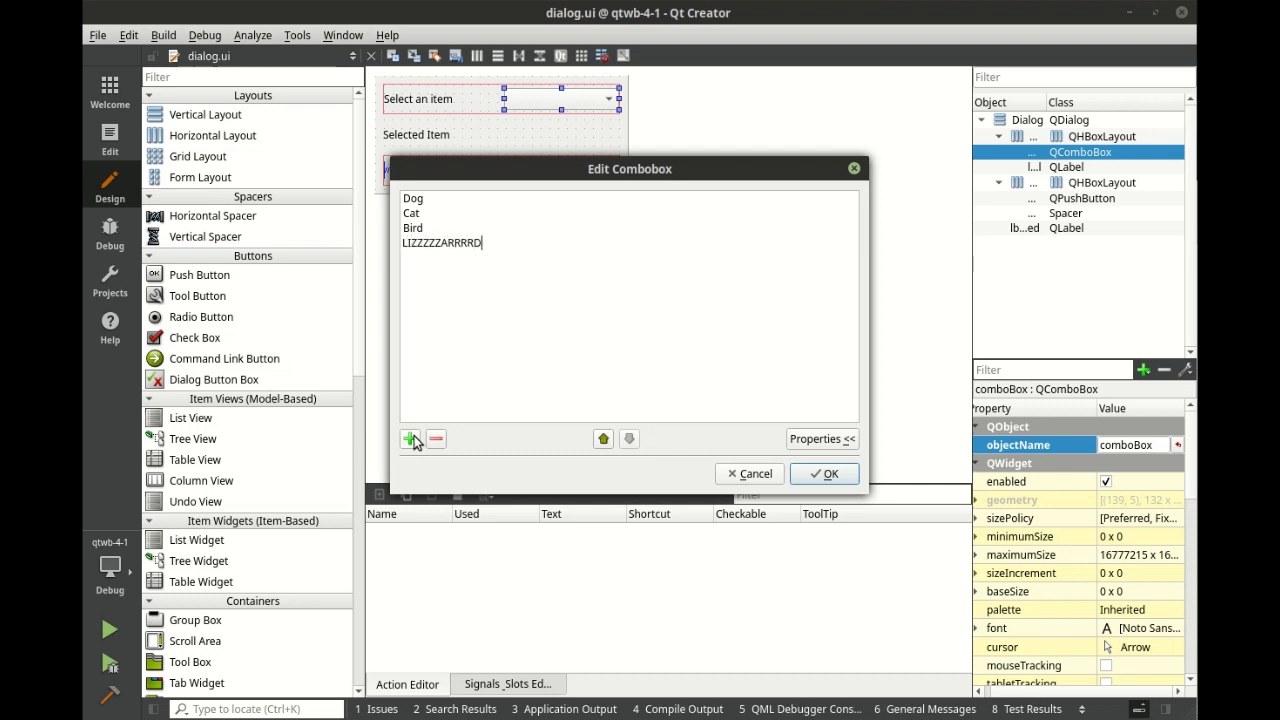
pyautogui.click(412, 212)
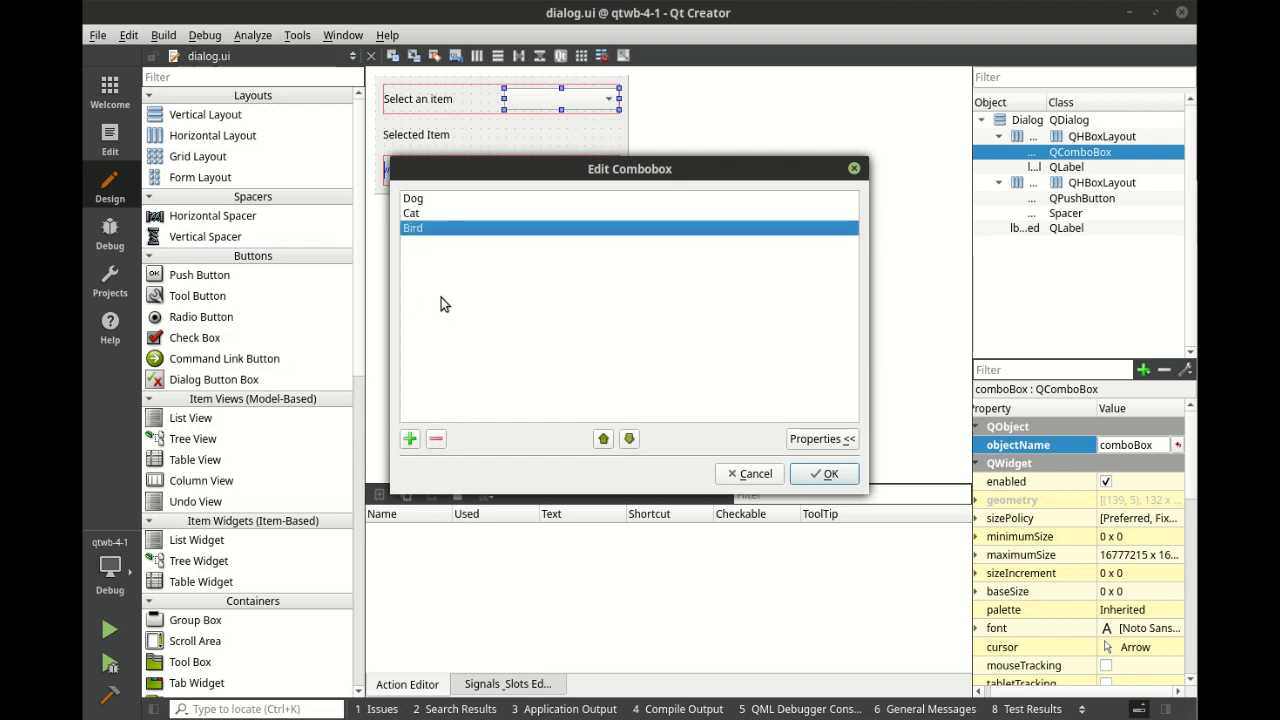
# Step: Move Bird to the top and Dog to the bottom, peek at Cat's properties, and confirm with OK
pyautogui.click(604, 438)
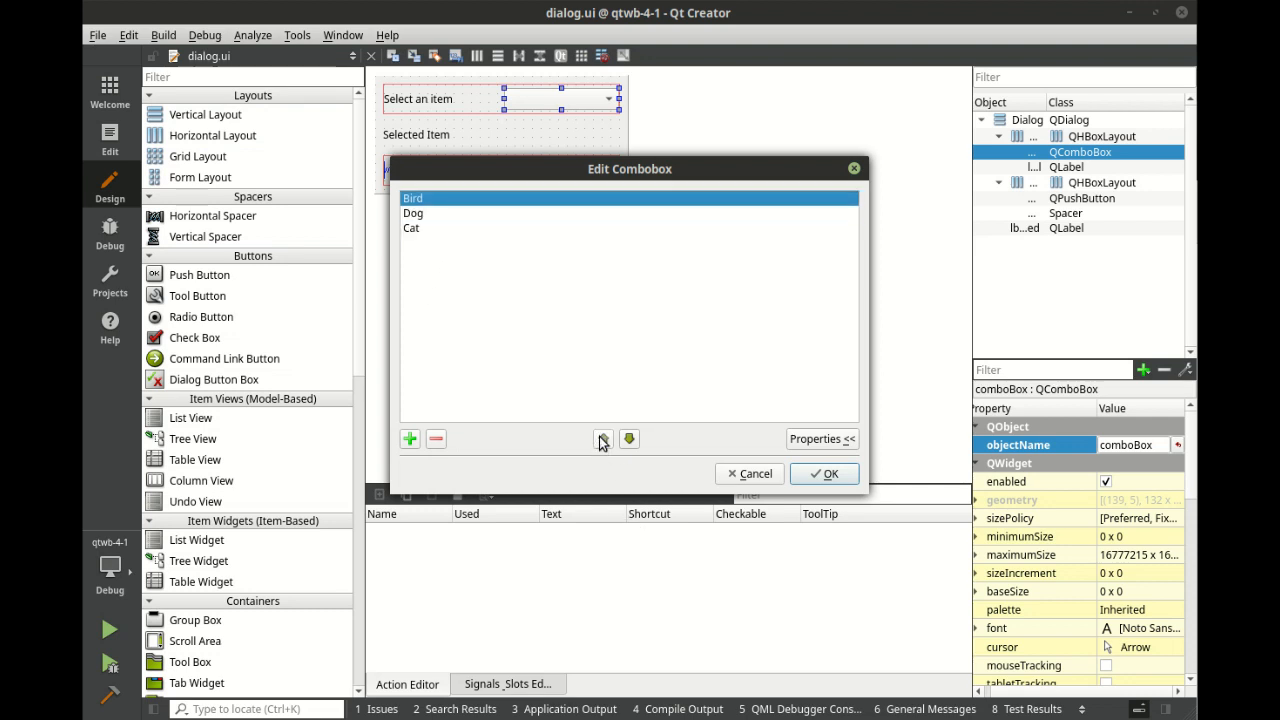
pyautogui.click(628, 438)
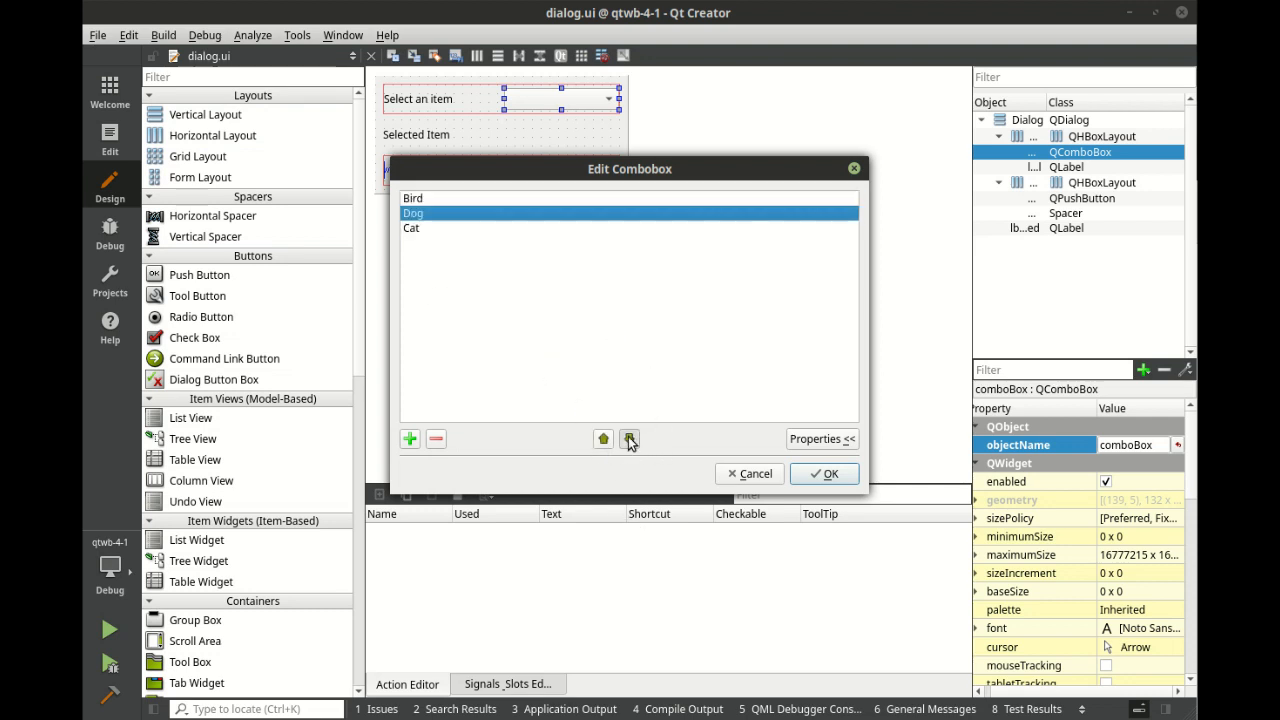
pyautogui.click(628, 440)
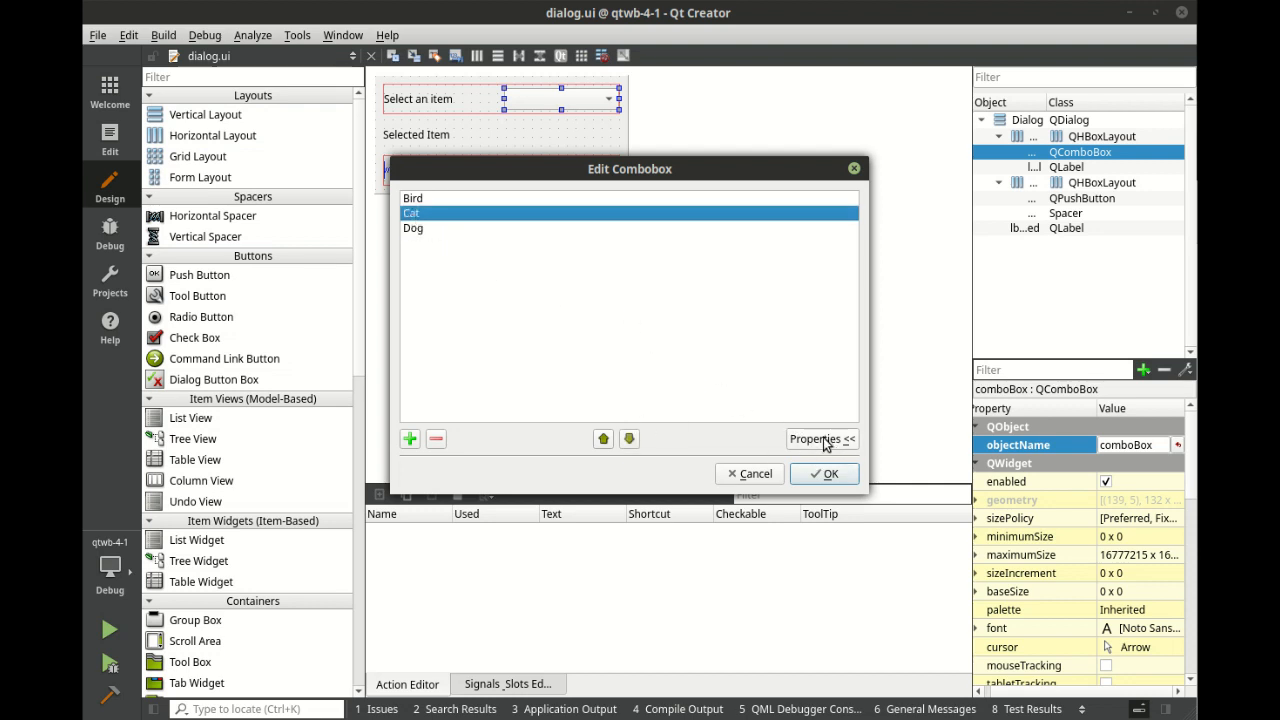
pyautogui.click(820, 440)
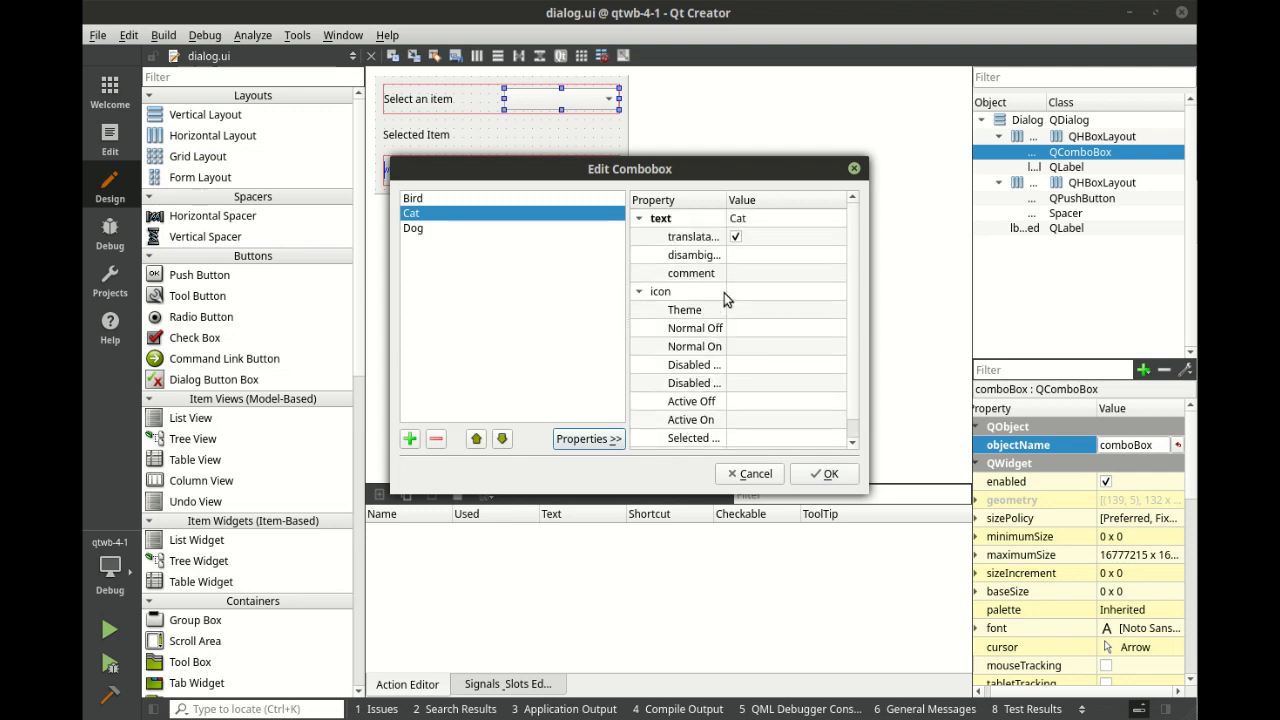
pyautogui.click(588, 438)
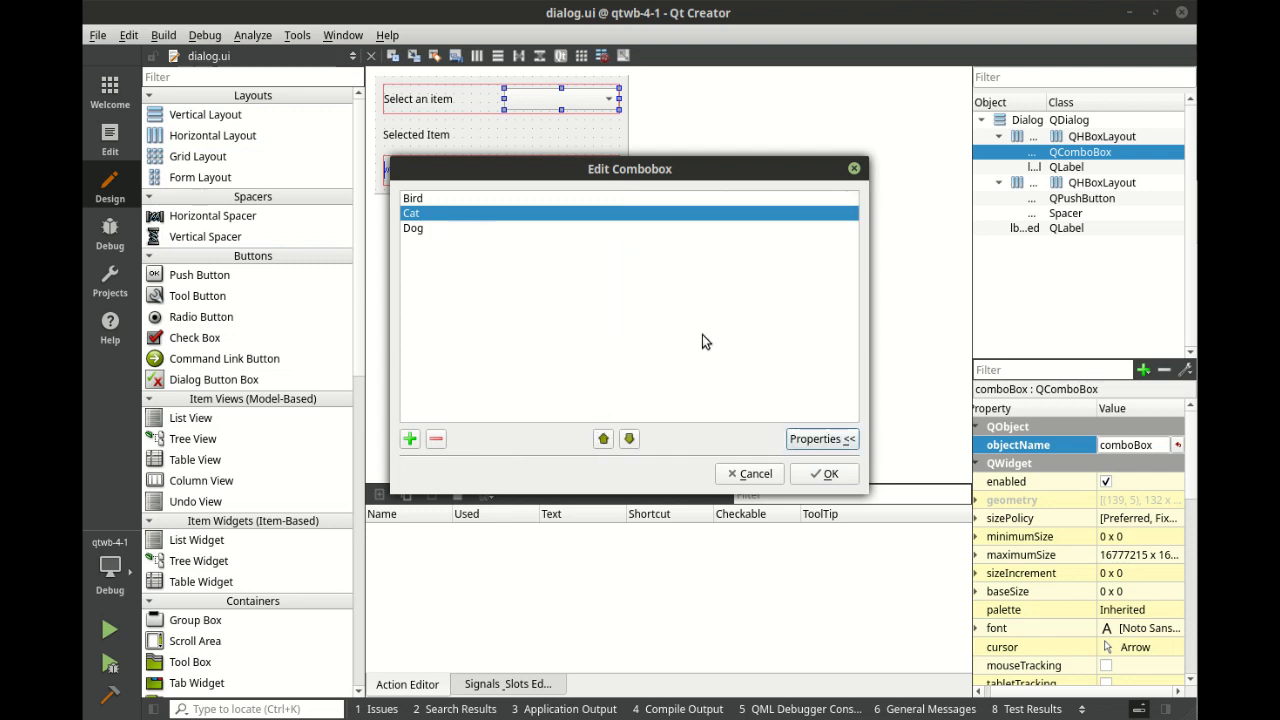
pyautogui.click(824, 472)
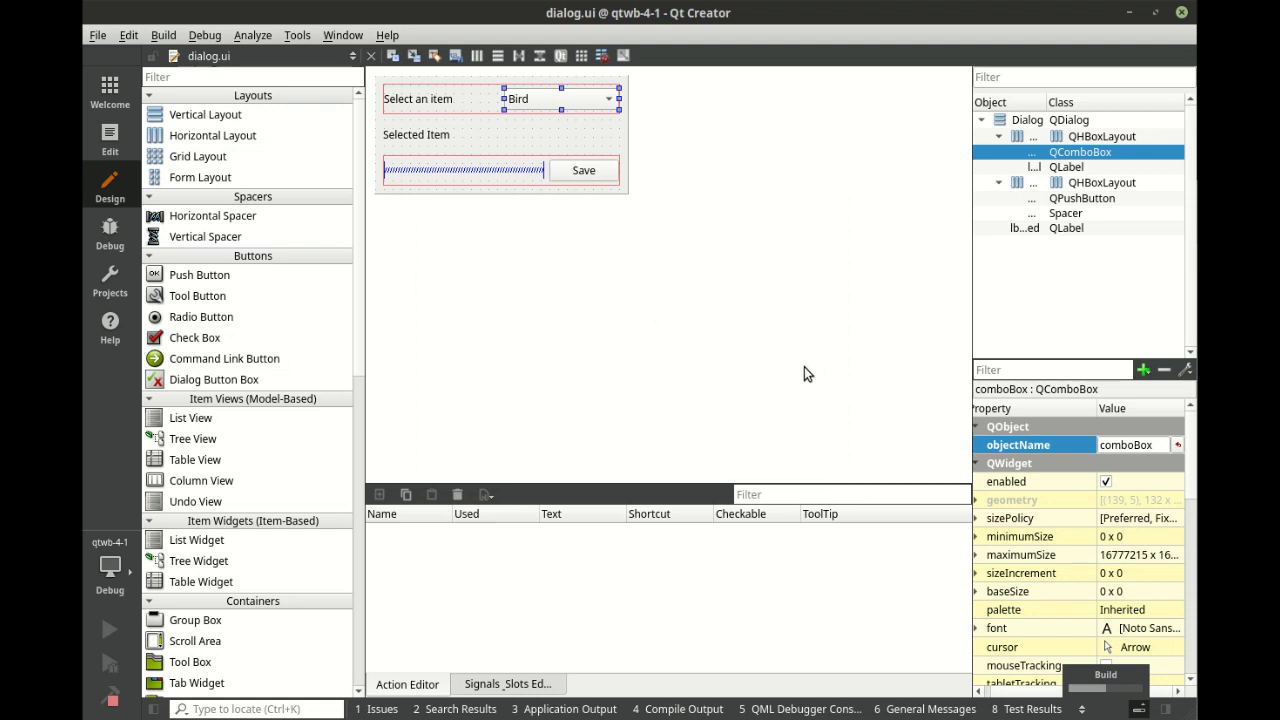
pyautogui.click(108, 628)
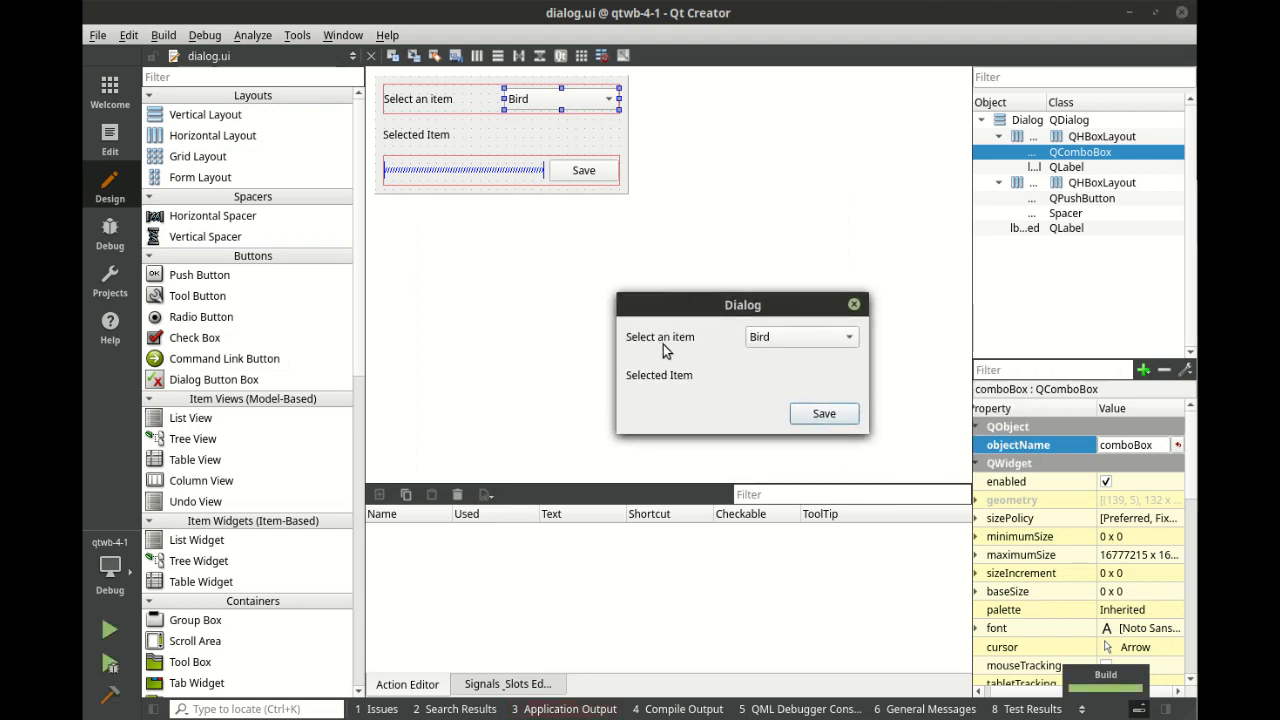
pyautogui.click(800, 336)
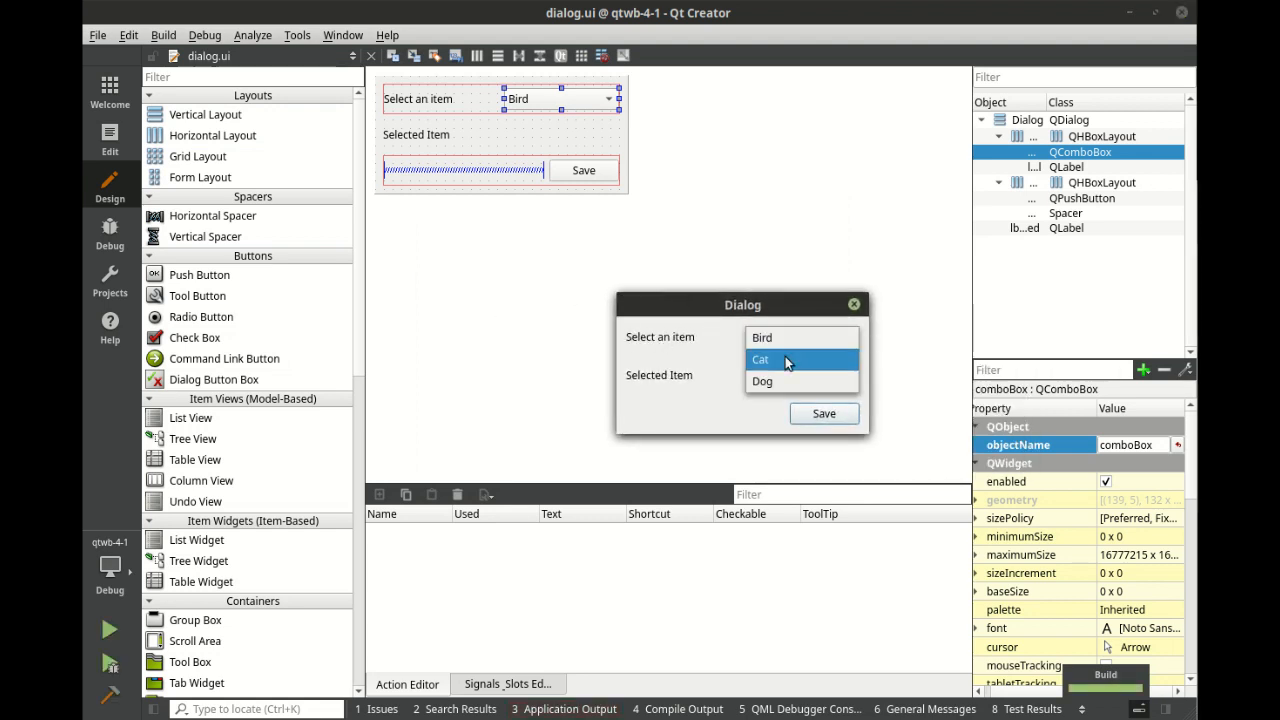
pyautogui.click(760, 360)
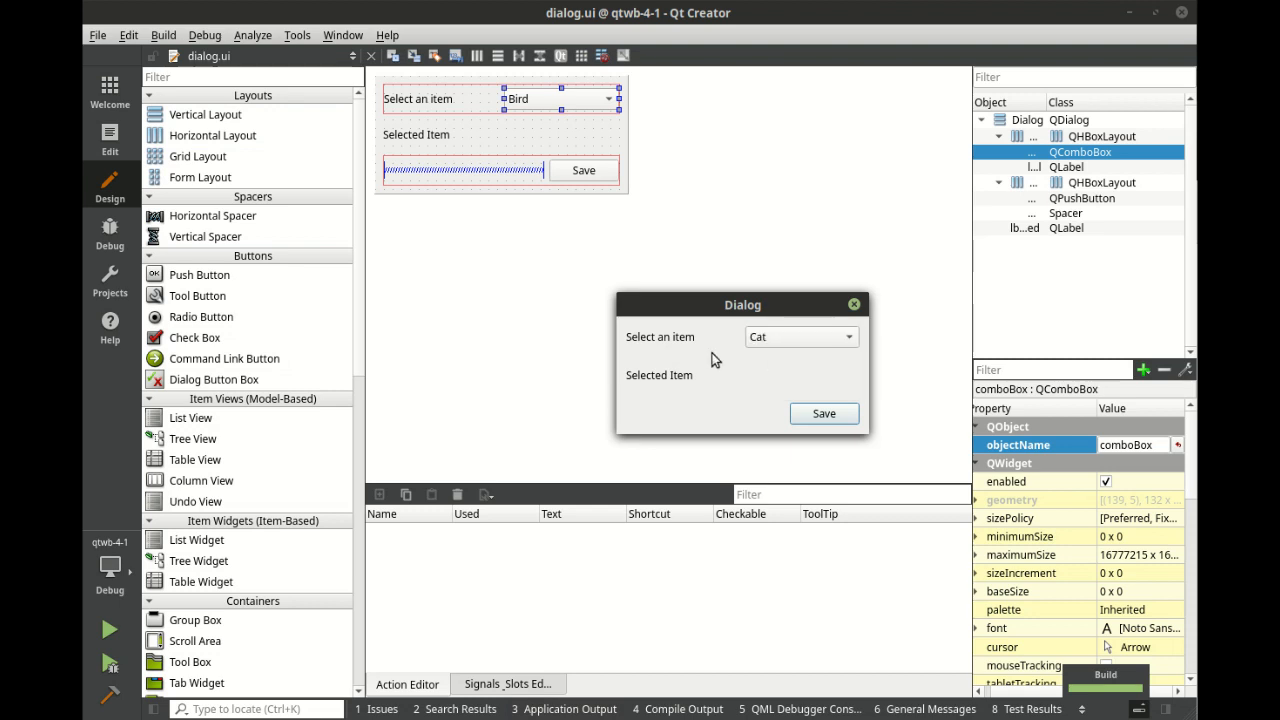
pyautogui.click(800, 336)
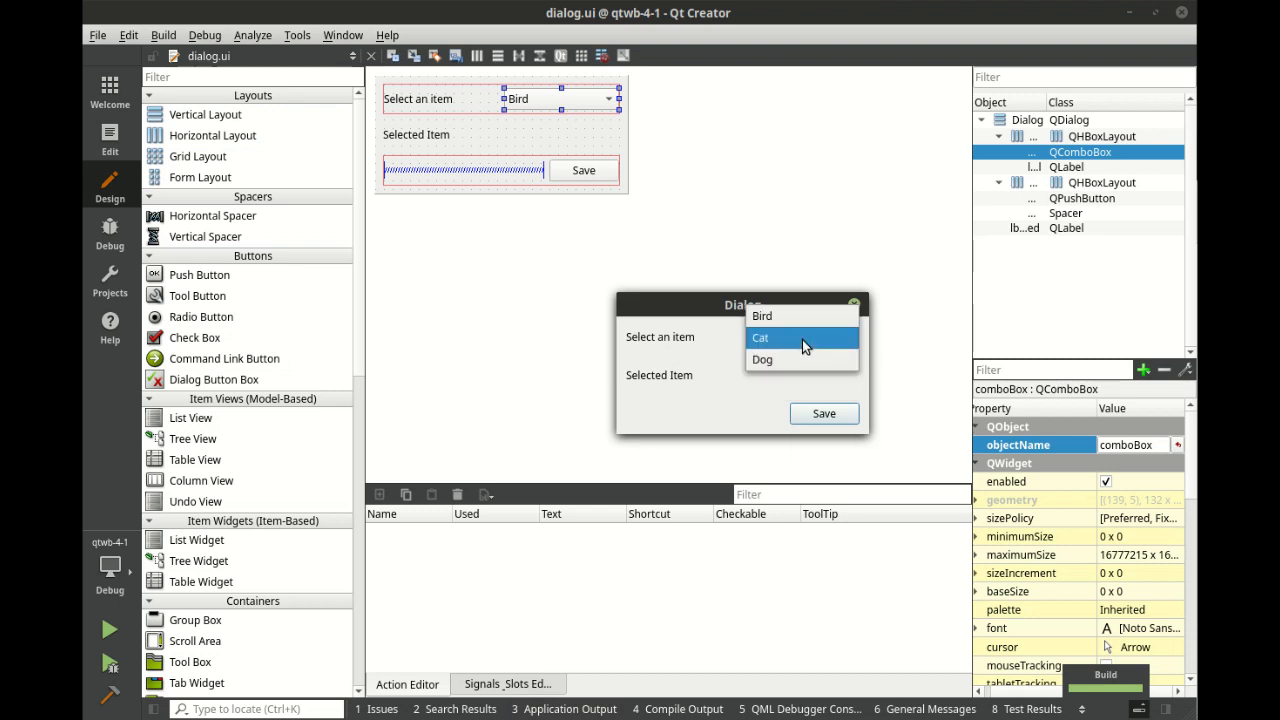
pyautogui.moveTo(768, 360)
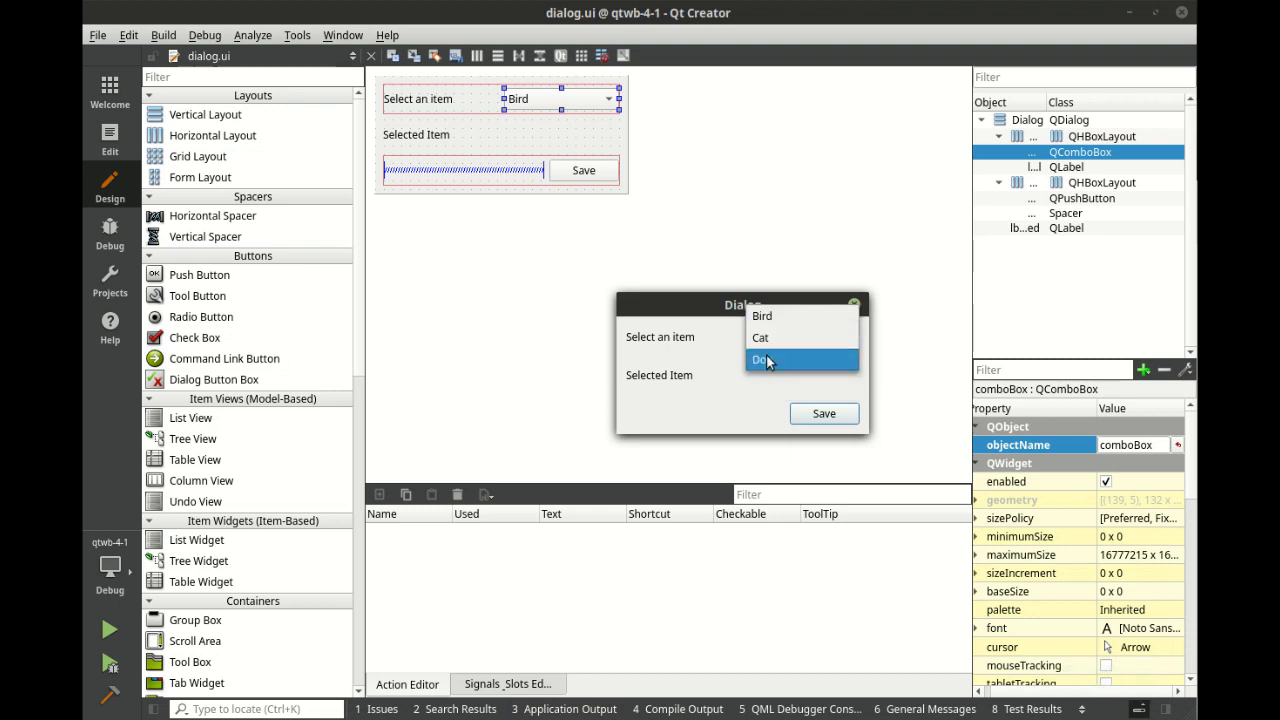
pyautogui.click(764, 360)
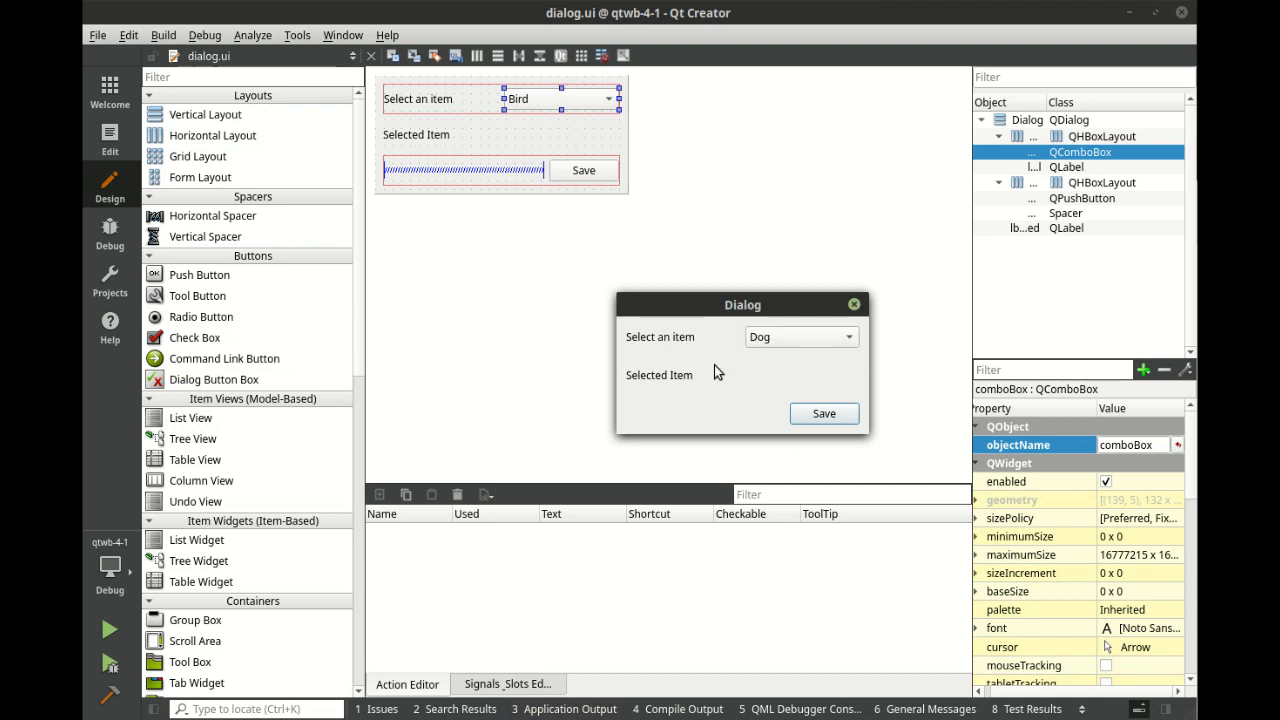
pyautogui.click(800, 336)
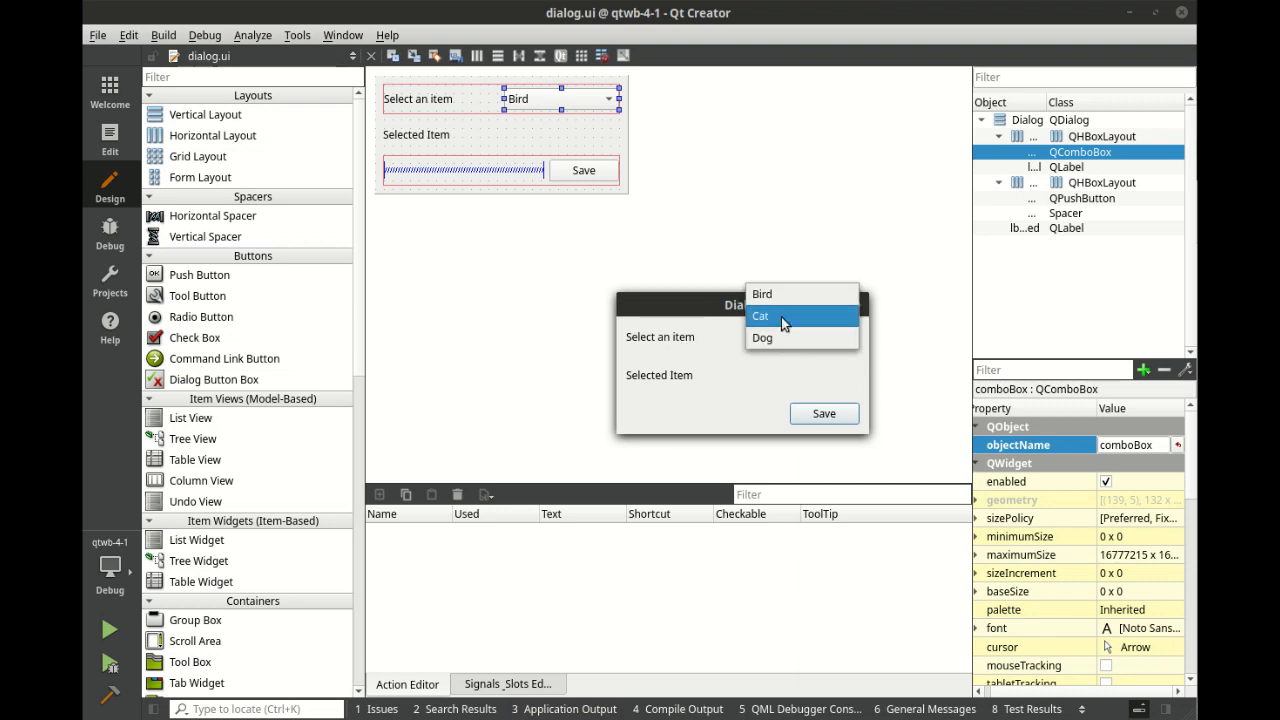
pyautogui.click(760, 316)
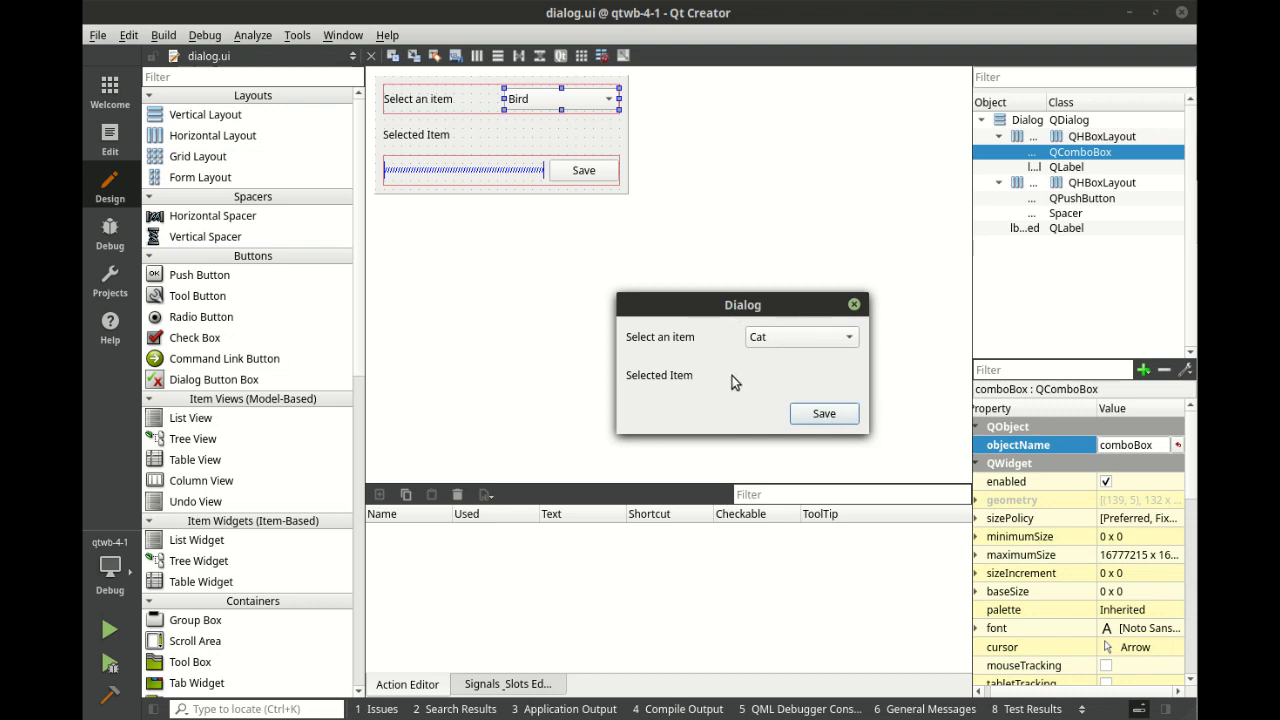
pyautogui.click(800, 336)
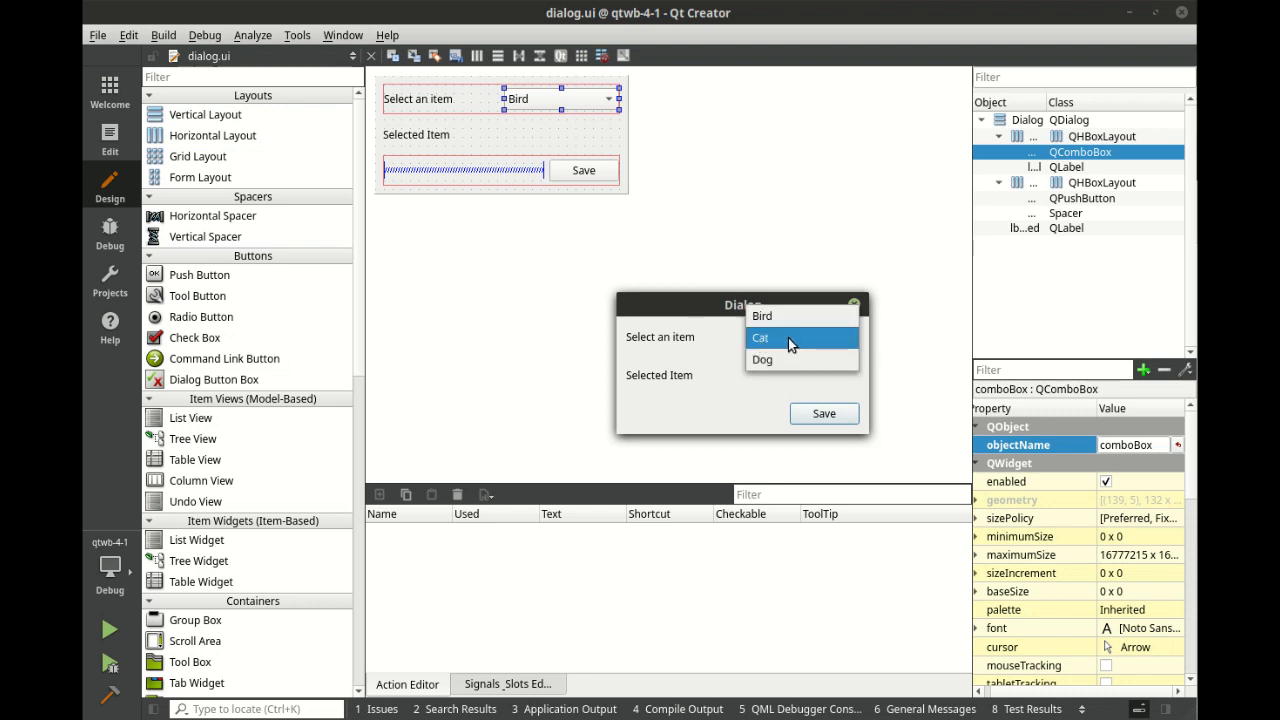
pyautogui.click(790, 336)
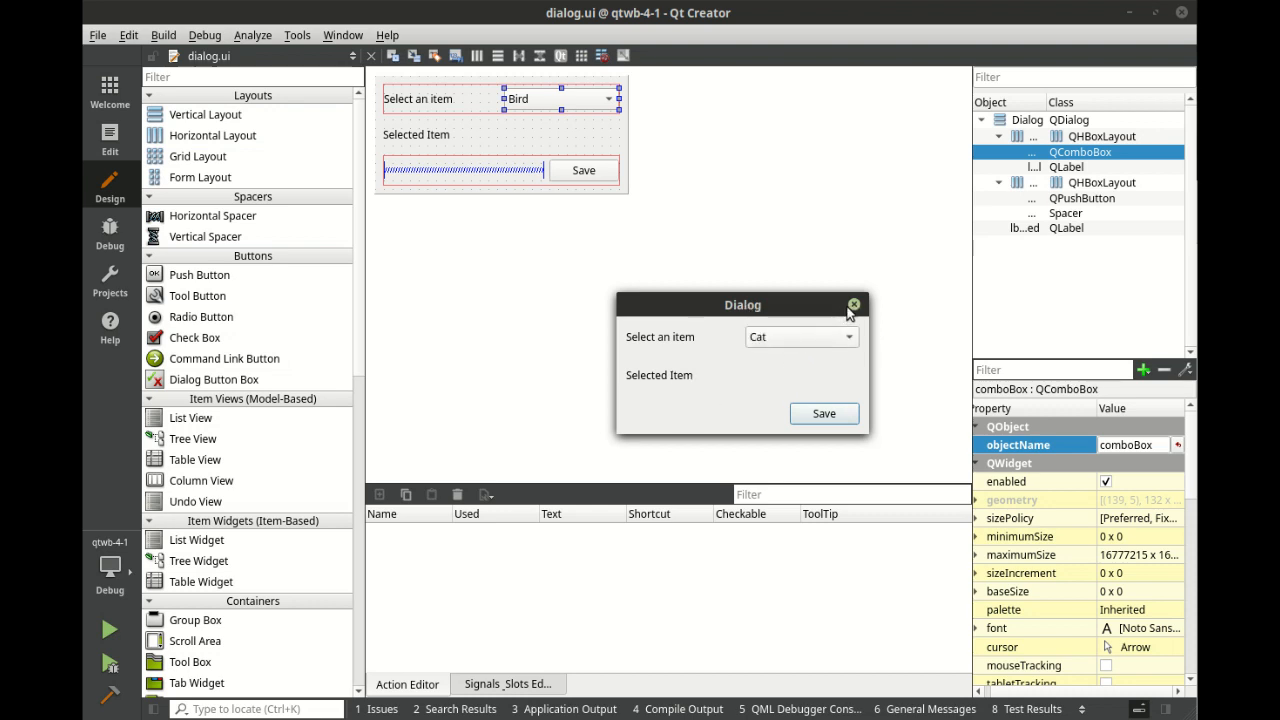
pyautogui.click(852, 304)
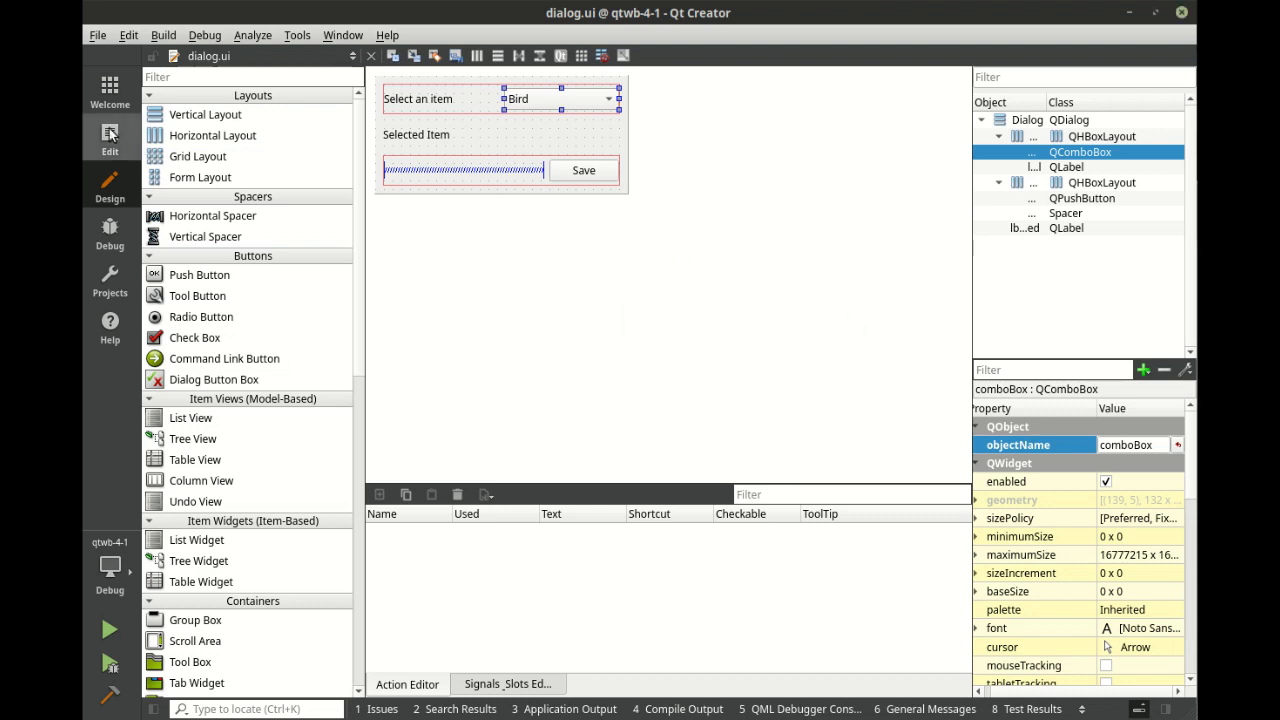
# Step: In dialog.h add includes for QSettings, QVariant and QMessageBox
pyautogui.click(110, 136)
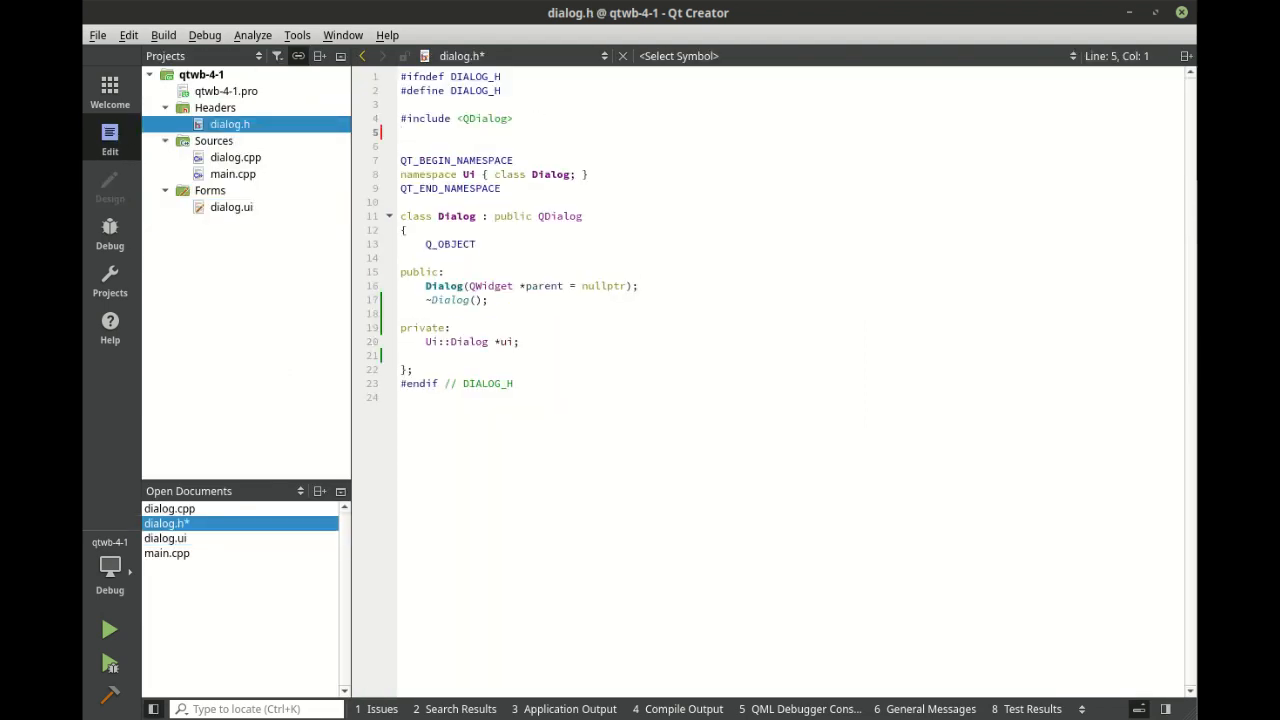
pyautogui.write('#include <Q')
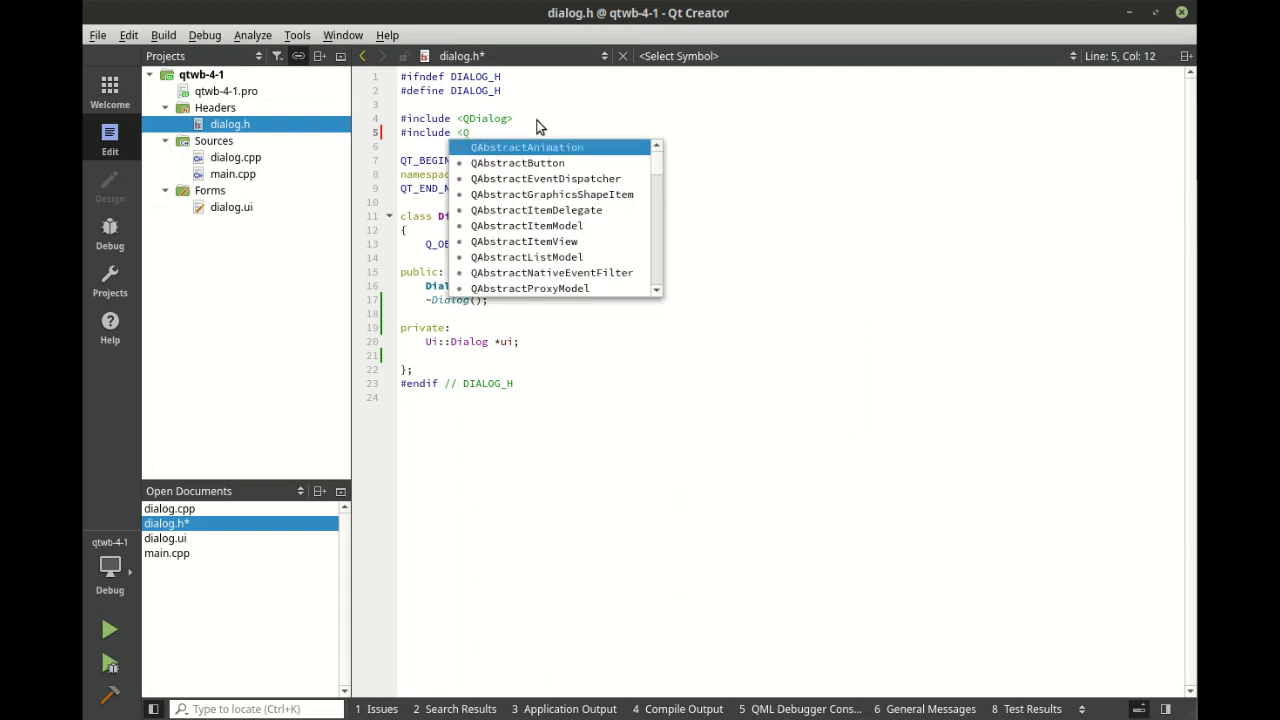
pyautogui.write('Settings>')
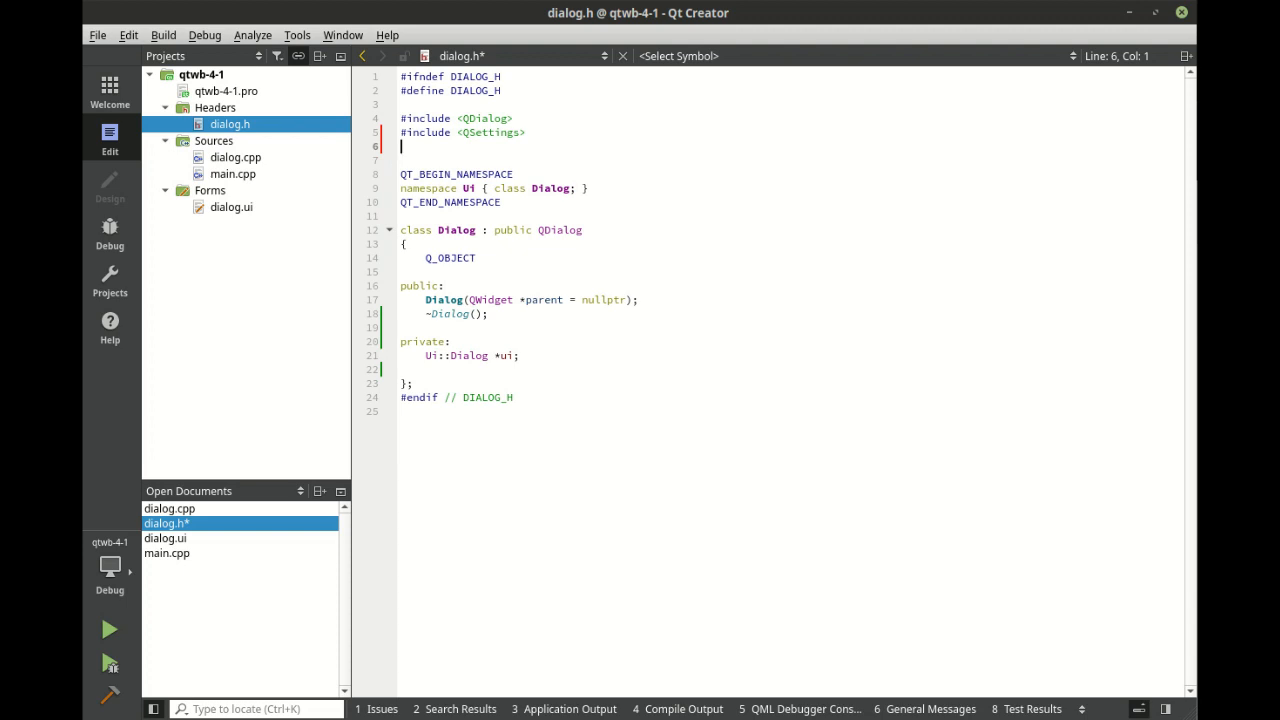
pyautogui.write('#include')
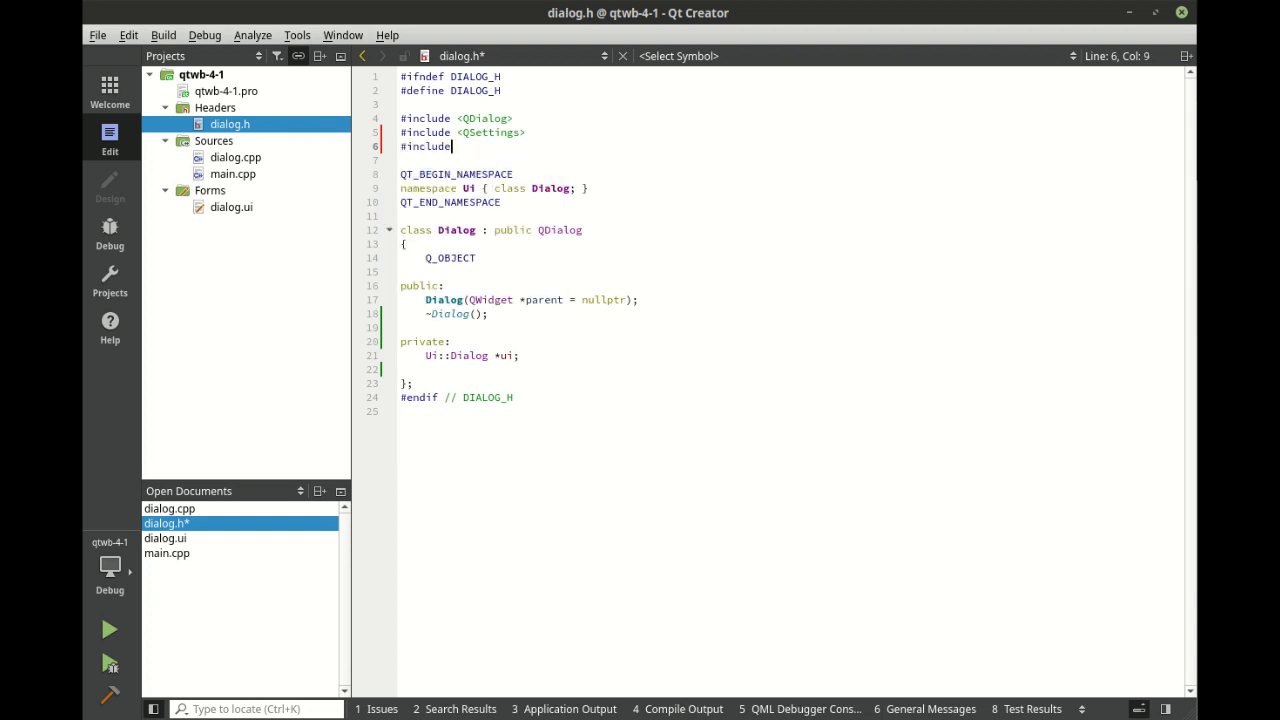
pyautogui.write('<Q')
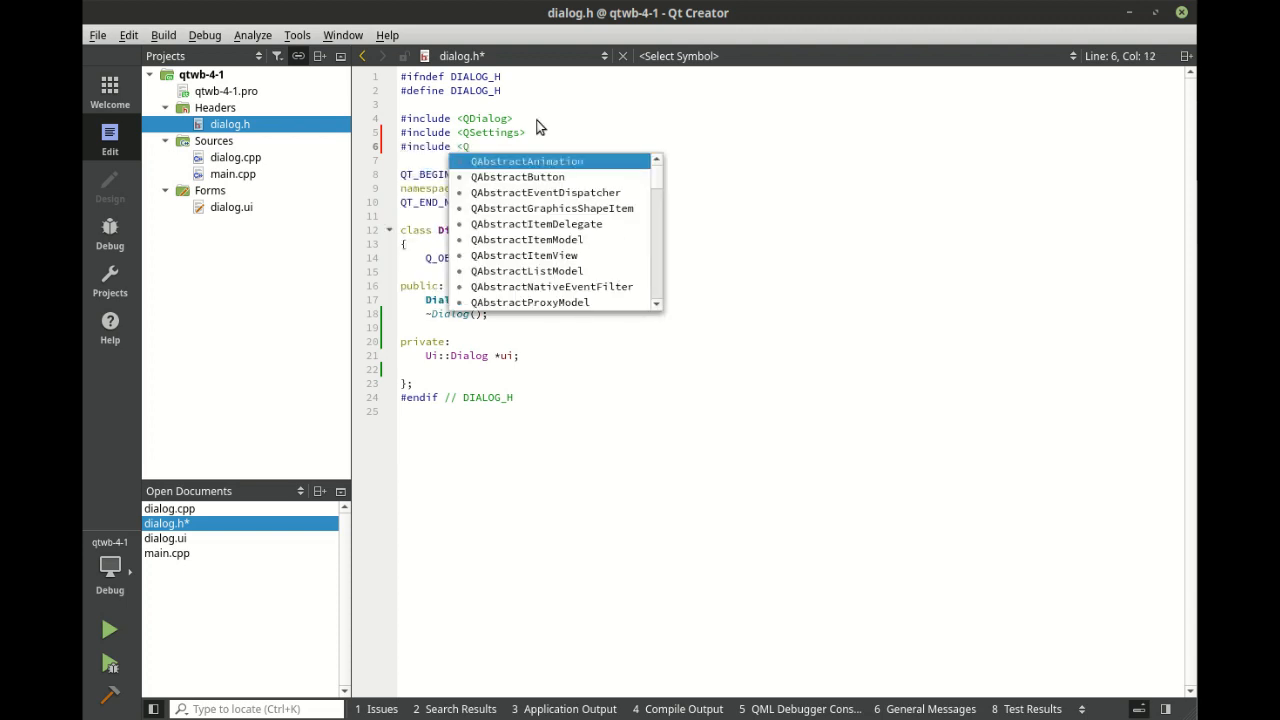
pyautogui.write('Variant>')
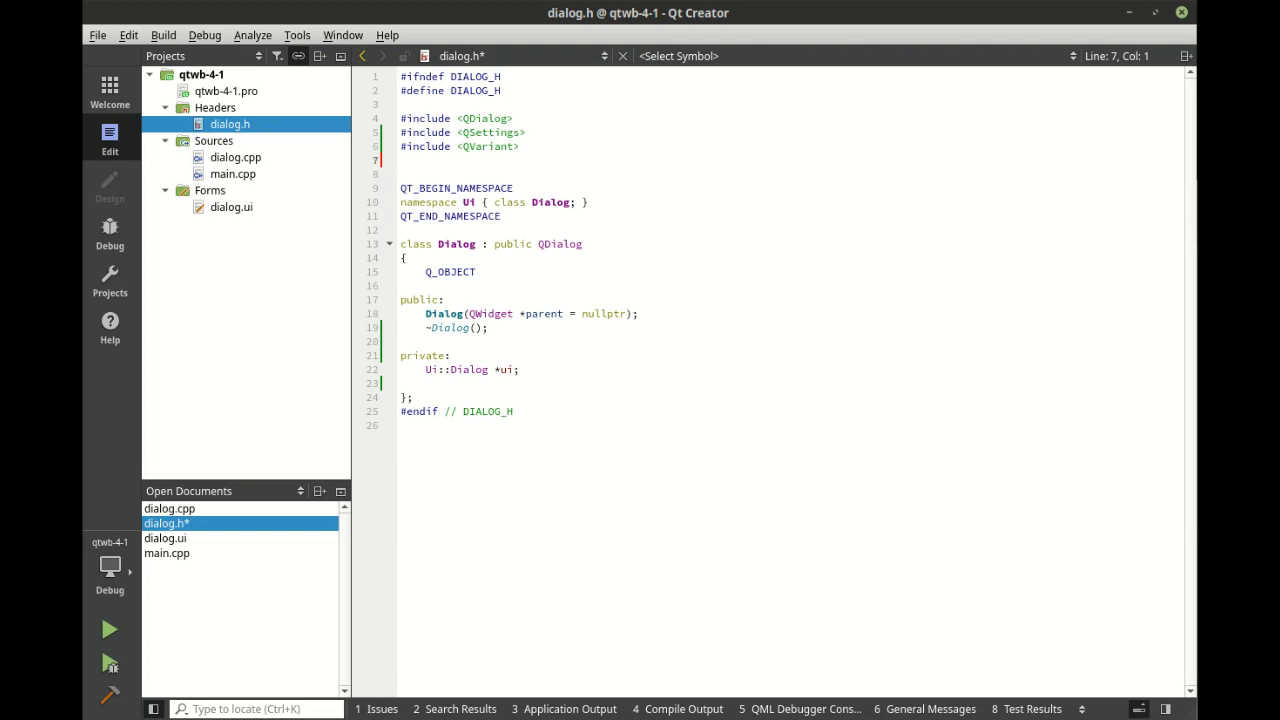
pyautogui.write('#include')
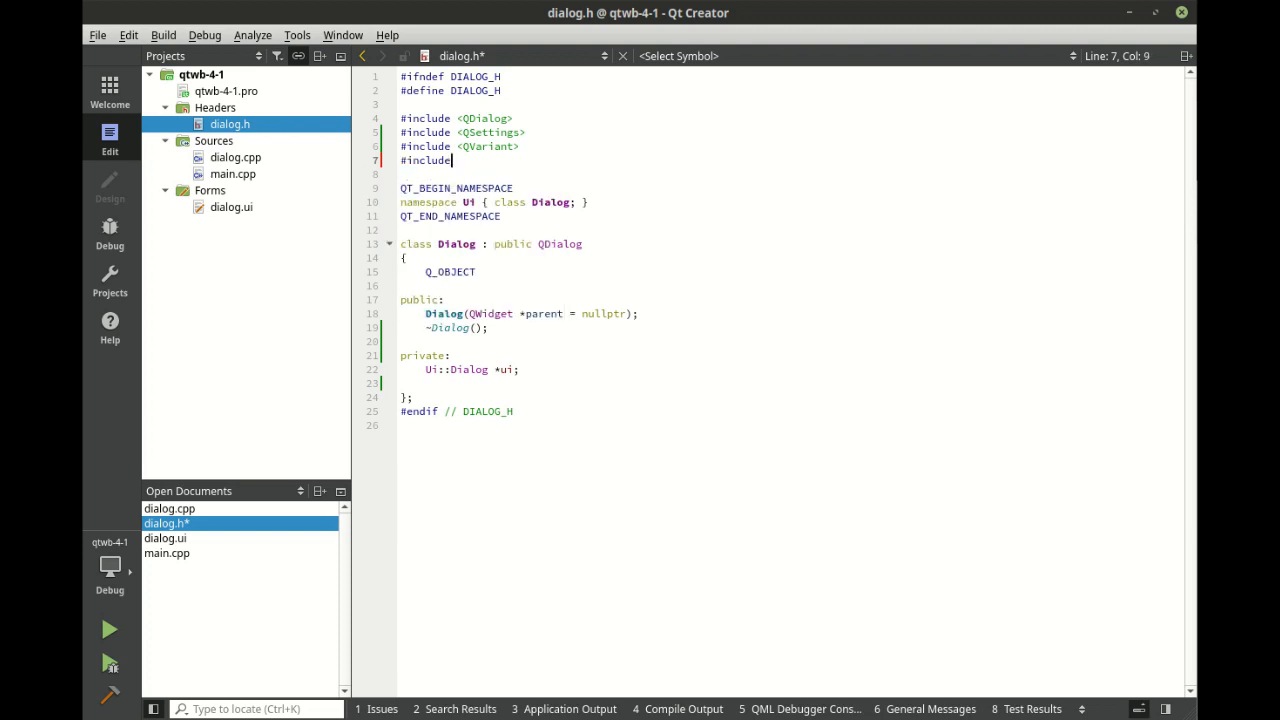
pyautogui.write('QMessageBox>')
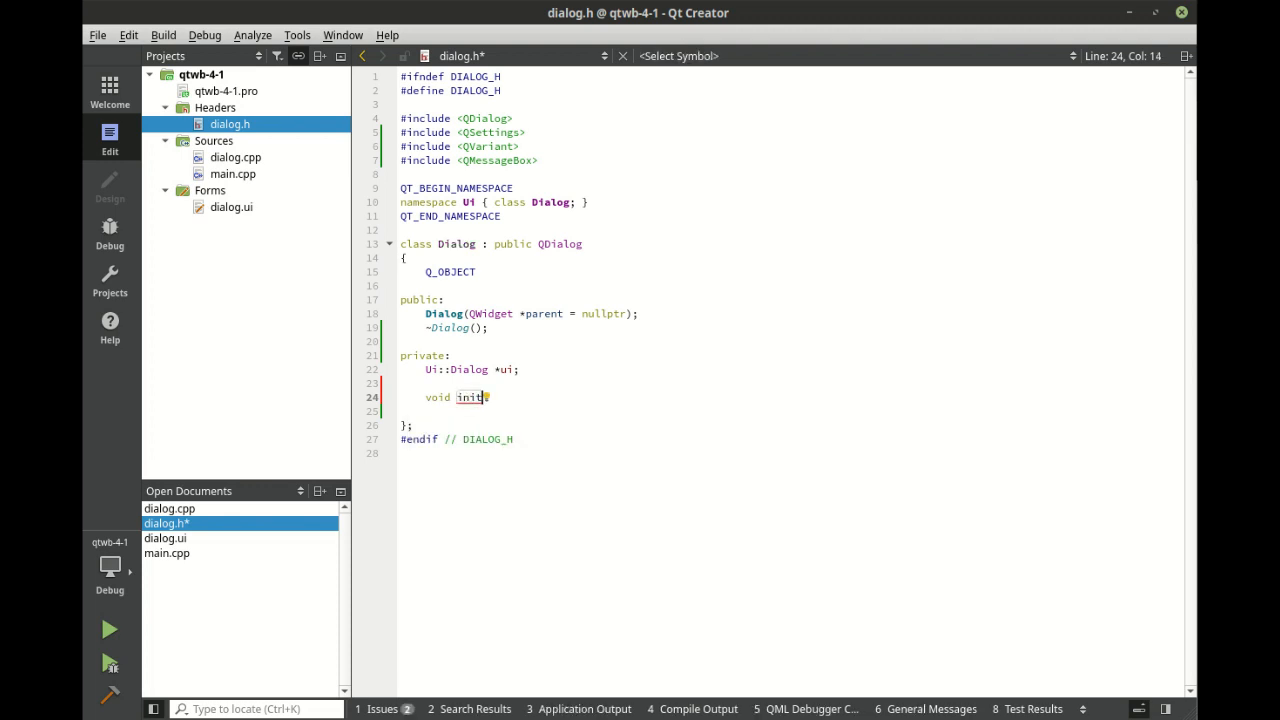
# Step: Declare void load(); after void init(); in the private section
pyautogui.press('Return')
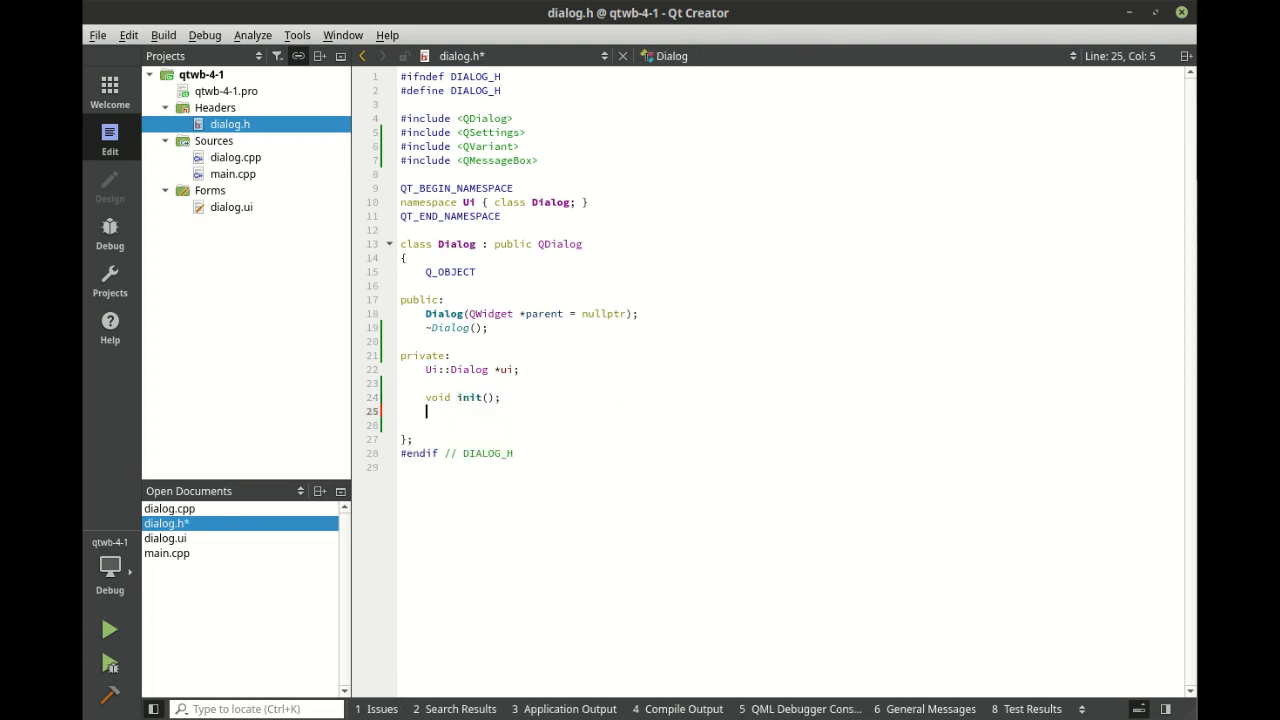
pyautogui.write('void')
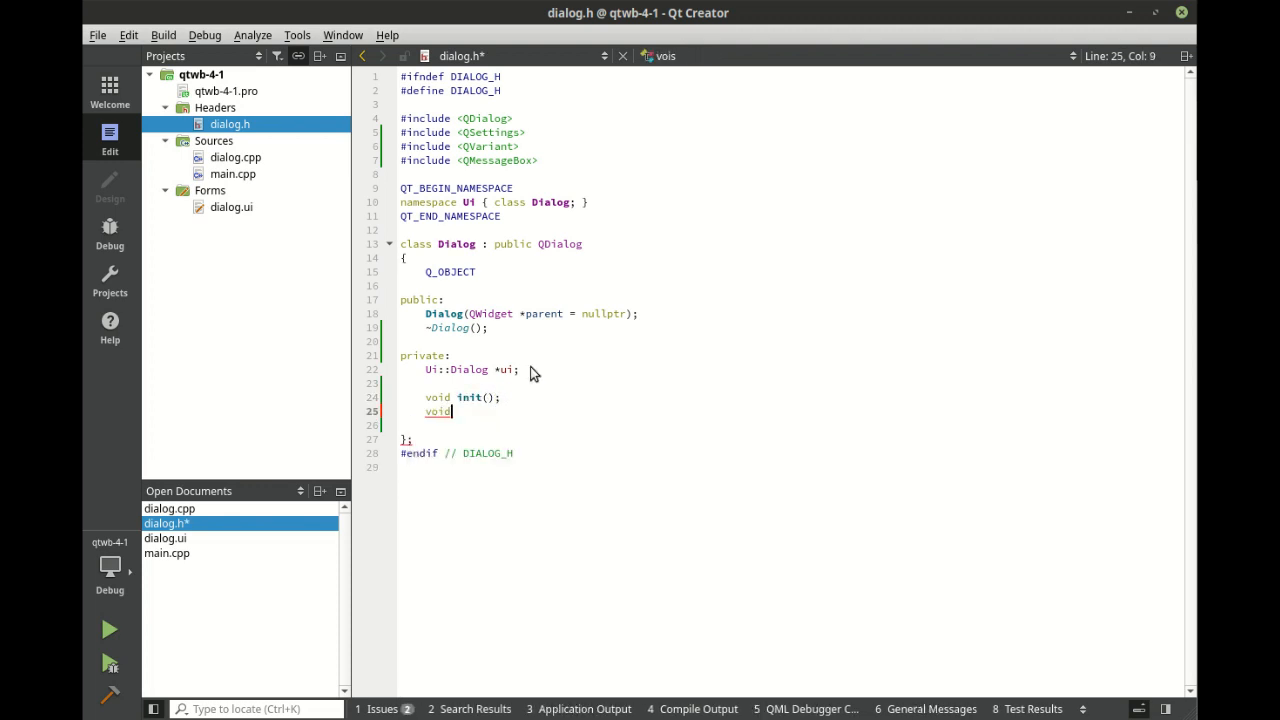
pyautogui.write('load')
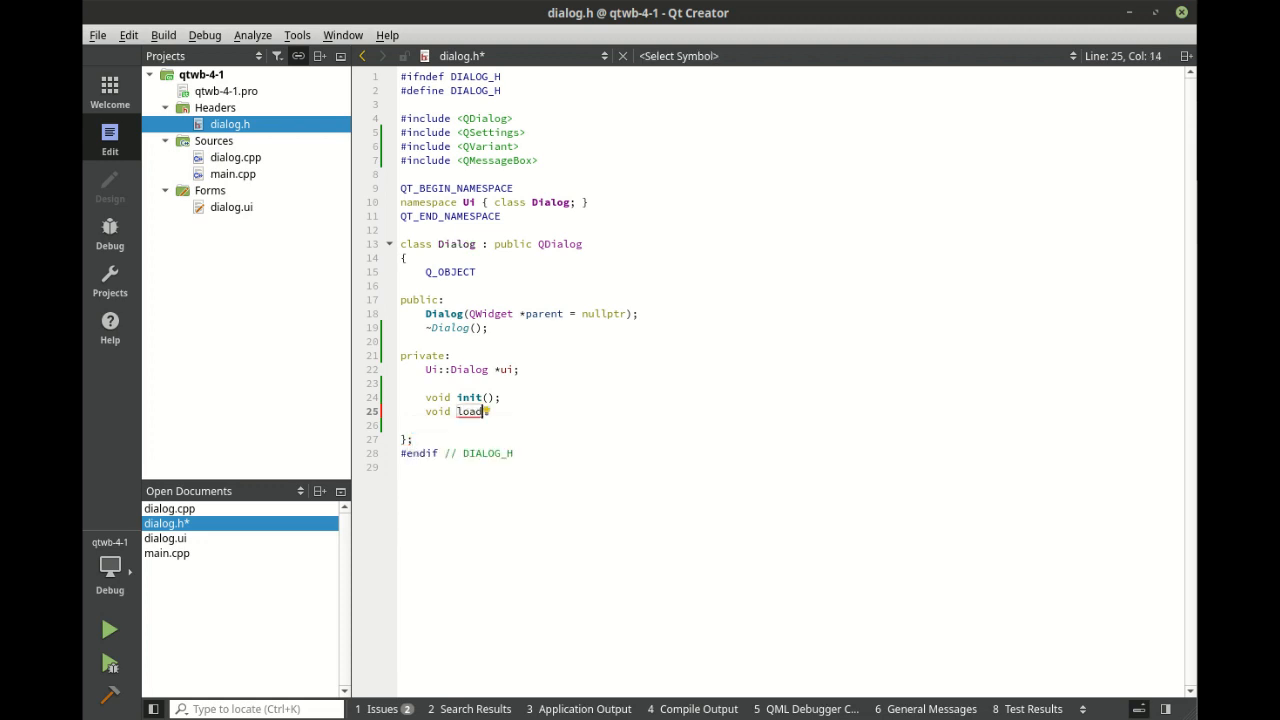
pyautogui.write('();')
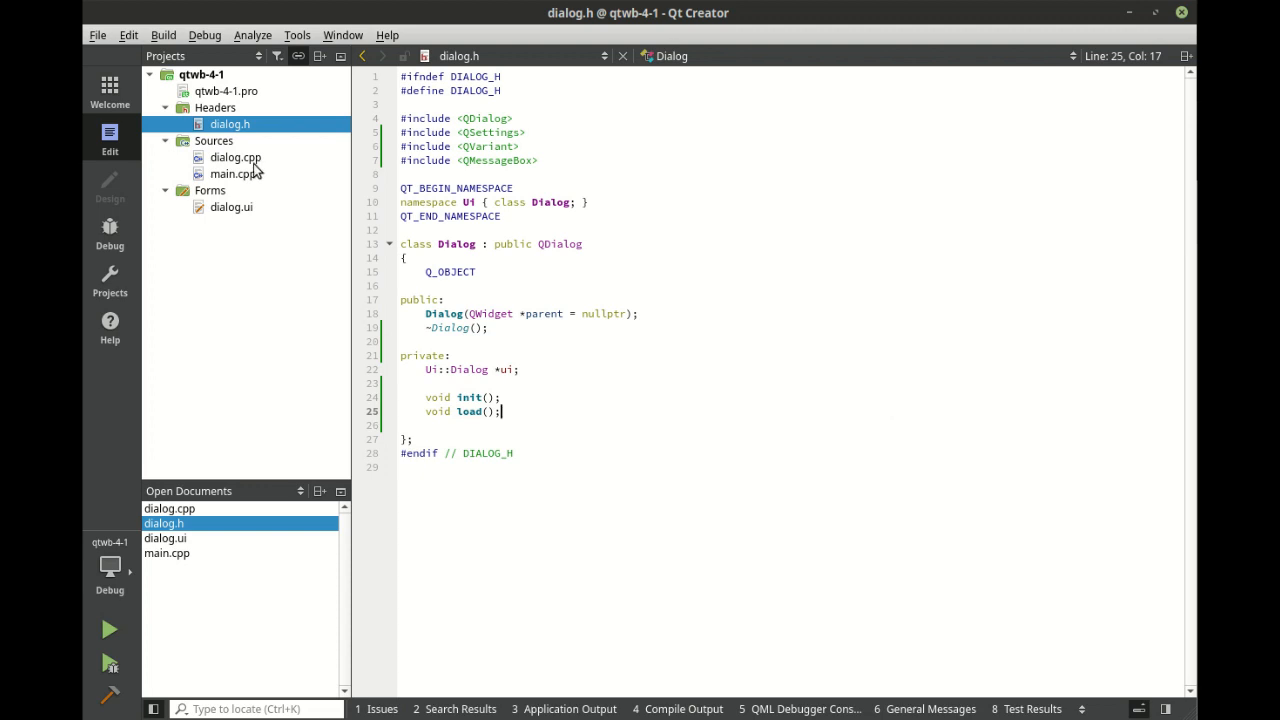
# Step: Via Go to slot, create a currentIndexChanged(int) slot for the combo box
pyautogui.click(236, 156)
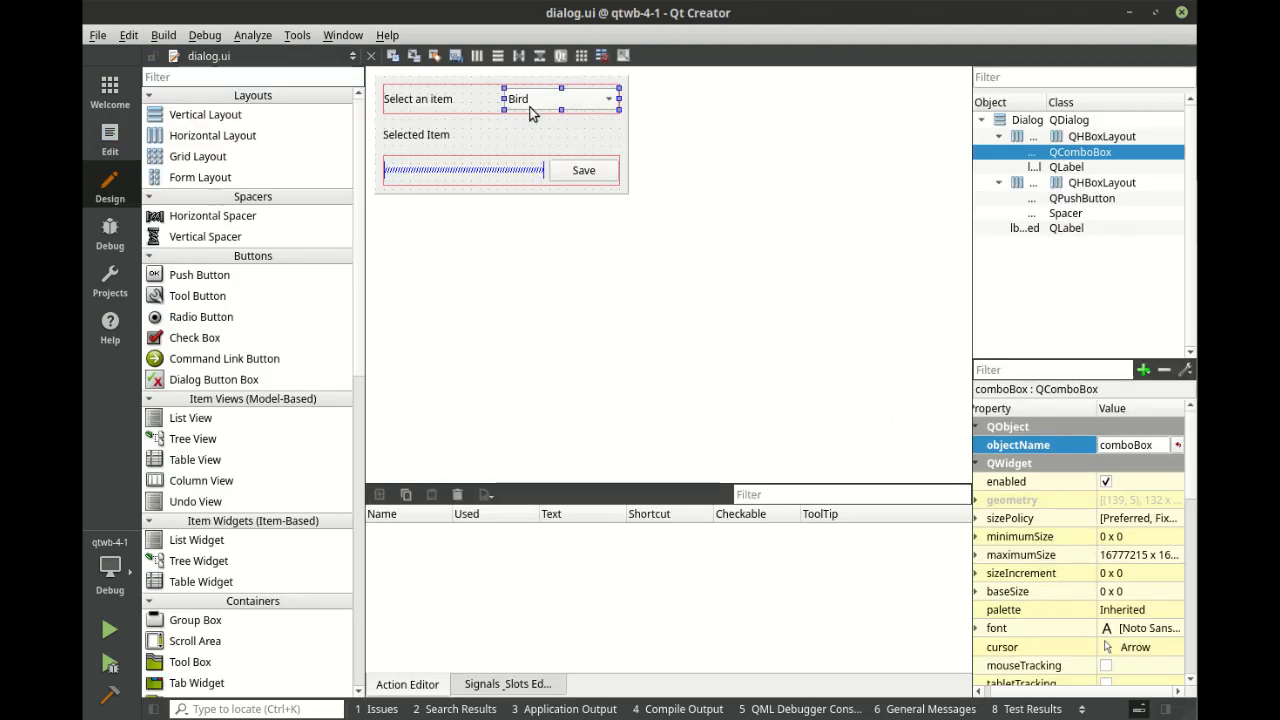
pyautogui.rightClick(530, 108)
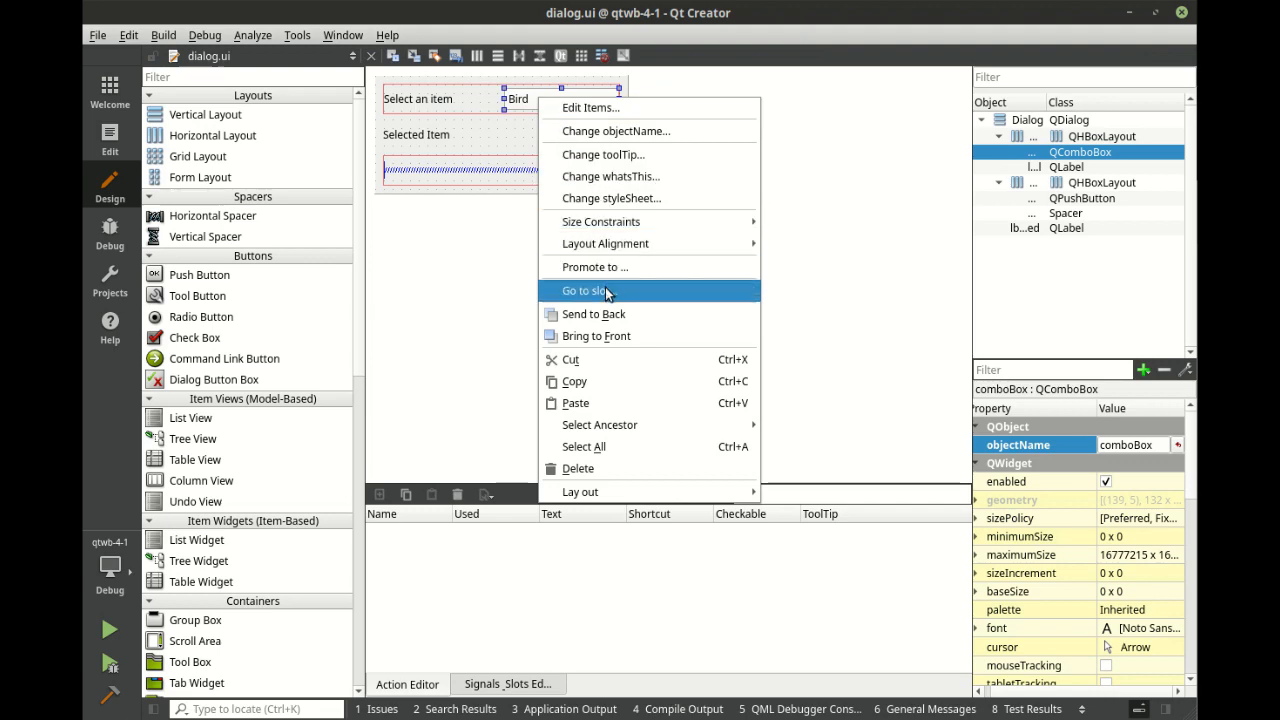
pyautogui.click(586, 290)
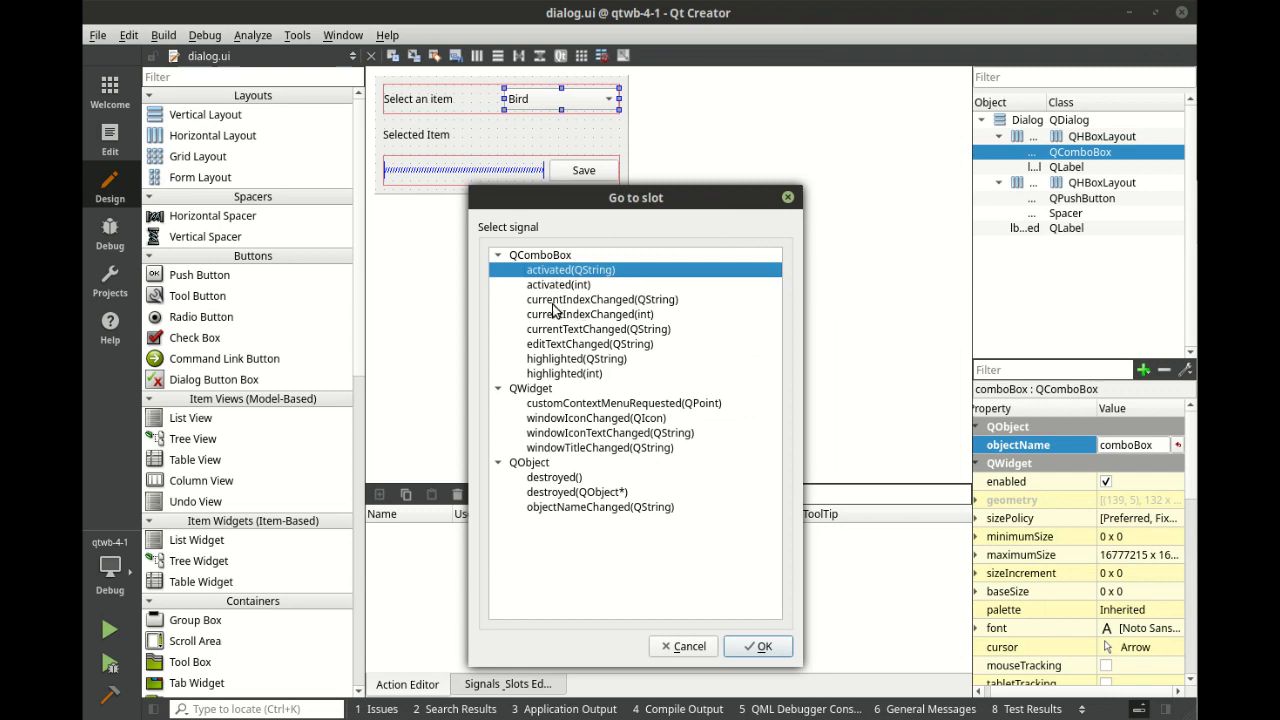
pyautogui.click(602, 300)
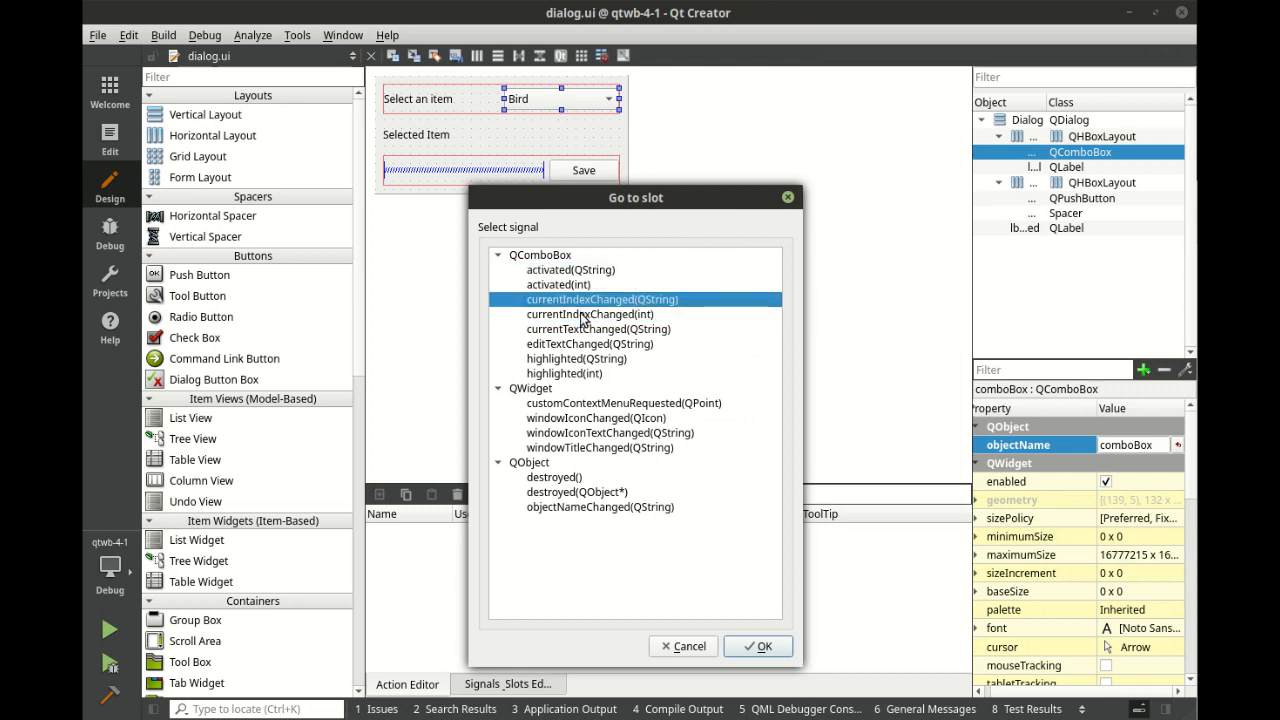
pyautogui.click(588, 314)
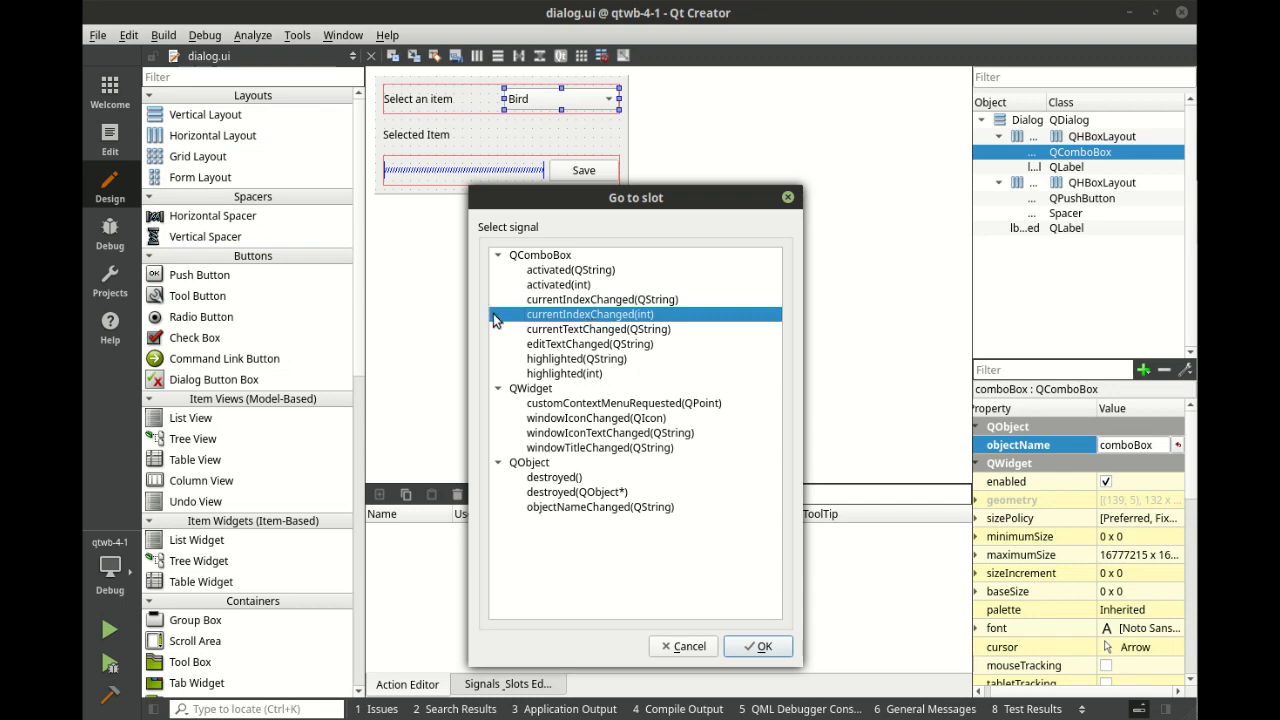
pyautogui.moveTo(608, 320)
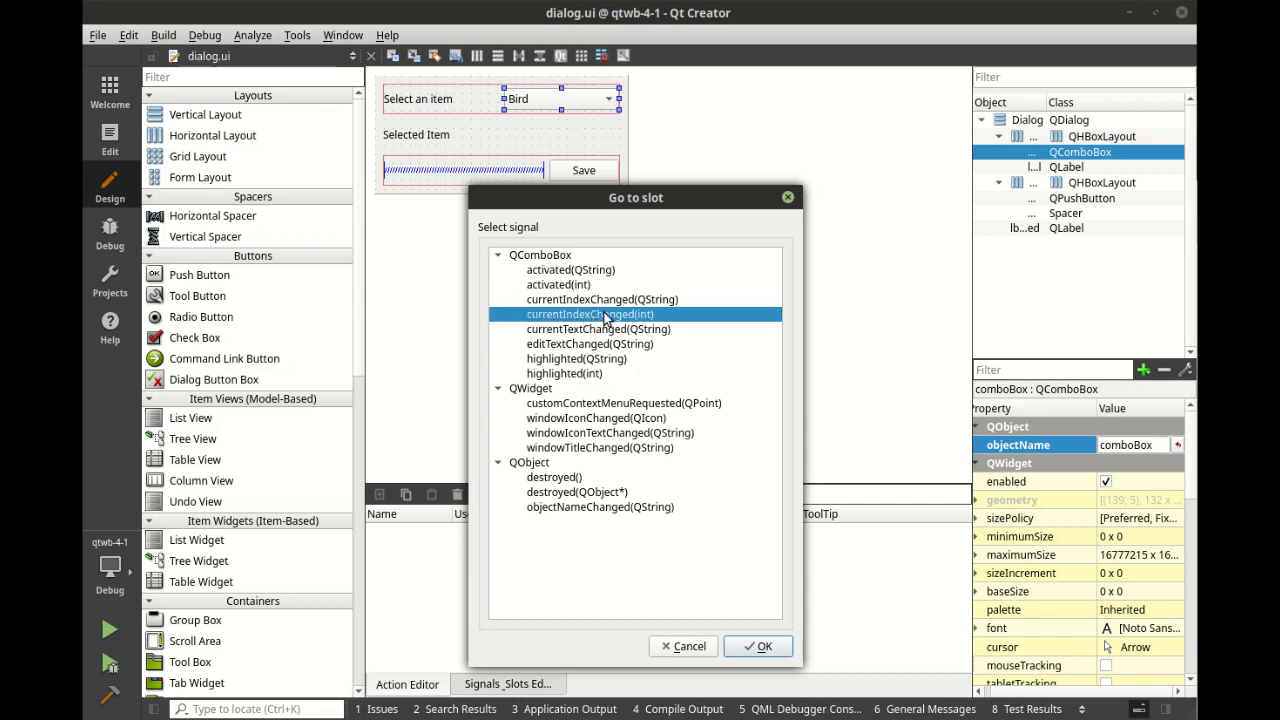
pyautogui.click(756, 646)
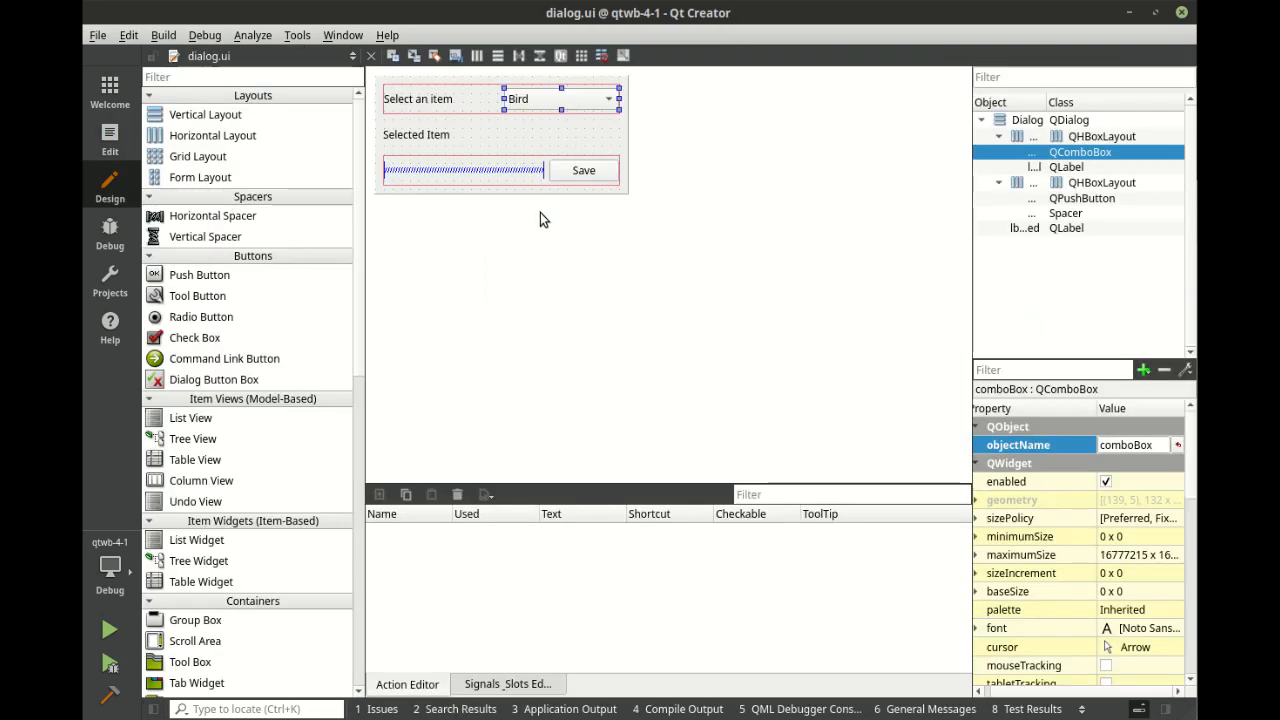
# Step: Via Go to slot, create a clicked() slot for the Save button
pyautogui.rightClick(584, 170)
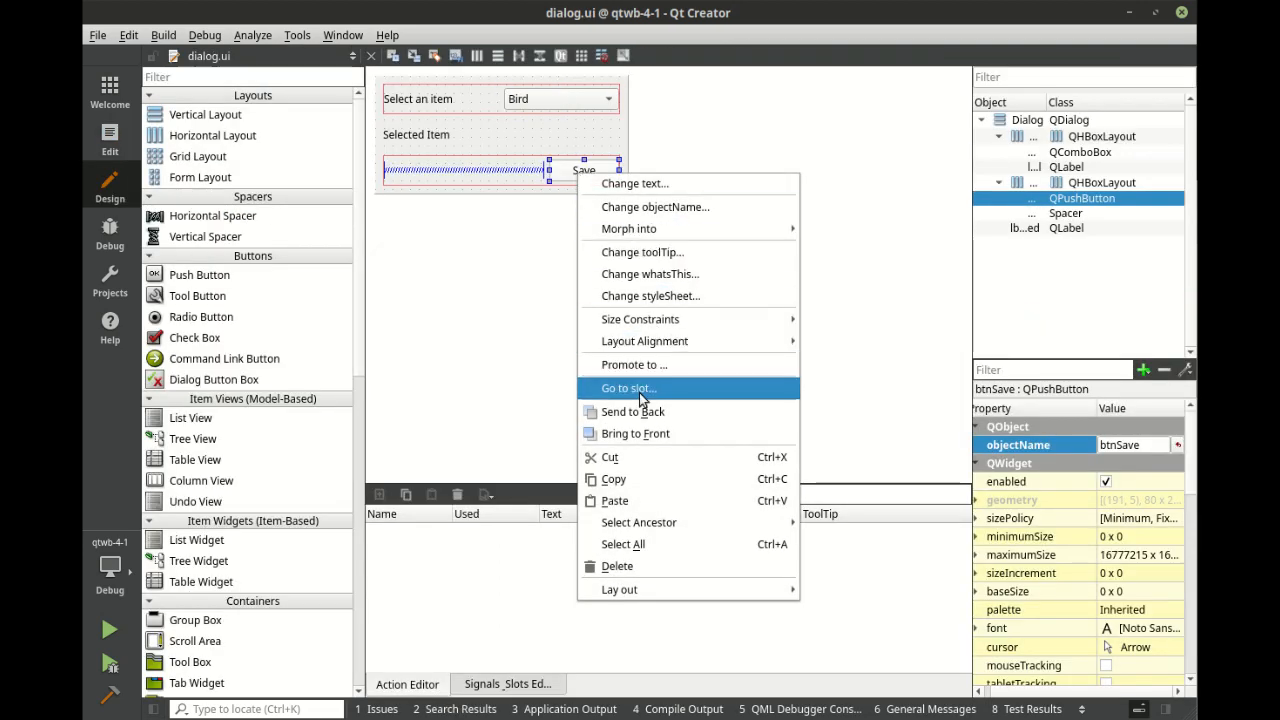
pyautogui.click(628, 388)
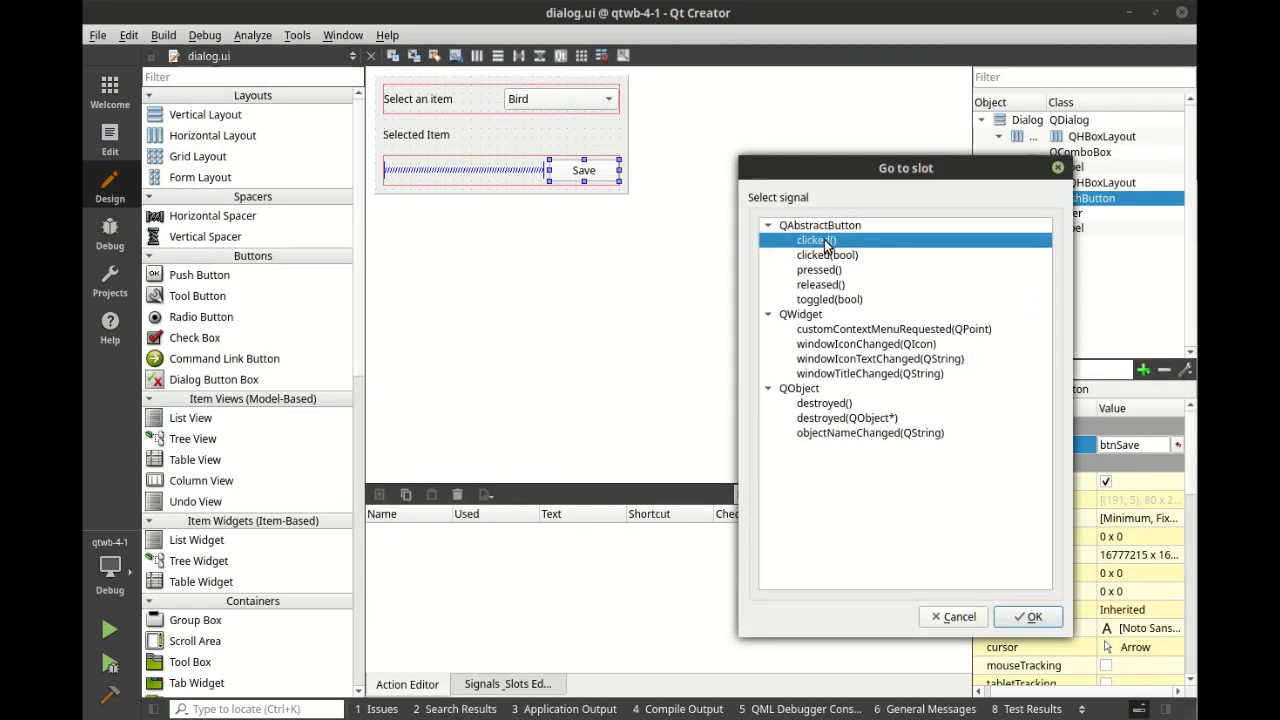
pyautogui.click(1028, 616)
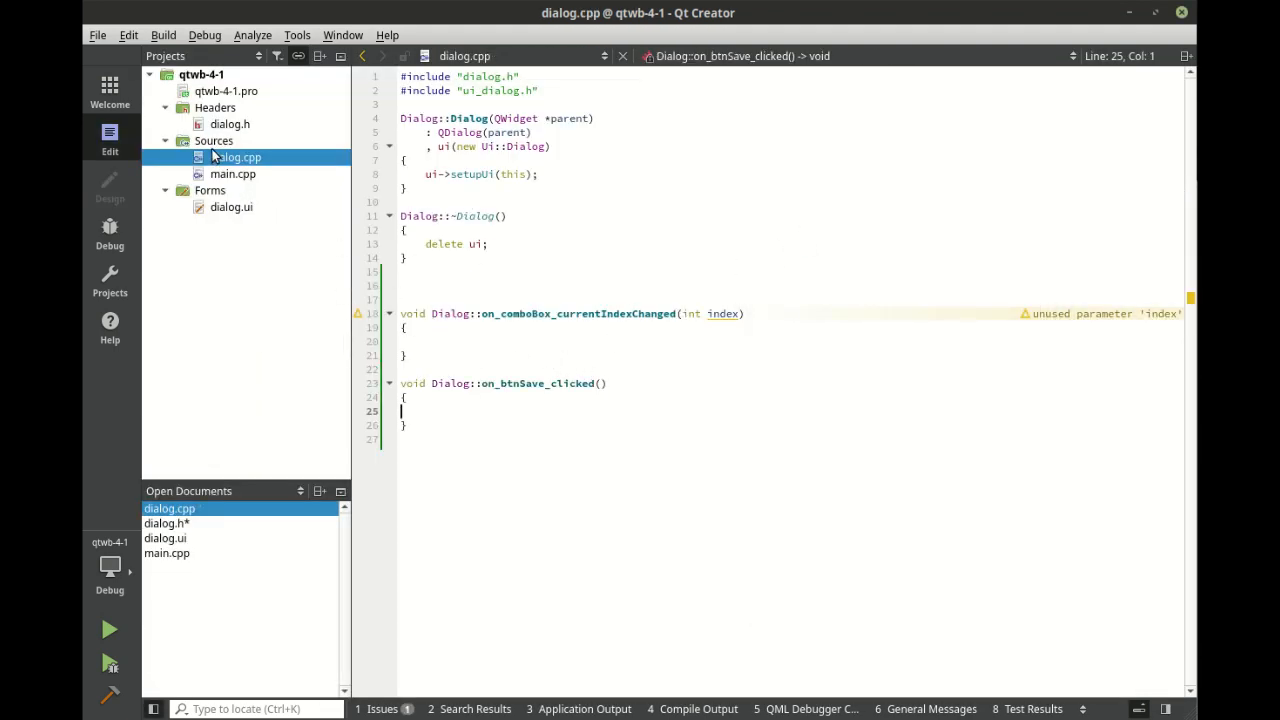
# Step: Use Refactor > Add Definition to generate empty Dialog::init() and Dialog::load() in dialog.cpp
pyautogui.rightClick(464, 476)
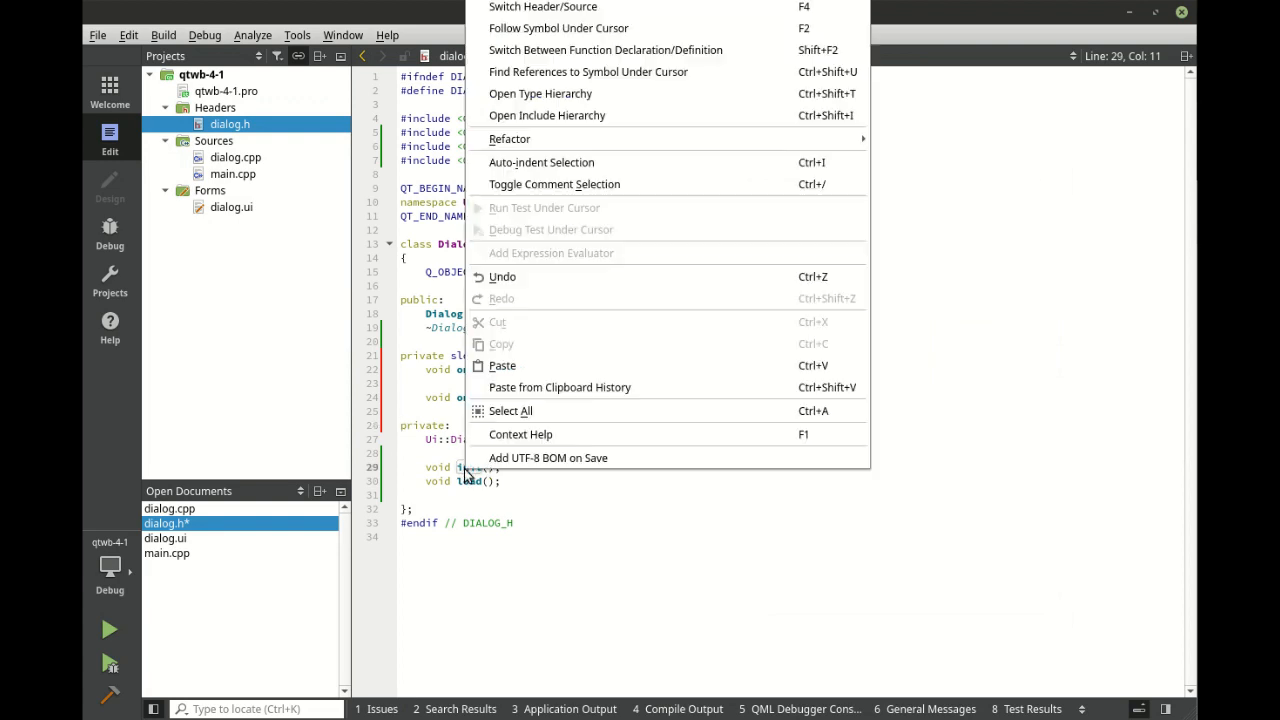
pyautogui.moveTo(510, 138)
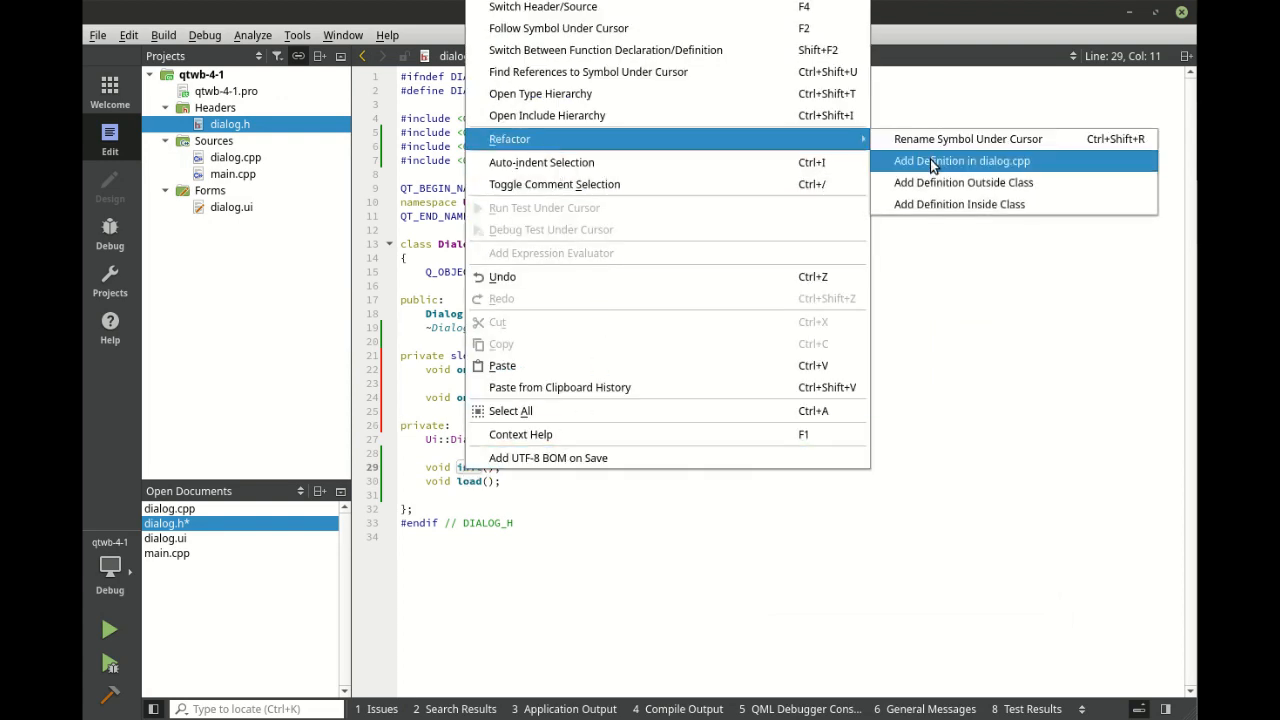
pyautogui.click(960, 160)
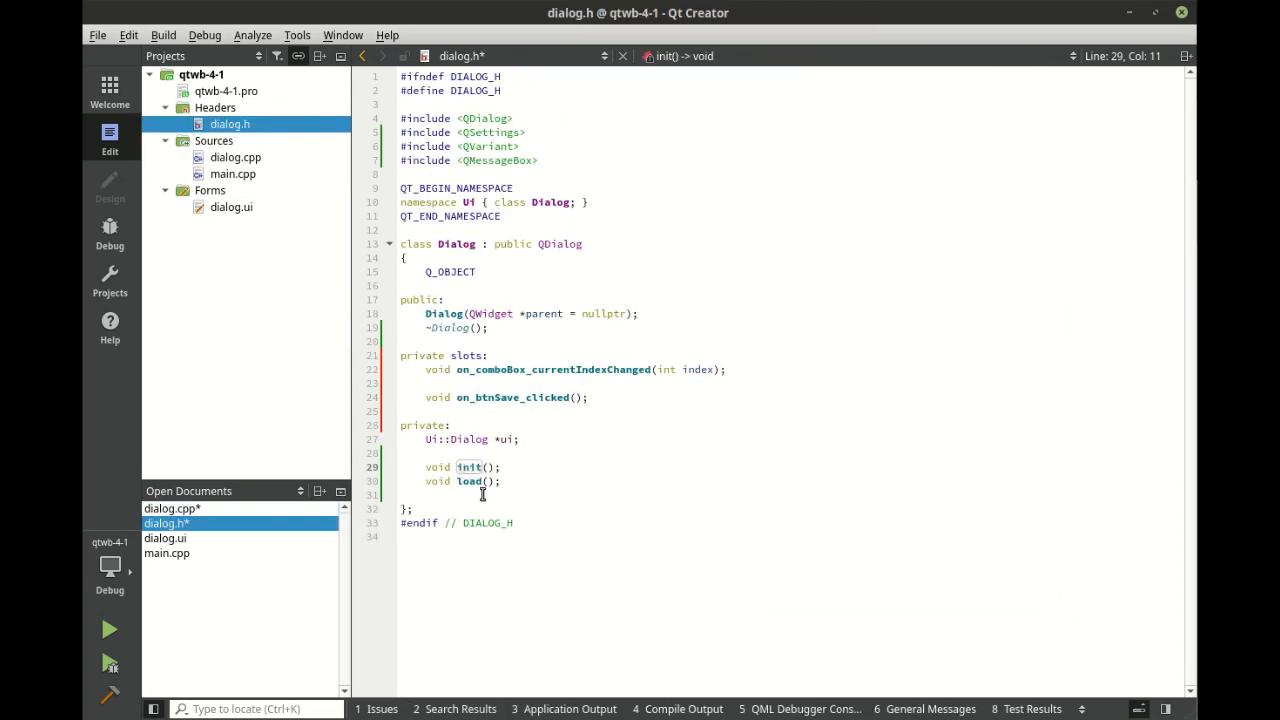
pyautogui.rightClick(480, 490)
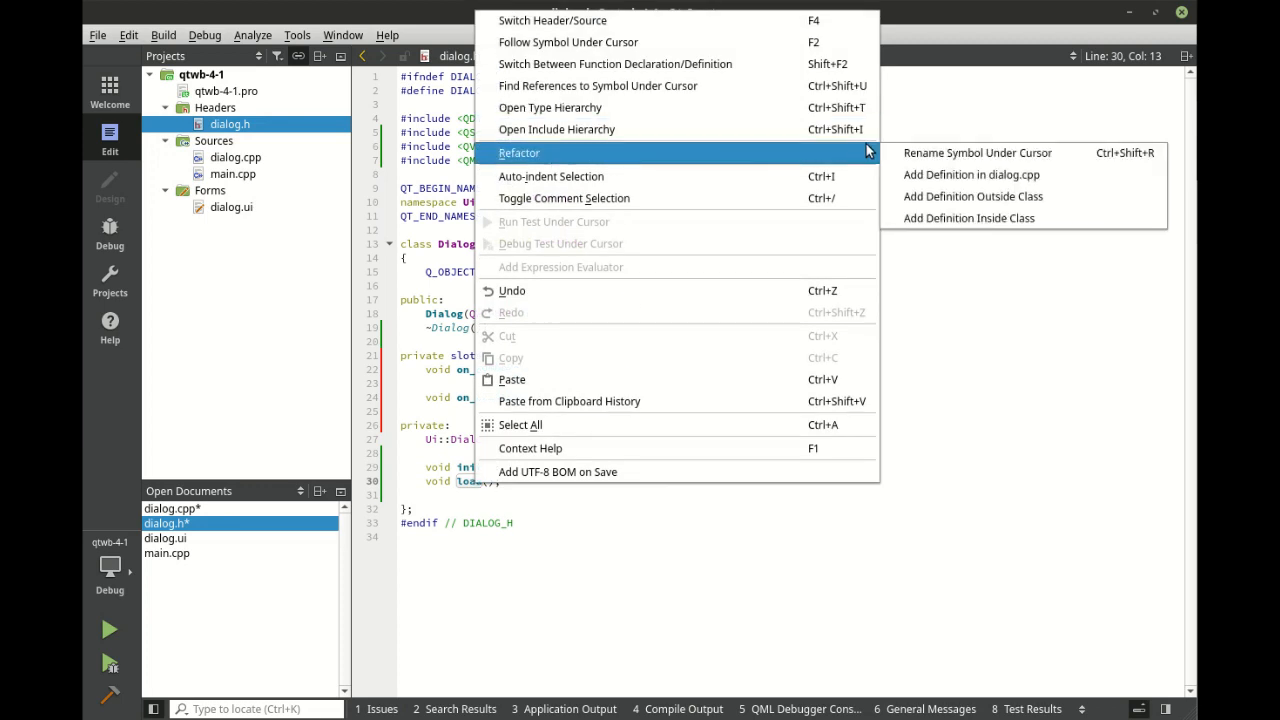
pyautogui.click(970, 176)
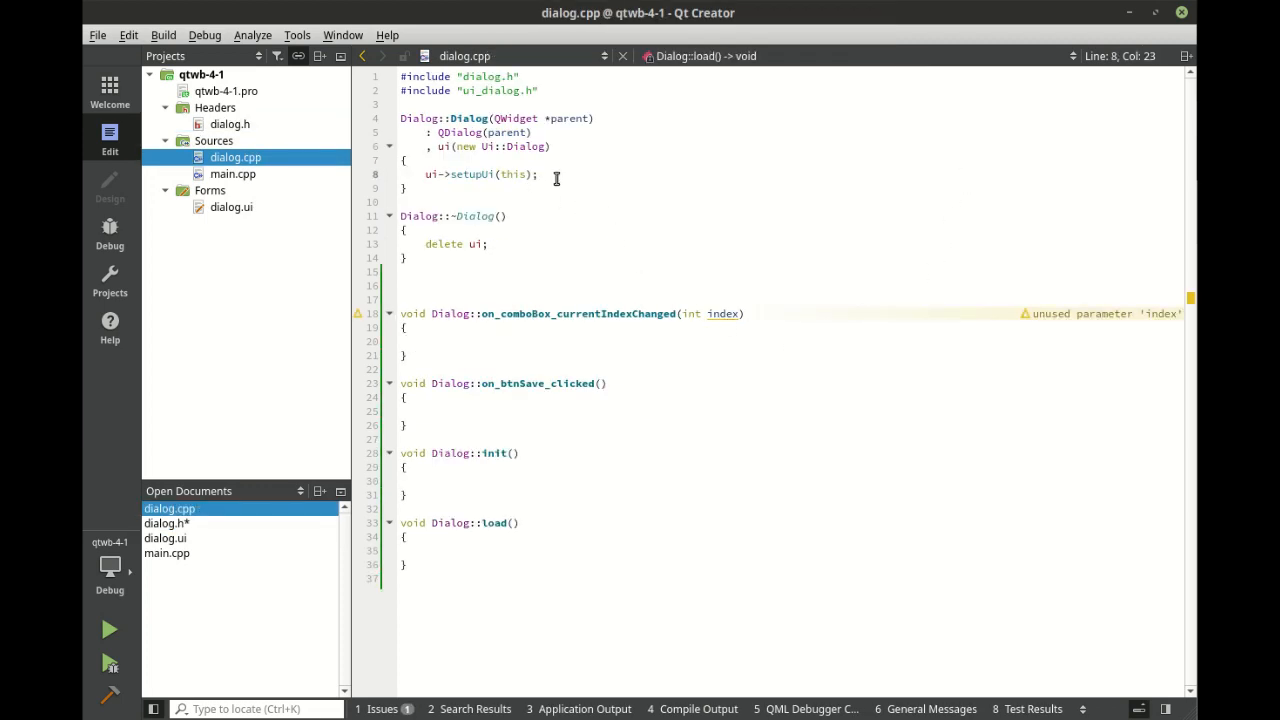
# Step: Write init(); and load(); on new lines after ui->setupUi(this) in the constructor
pyautogui.press('Return')
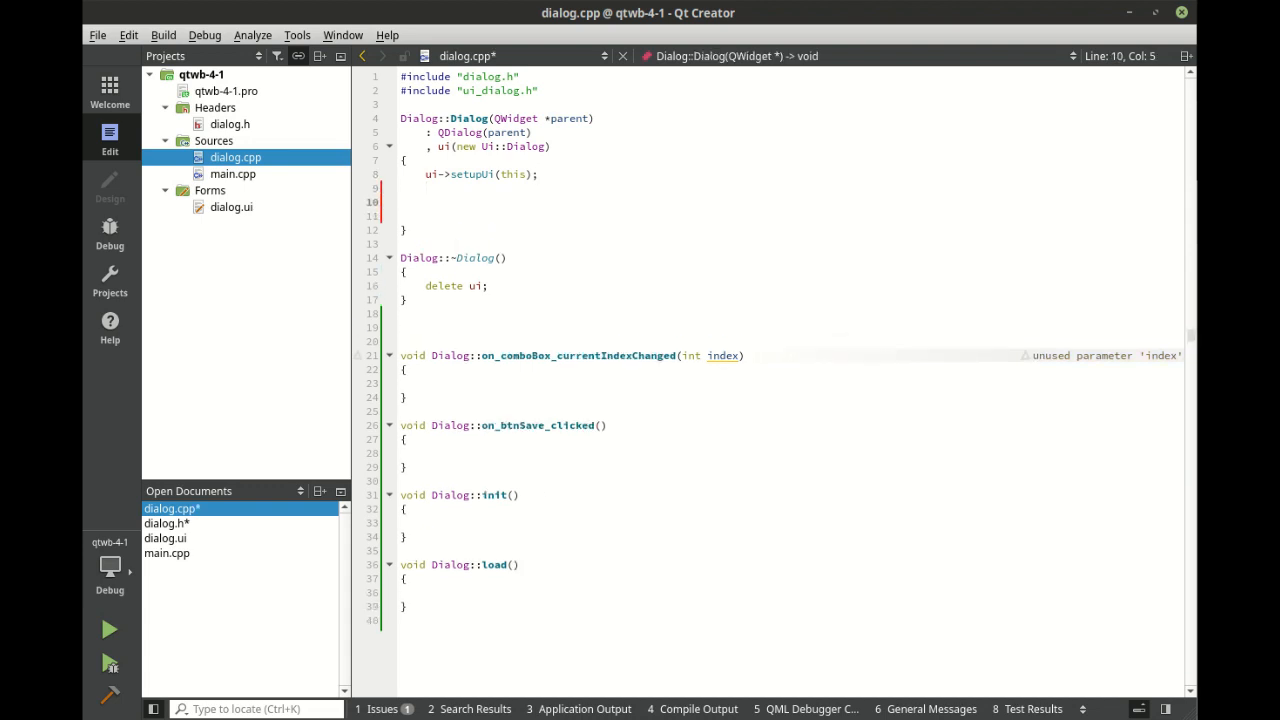
pyautogui.click(426, 200)
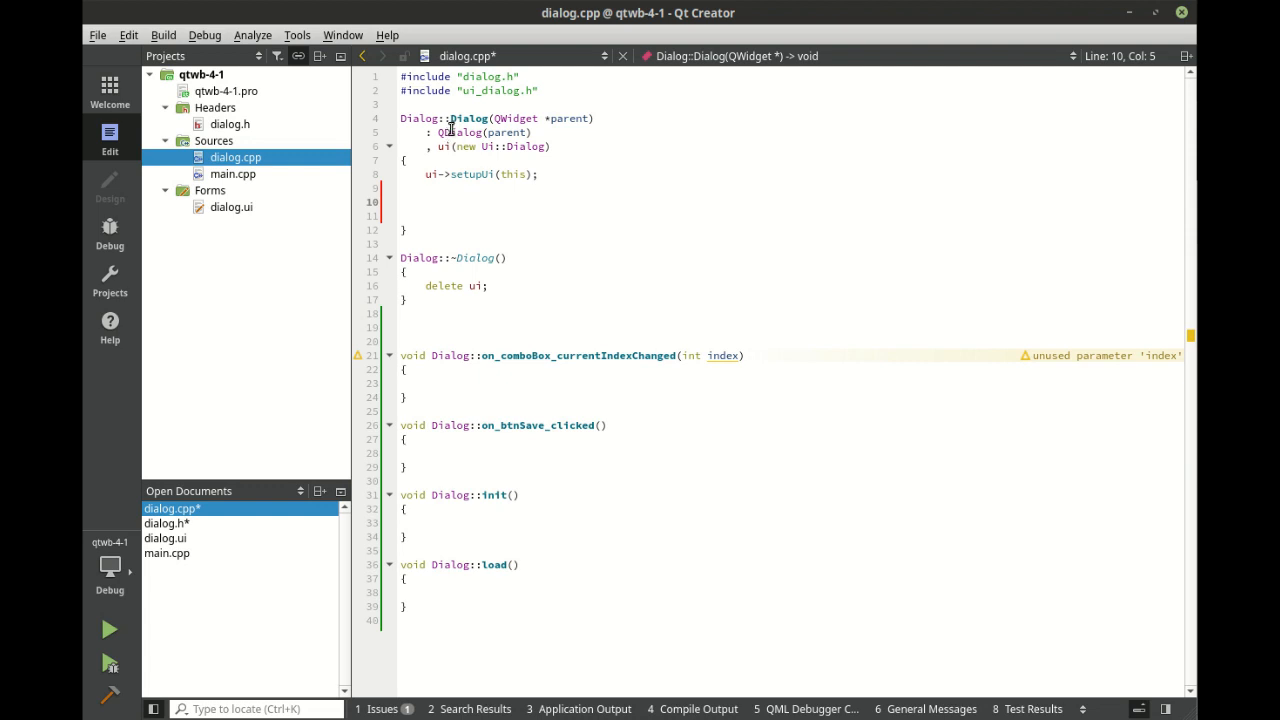
pyautogui.moveTo(424, 174); pyautogui.dragTo(448, 216)
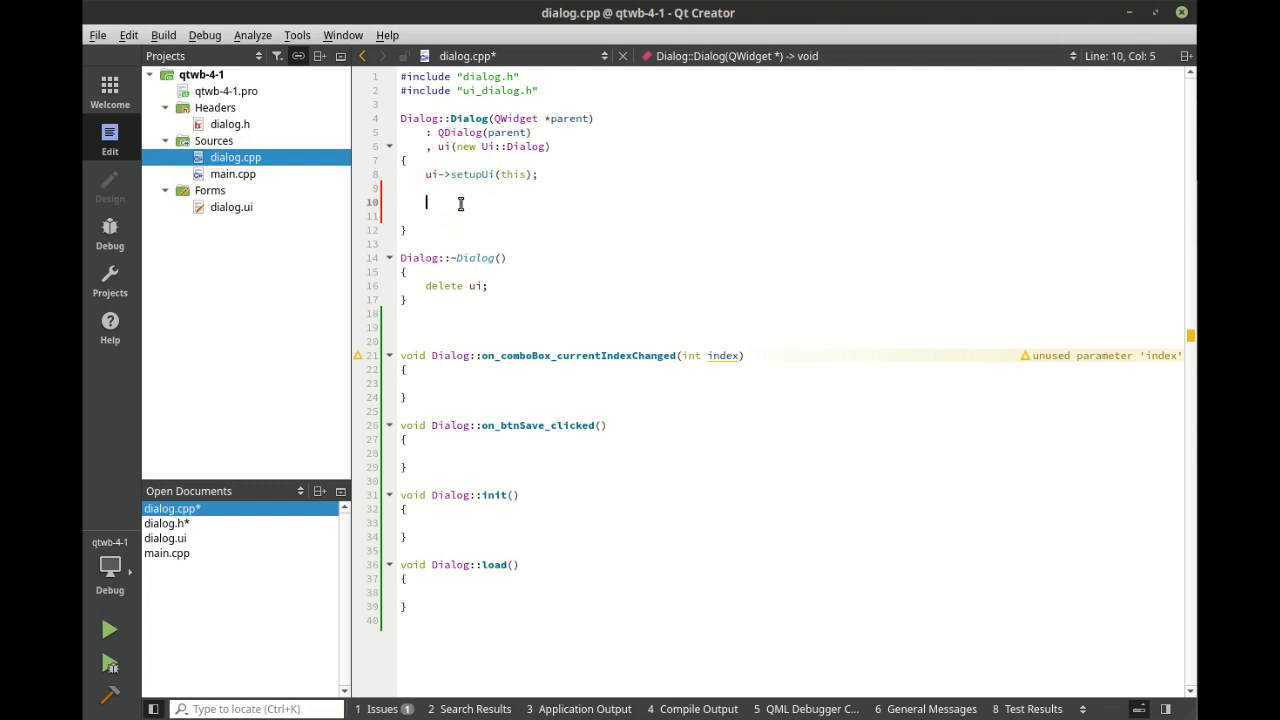
pyautogui.write('init')
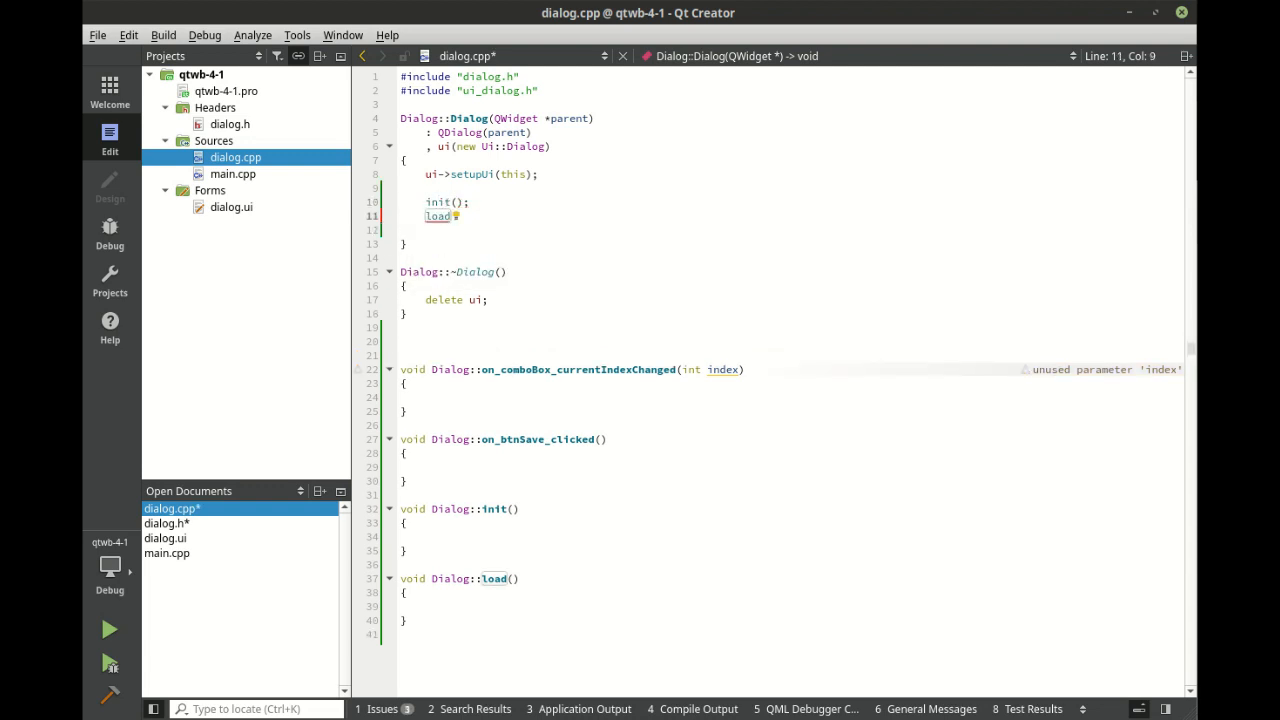
pyautogui.write('();')
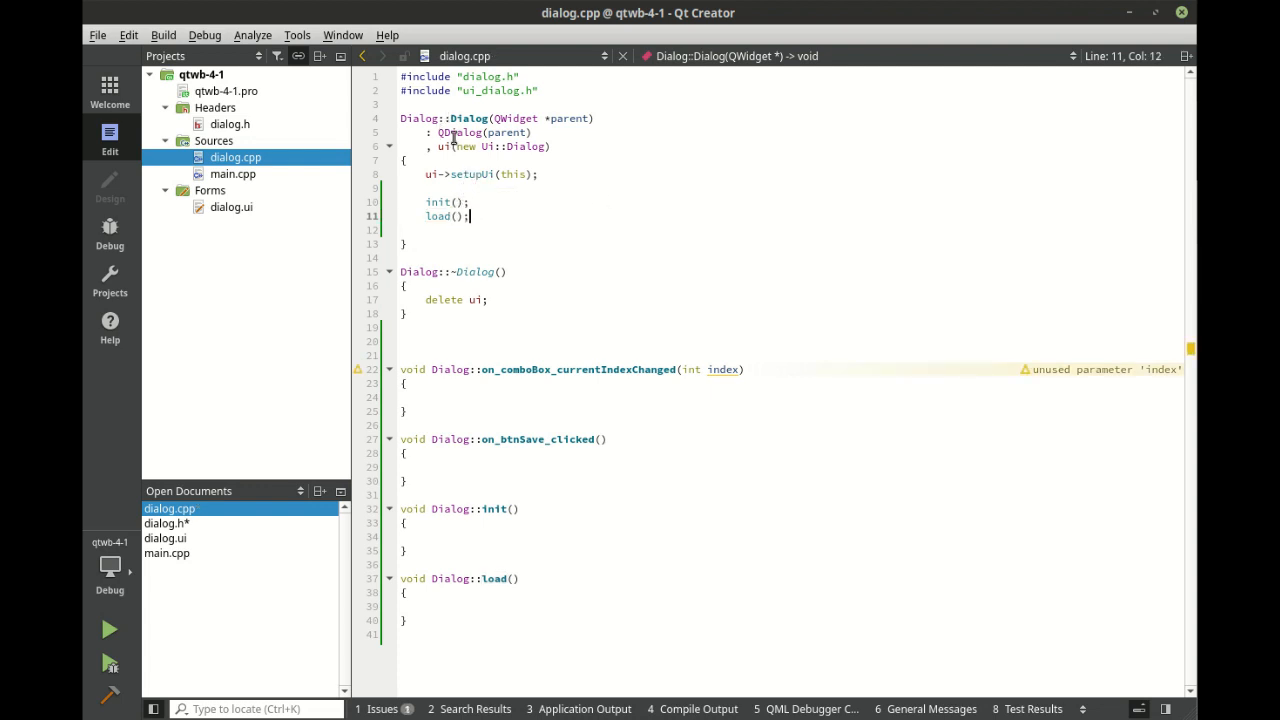
pyautogui.doubleClick(438, 174)
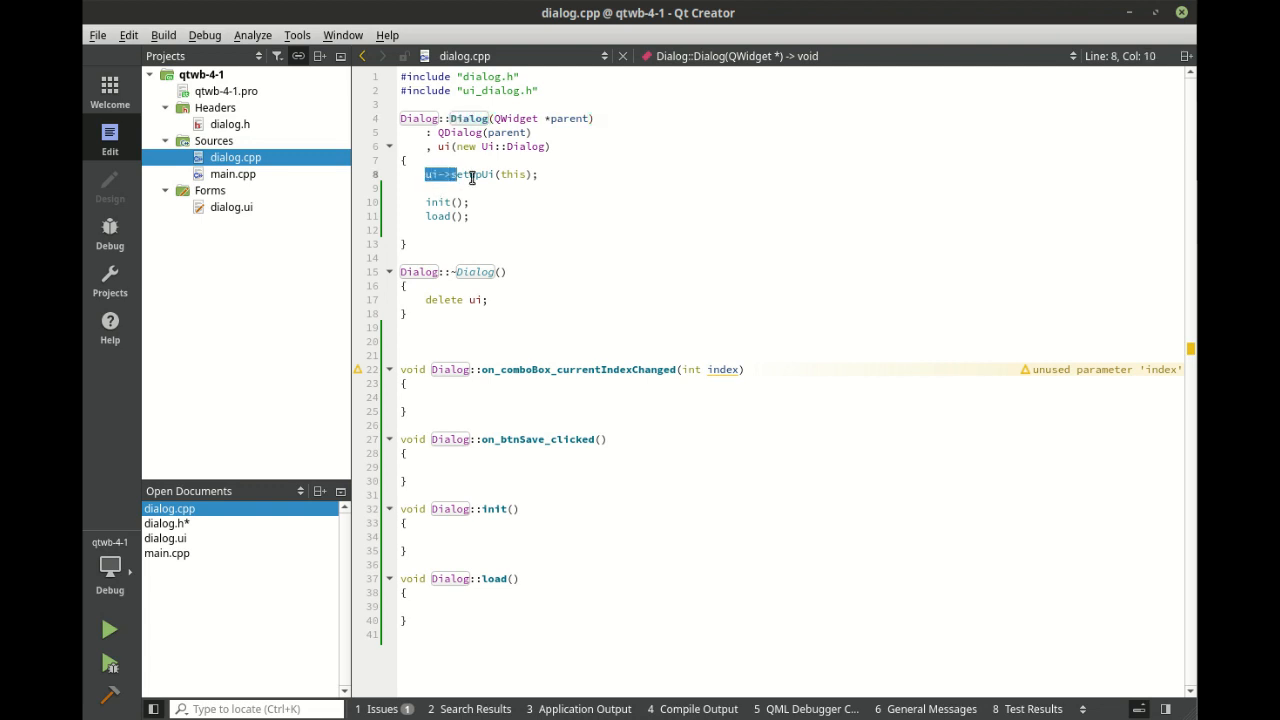
pyautogui.doubleClick(438, 202)
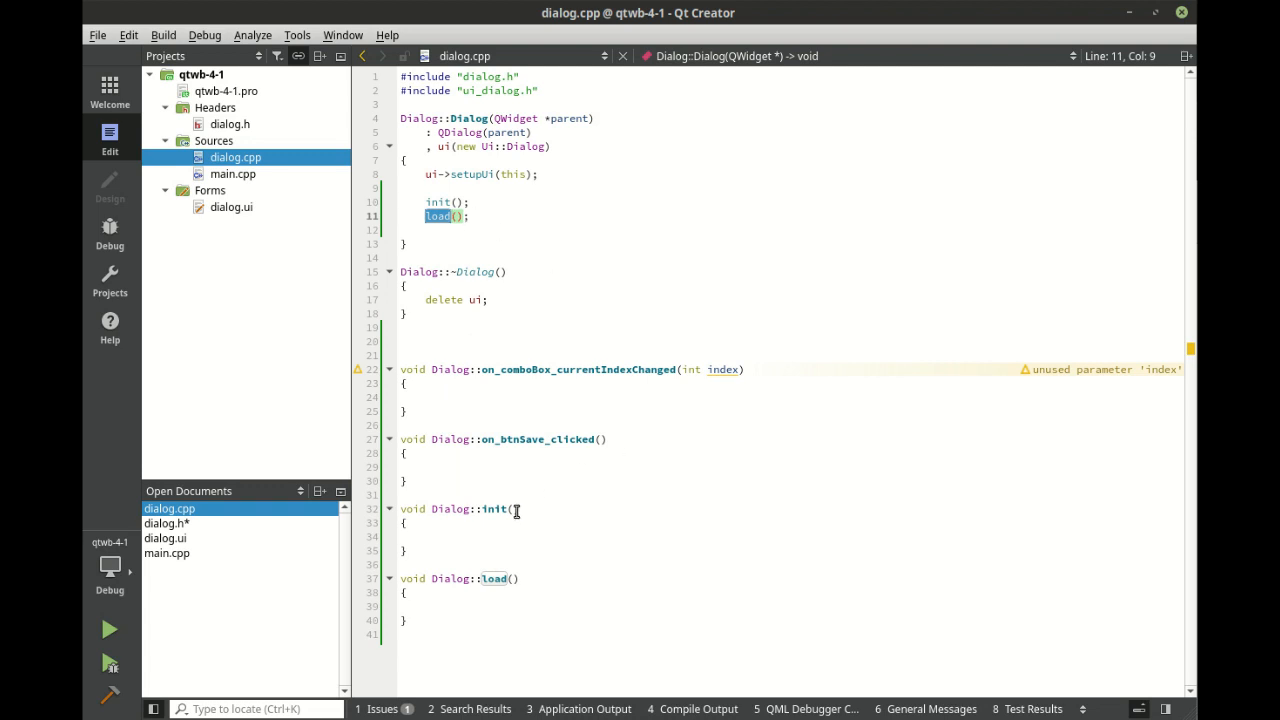
# Step: In init(), clear the combo box and start a for loop over int i from 0
pyautogui.click(426, 536)
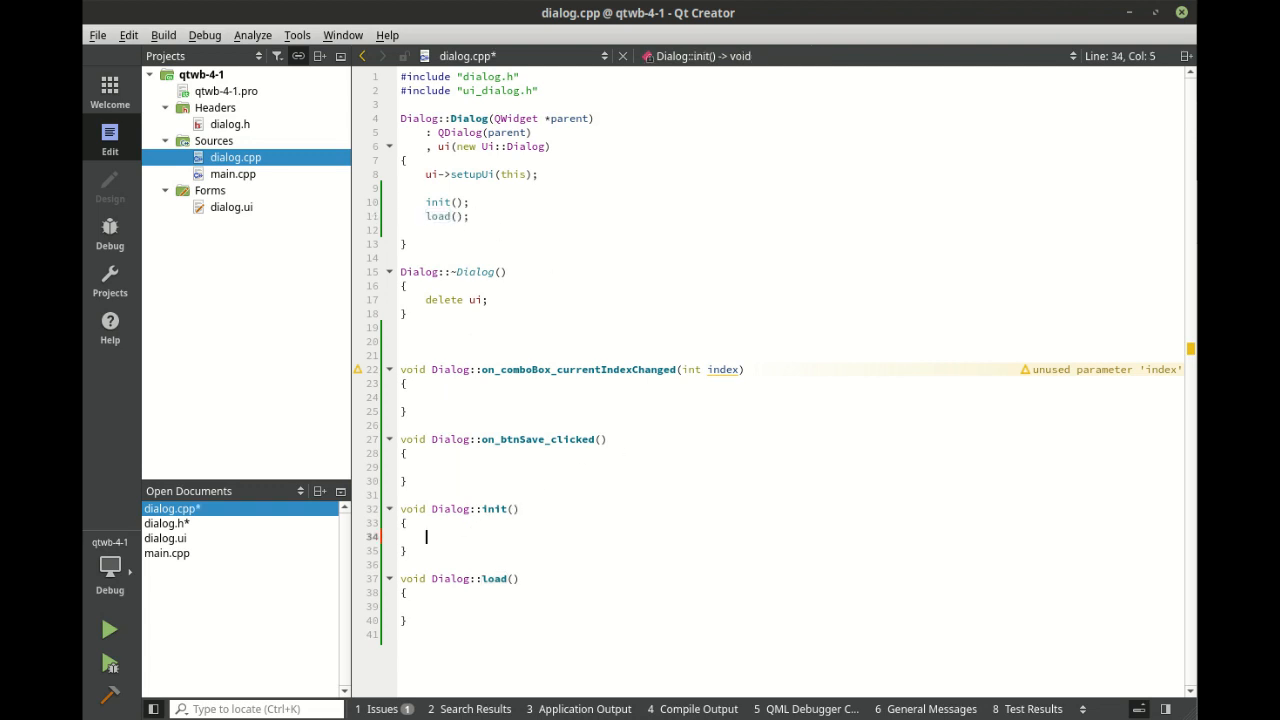
pyautogui.write('ui->comboBox.')
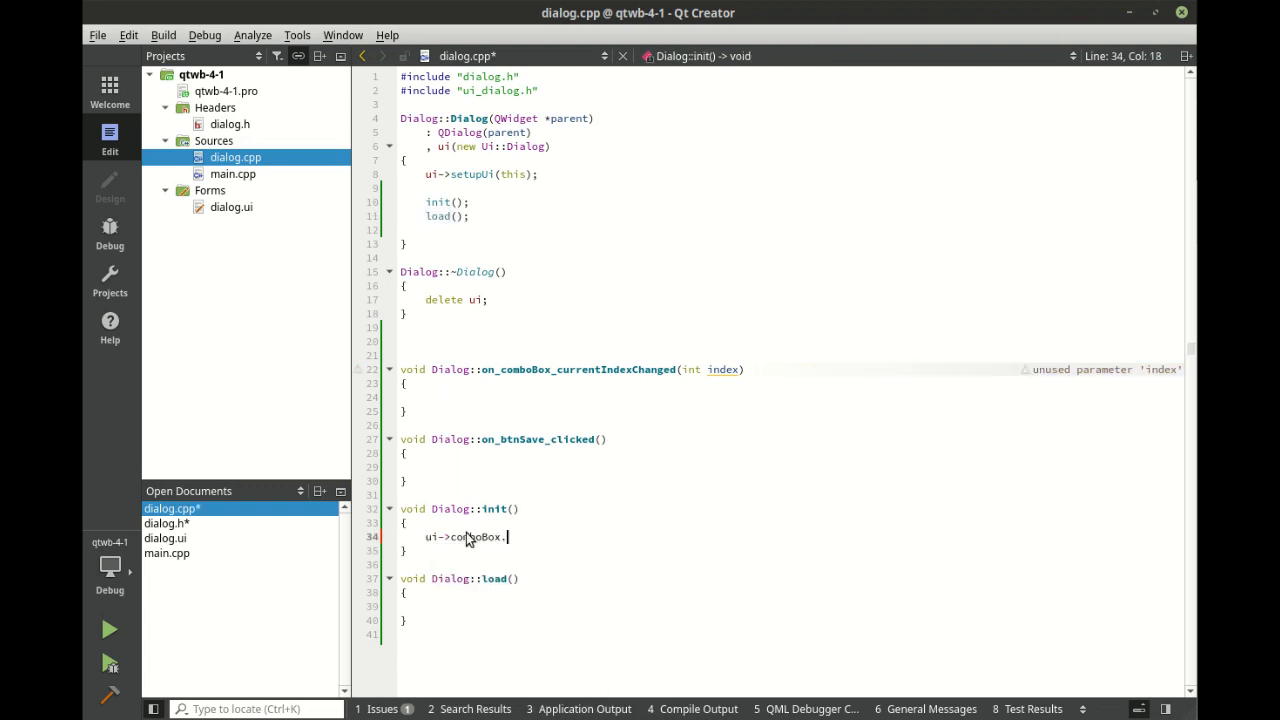
pyautogui.write('->clear();')
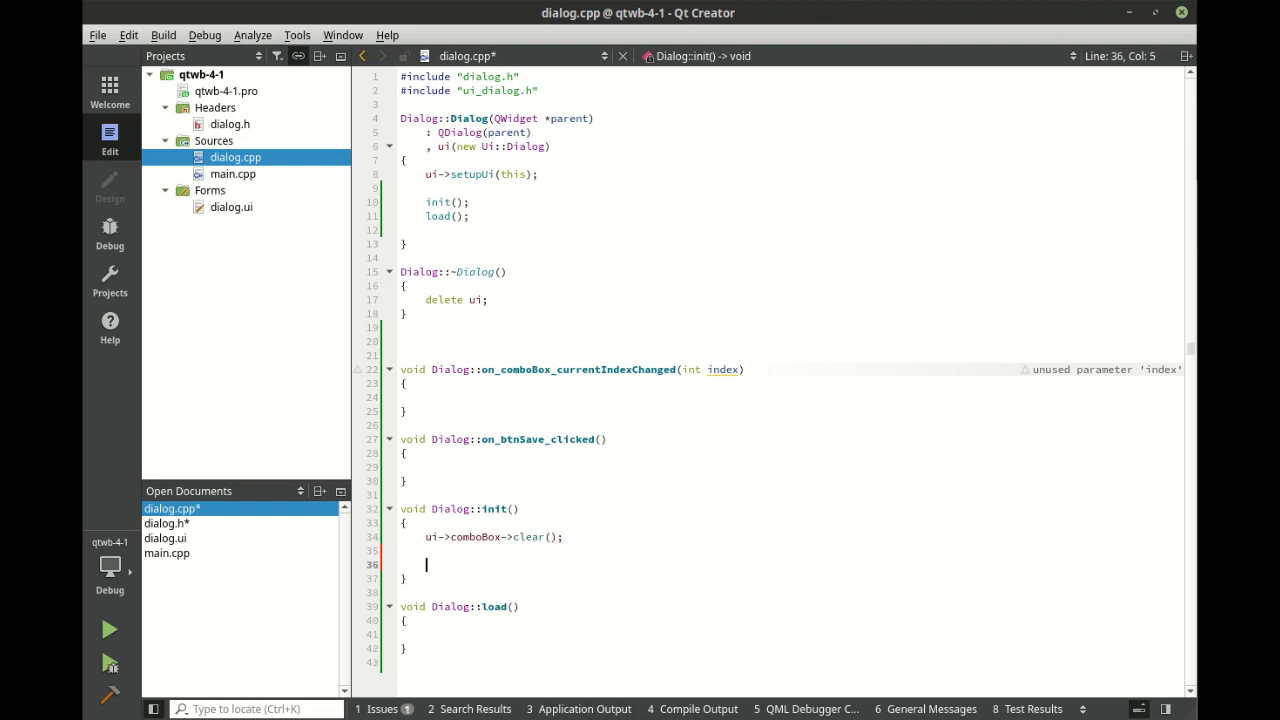
pyautogui.write('for (;;) {')
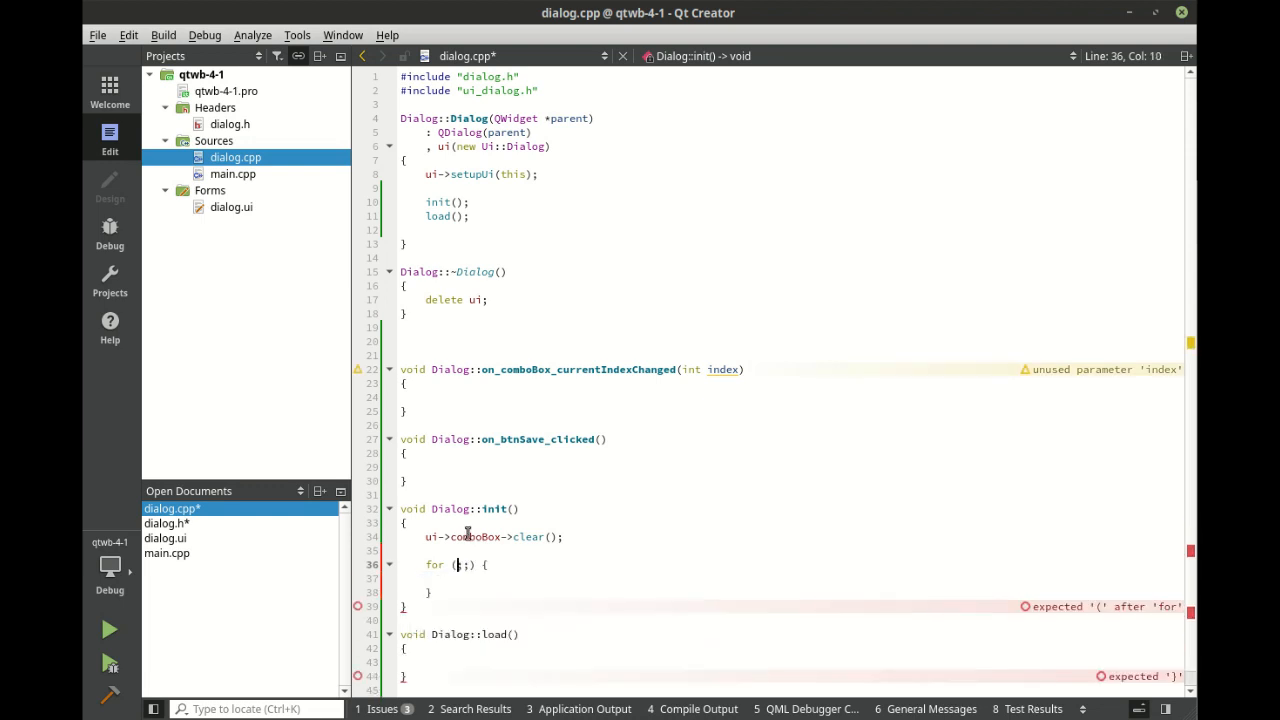
pyautogui.write('int i = 0')
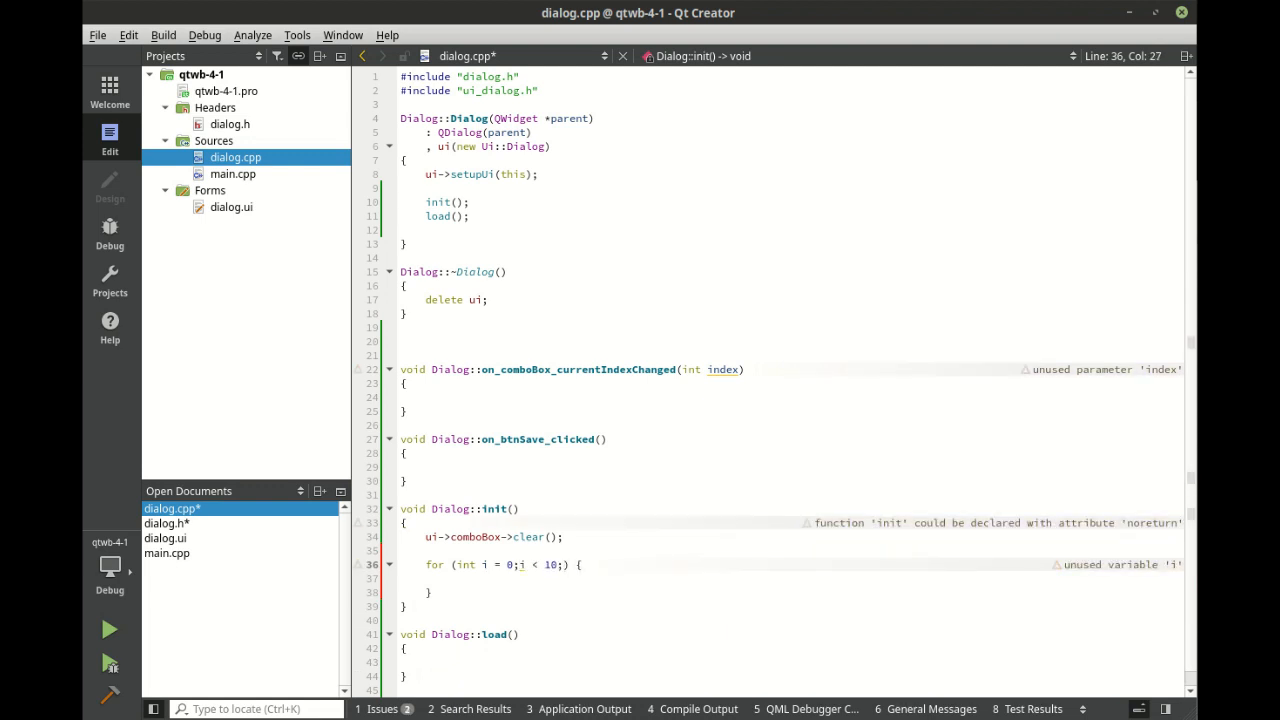
pyautogui.write('i')
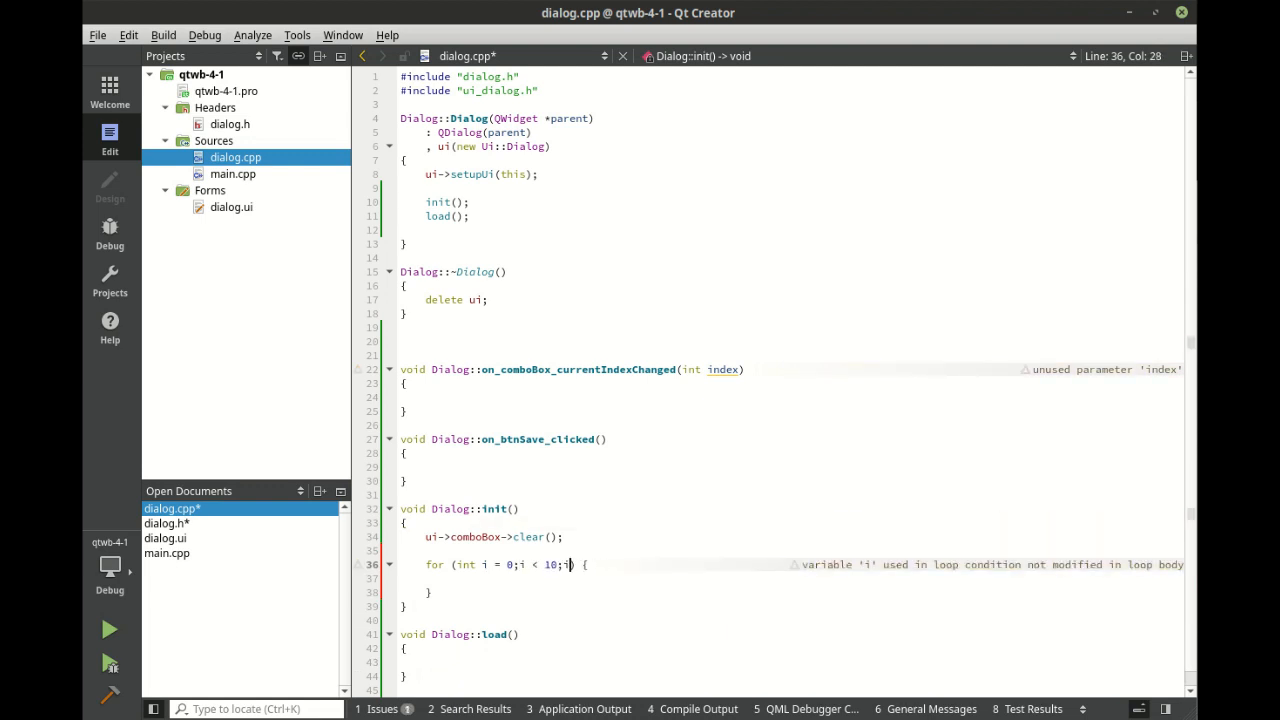
pyautogui.write('++)')
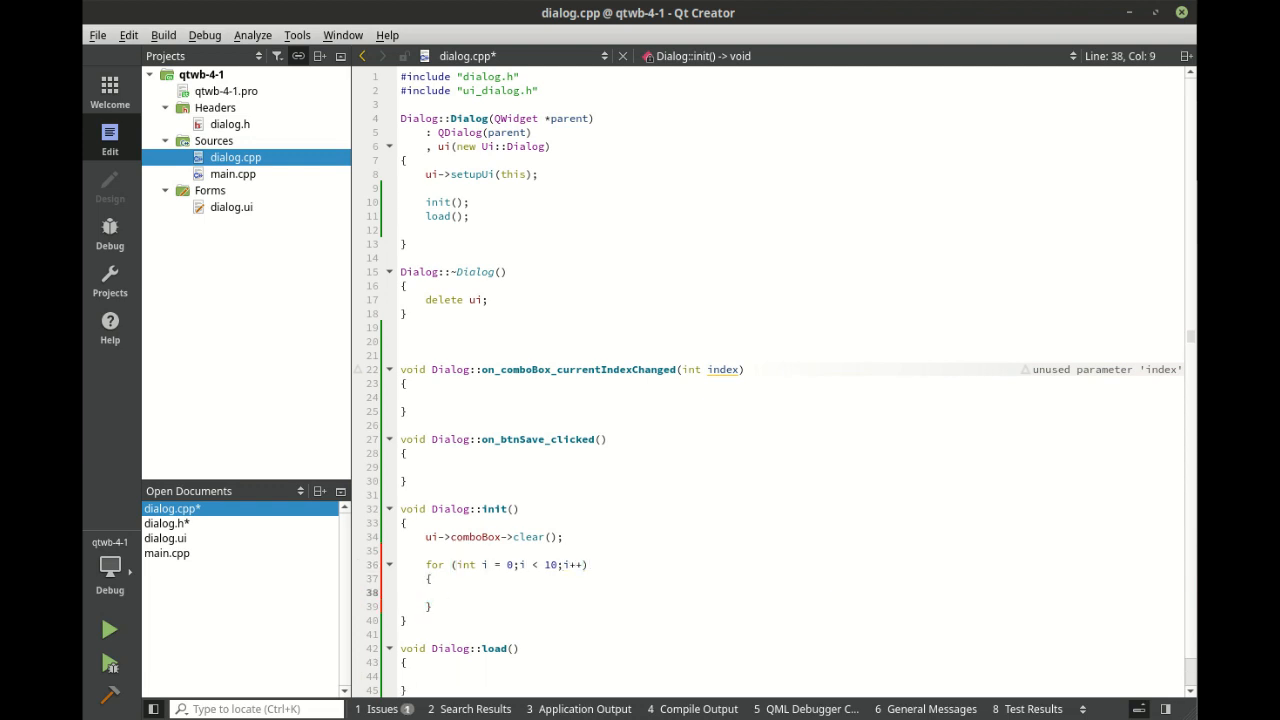
# Step: Inside the loop add ui->comboBox->addItem("Item number " + QString::number(i))
pyautogui.write('ui->comboBox->')
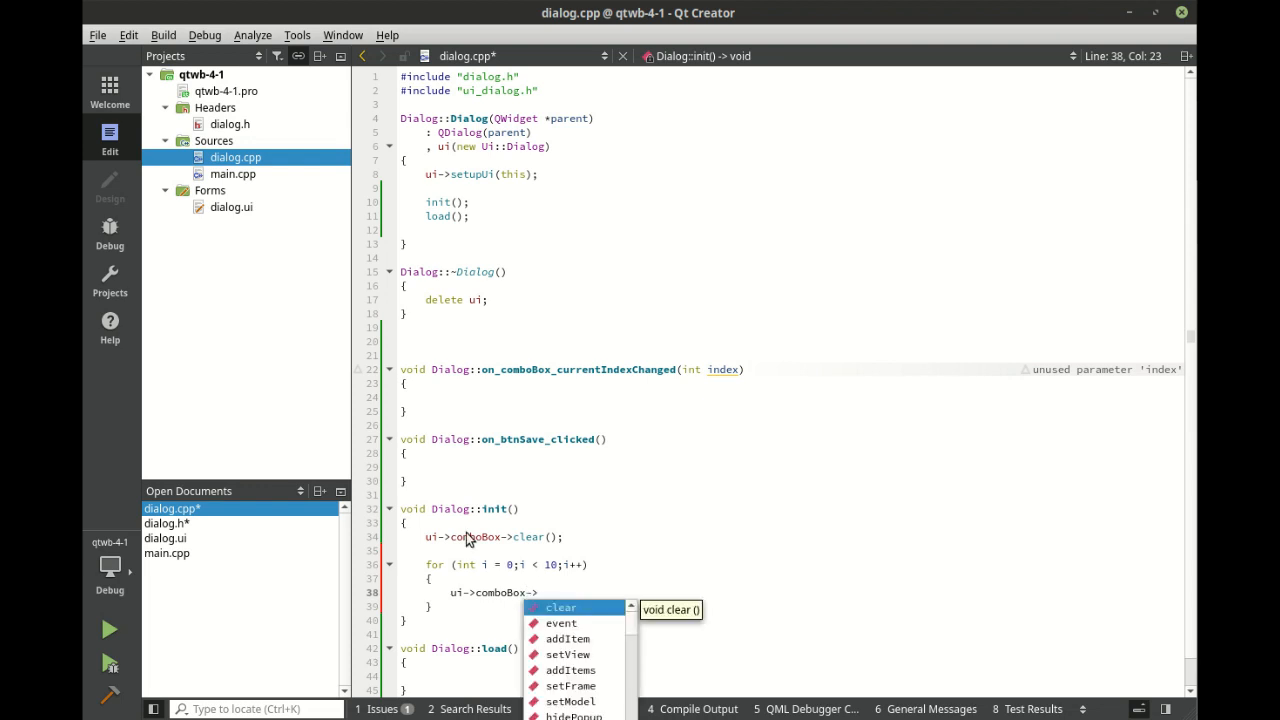
pyautogui.write('ad')
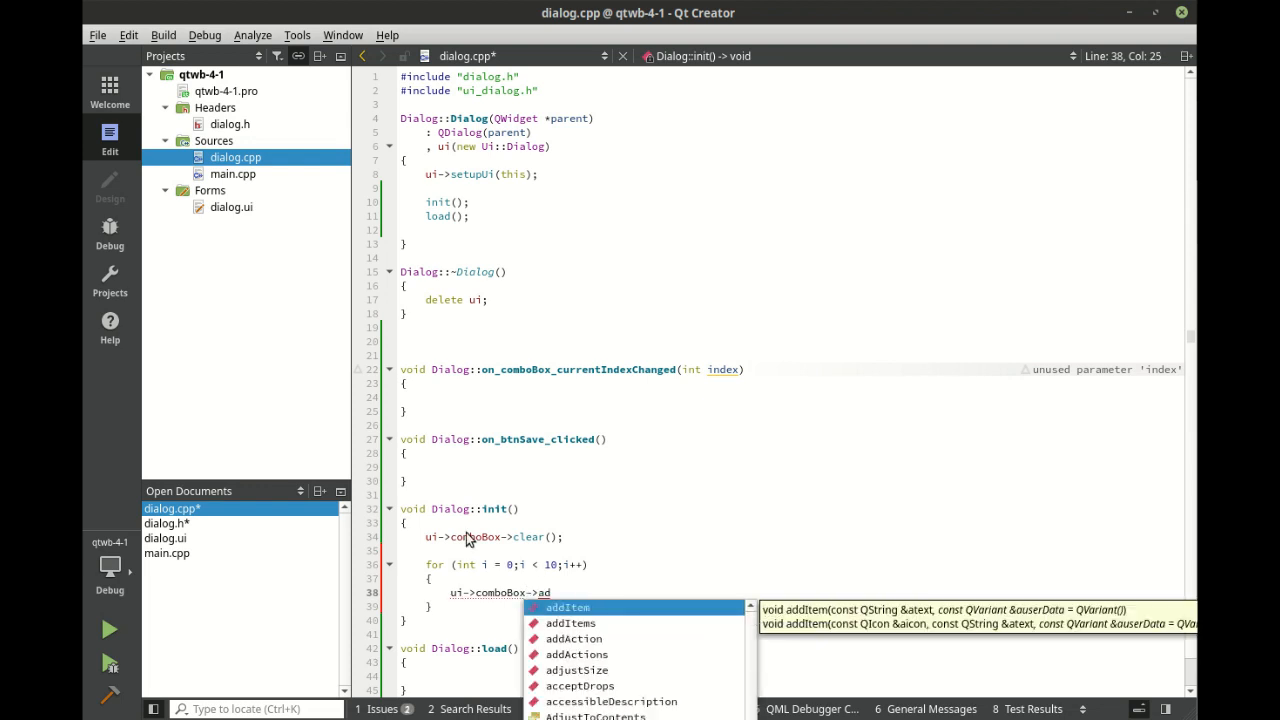
pyautogui.press('Down')
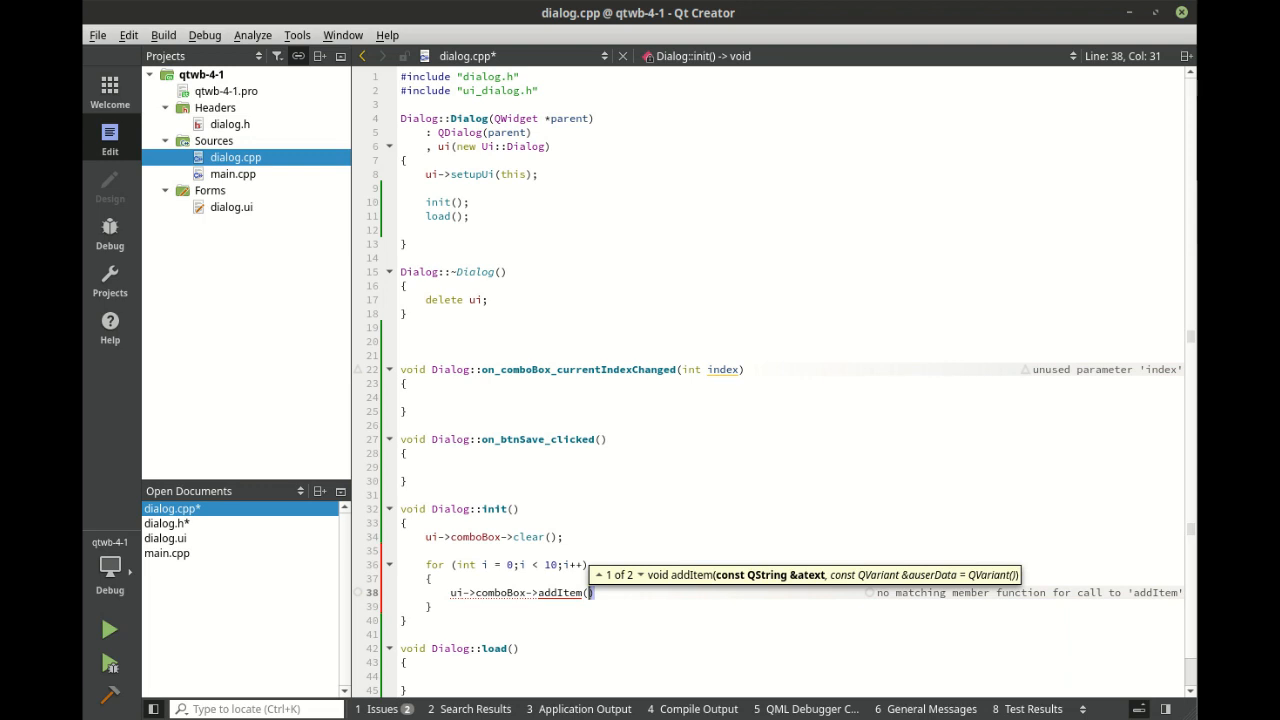
pyautogui.write('"Item"')
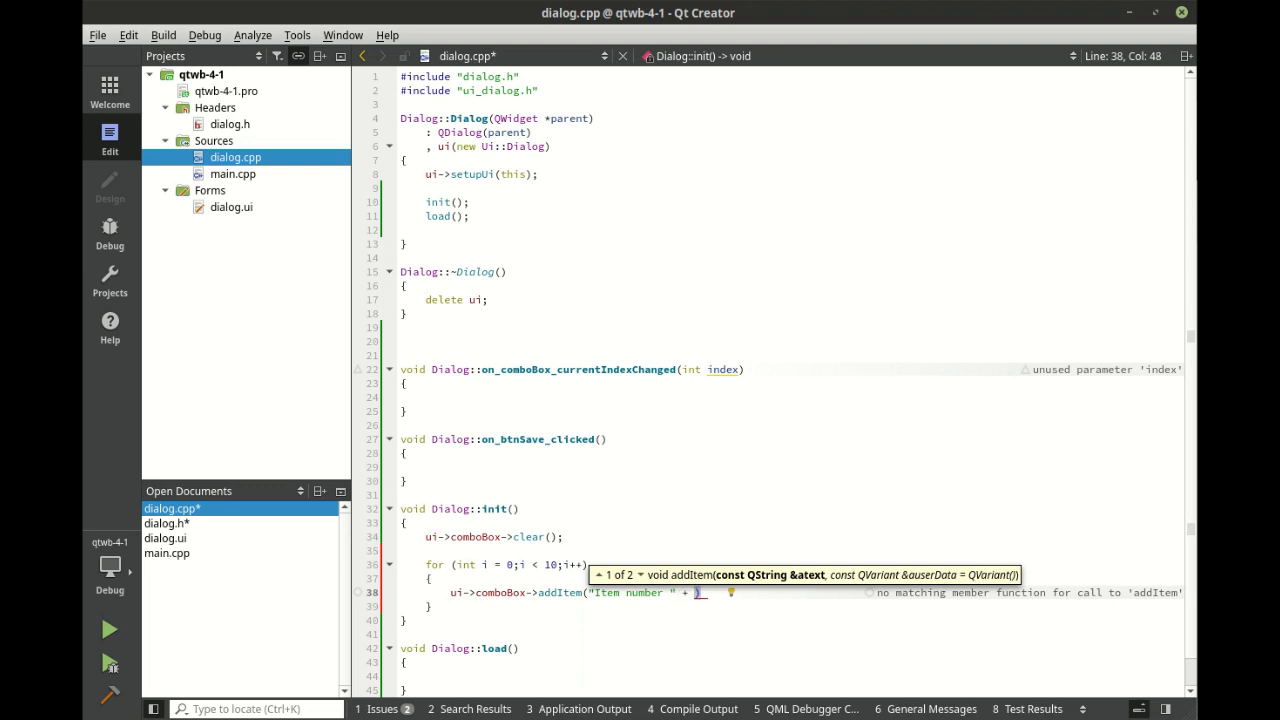
pyautogui.write('QString:')
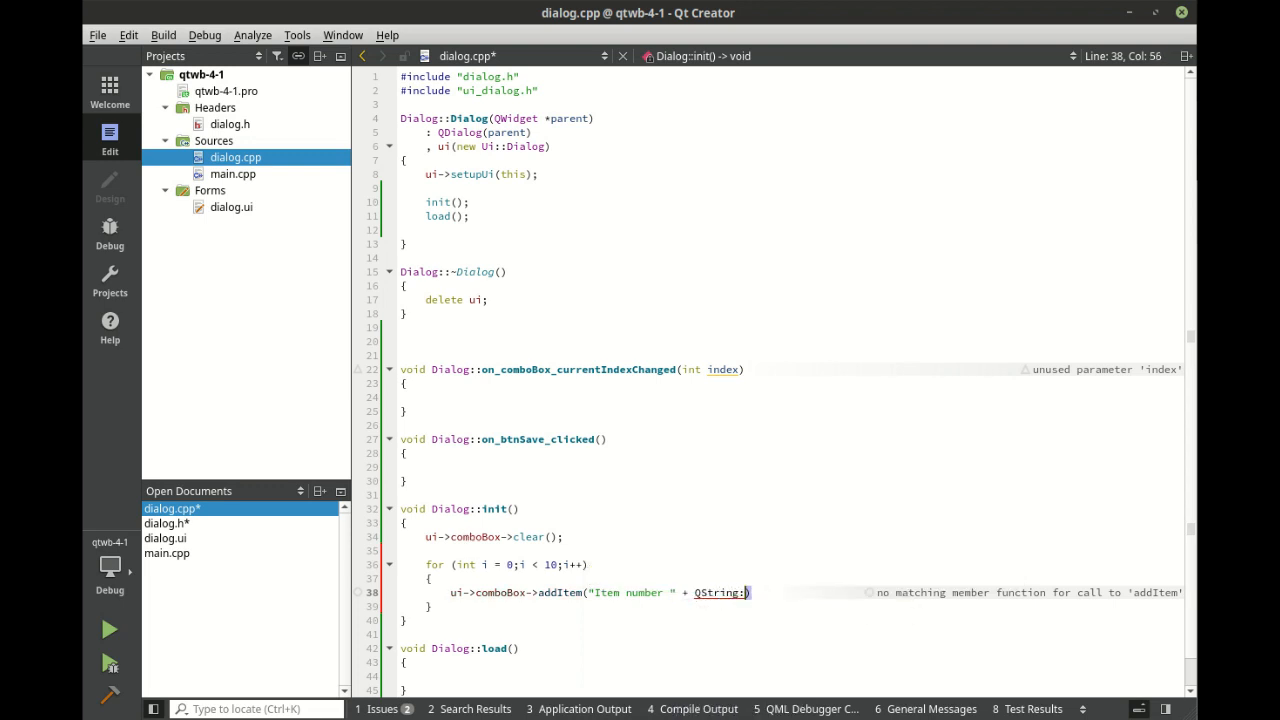
pyautogui.write('number(')
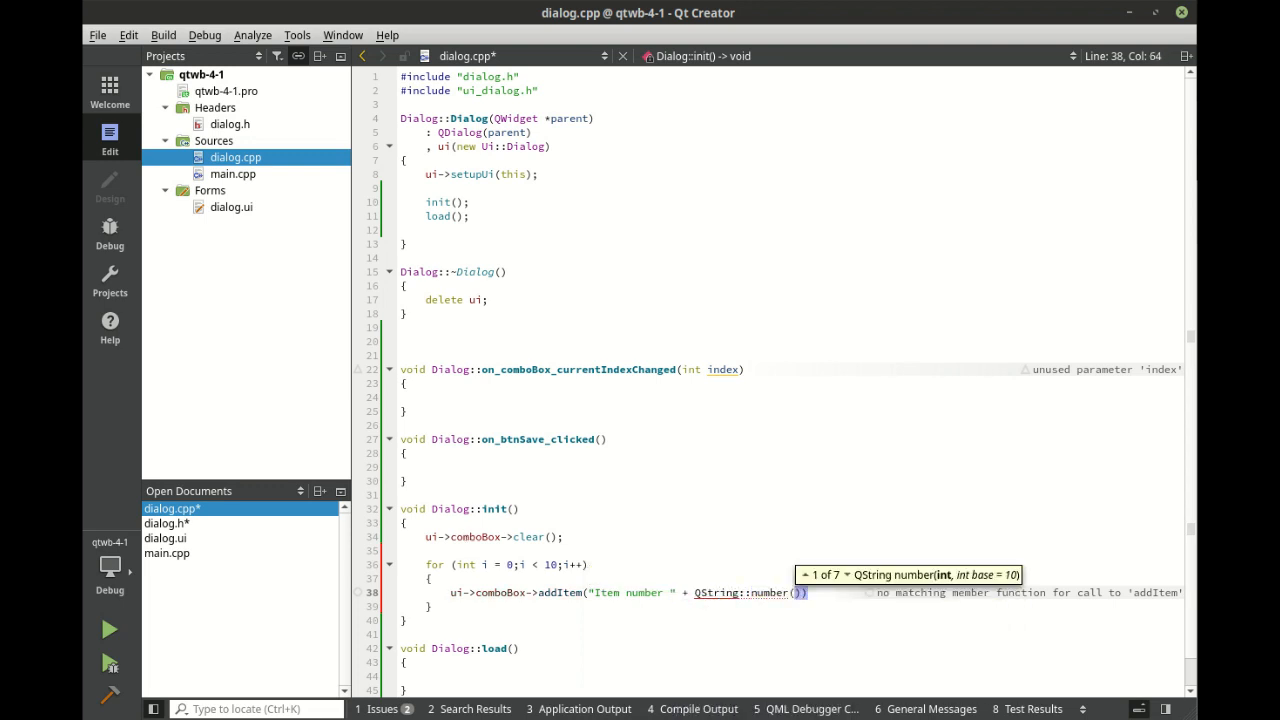
pyautogui.write('i')
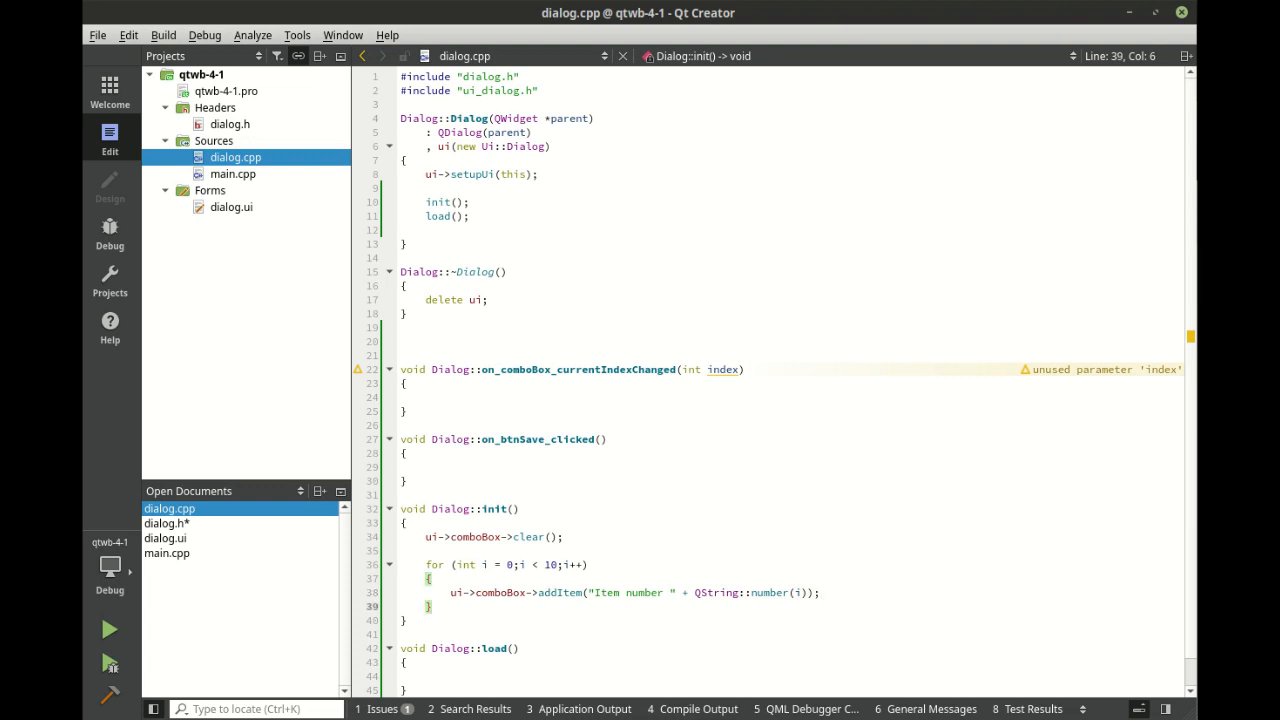
pyautogui.moveTo(968, 330)
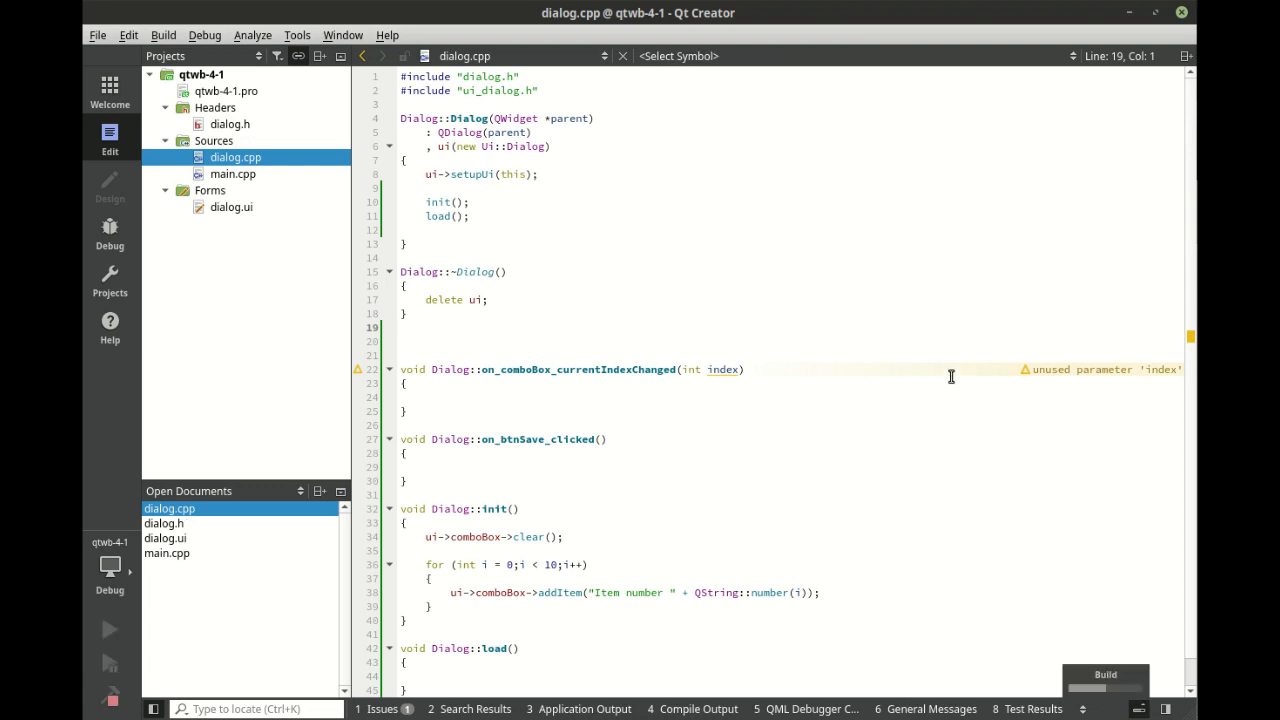
pyautogui.click(110, 628)
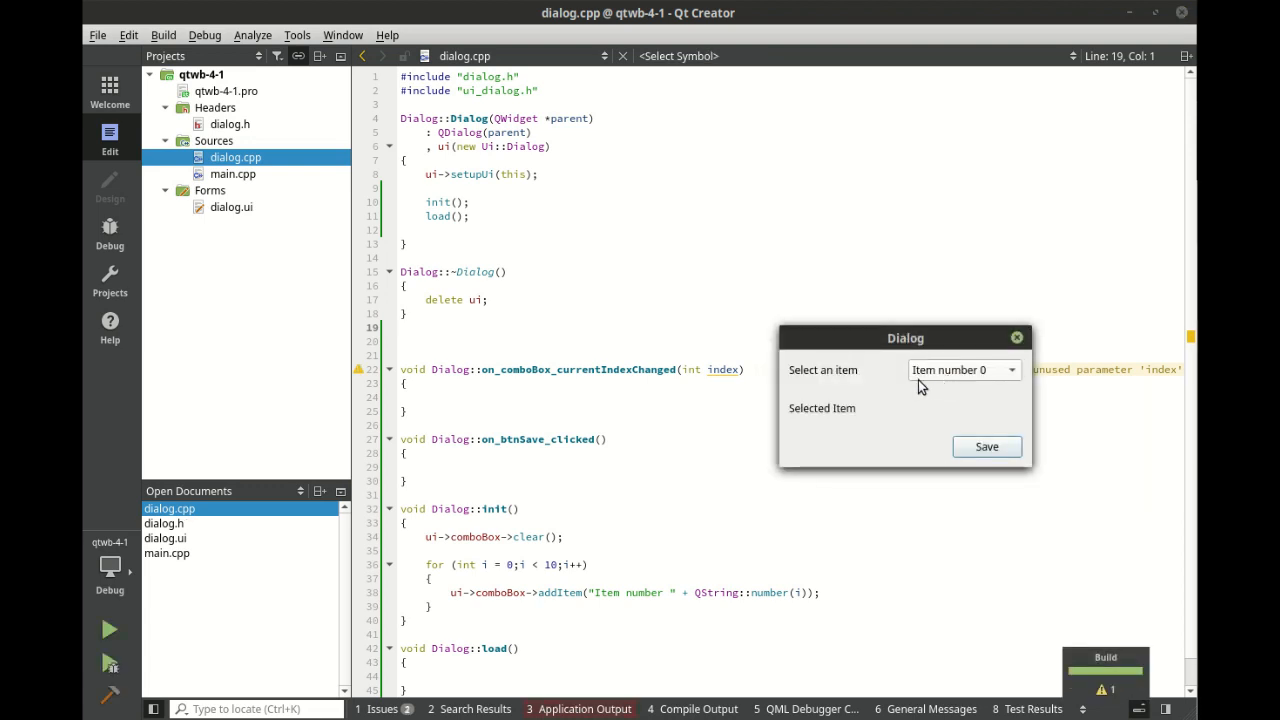
pyautogui.click(960, 370)
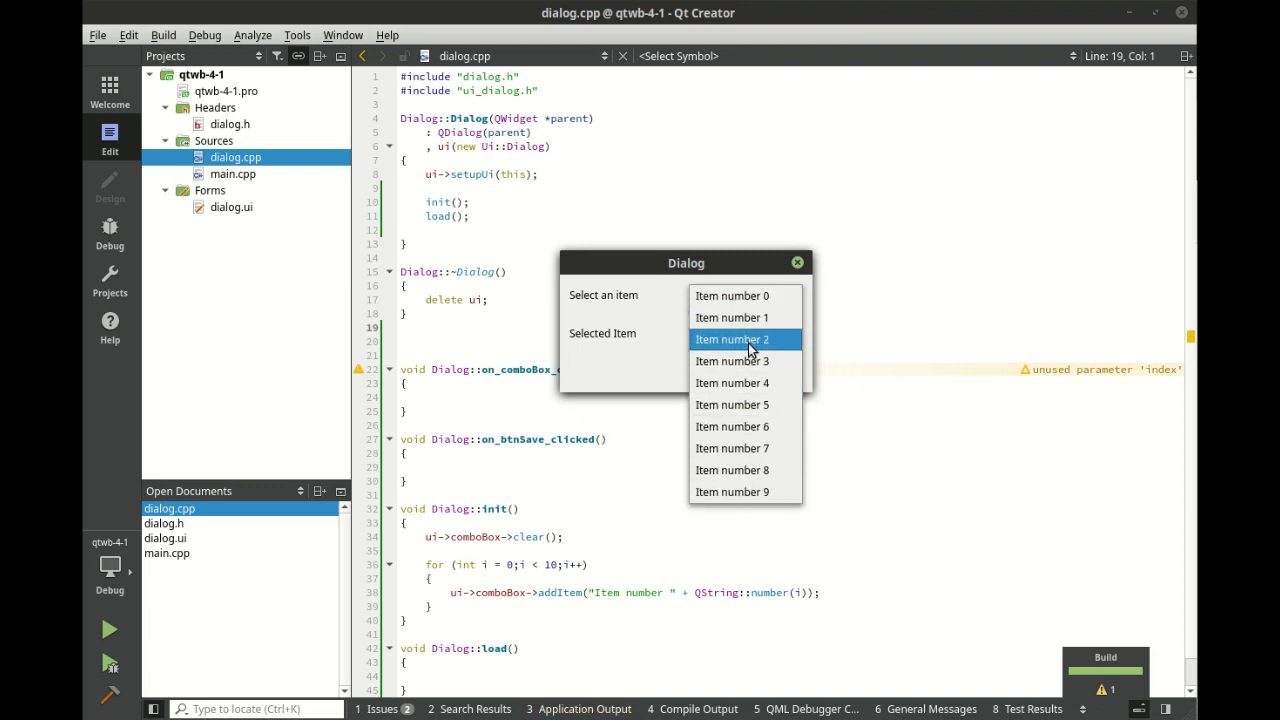
pyautogui.click(732, 448)
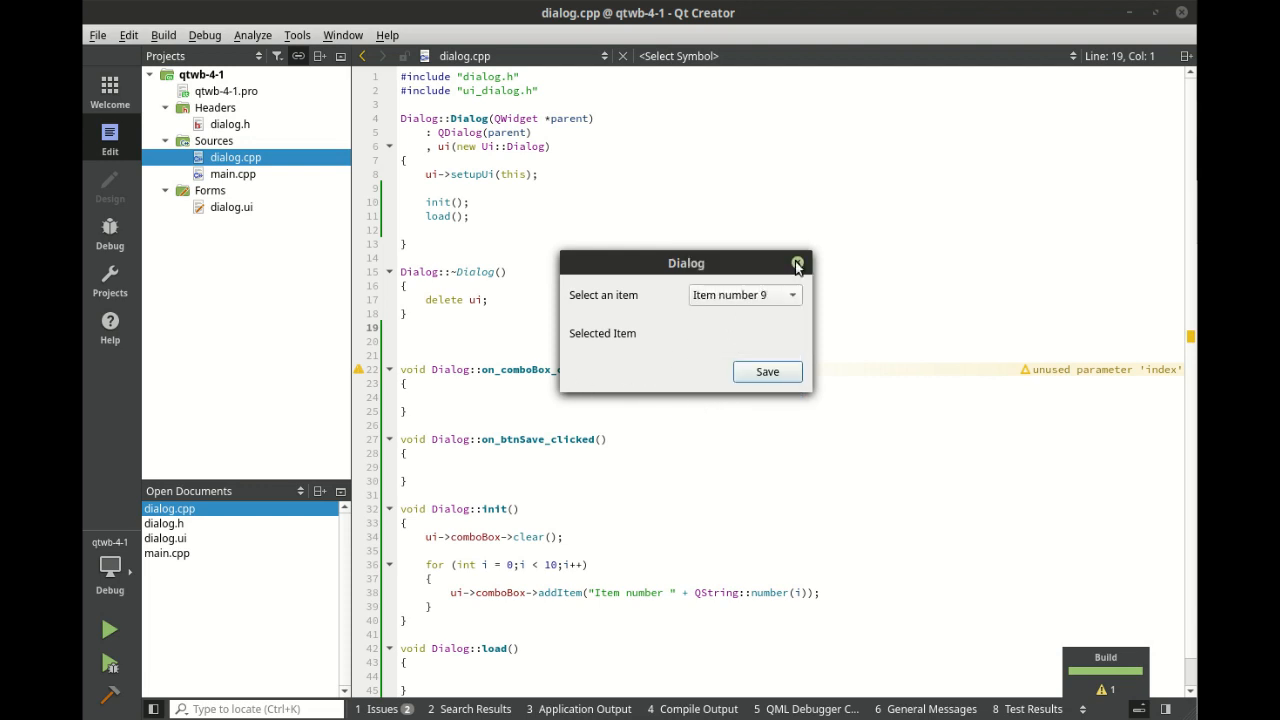
pyautogui.click(796, 264)
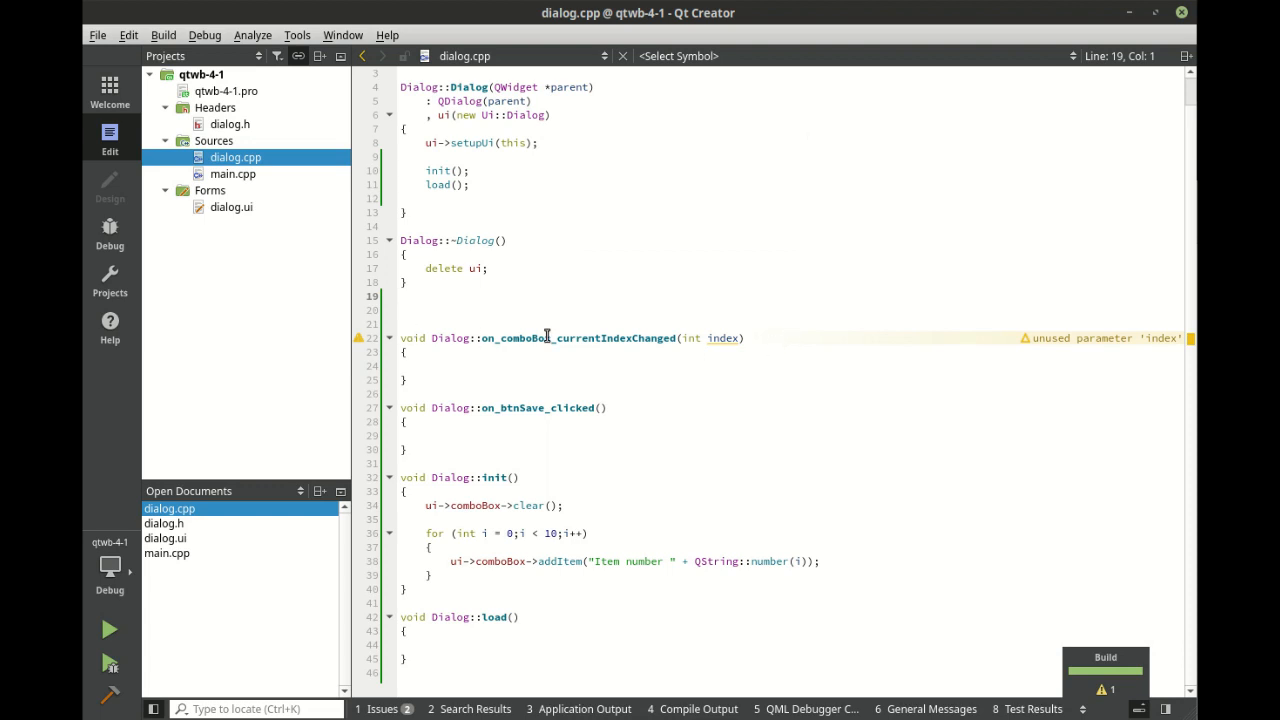
# Step: Have the index-change handler set lblSelected to the combo box's currentText()
pyautogui.doubleClick(578, 336)
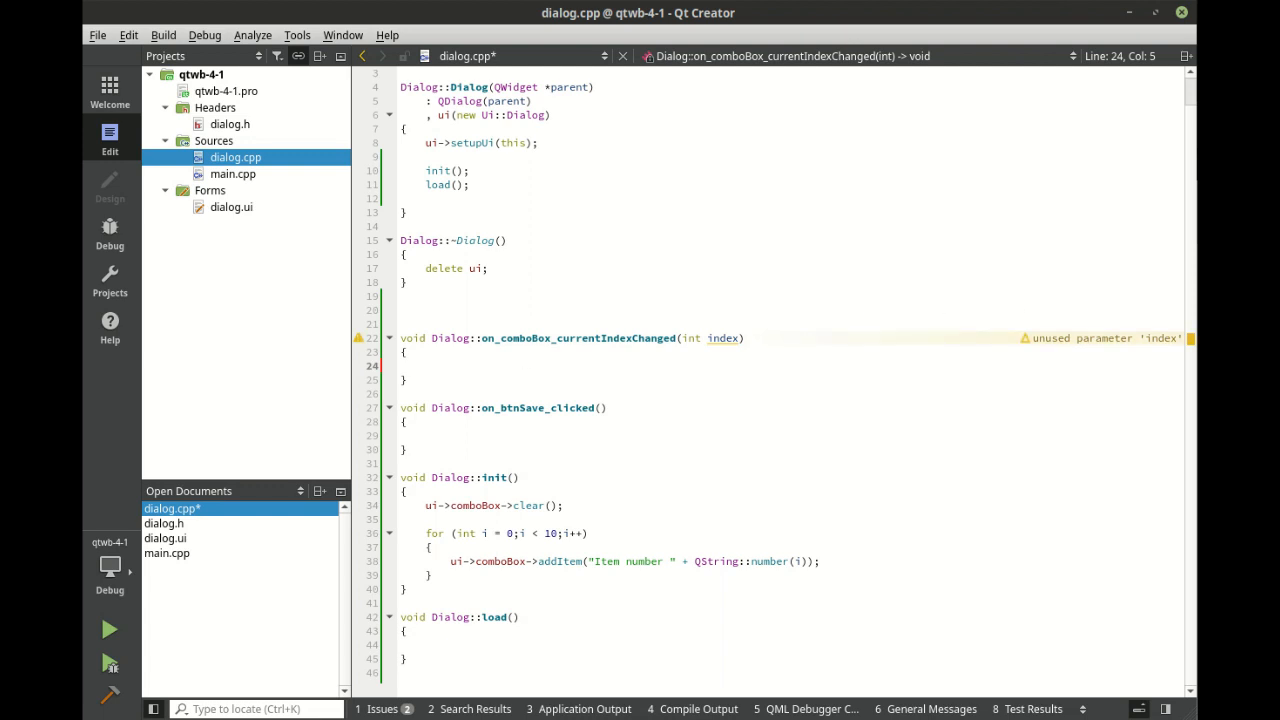
pyautogui.write('ui->comboBox->')
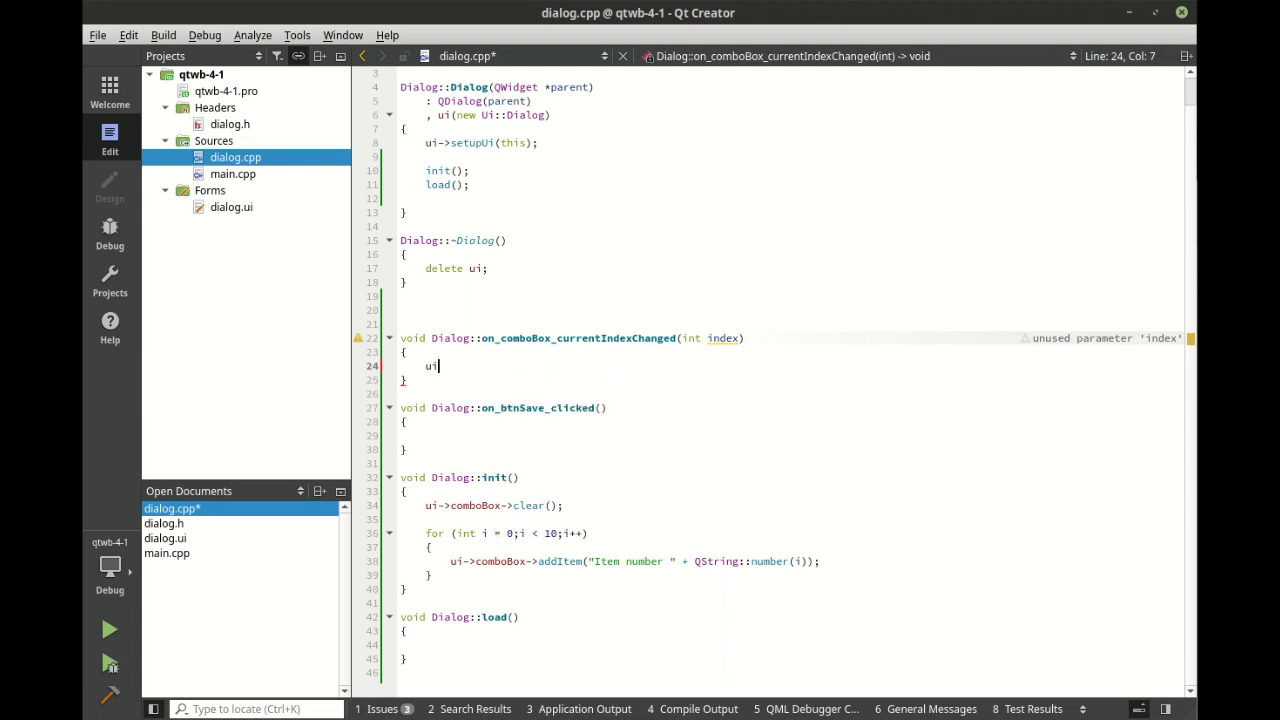
pyautogui.write('->lblSelected->setText(ui->comboBox.')
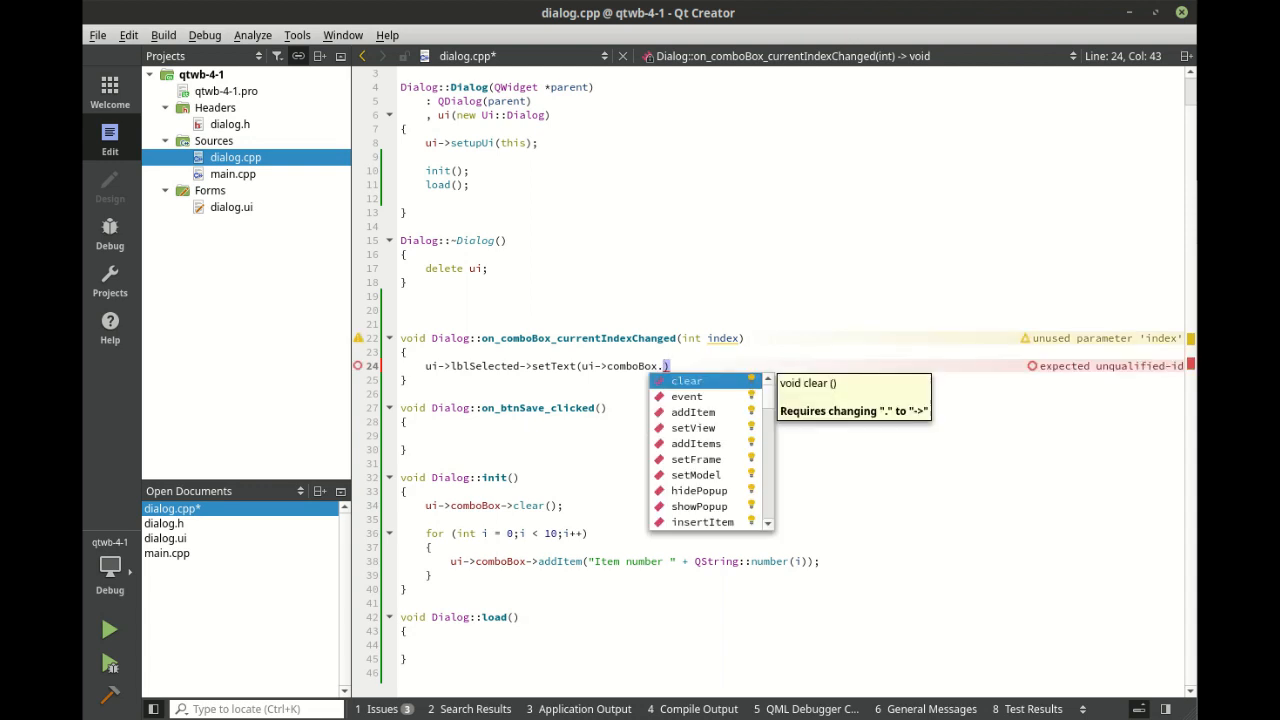
pyautogui.write('cu')
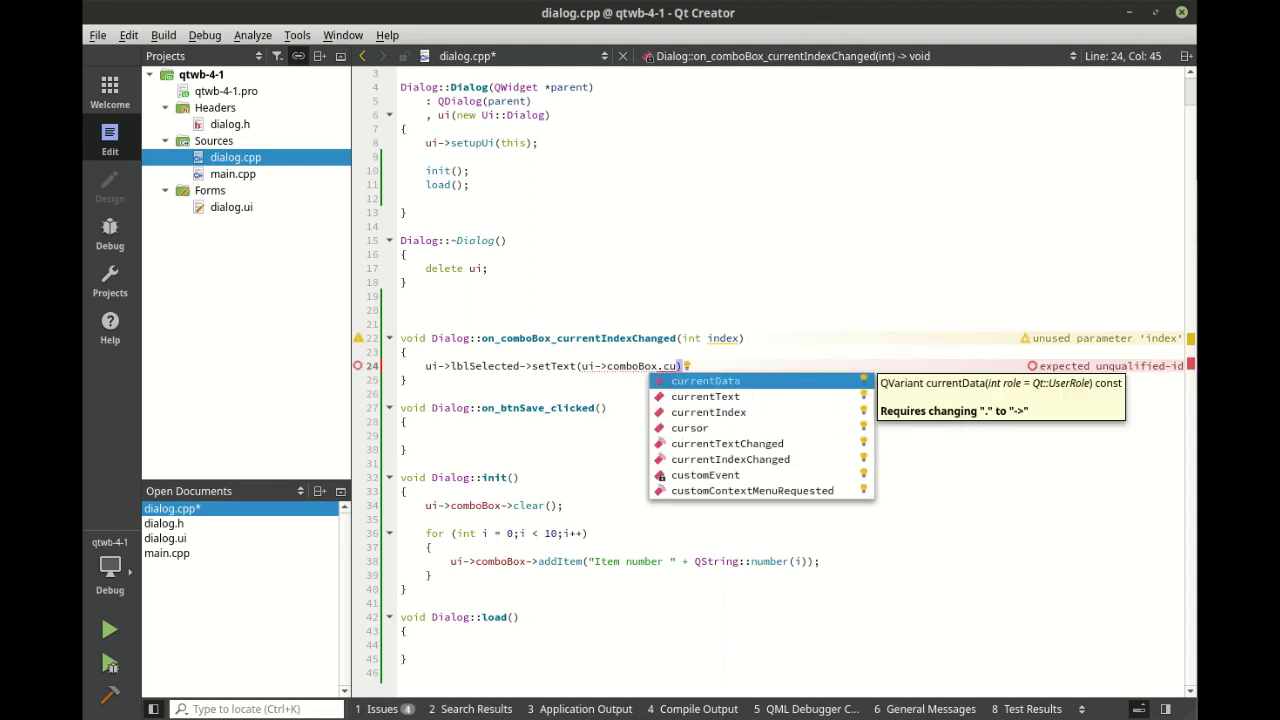
pyautogui.press('Down')
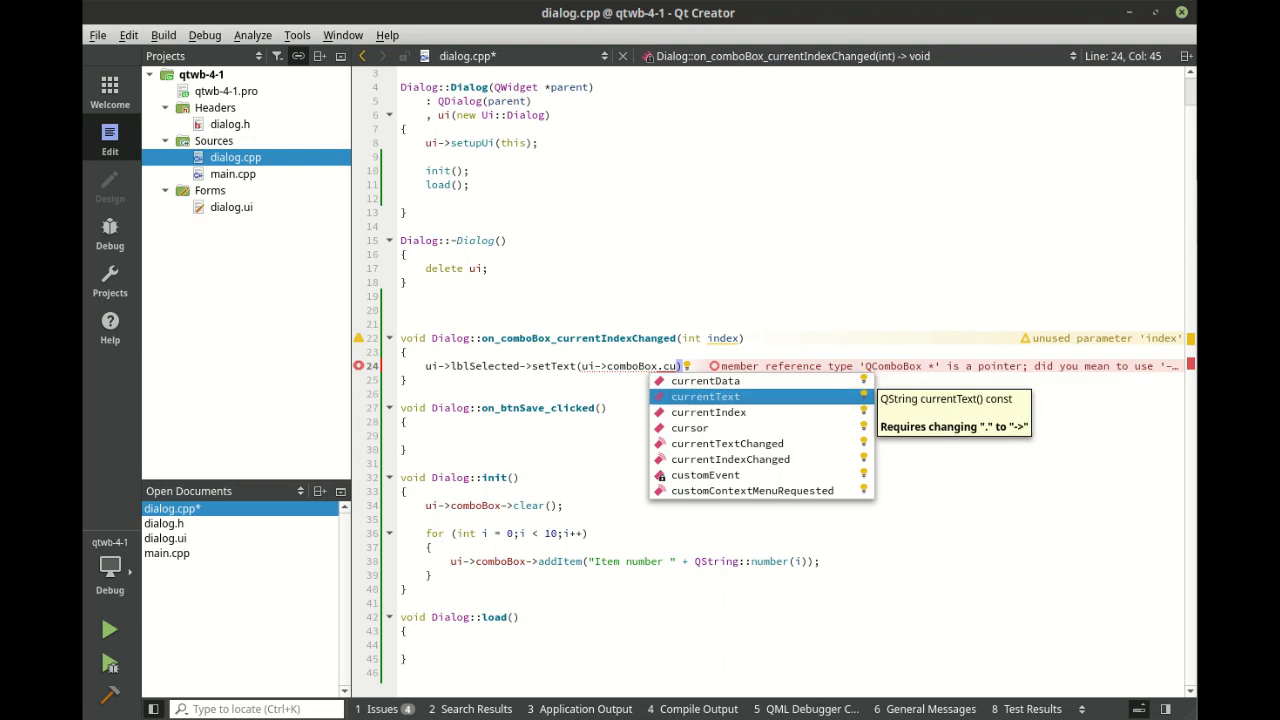
pyautogui.press('Down')
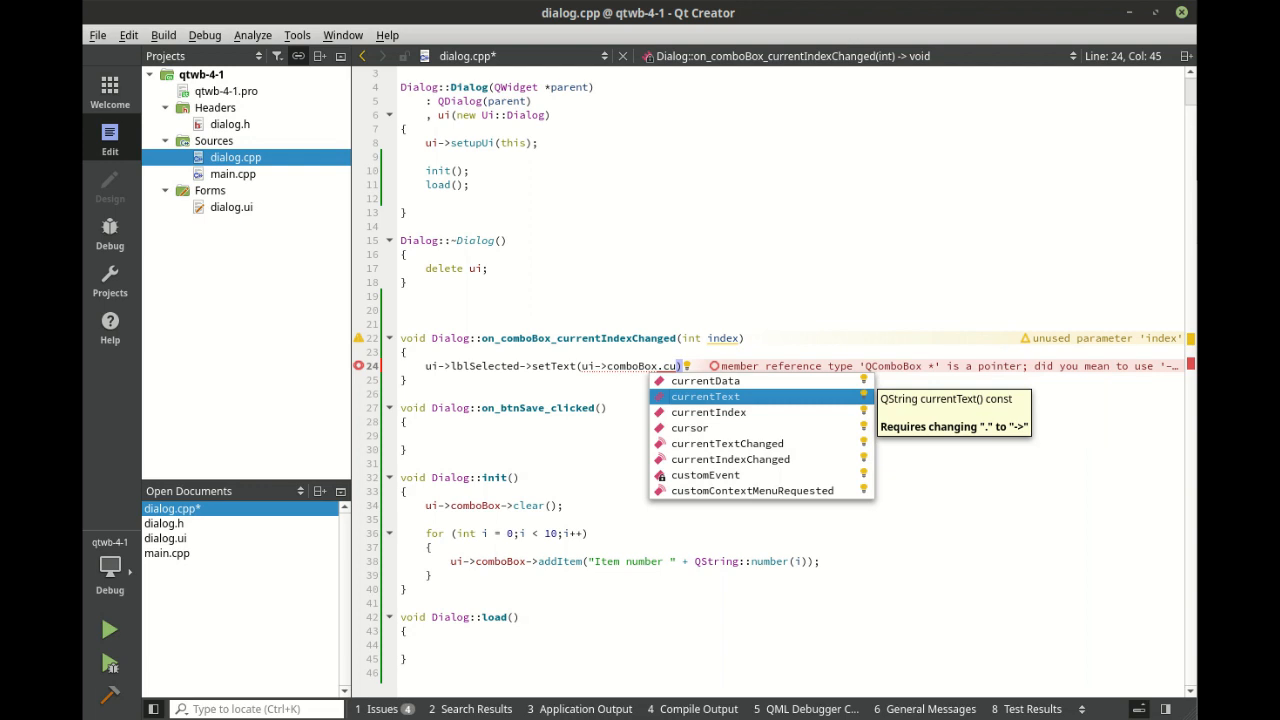
pyautogui.moveTo(700, 344)
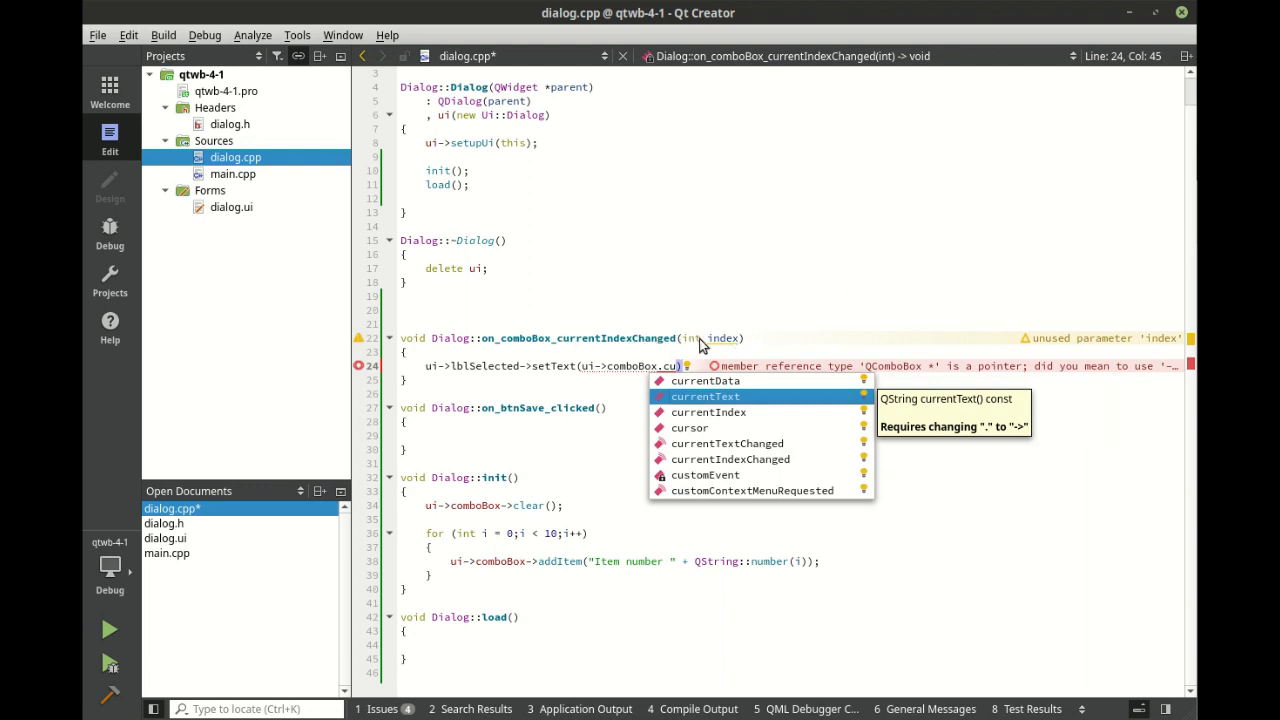
pyautogui.moveTo(724, 420)
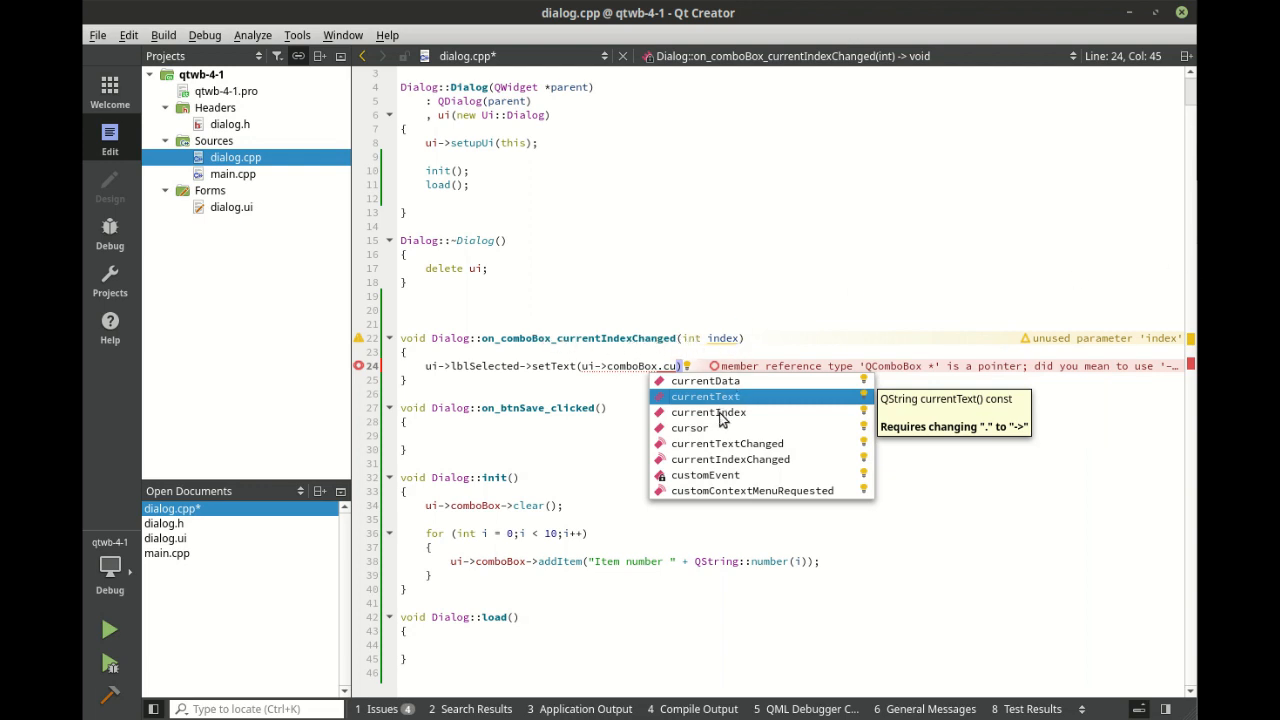
pyautogui.moveTo(708, 412)
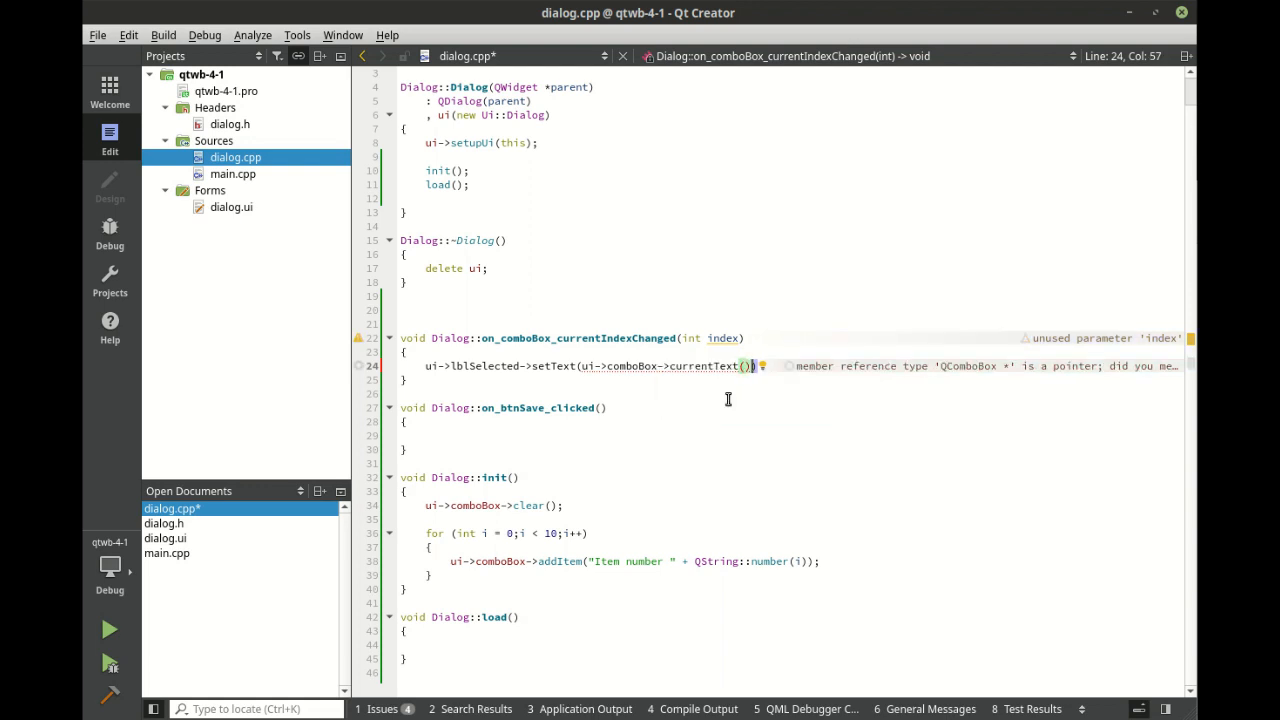
pyautogui.write(';')
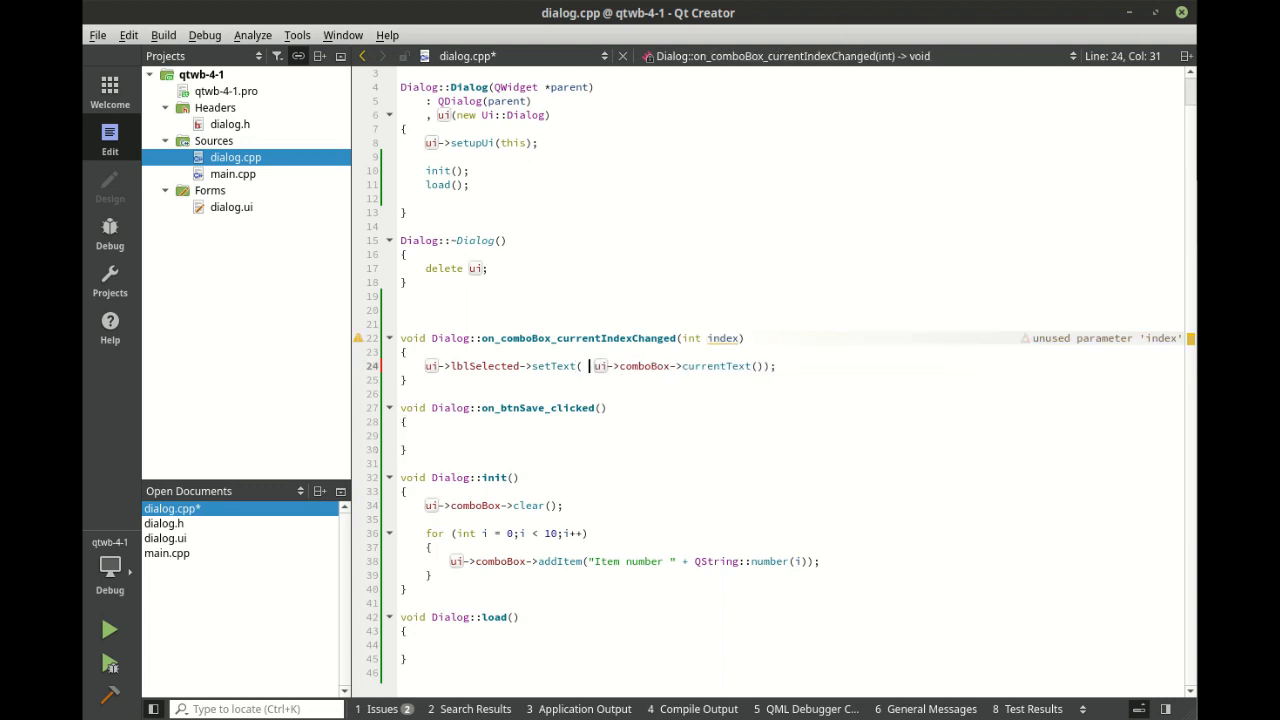
# Step: Prefix the label text with QString::number(index) and a space, then save dialog.cpp
pyautogui.write('QString')
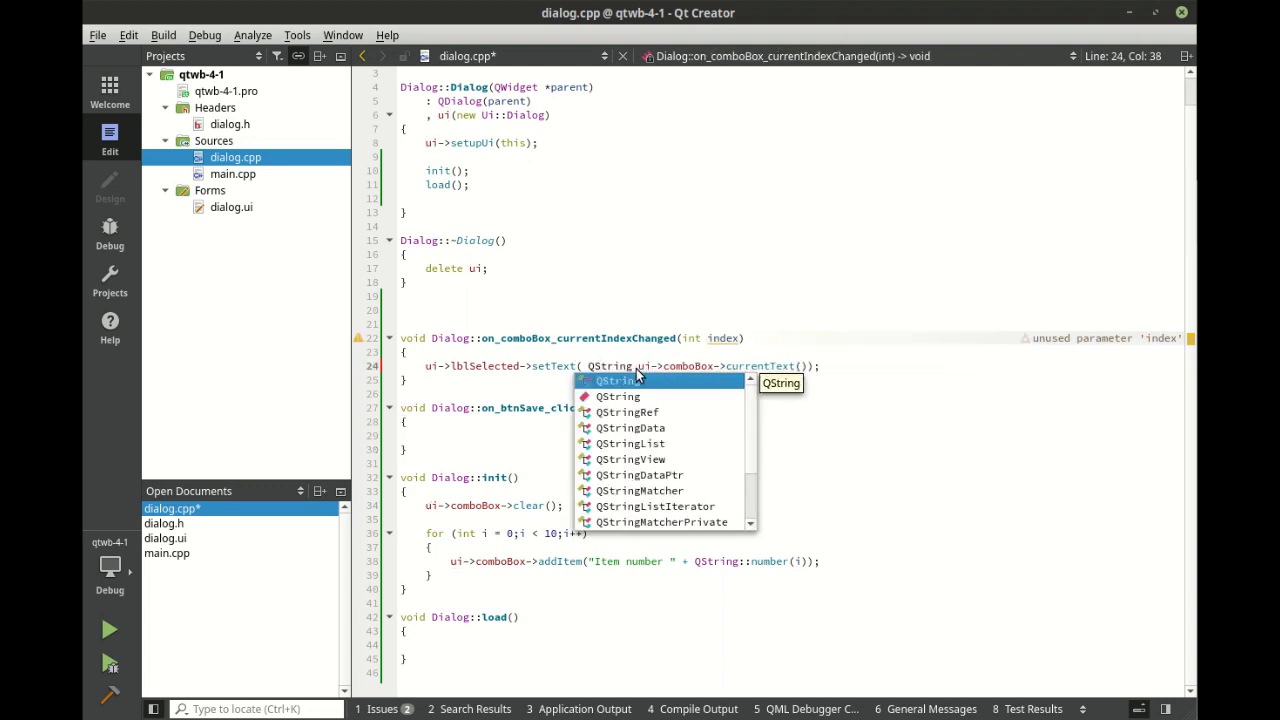
pyautogui.write('::number(')
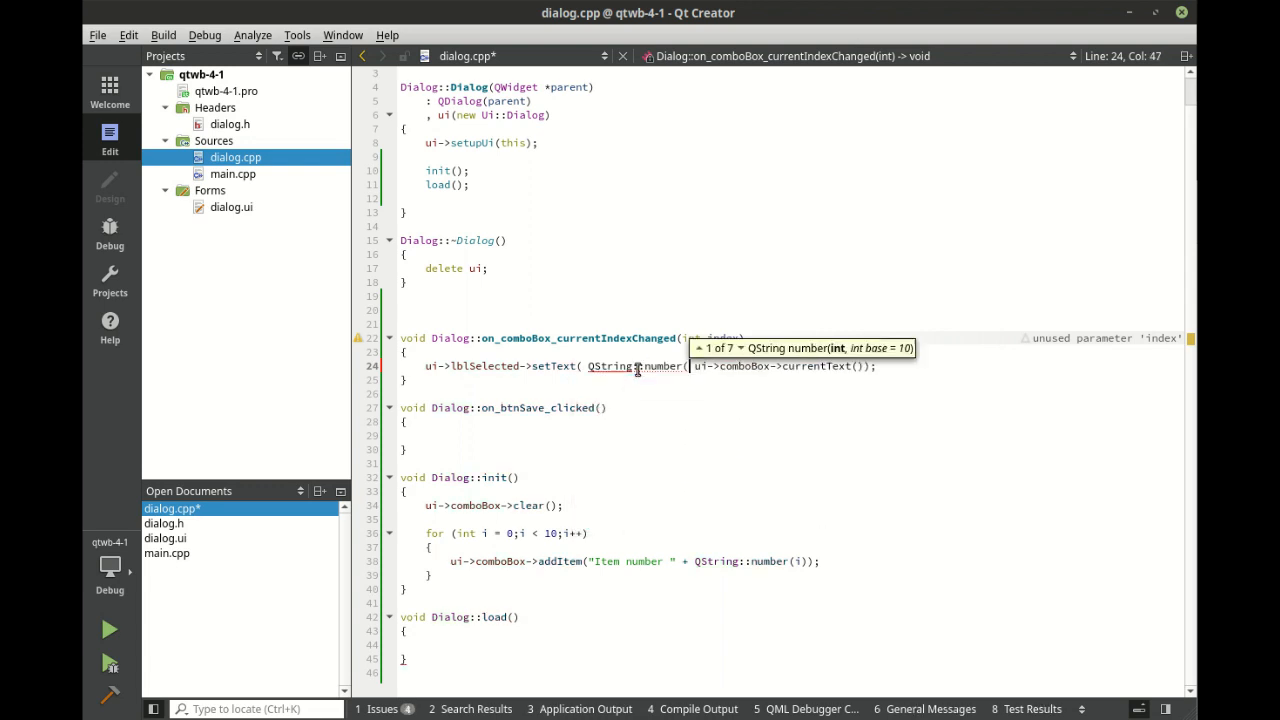
pyautogui.write('index) + " " +')
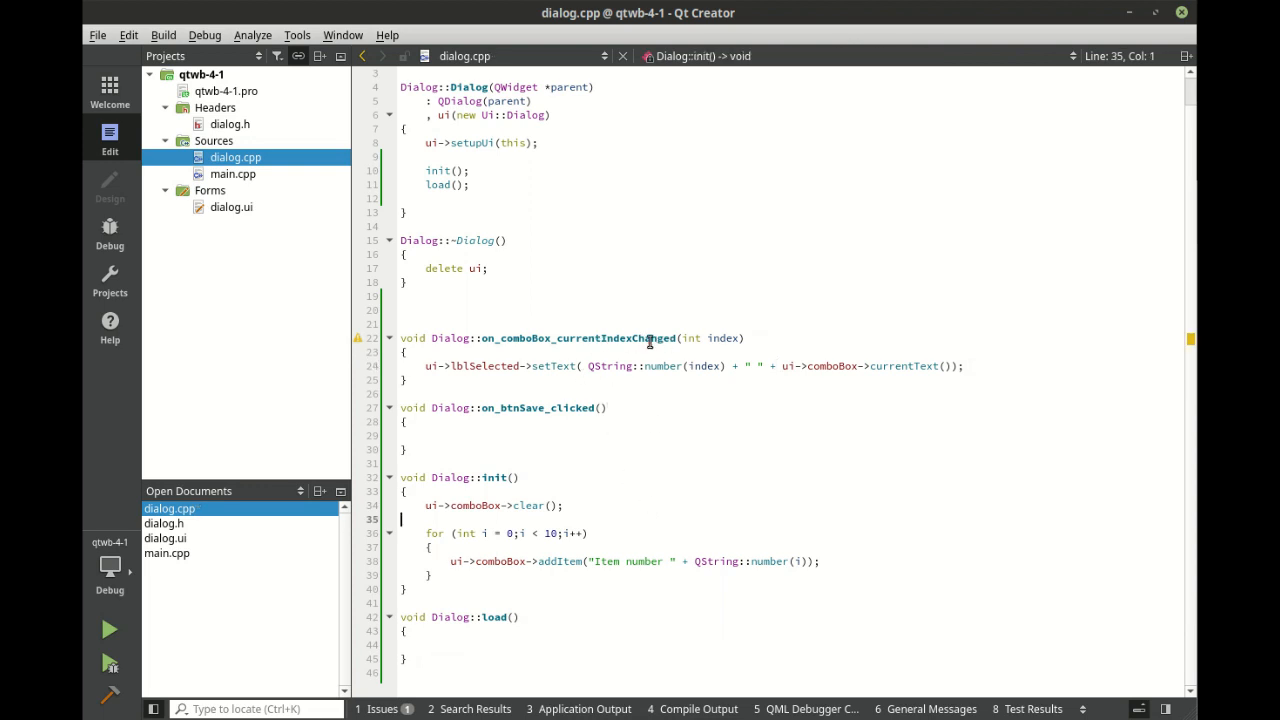
pyautogui.click(924, 364)
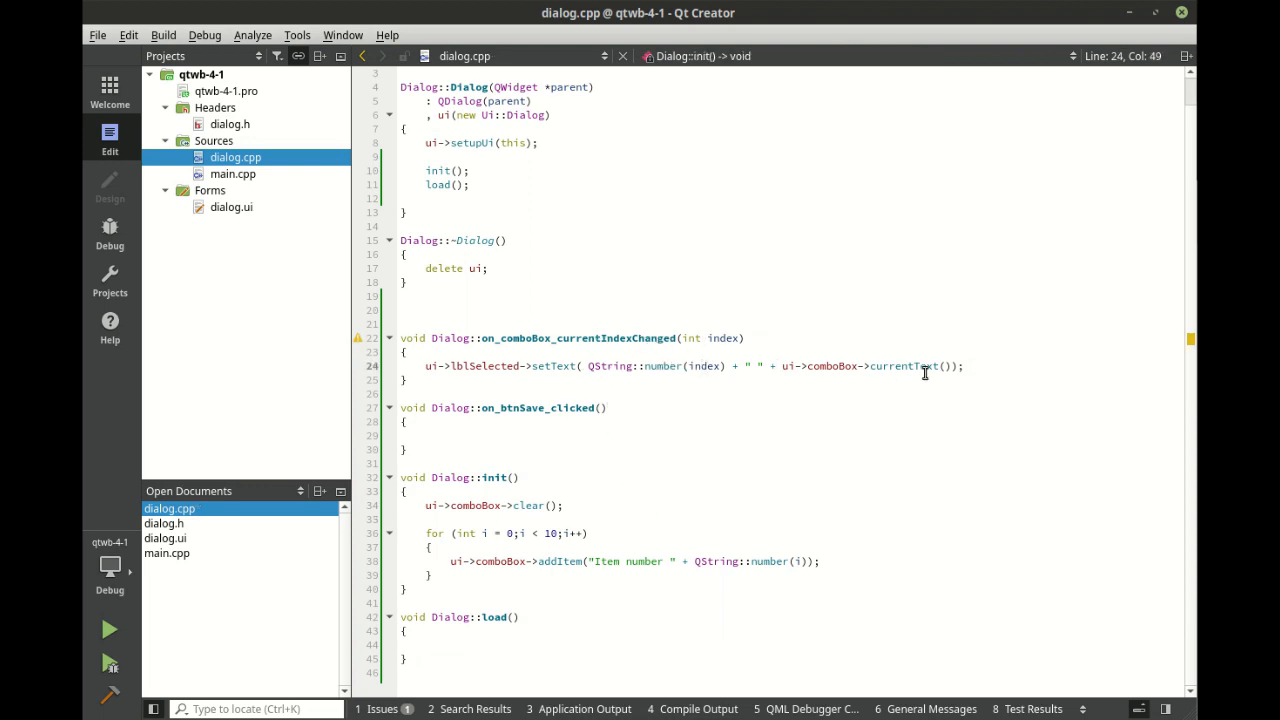
# Step: Run the app twice, confirming Item number 4 shows "4 = Item number 4", closing the dialog each time
pyautogui.doubleClick(900, 364)
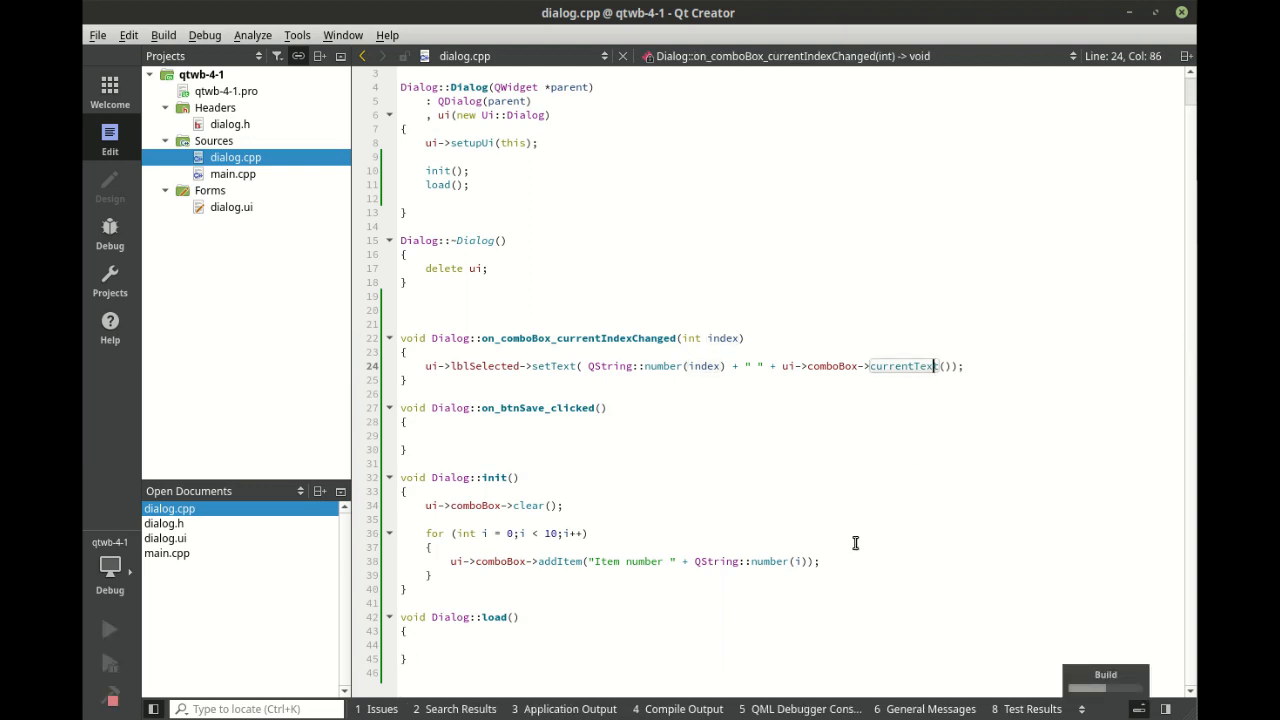
pyautogui.click(108, 628)
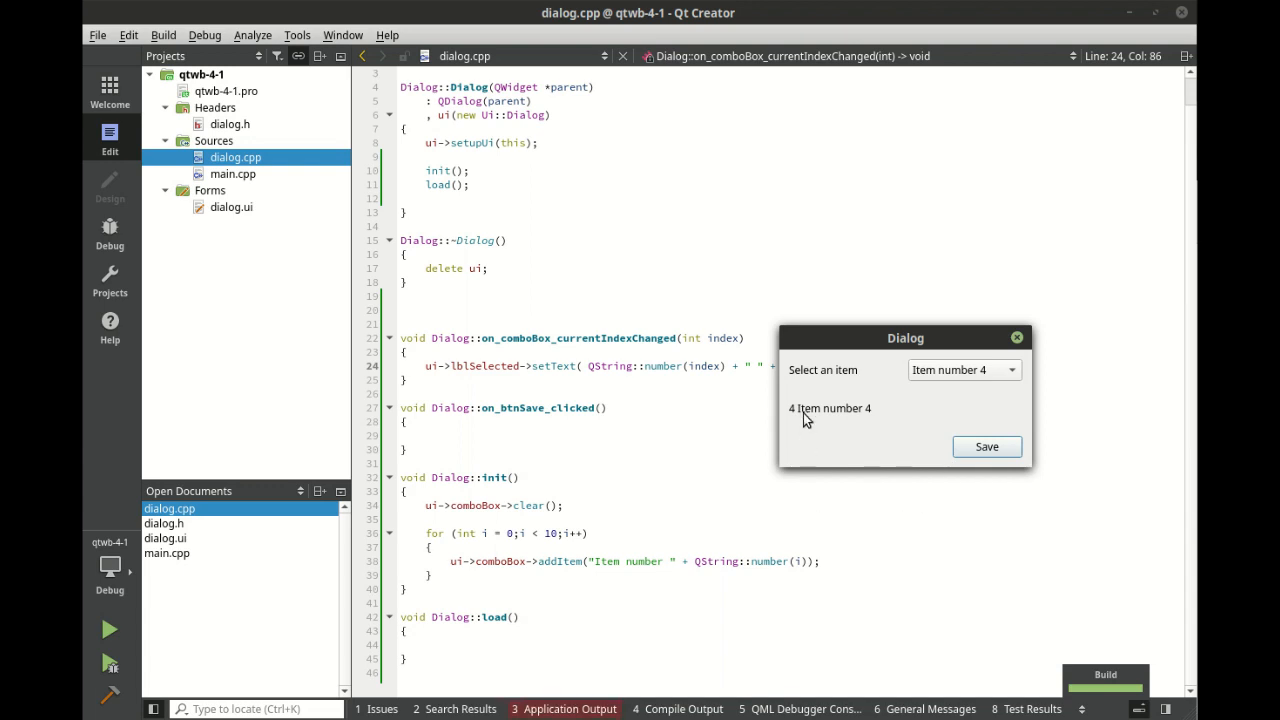
pyautogui.click(964, 368)
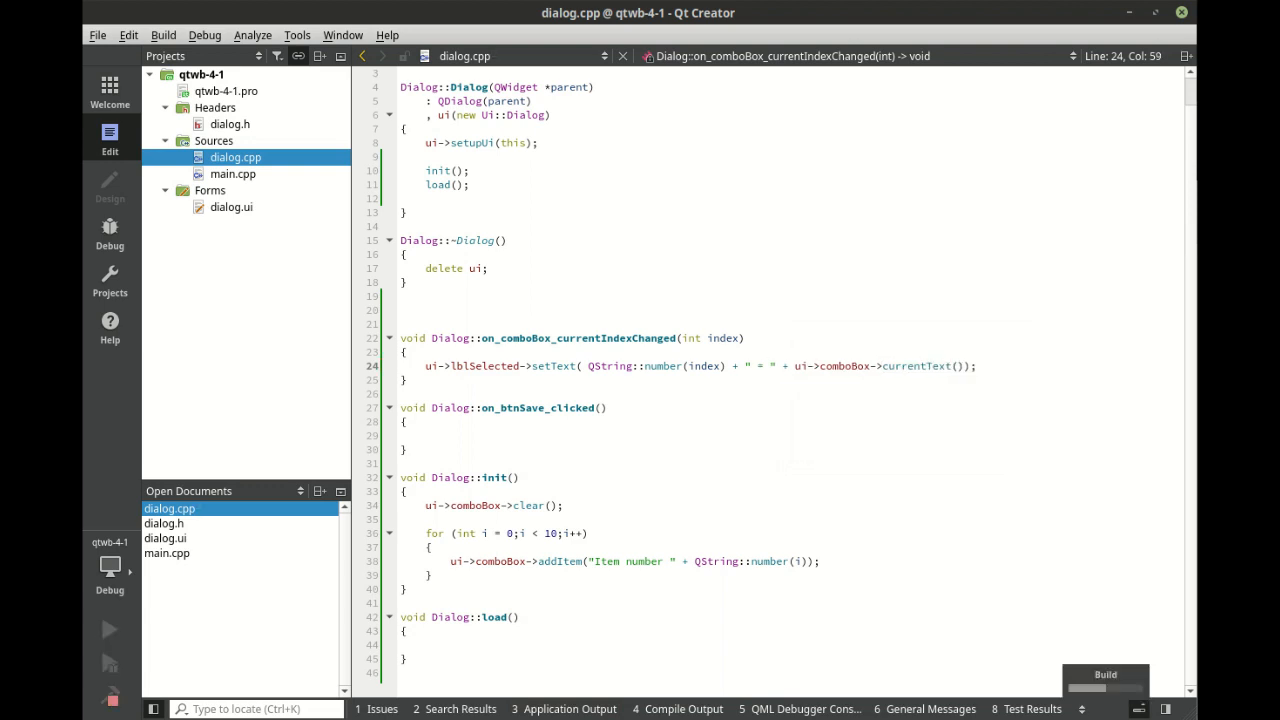
pyautogui.click(108, 628)
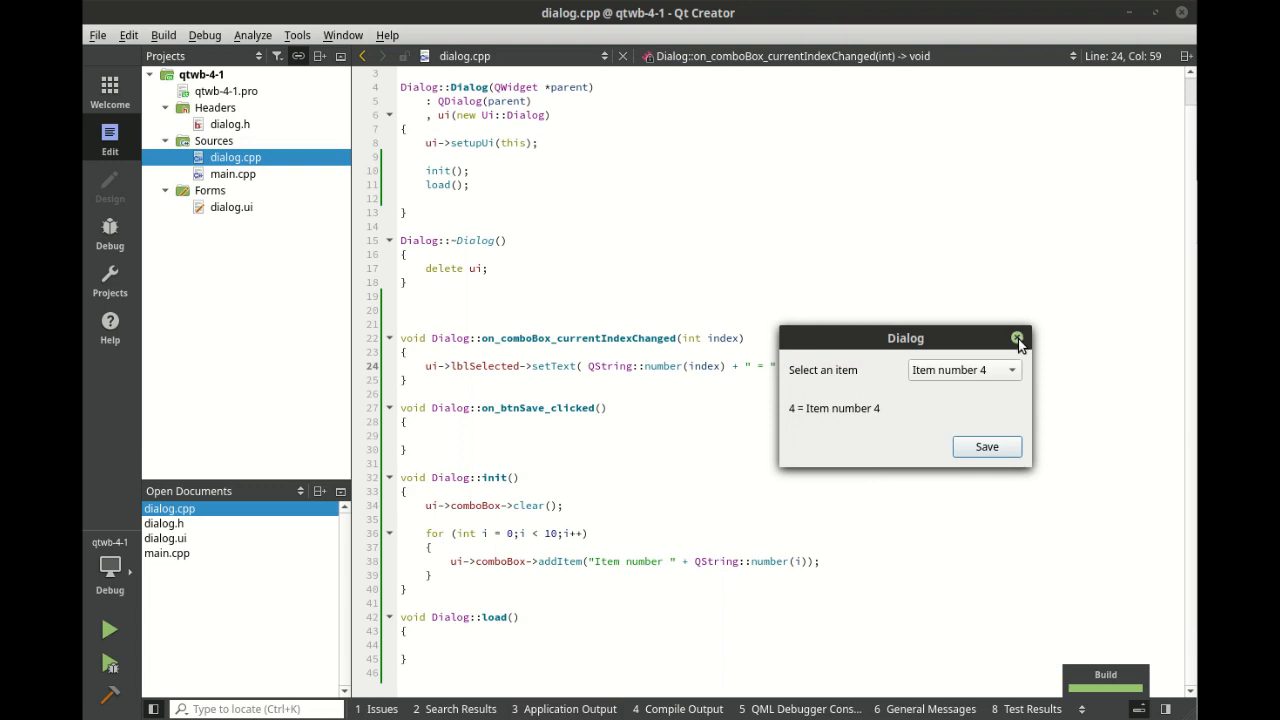
pyautogui.click(1018, 338)
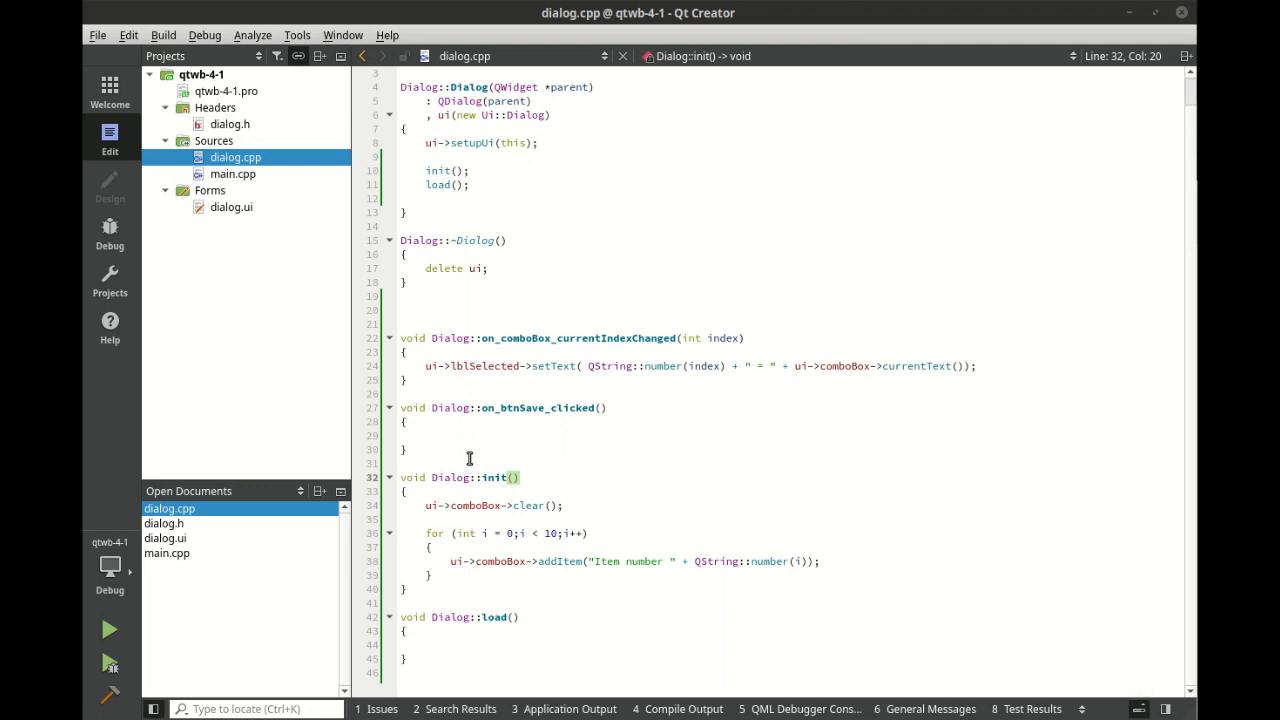
# Step: Declare QSettings settings in the save handler, checking the QSettings docs via F1
pyautogui.click(428, 436)
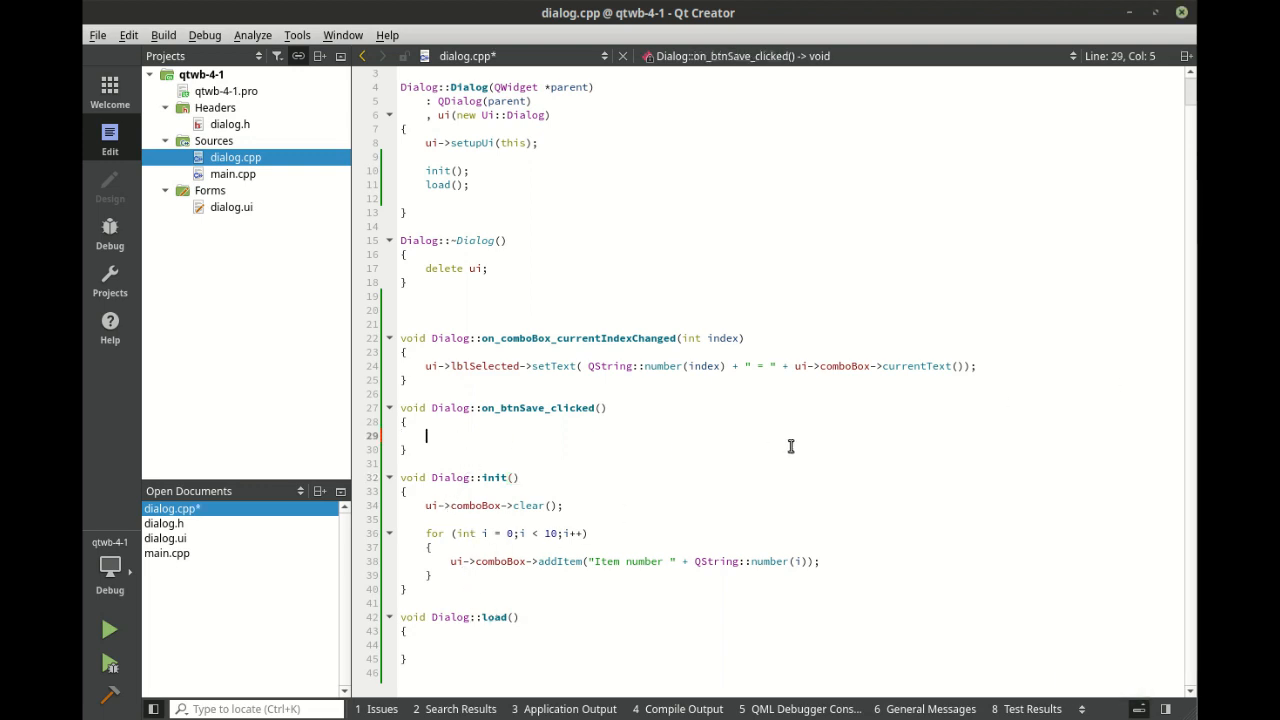
pyautogui.write('QSettings')
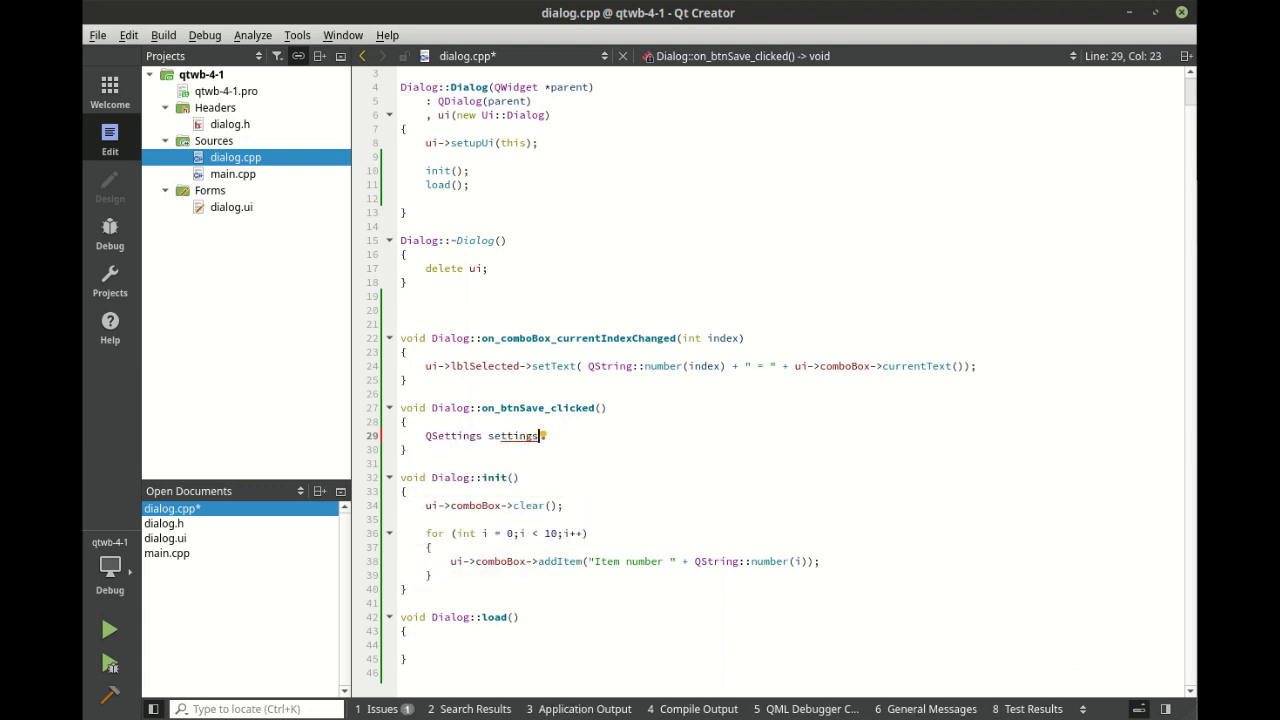
pyautogui.write('setting')
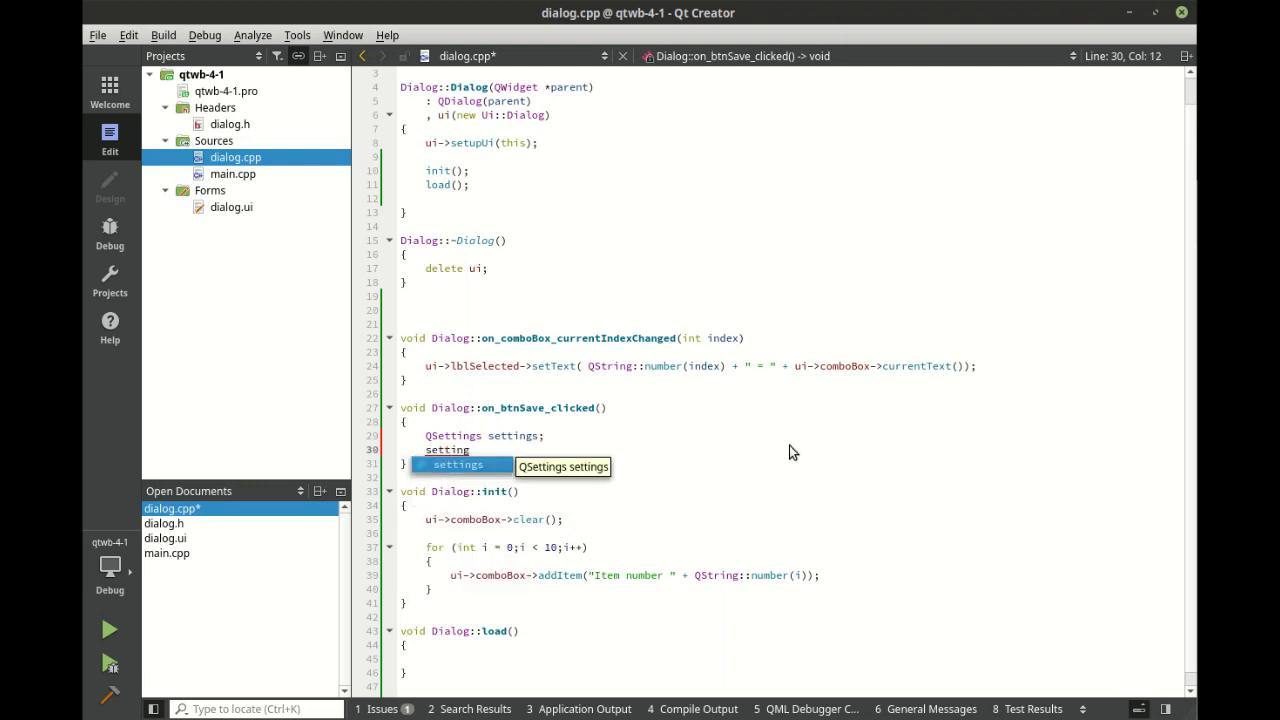
pyautogui.write('s.')
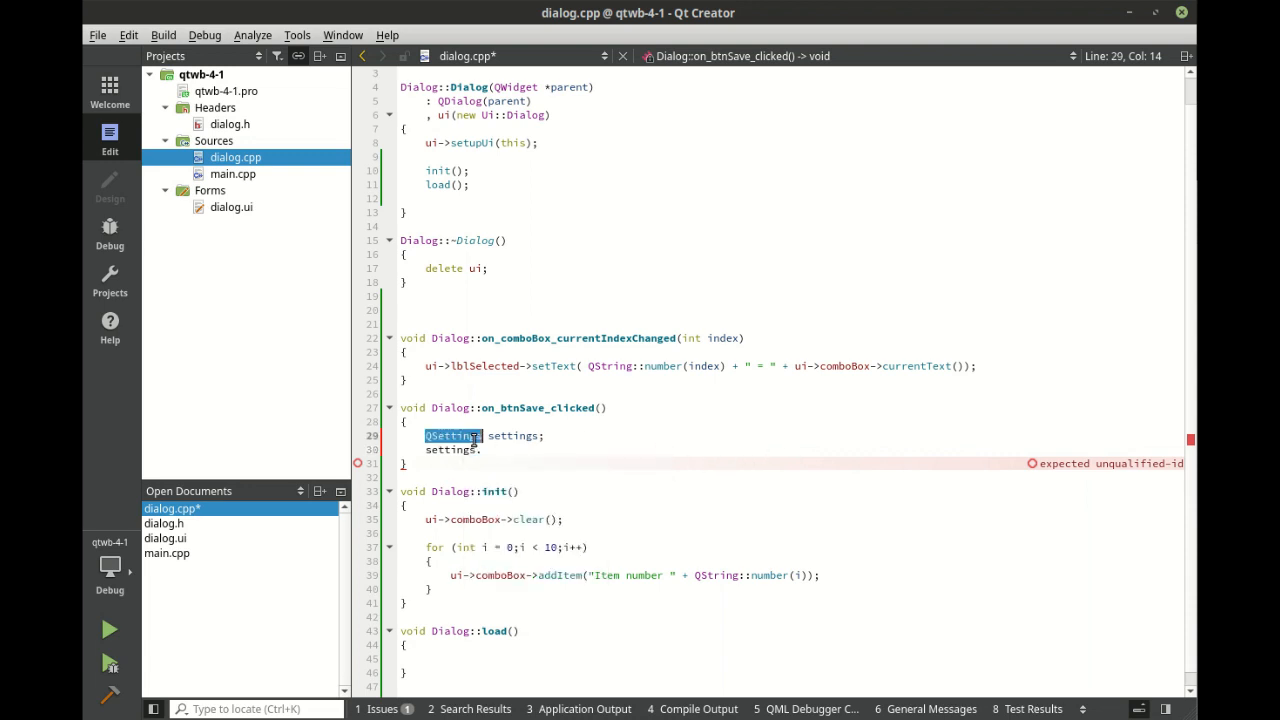
pyautogui.press('F1')
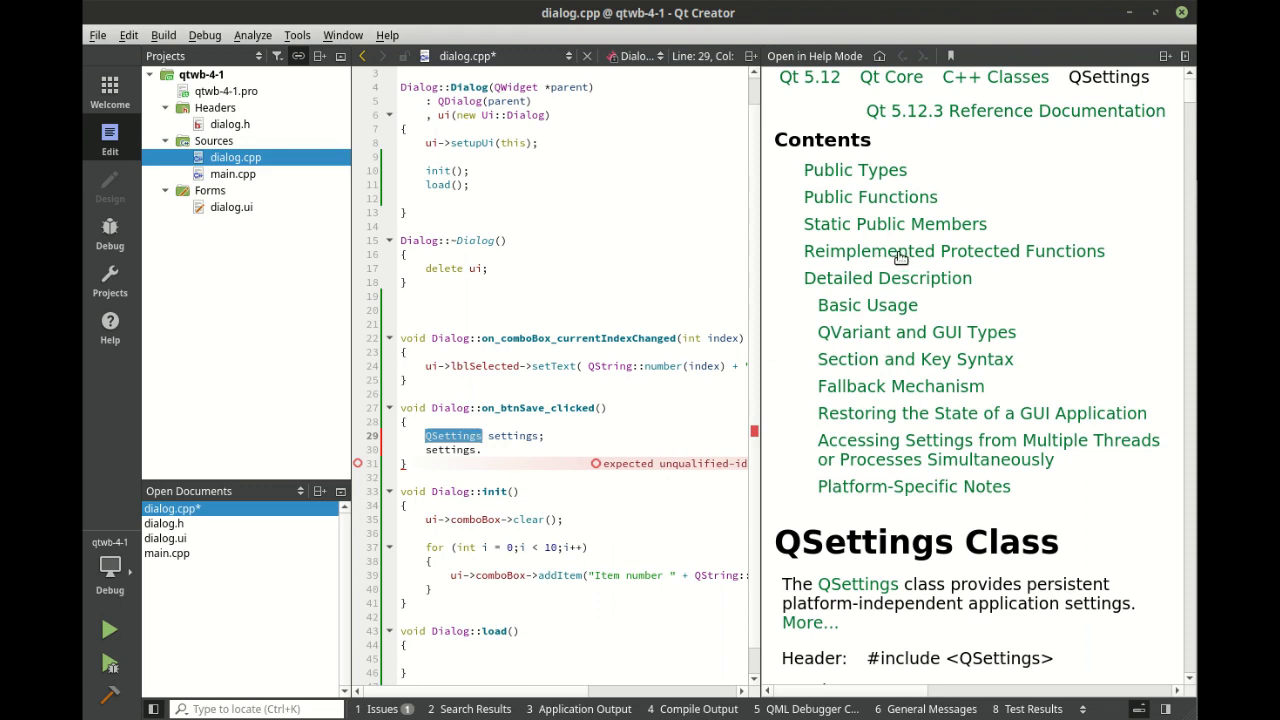
pyautogui.scroll(-3)
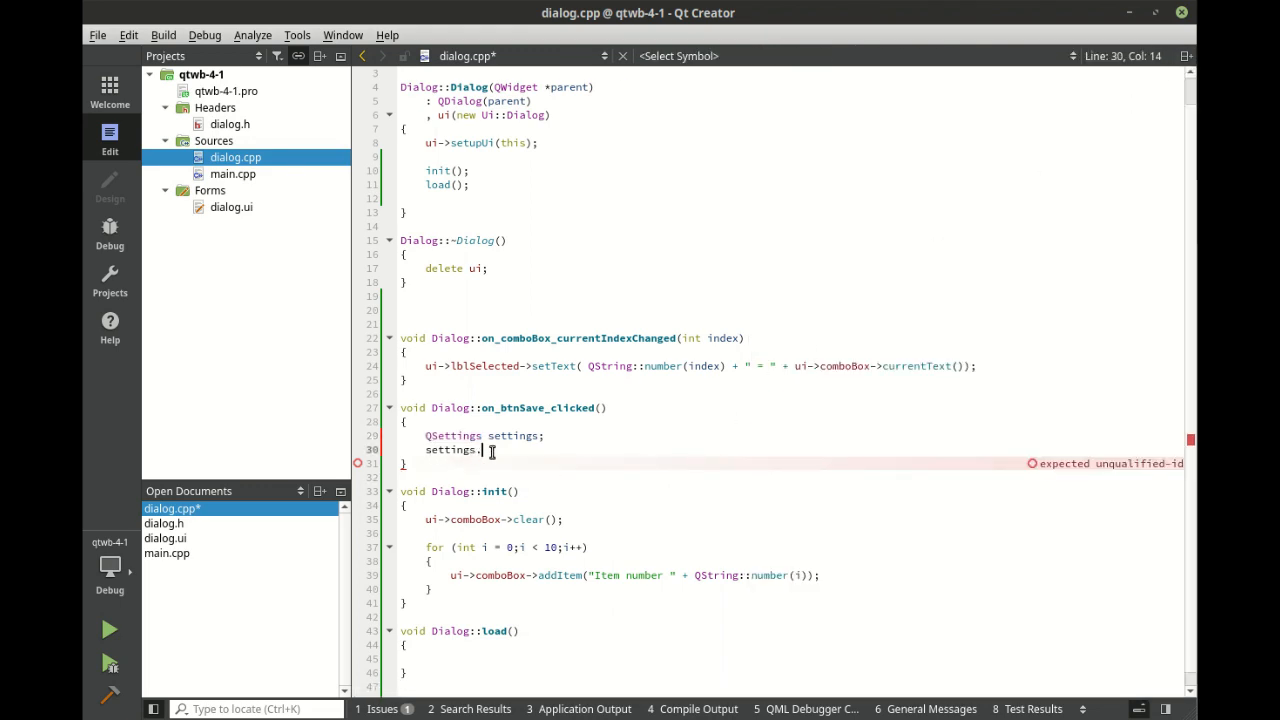
# Step: Store ui->comboBox->currentIndex() under the "settings" key with settings.setValue
pyautogui.write('setValue("setting')
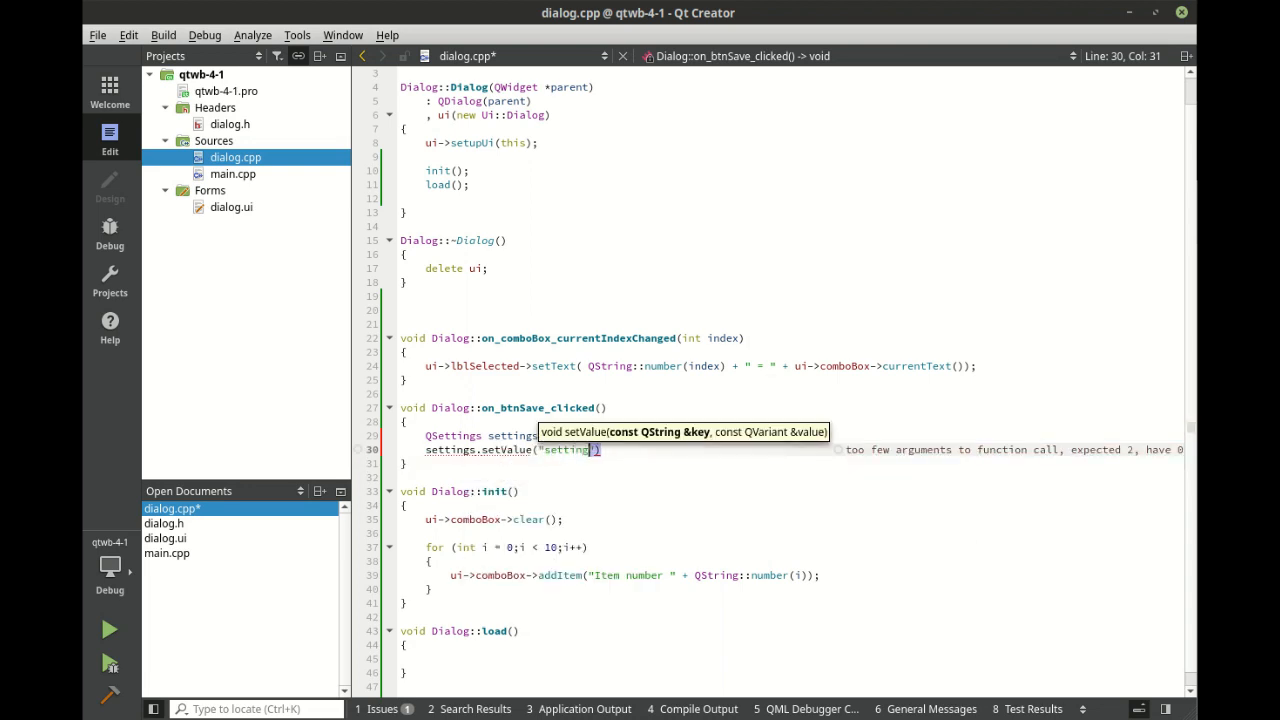
pyautogui.write('"')
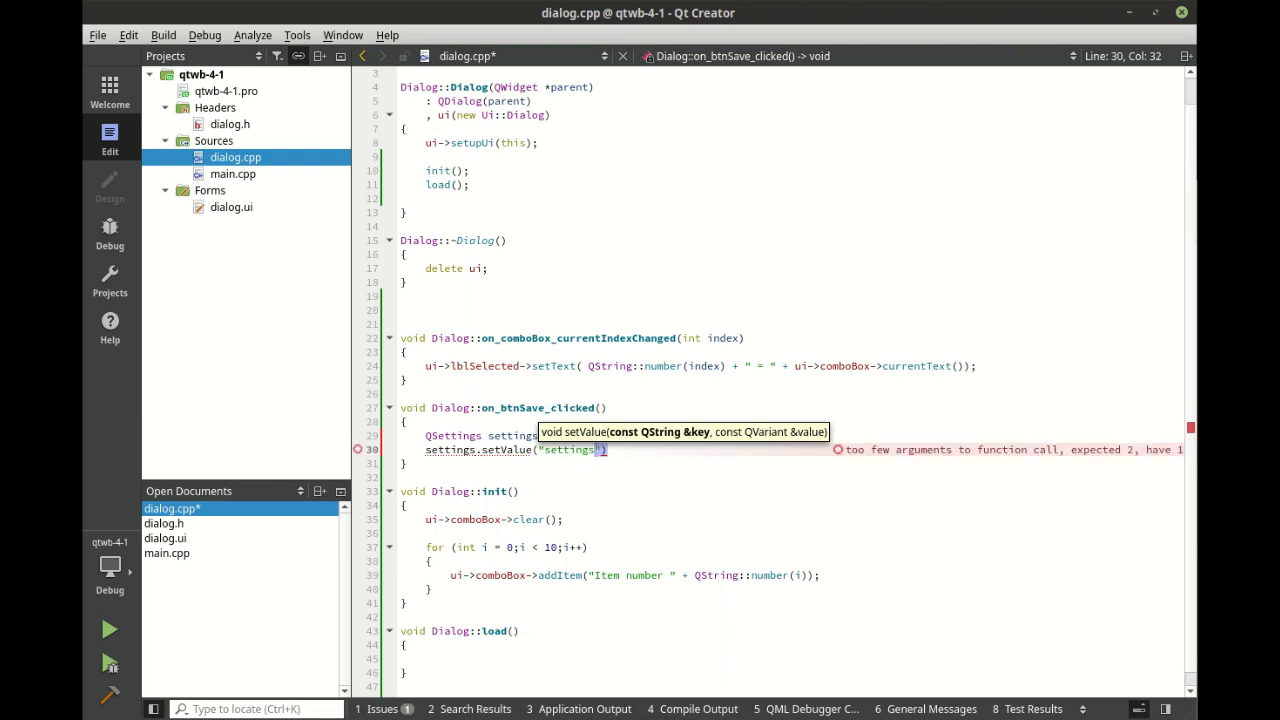
pyautogui.write(',')
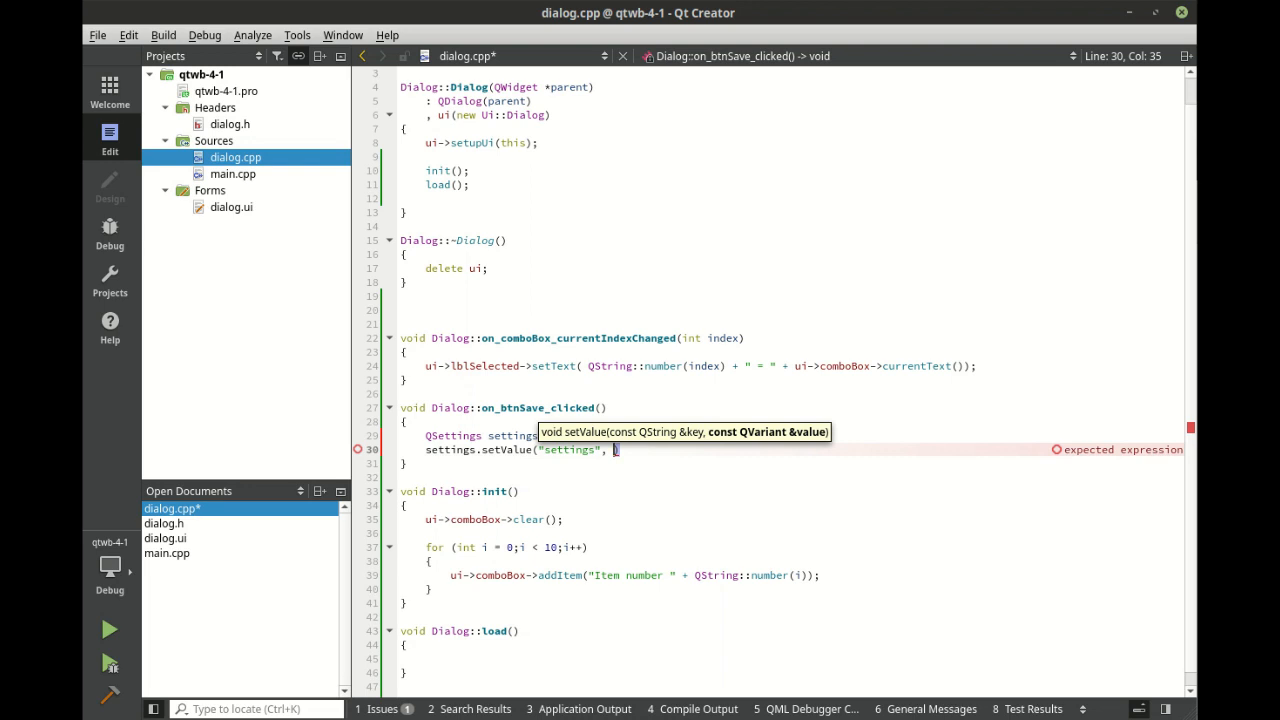
pyautogui.write('ui->comboBox.')
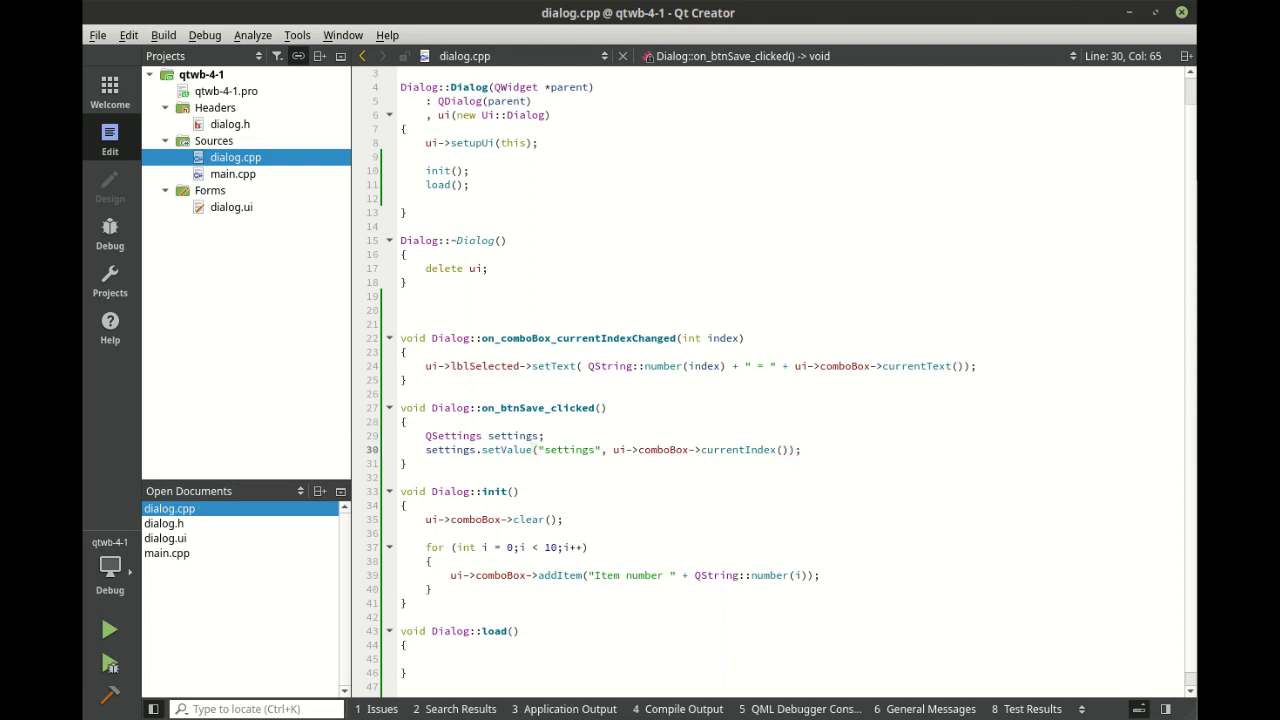
pyautogui.click(800, 448)
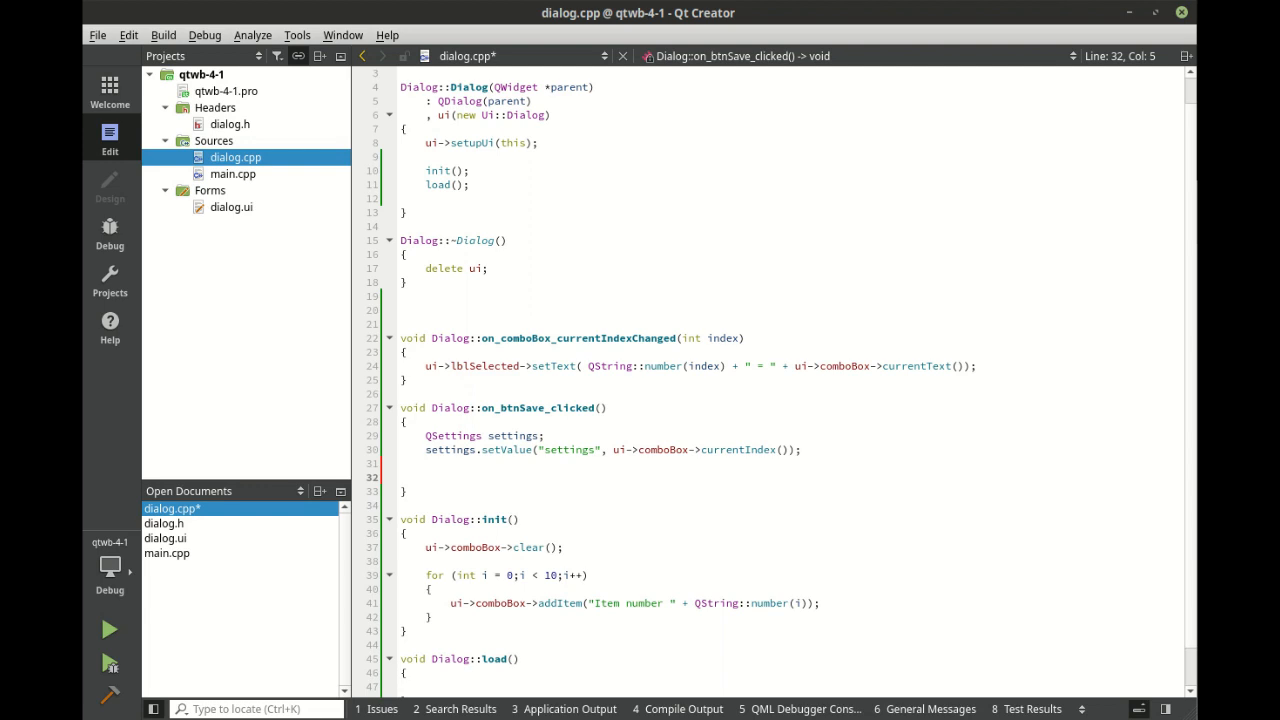
# Step: Show a QMessageBox::information "Saved" telling the user to close and re-open the application
pyautogui.write('Q')
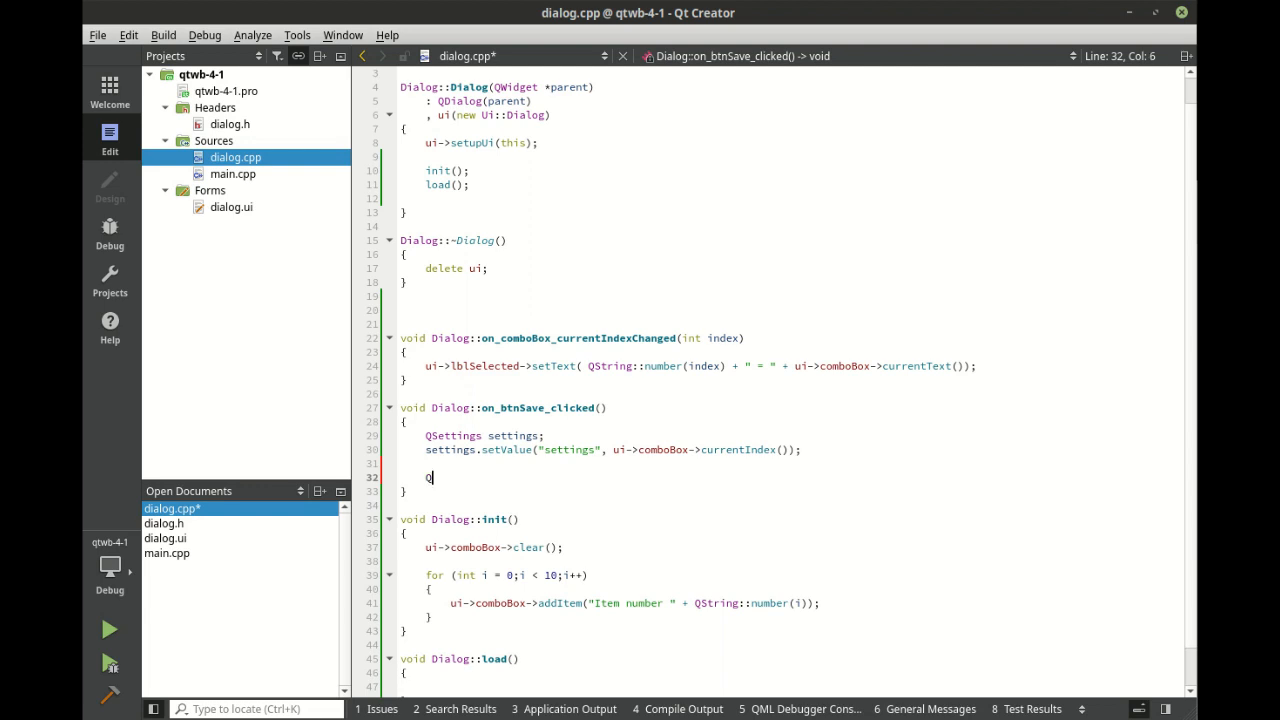
pyautogui.write('MessageBox::information(this,')
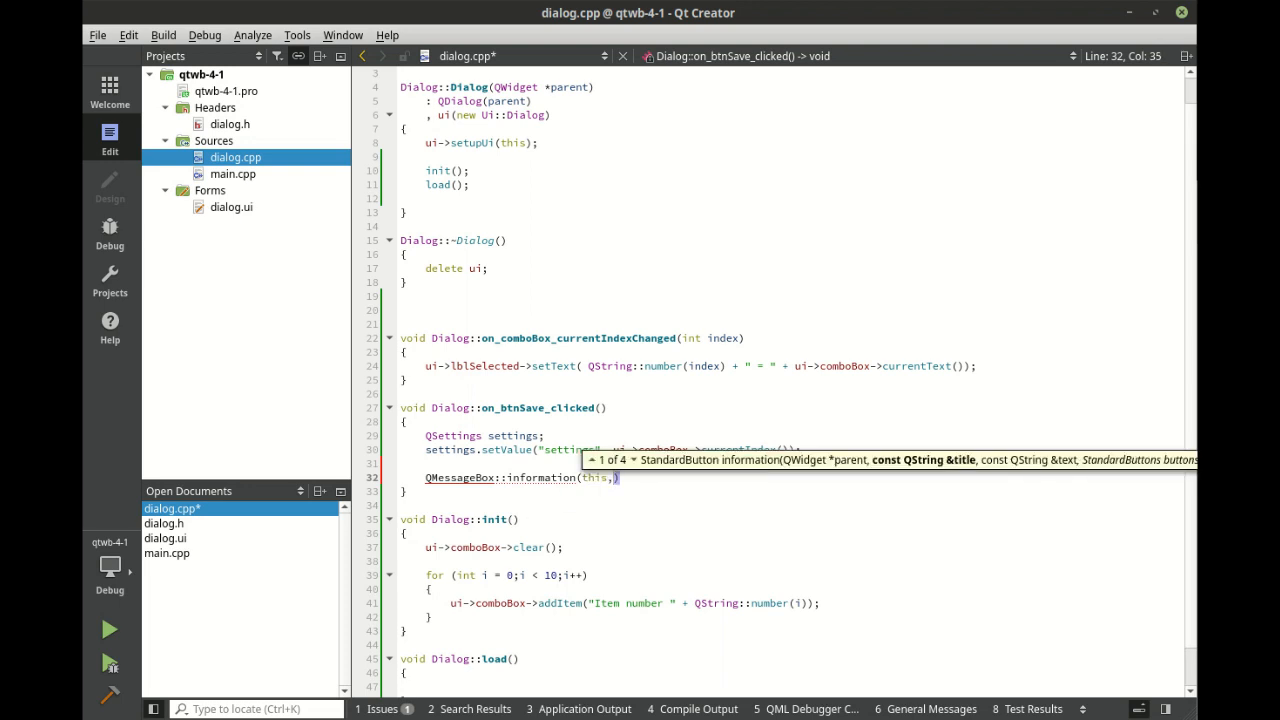
pyautogui.write('"Saved"')
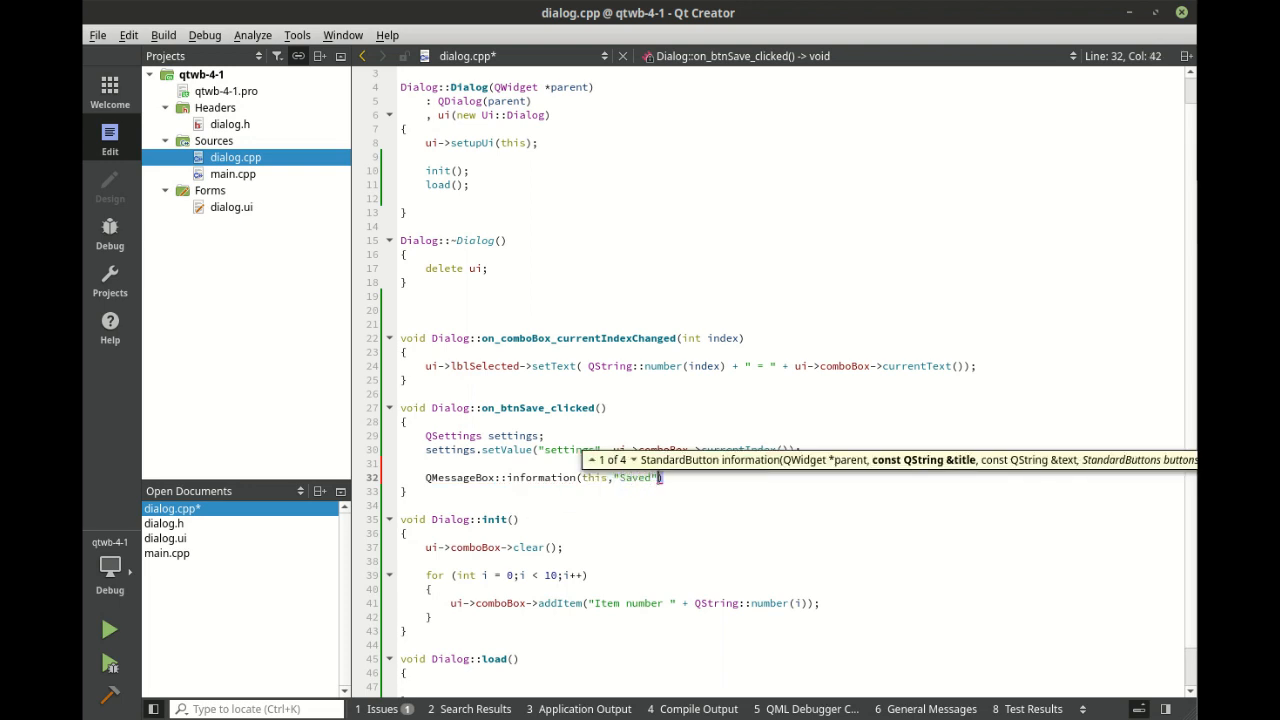
pyautogui.write(',"')
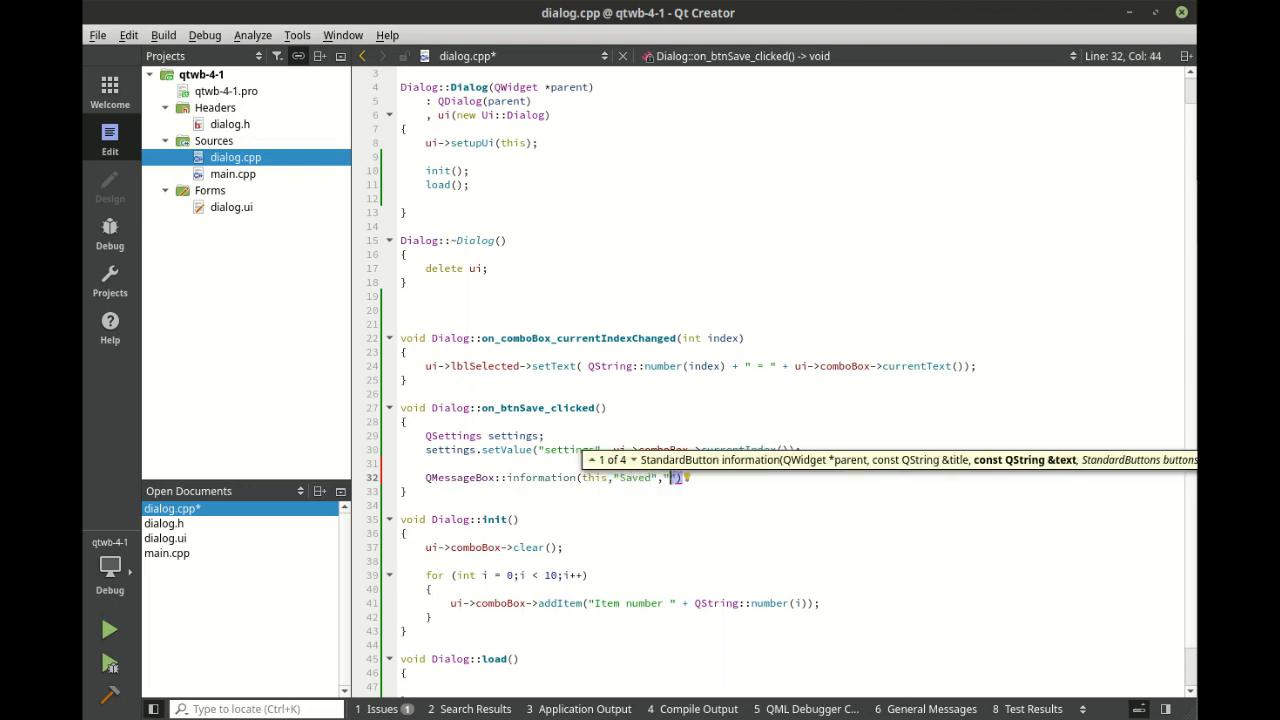
pyautogui.write('Selection saved, please close and re-open')
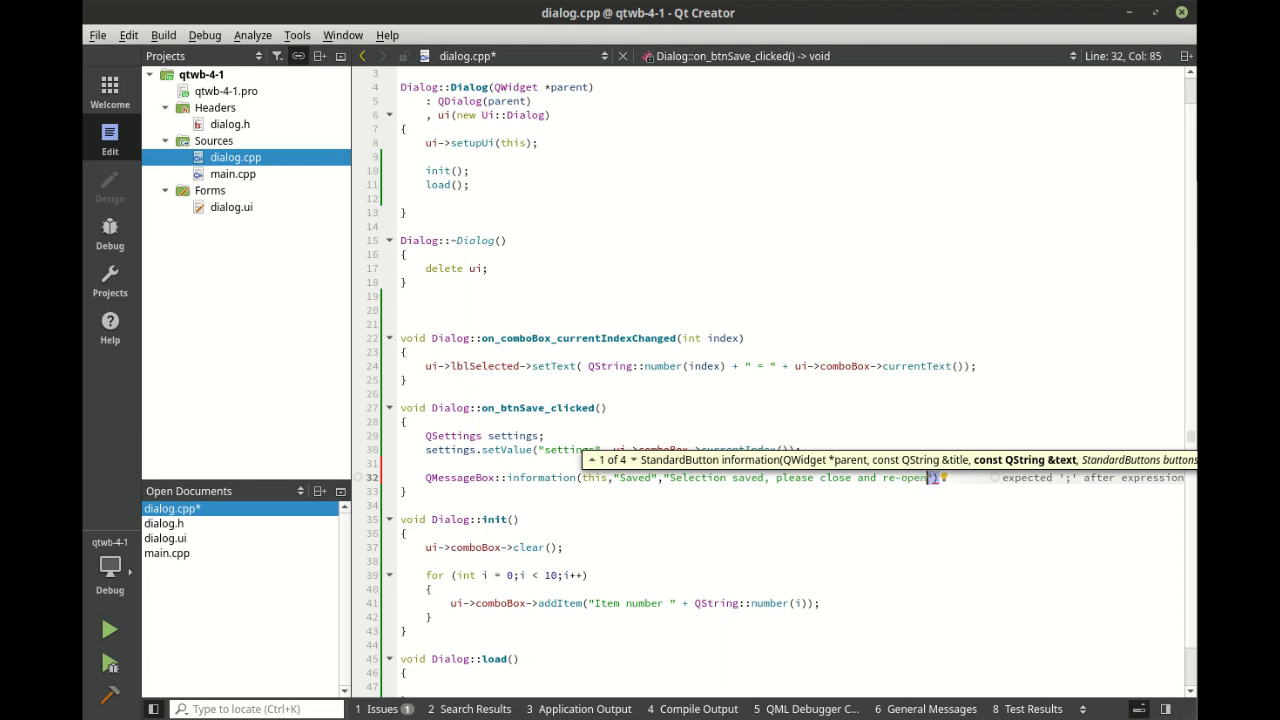
pyautogui.write('the application')
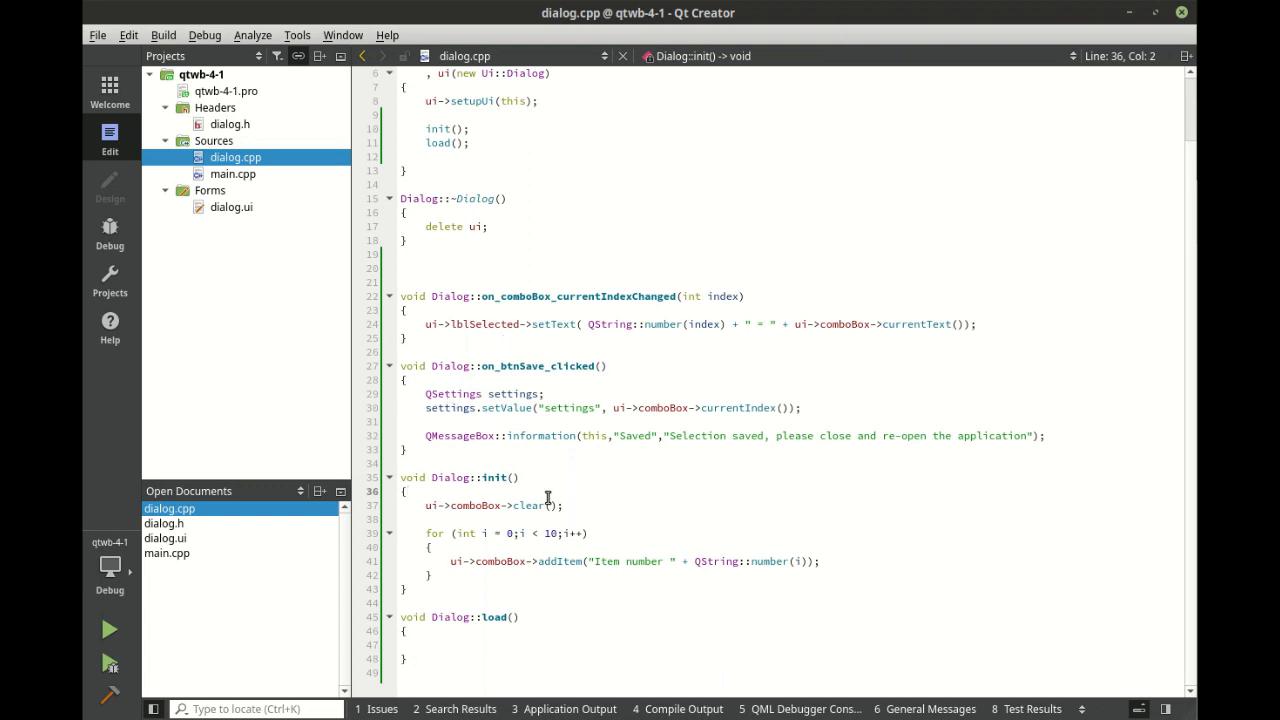
pyautogui.click(488, 644)
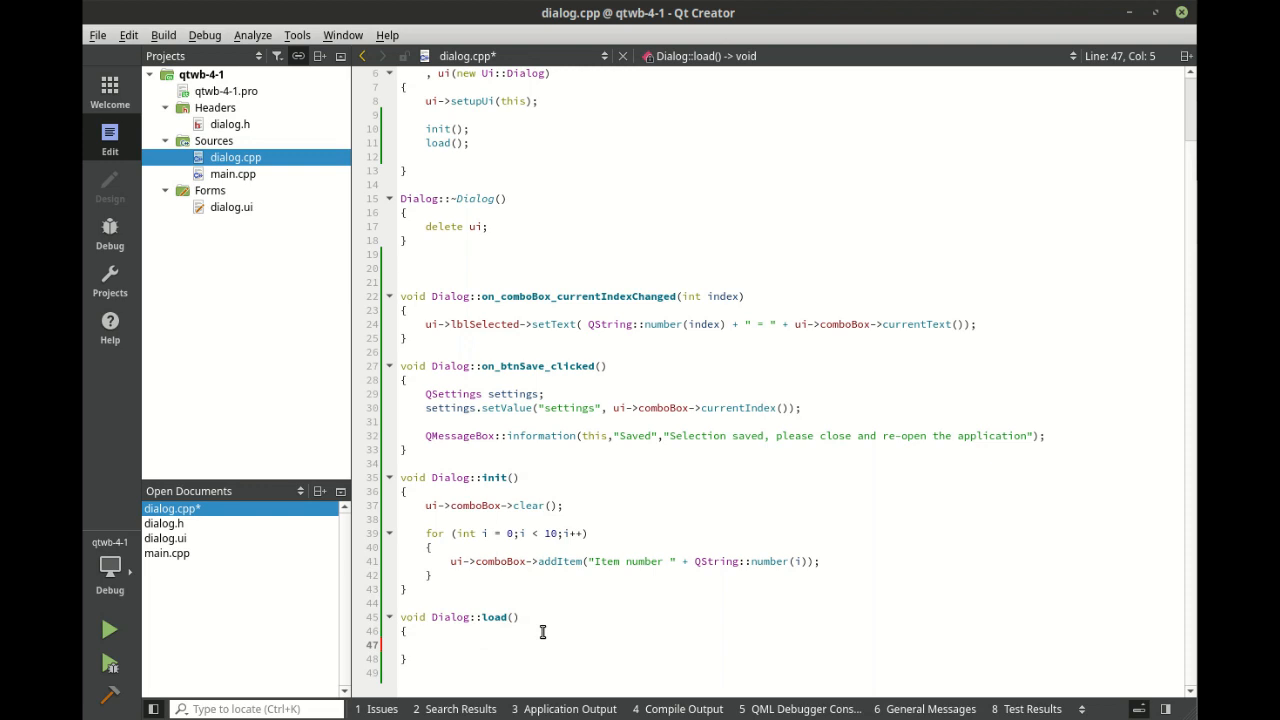
# Step: In load(), declare QSettings settings and call settings.value("settings", 0)
pyautogui.write('QSettings sett')
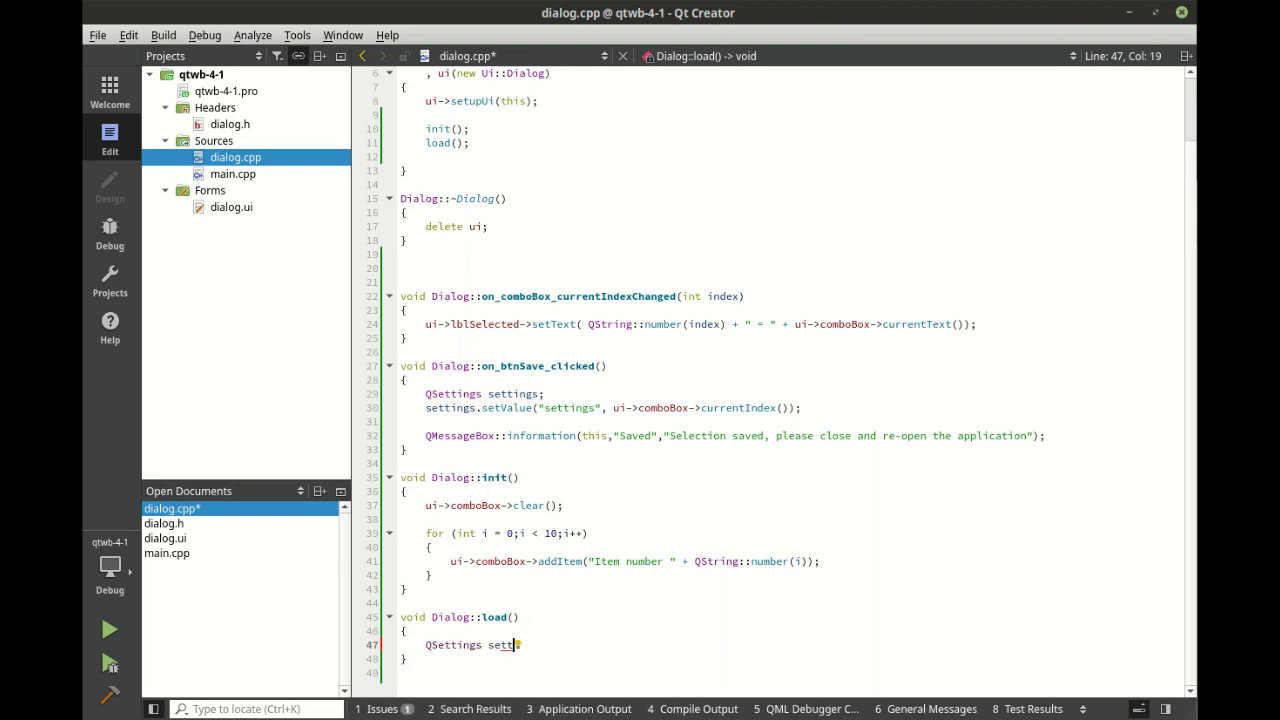
pyautogui.write('in')
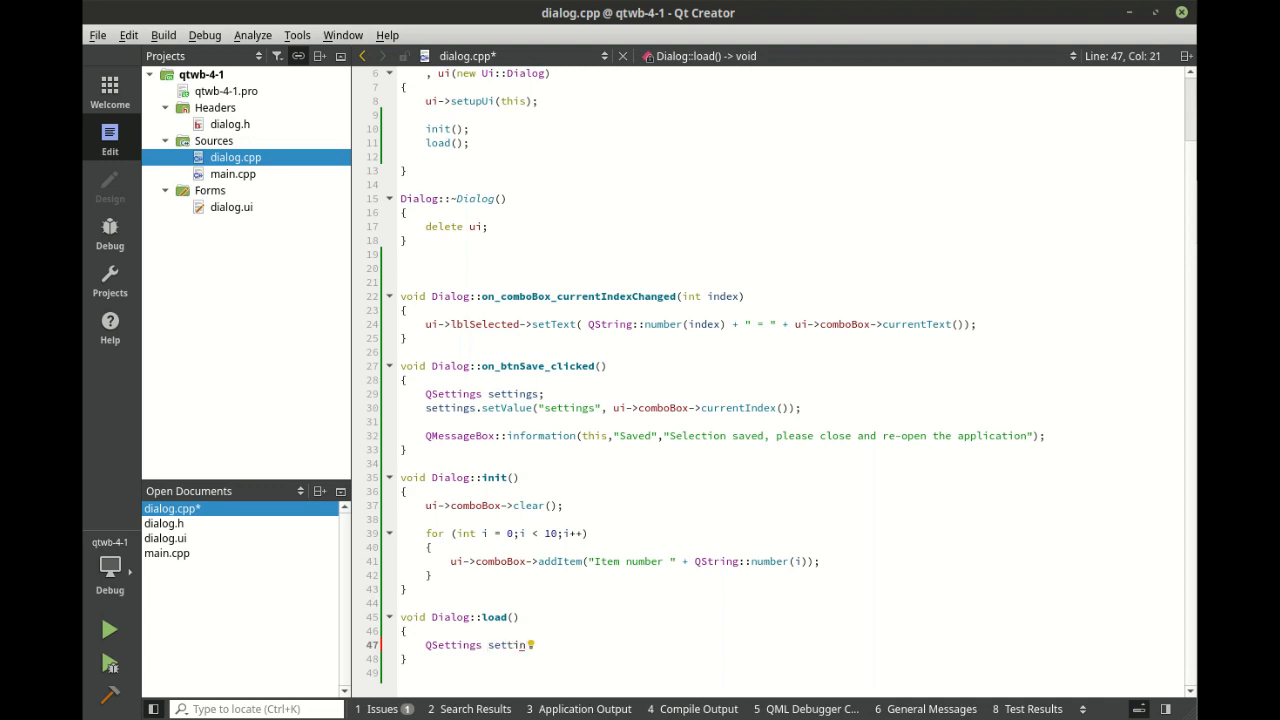
pyautogui.write('settings.')
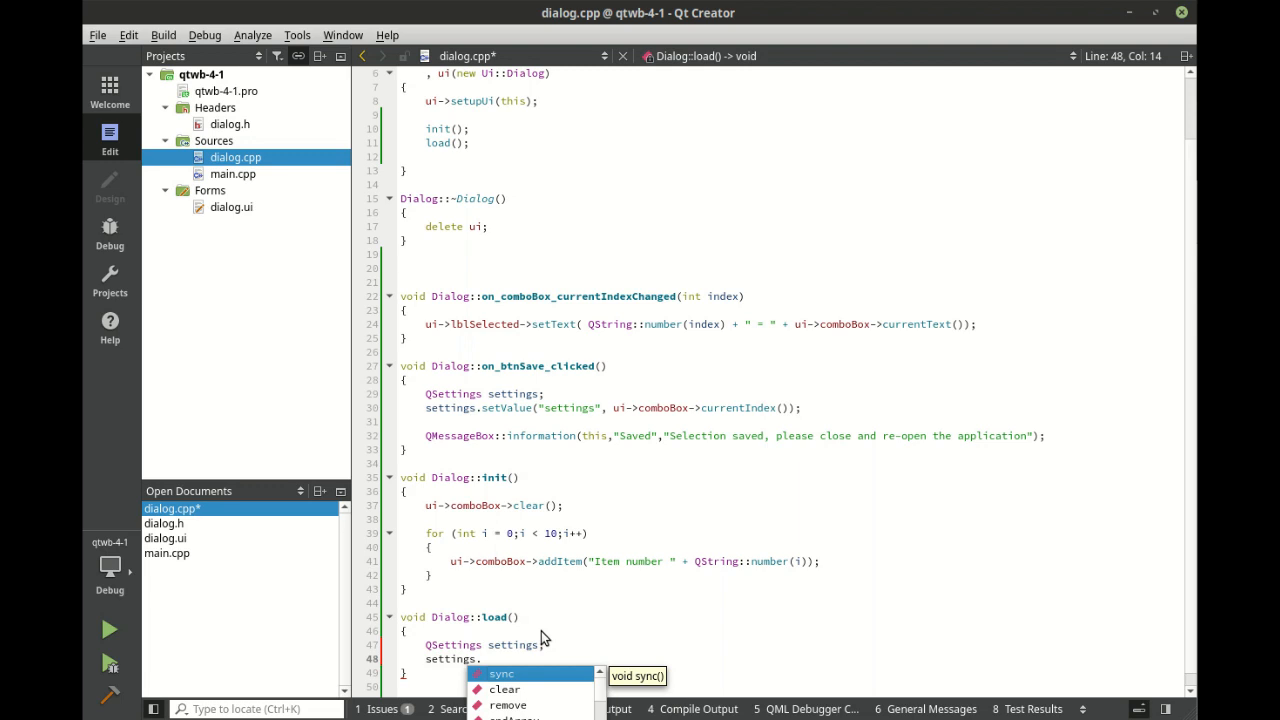
pyautogui.write('value("se')
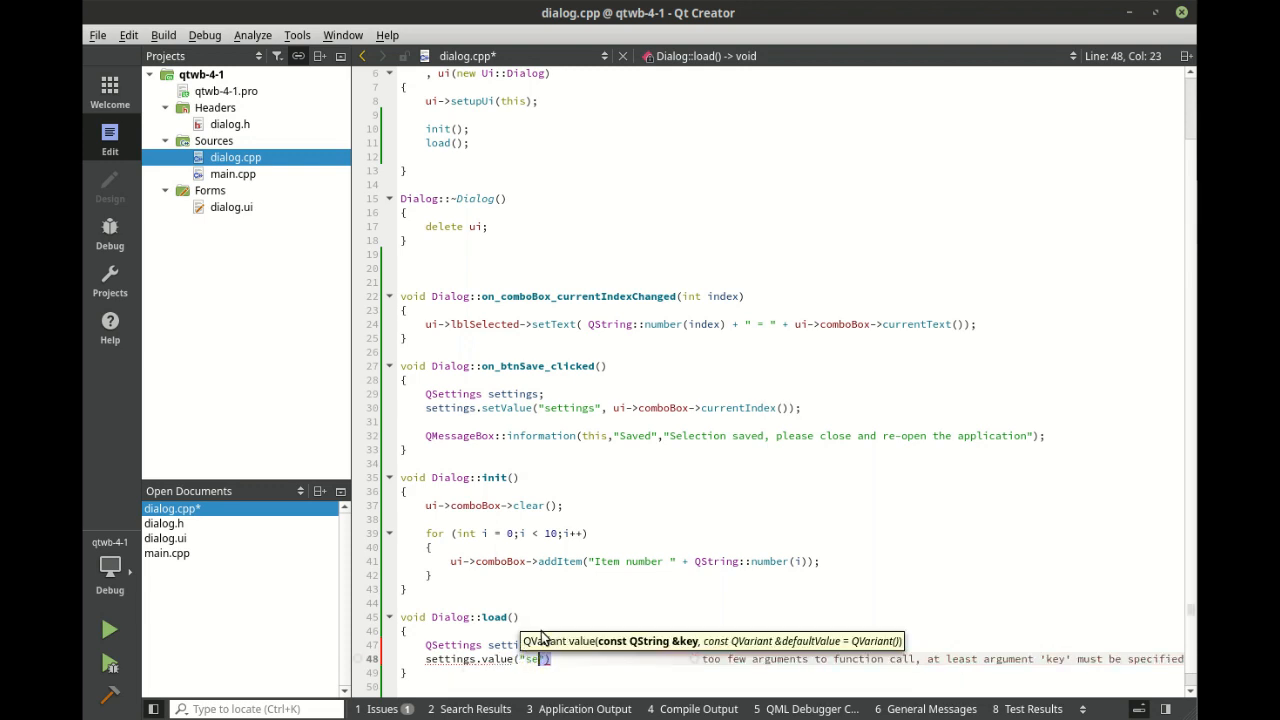
pyautogui.write('ttings"')
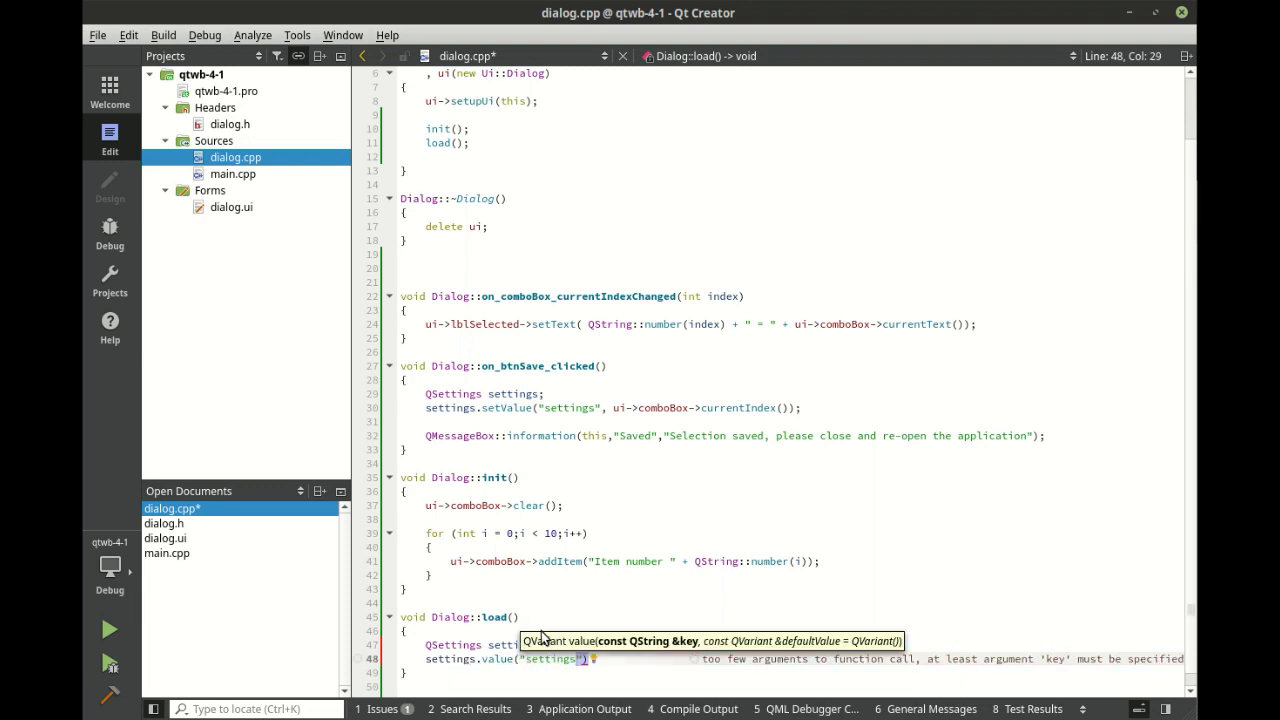
pyautogui.write(')')
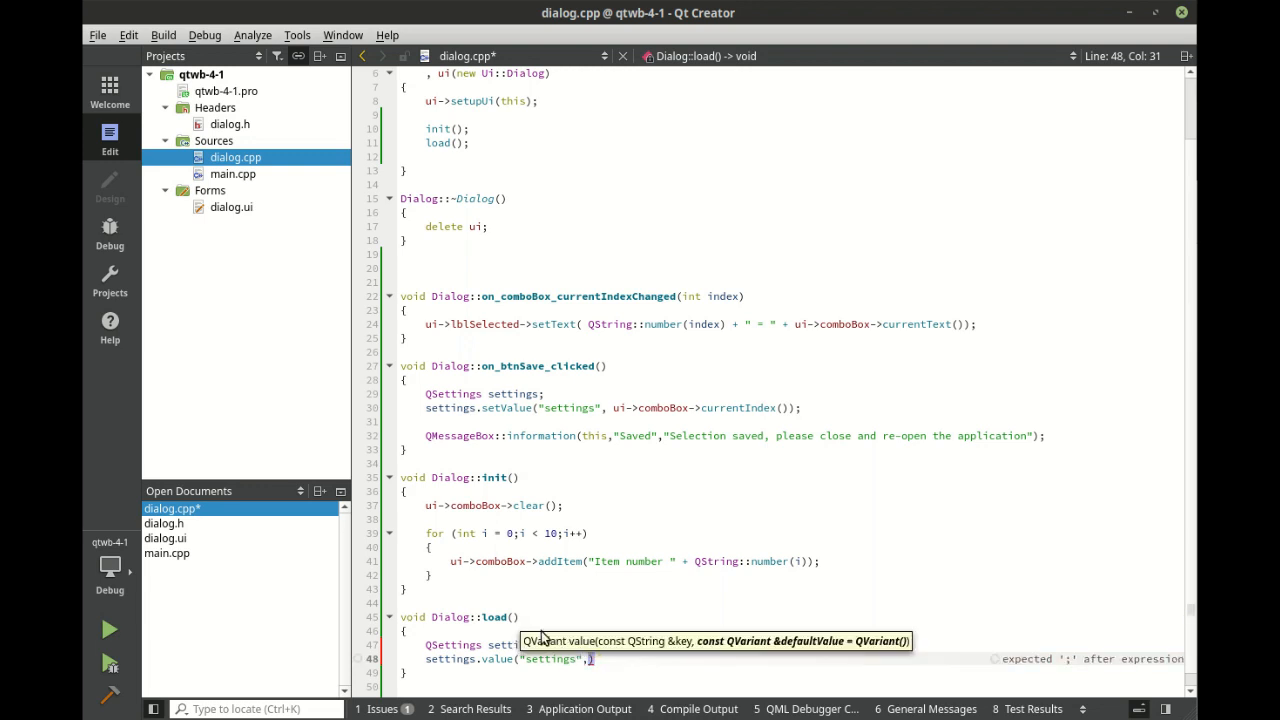
pyautogui.write('0')
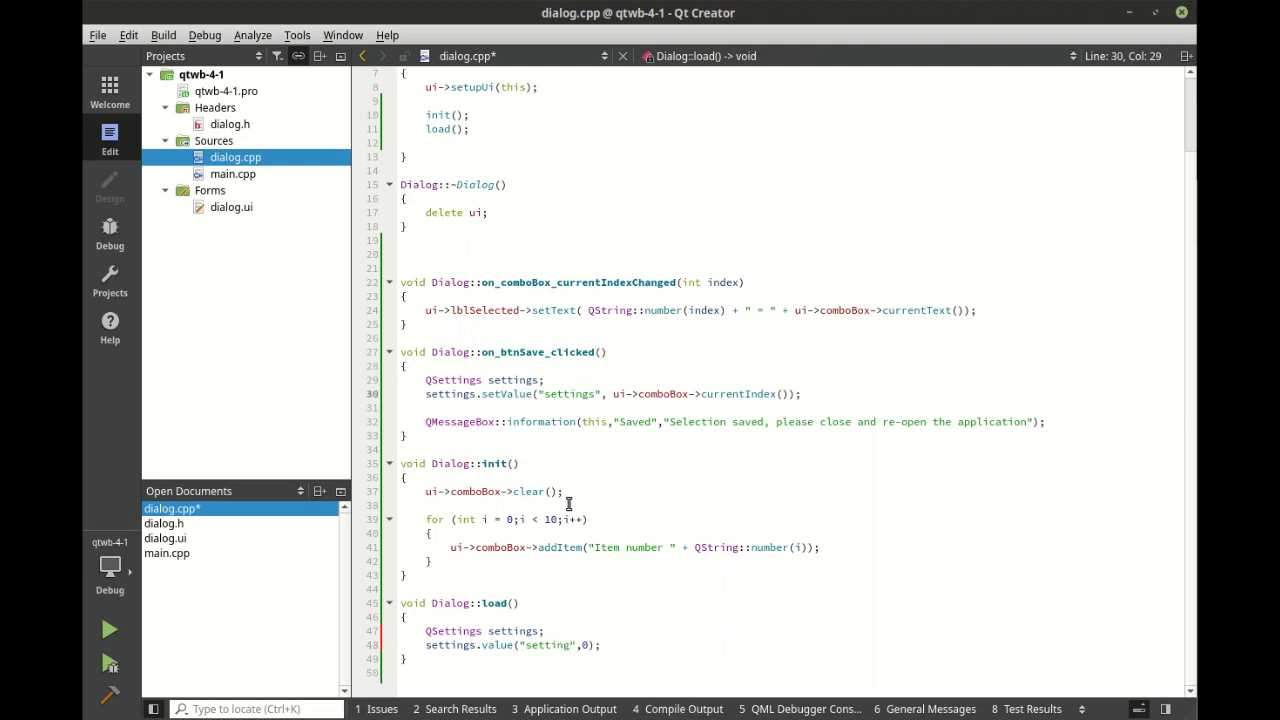
# Step: Replace the bare call with QVariant value = settings.value("settings",0);
pyautogui.doubleClick(568, 392)
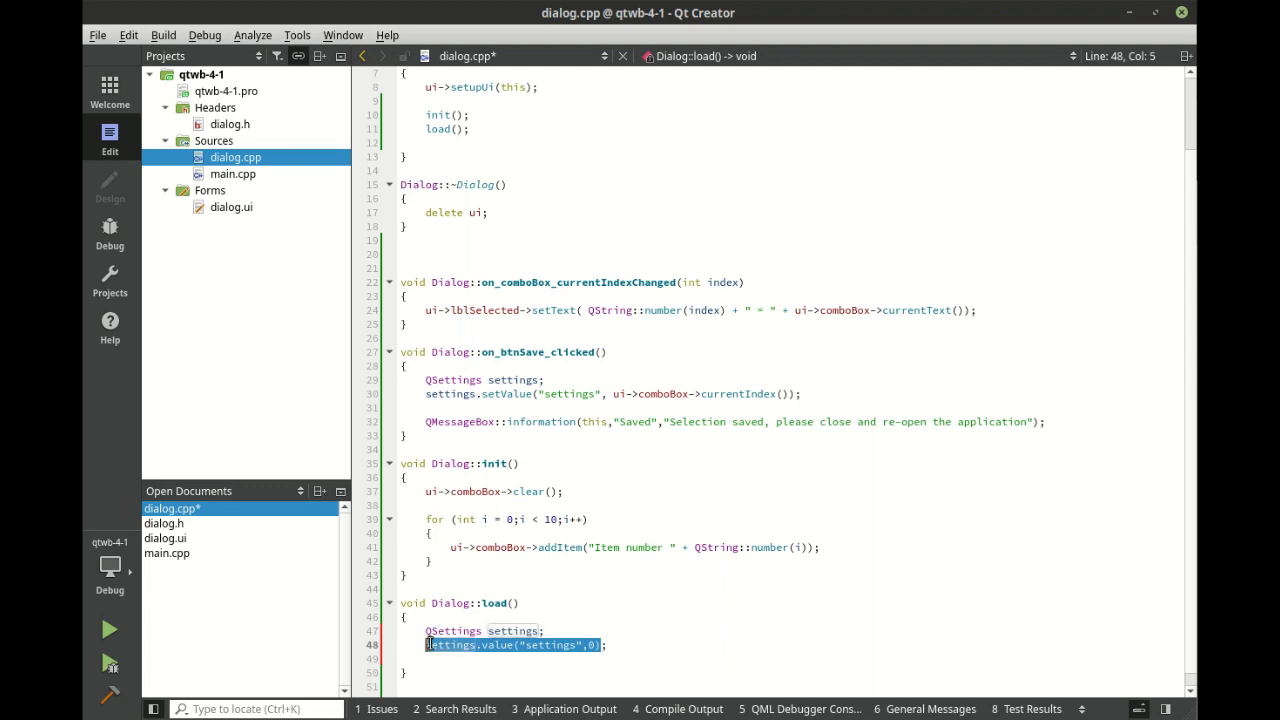
pyautogui.write('QVariant value')
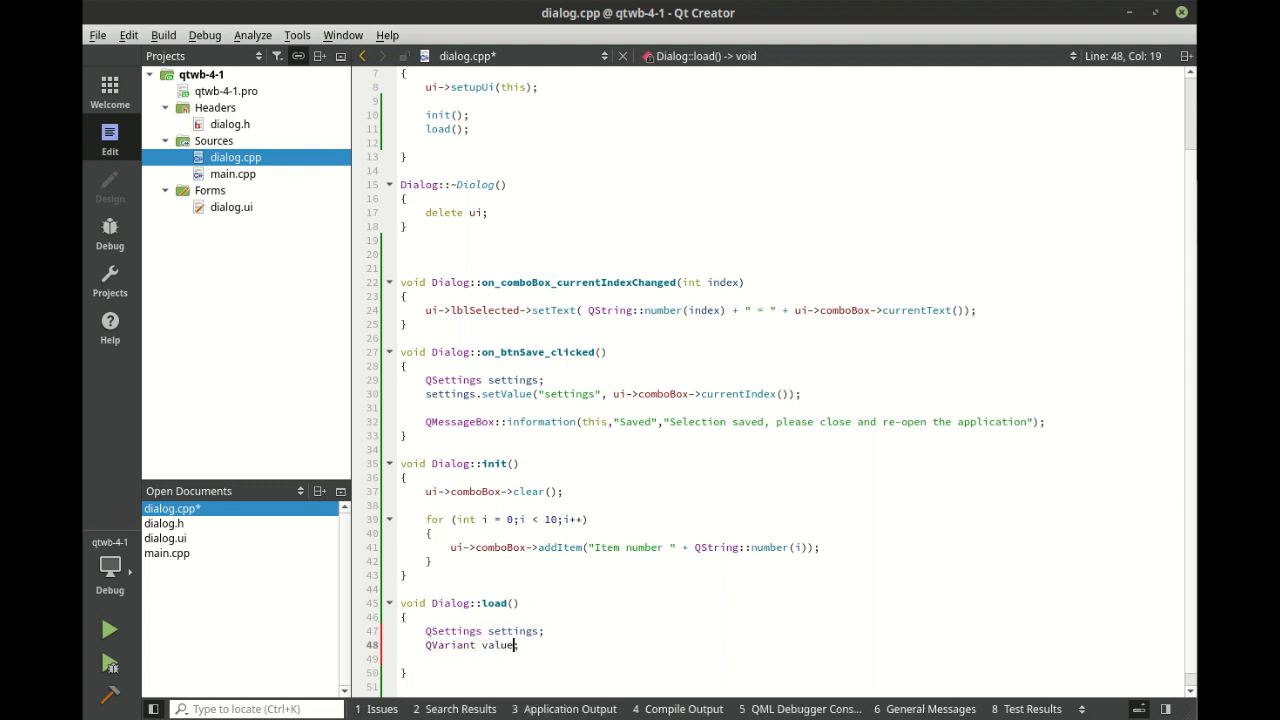
pyautogui.write('= settings.value("settings",0);')
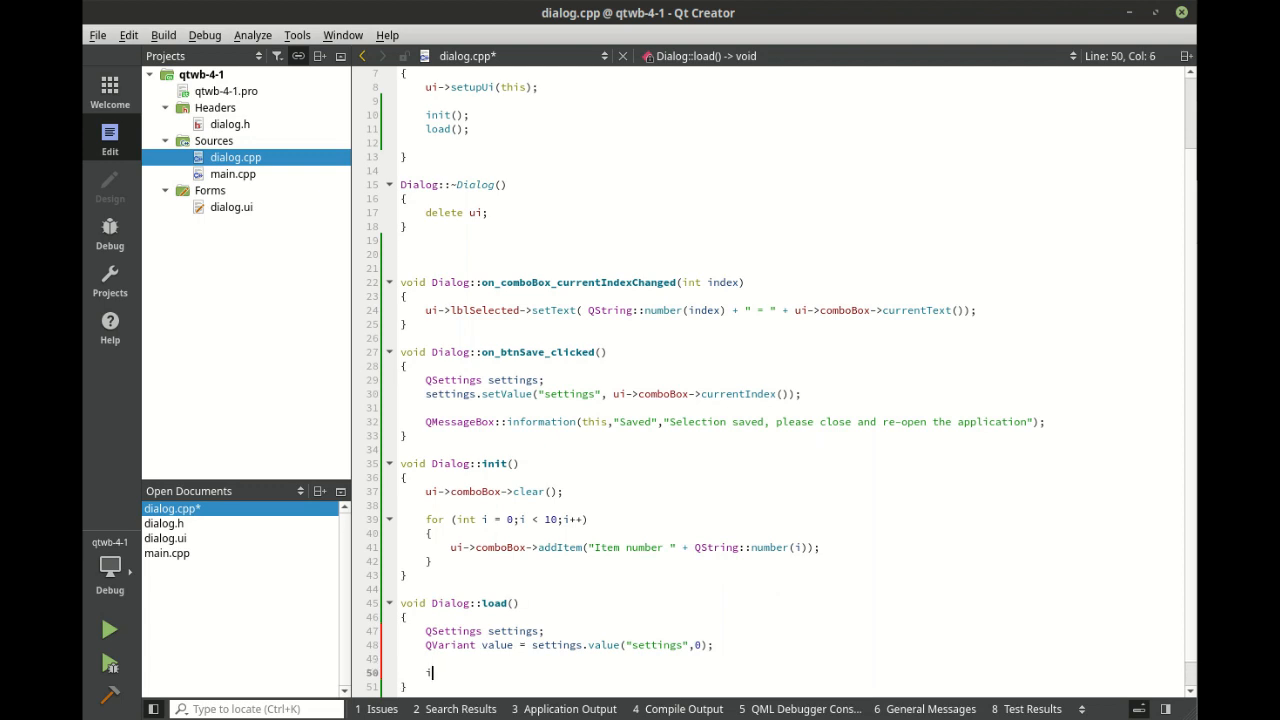
# Step: Add an empty if(value < ui->comboBox->count()) block in load()
pyautogui.write('if(value')
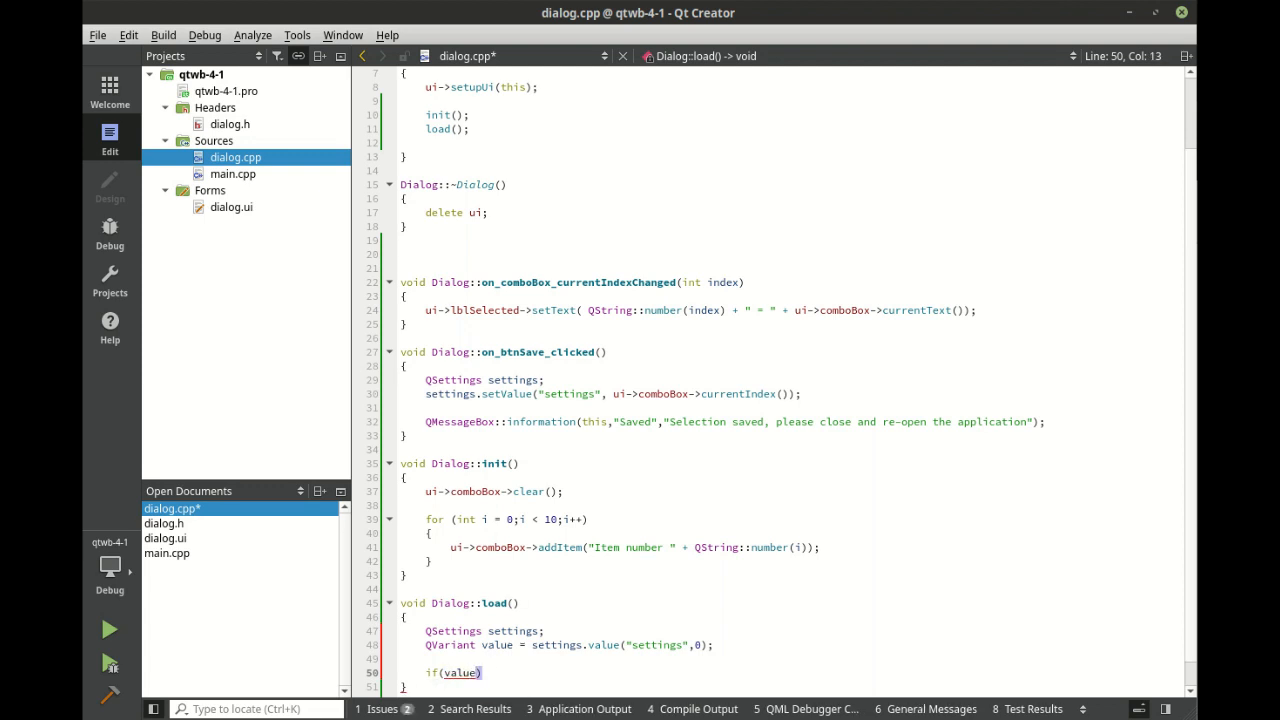
pyautogui.write('< u')
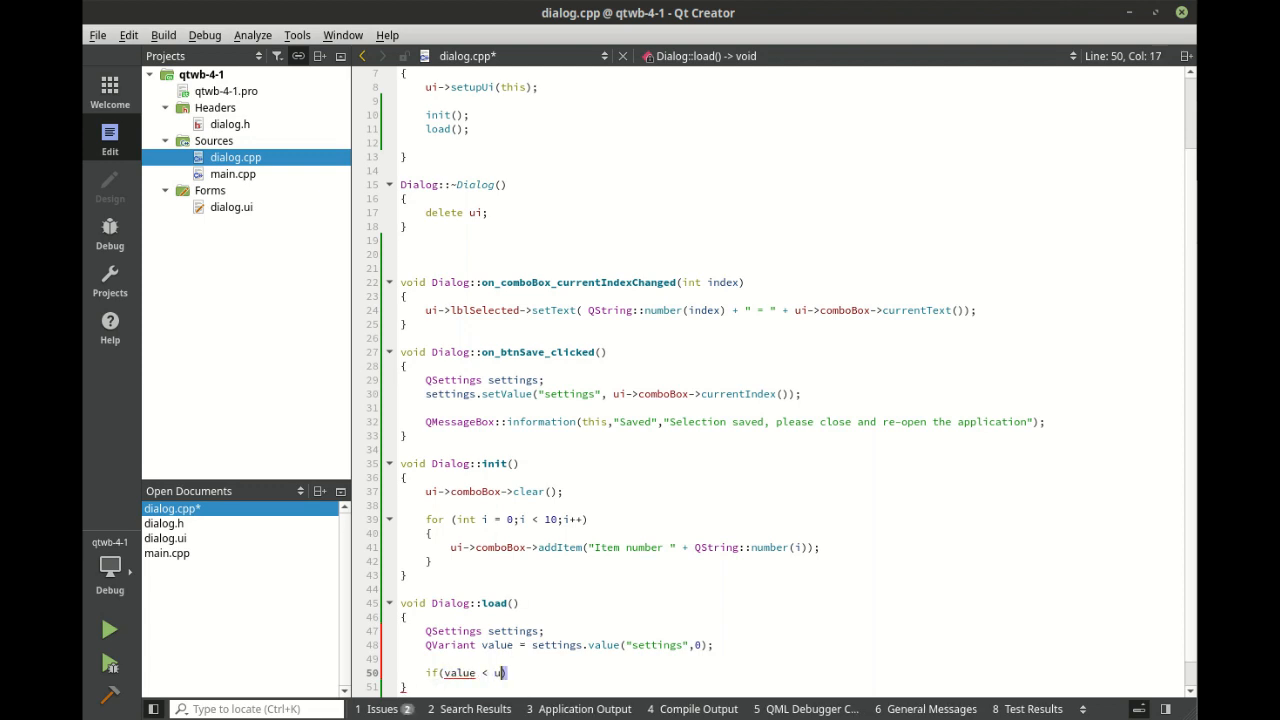
pyautogui.write('ui->comboBox->')
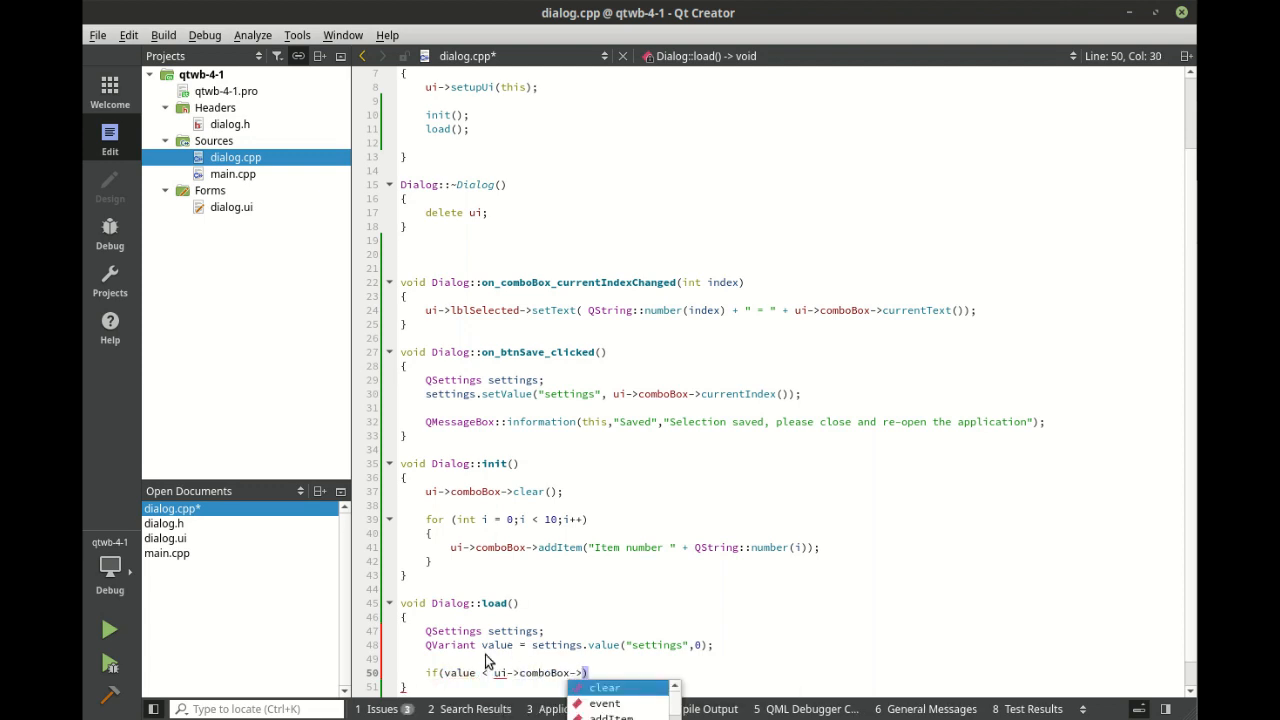
pyautogui.write('count()')
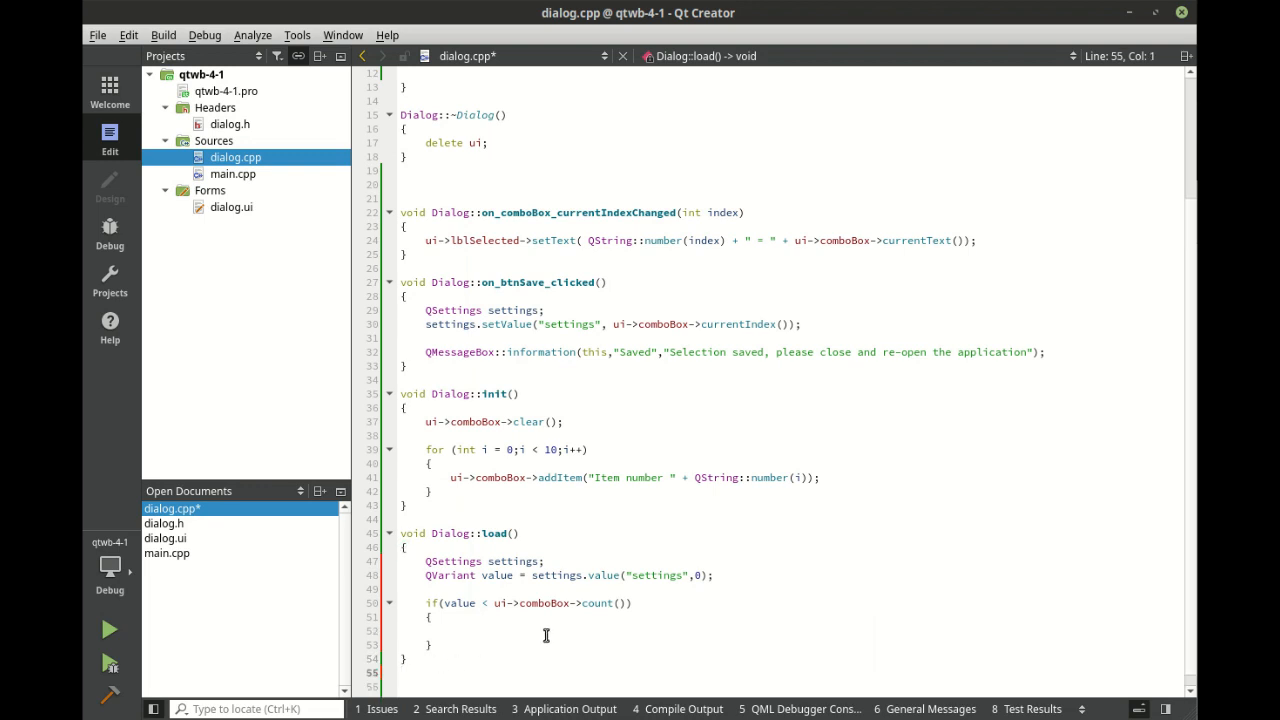
pyautogui.scroll(-3)
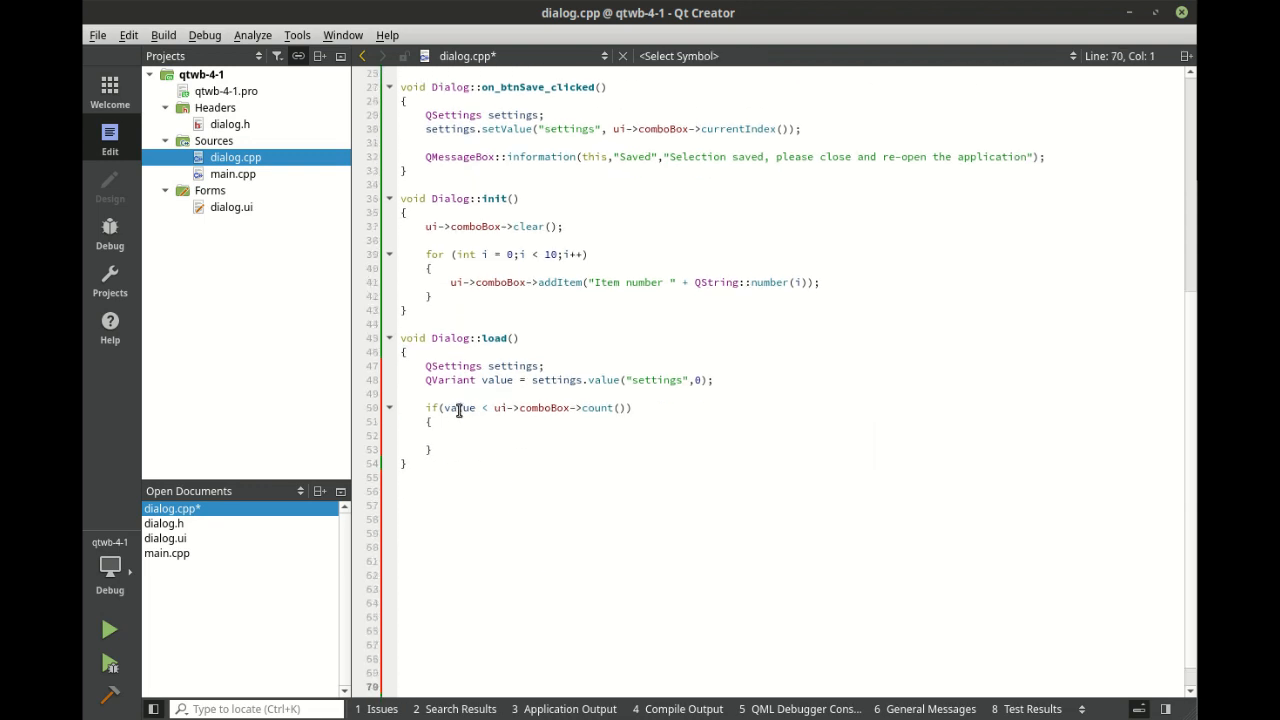
pyautogui.doubleClick(460, 408)
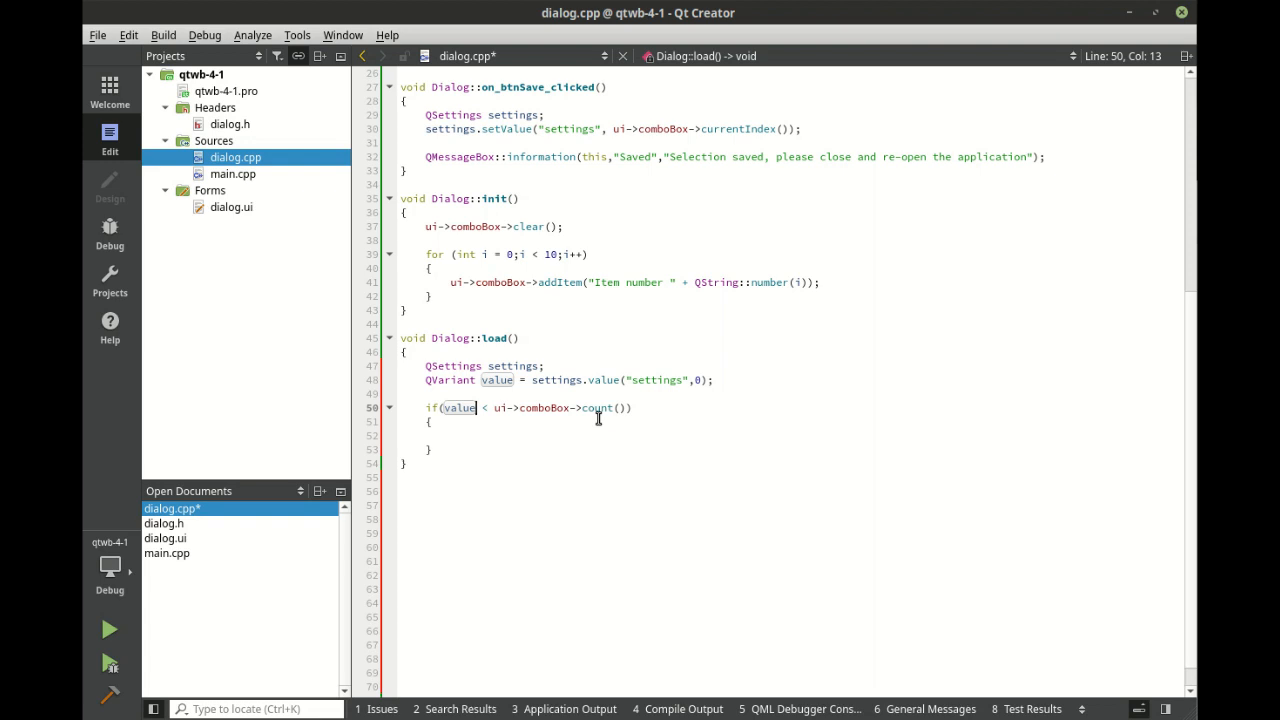
pyautogui.write('.')
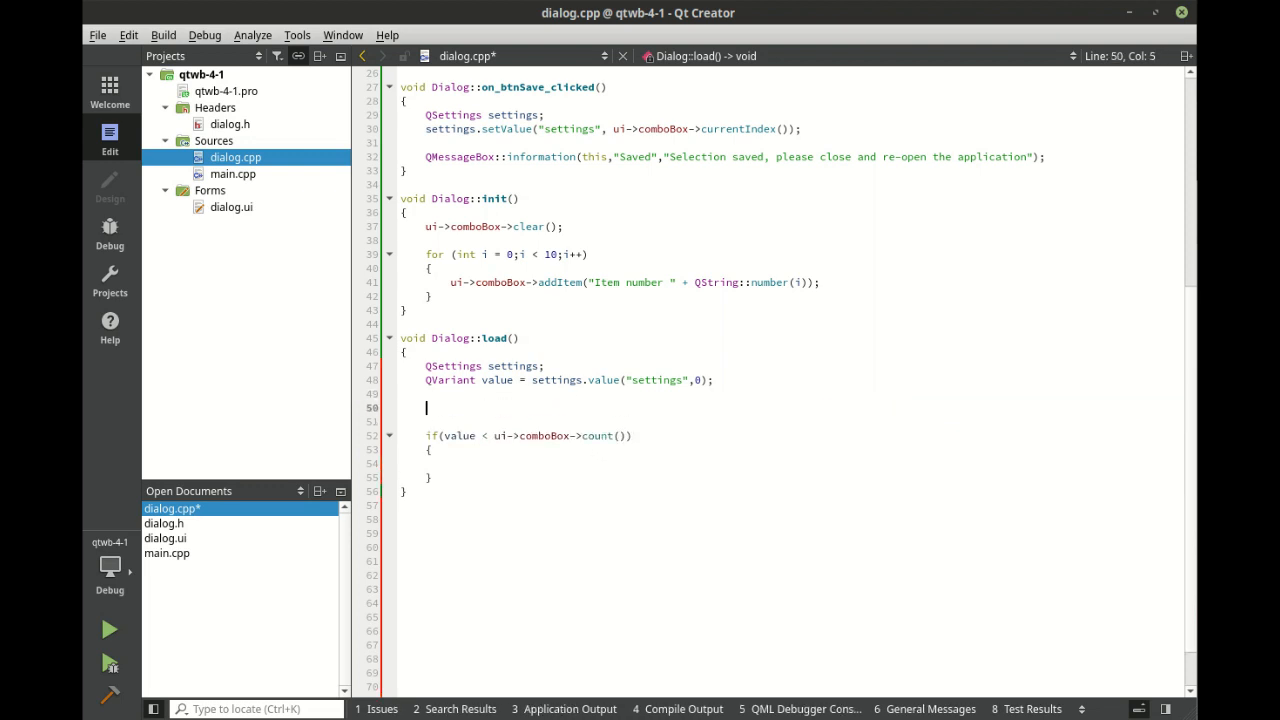
# Step: Declare bool ok and int index = value.toInt(&ok) above the if, and begin a new if(
pyautogui.write('ion')
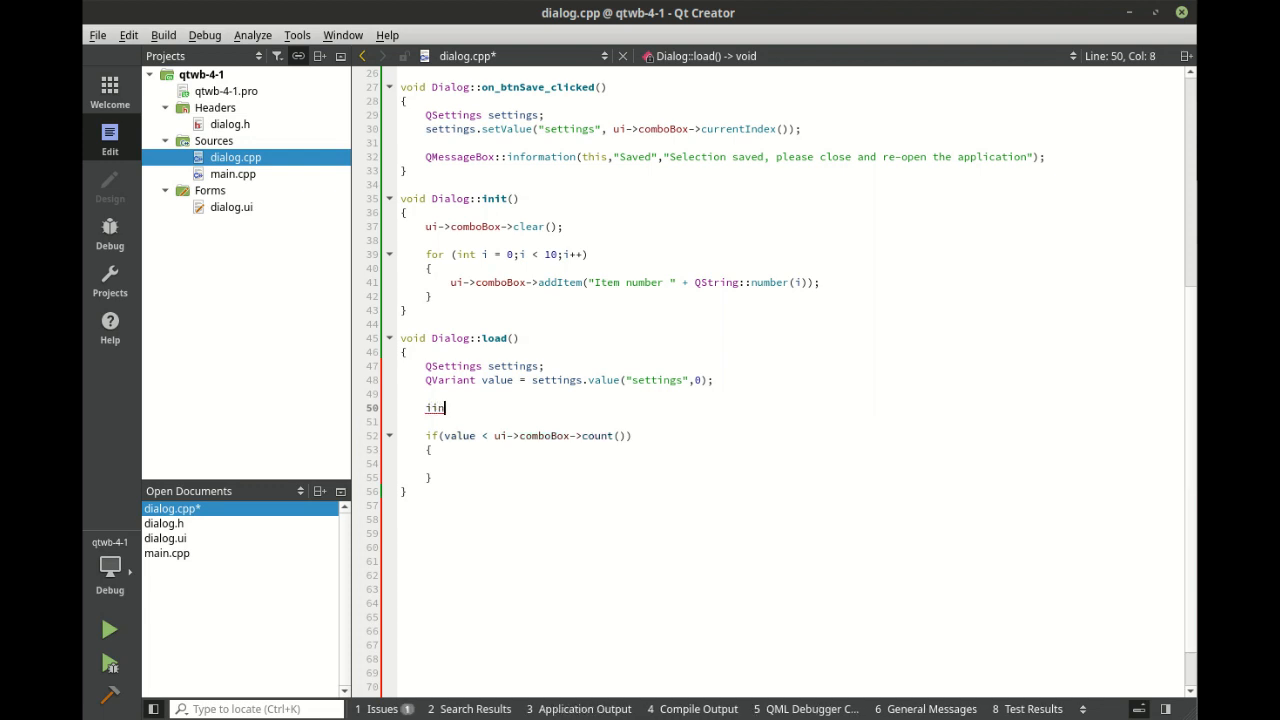
pyautogui.write('int')
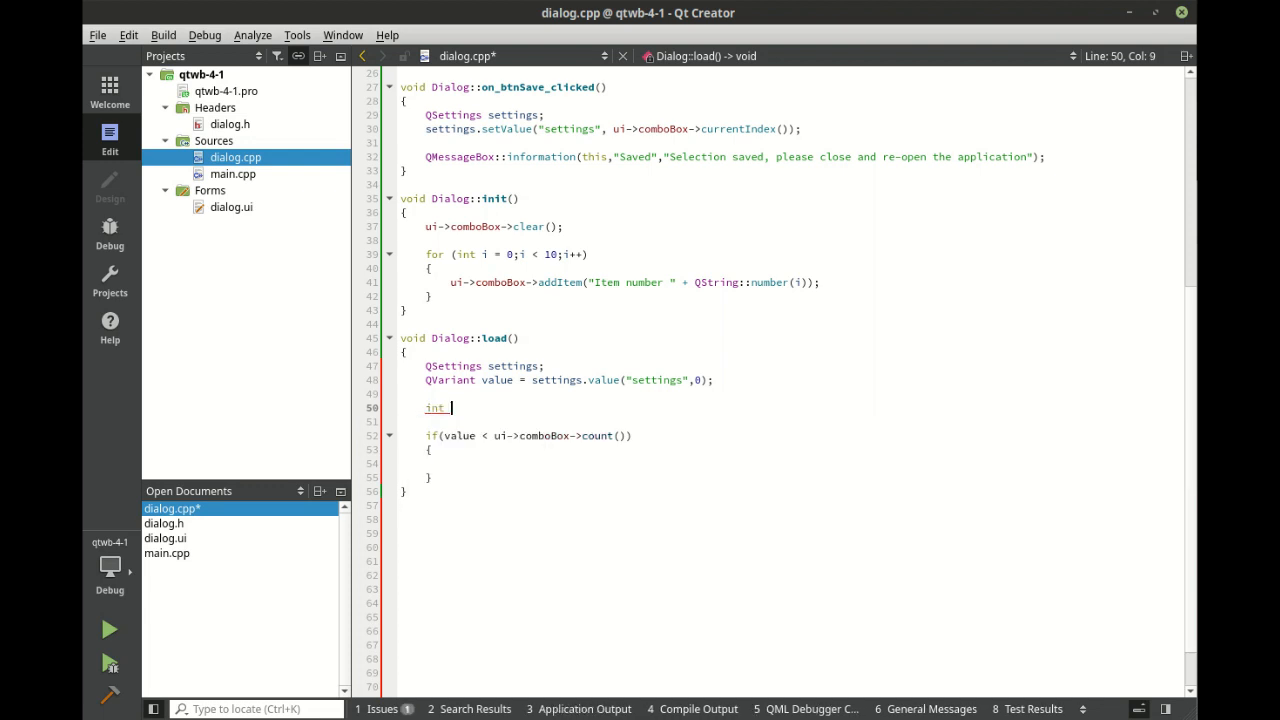
pyautogui.write('index = value.toInt();')
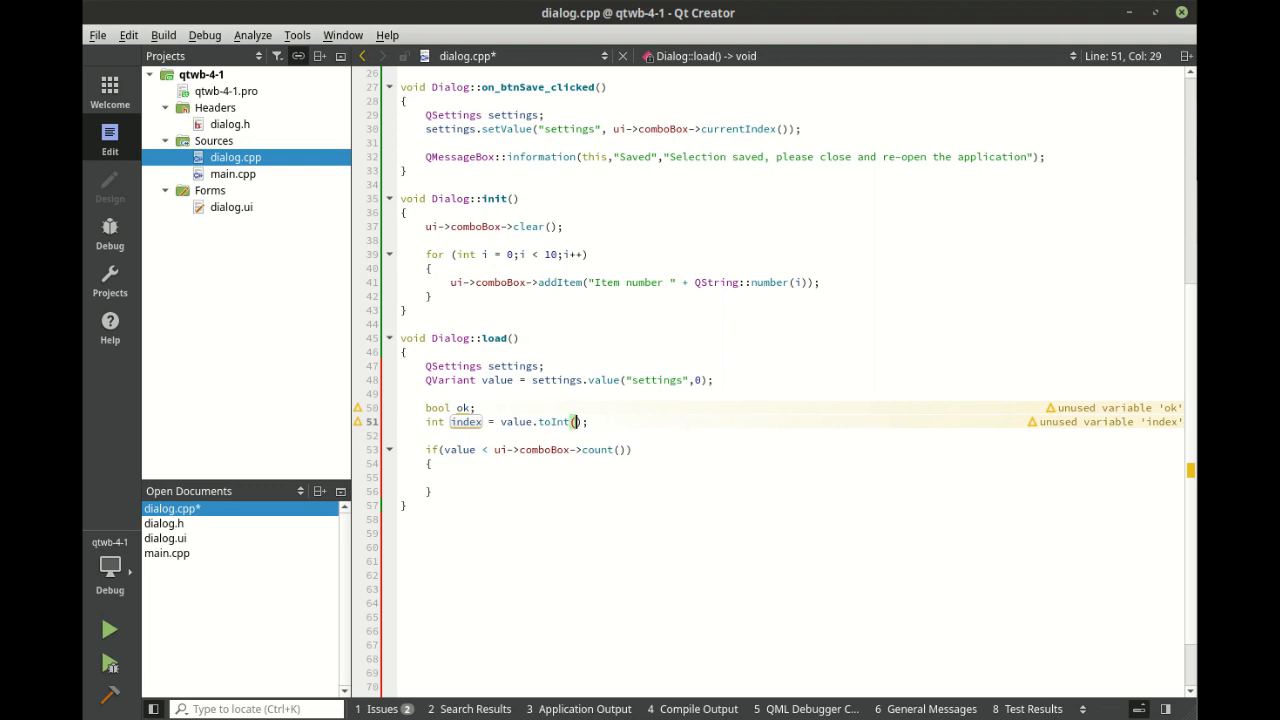
pyautogui.write('&ok')
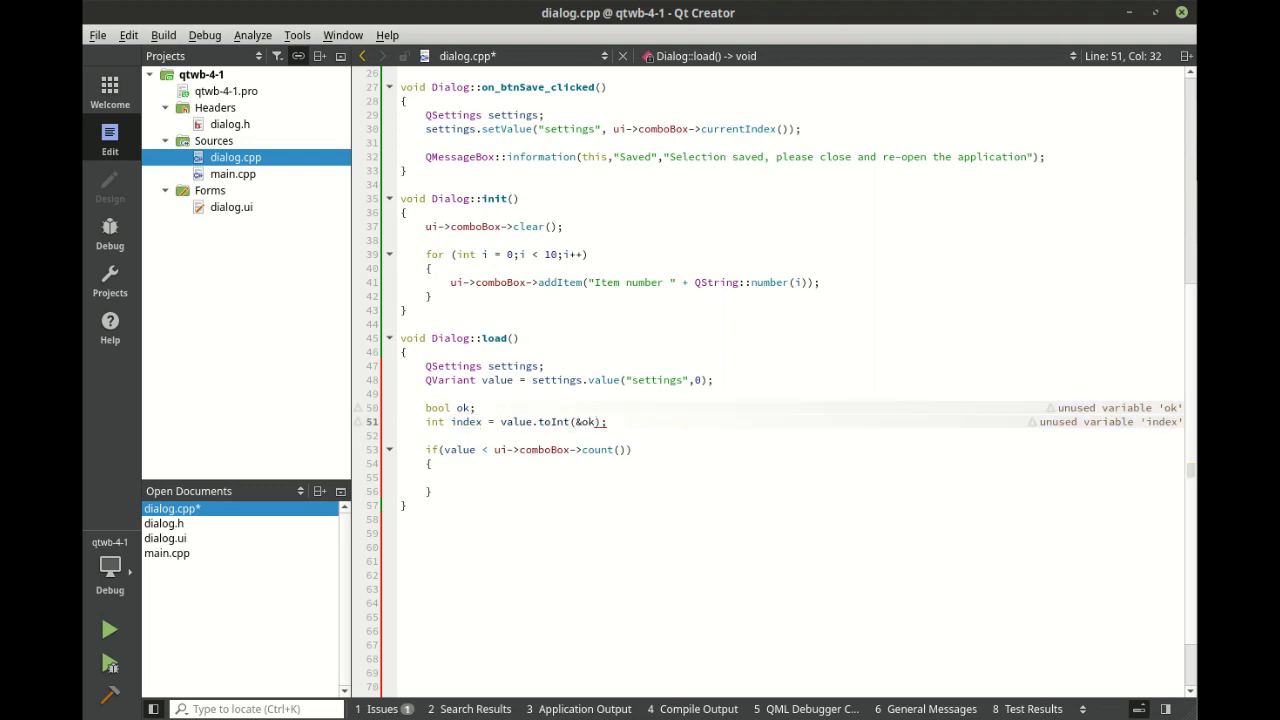
pyautogui.write('if(!')
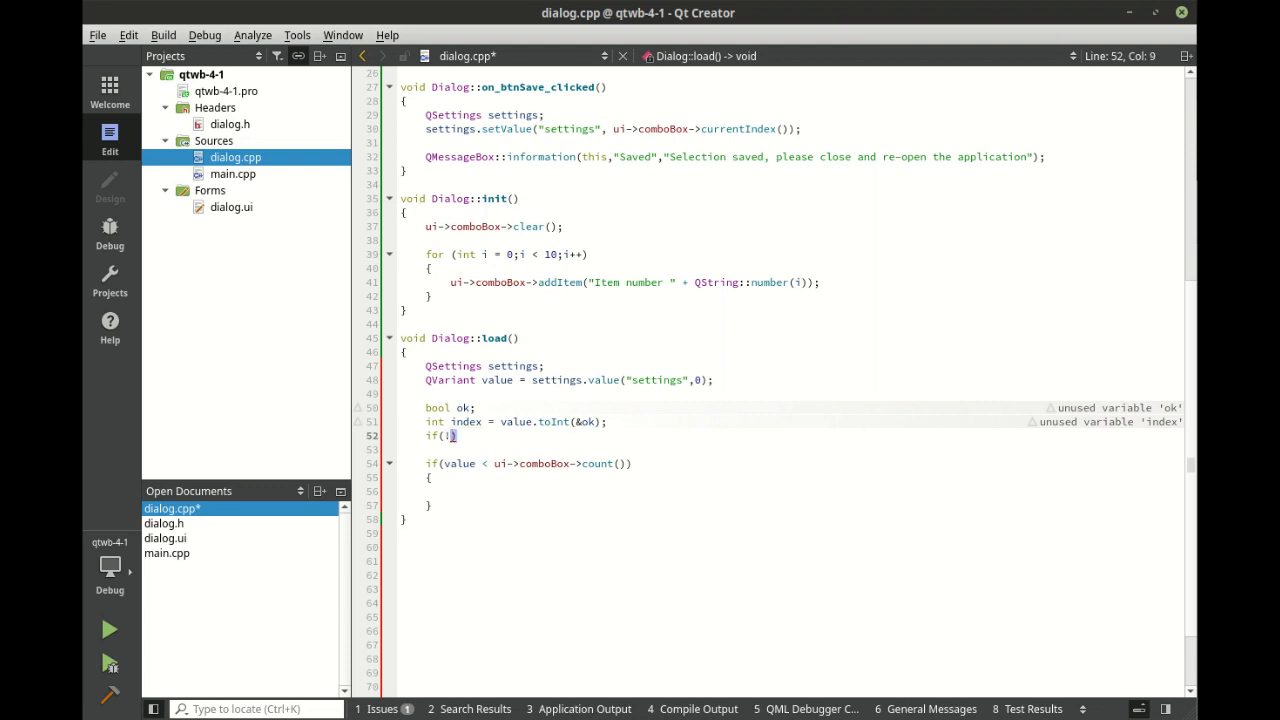
# Step: Write if(!ok) with a return and begin QMessageBox::critical(this inside it
pyautogui.write('!ok')
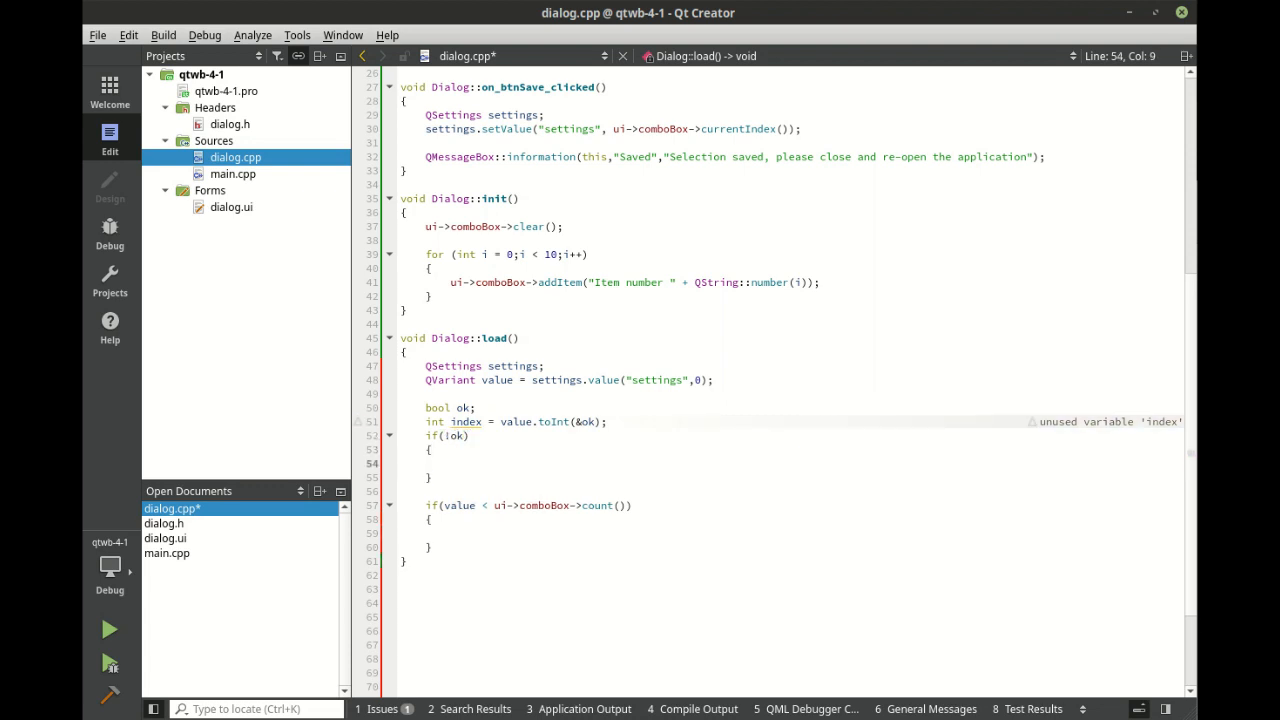
pyautogui.write('return;')
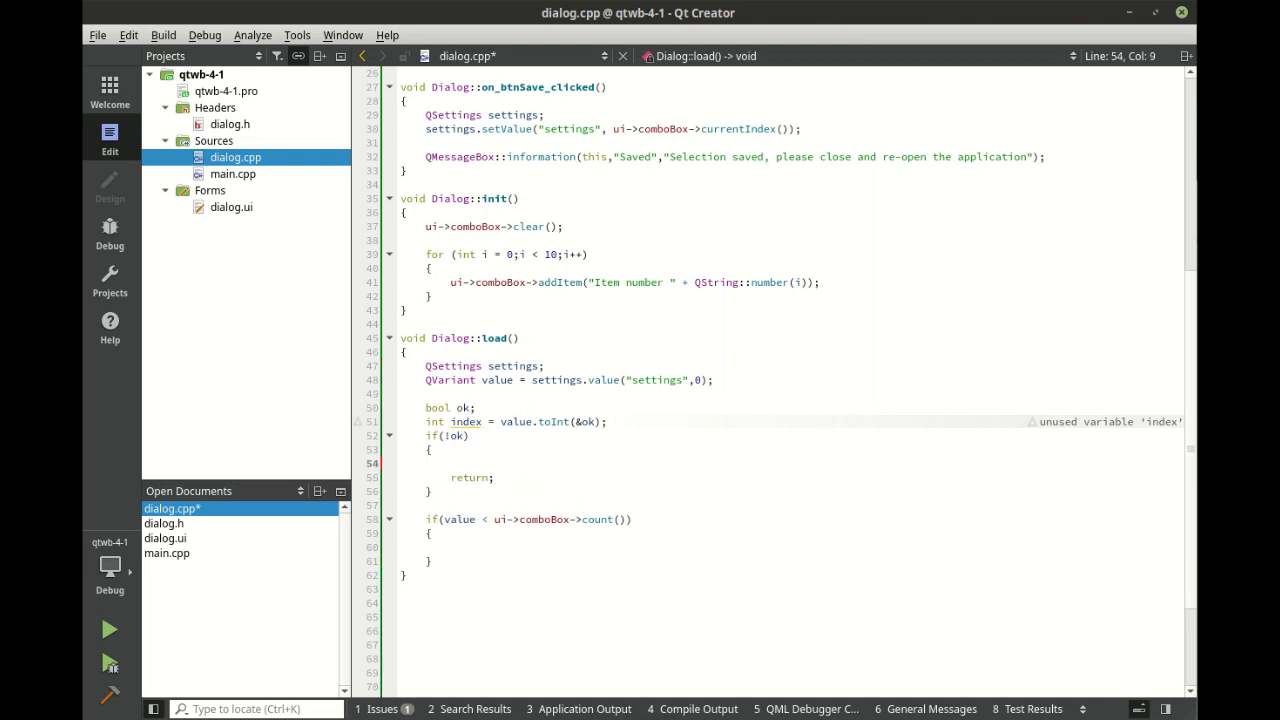
pyautogui.write('QMessageBox')
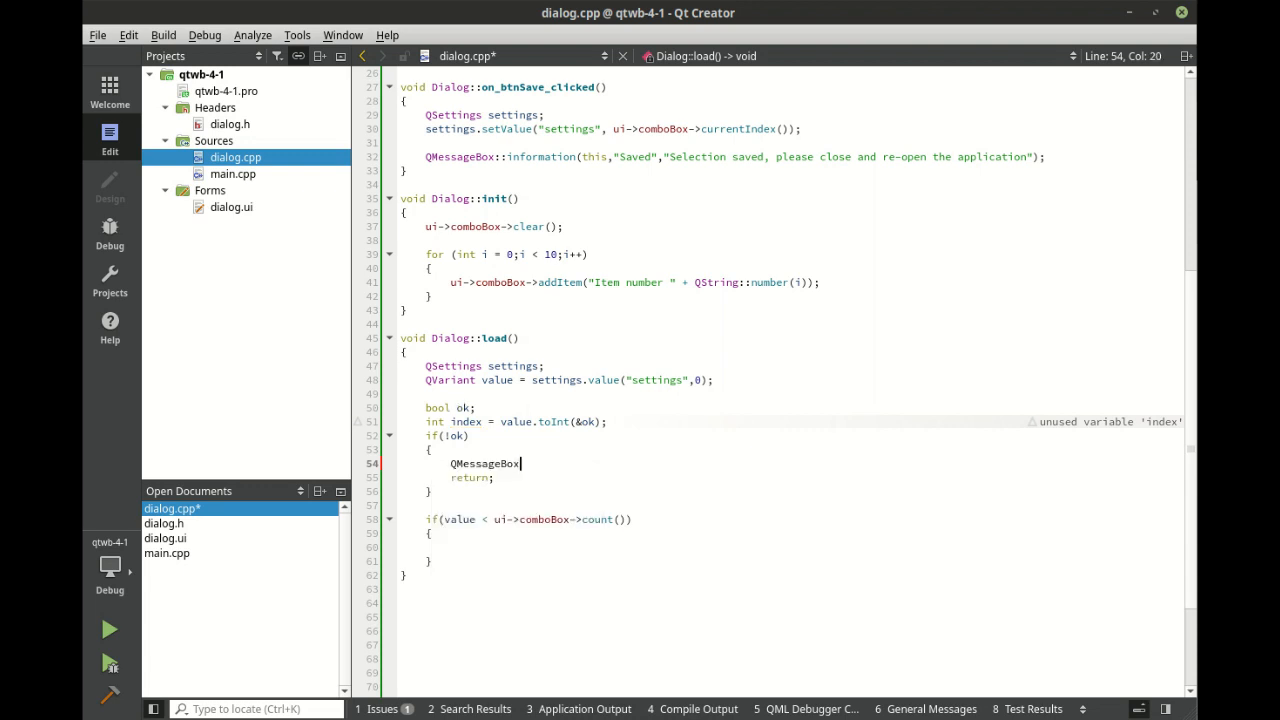
pyautogui.write('::critical(')
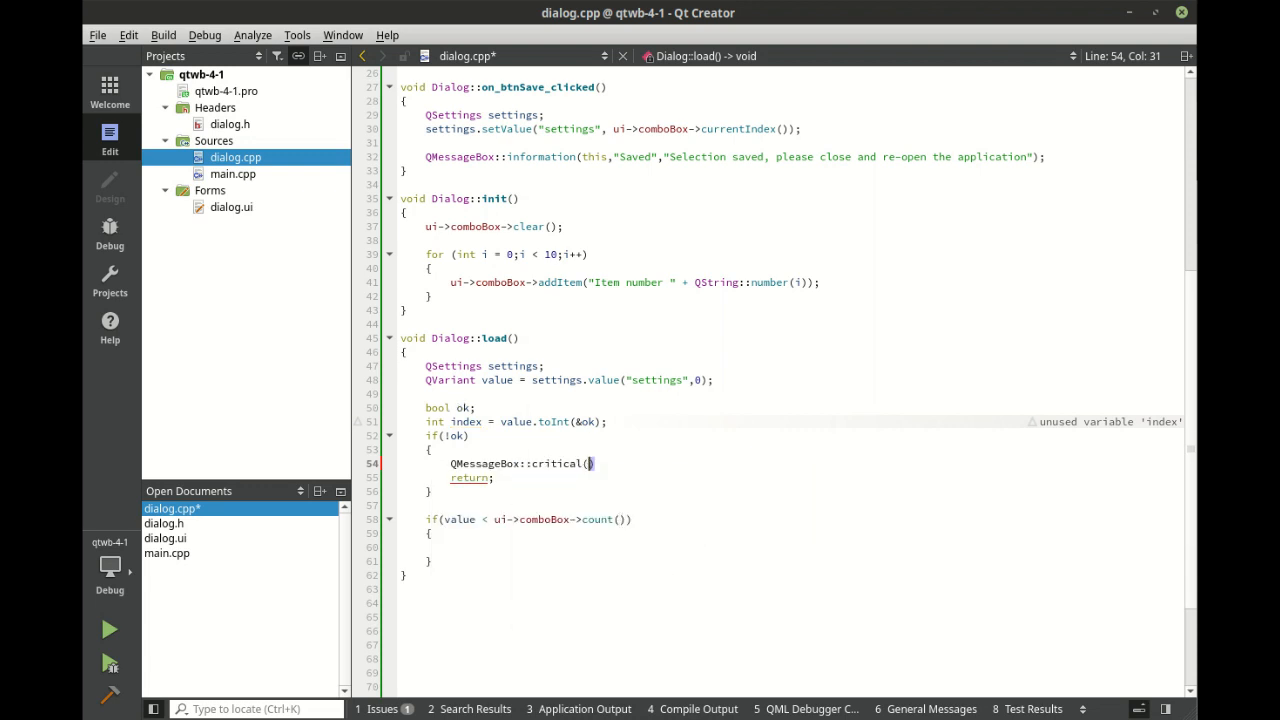
pyautogui.write('tjhis,')
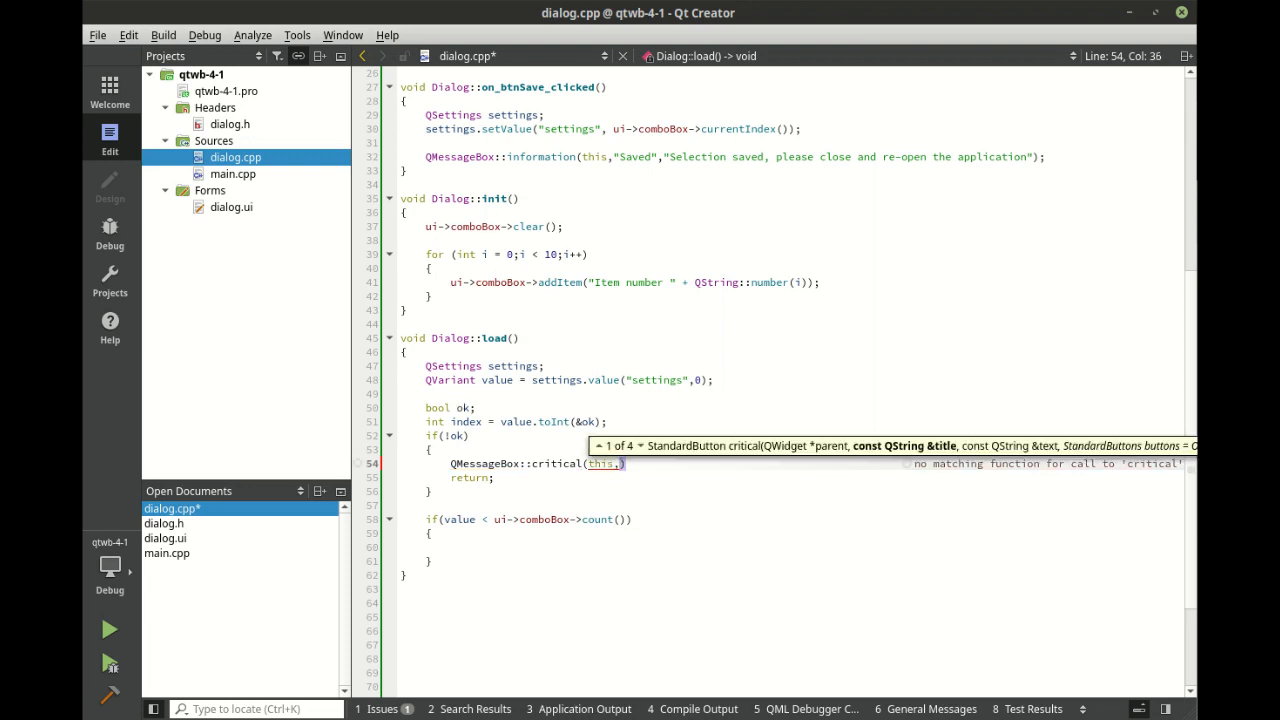
# Step: Finish the "Loading Error" / "Error loading selection!" message and switch the count check to index
pyautogui.write('"Loading Er')
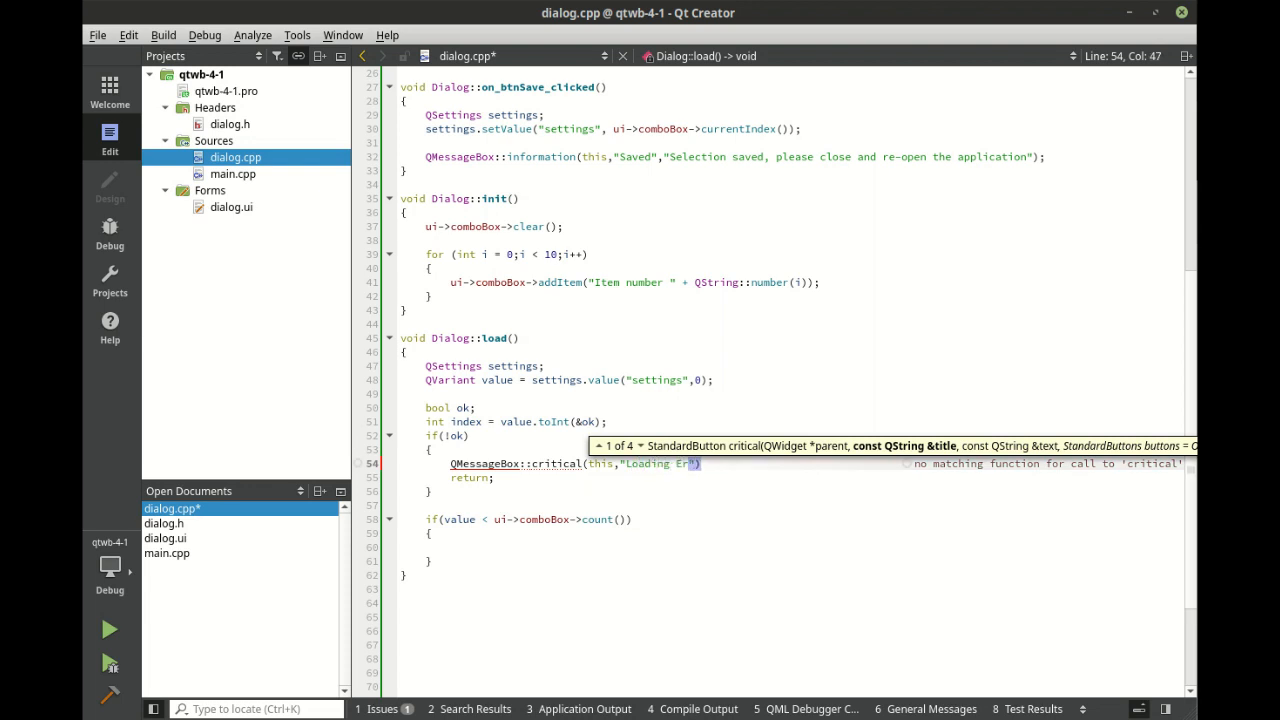
pyautogui.write(',')
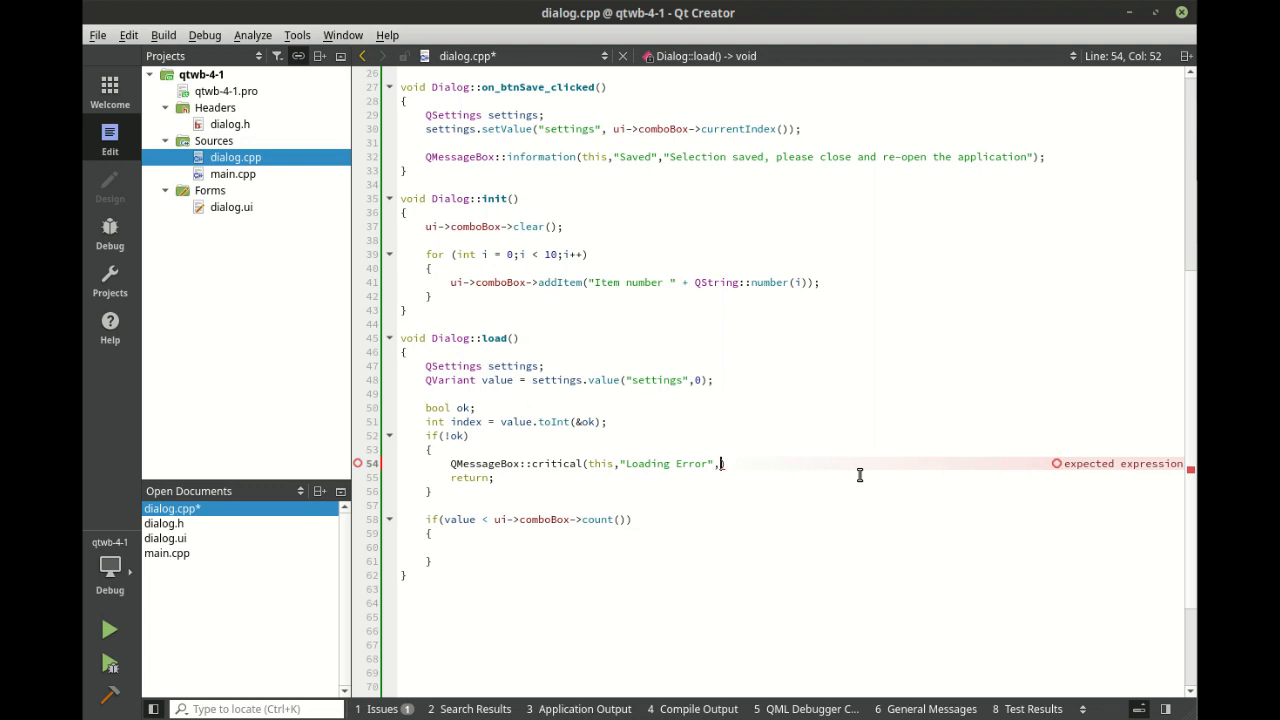
pyautogui.write(')')
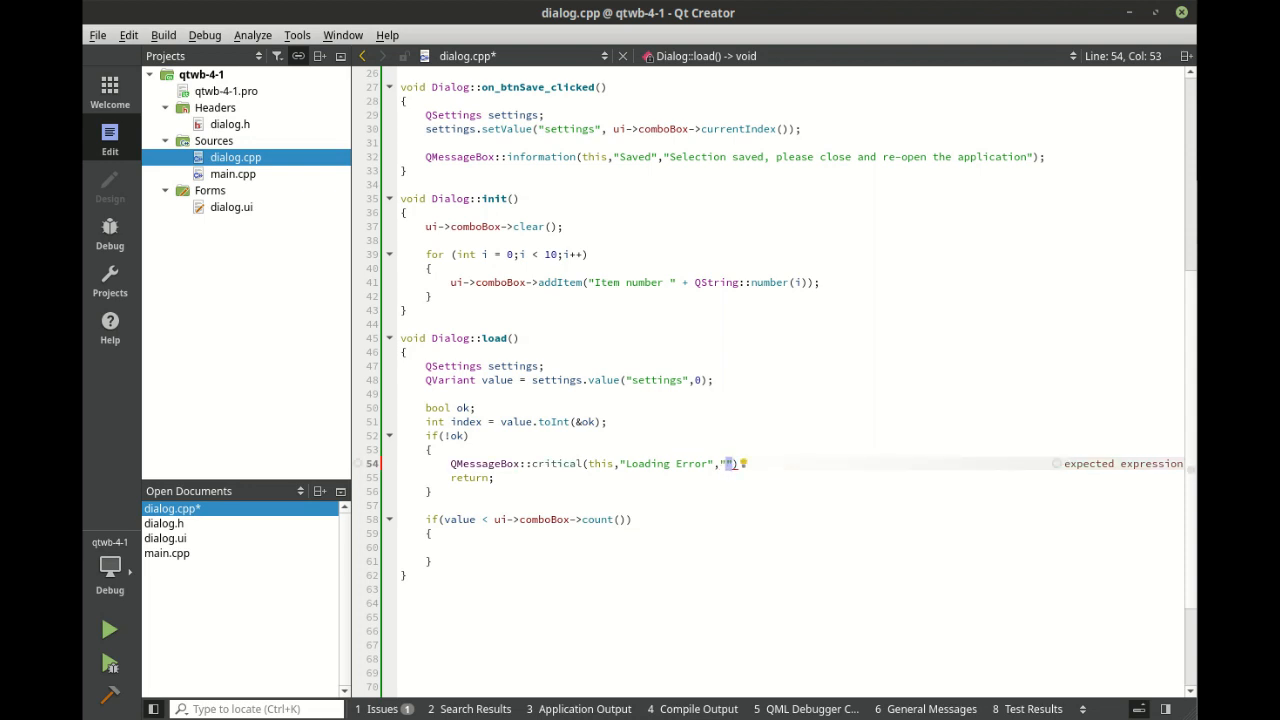
pyautogui.write('"')
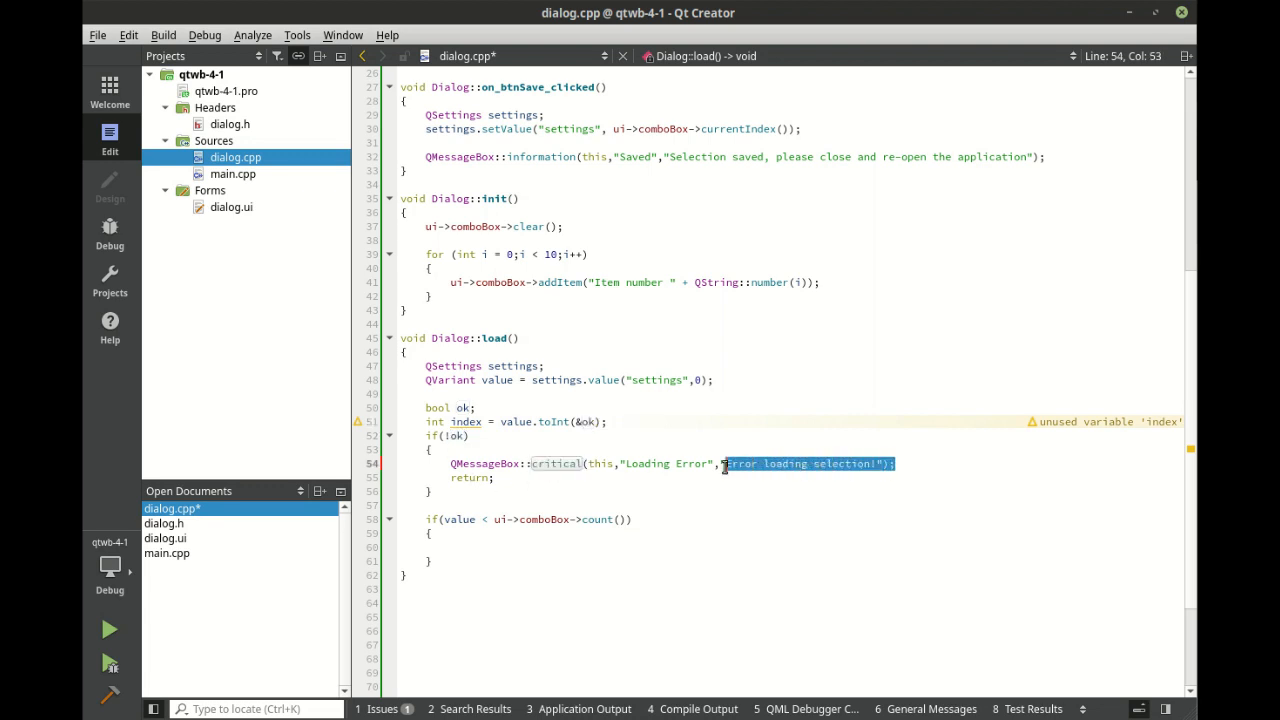
pyautogui.click(476, 538)
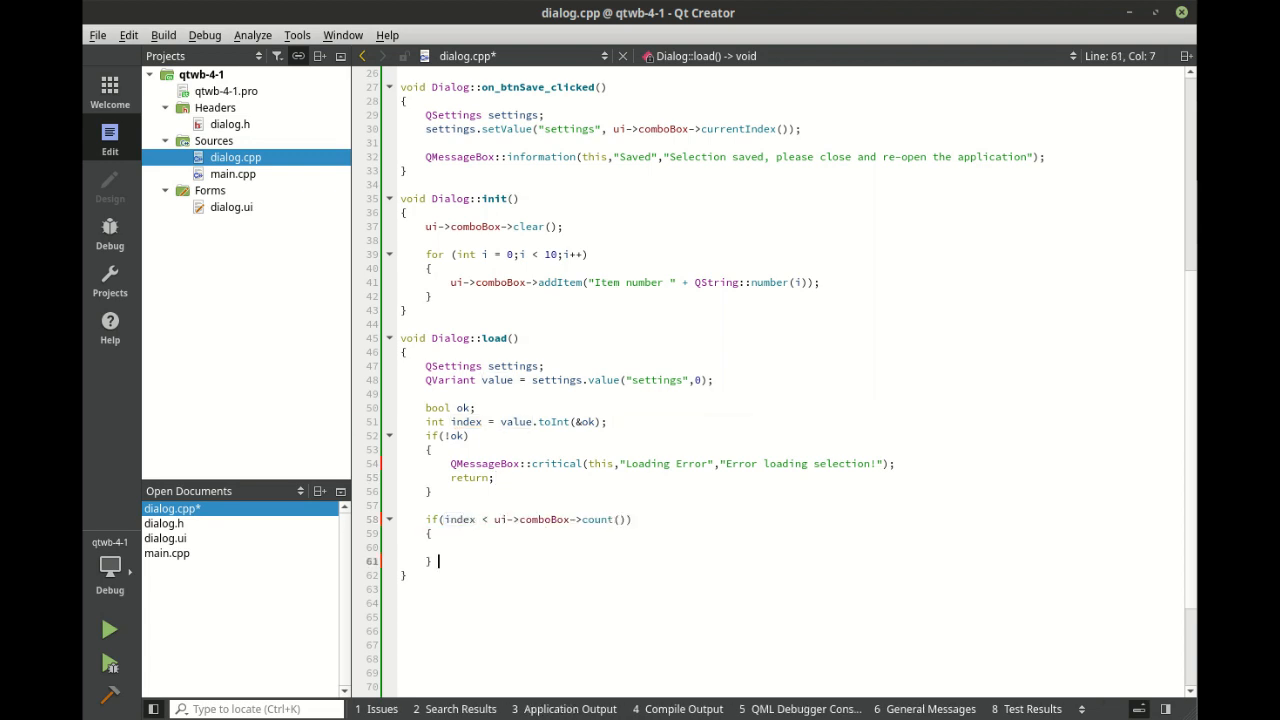
# Step: Add an else branch calling ui->comboBox->setCurrentIndex(0) when out of range
pyautogui.write('else')
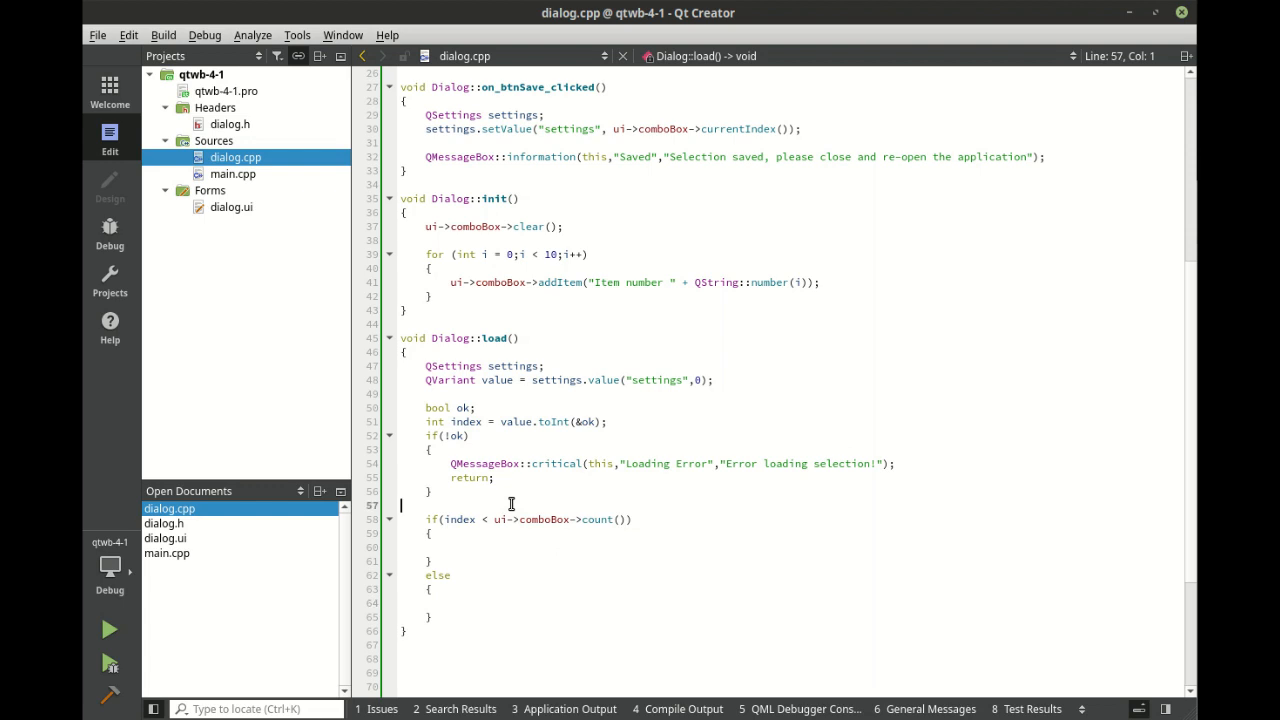
pyautogui.write('9999999999')
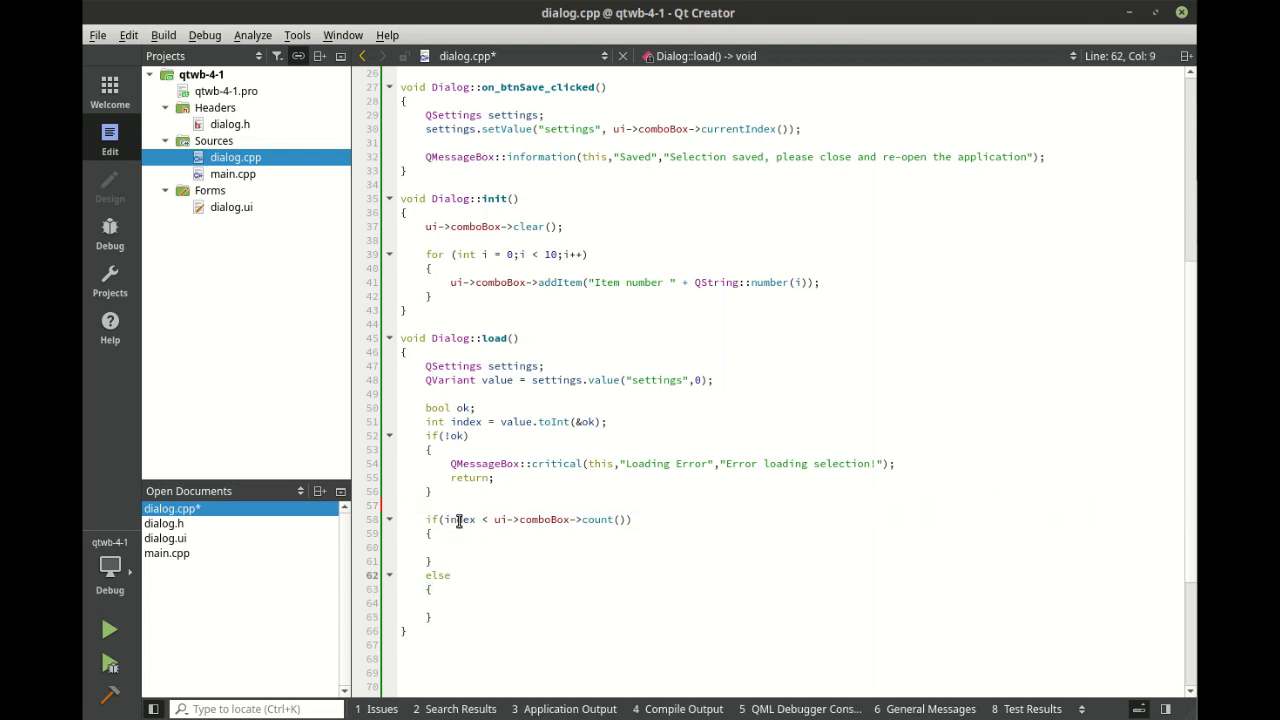
pyautogui.click(400, 548)
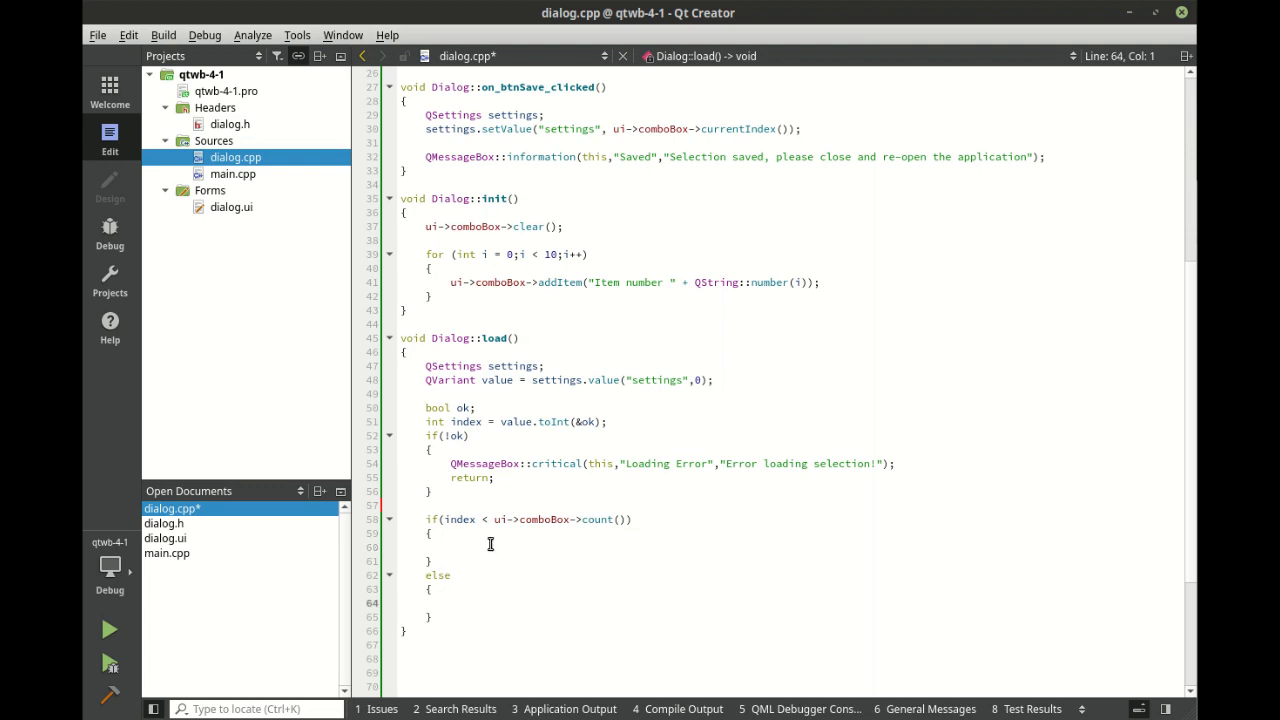
pyautogui.doubleClick(460, 520)
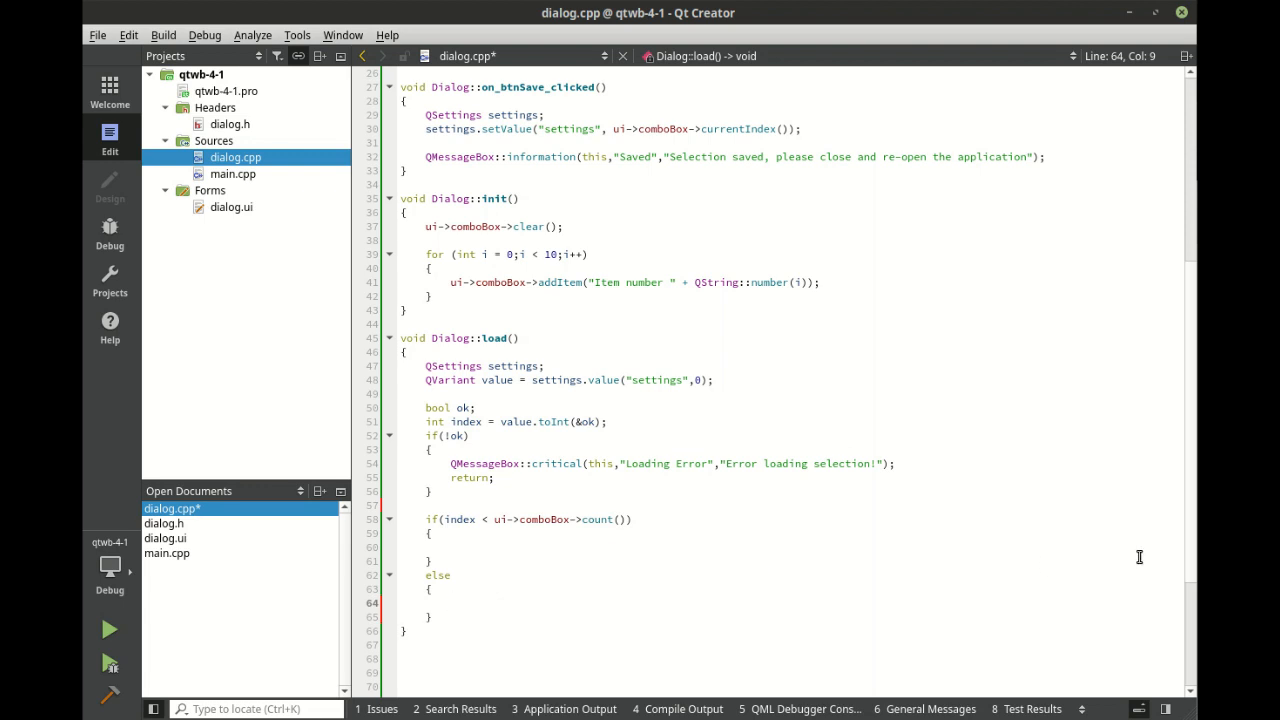
pyautogui.write('ui->comboBox->')
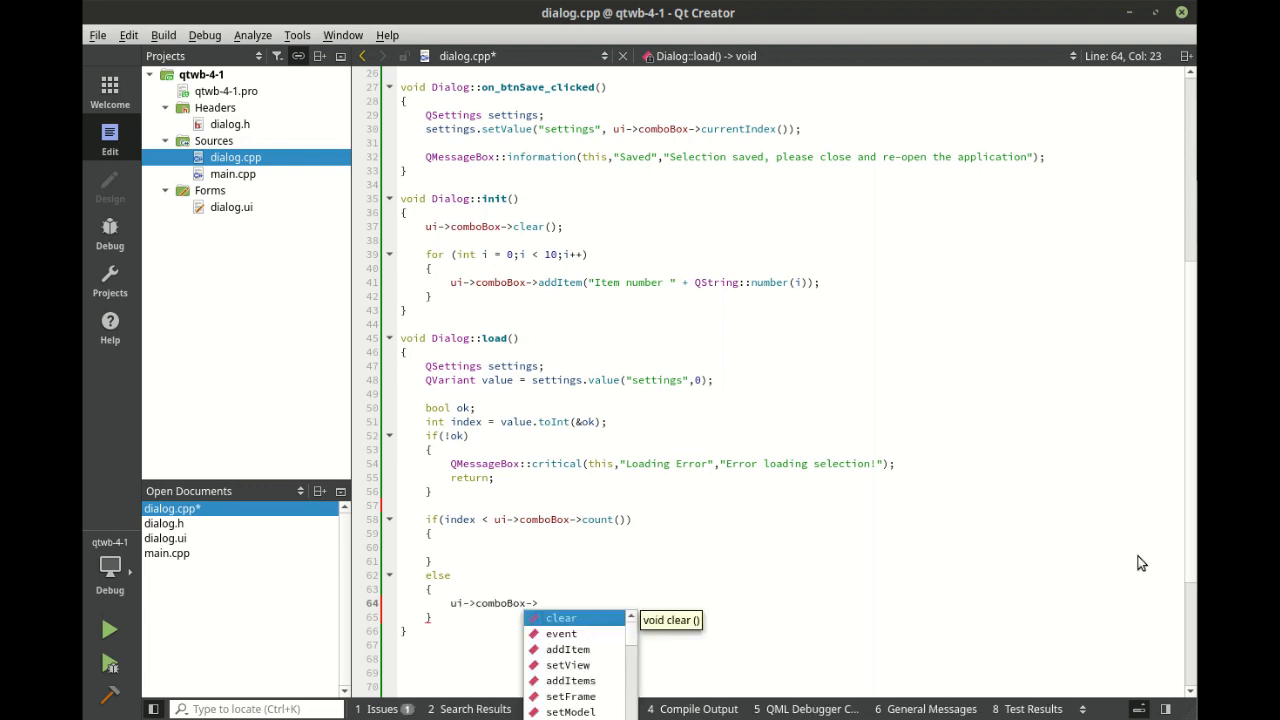
pyautogui.write('set')
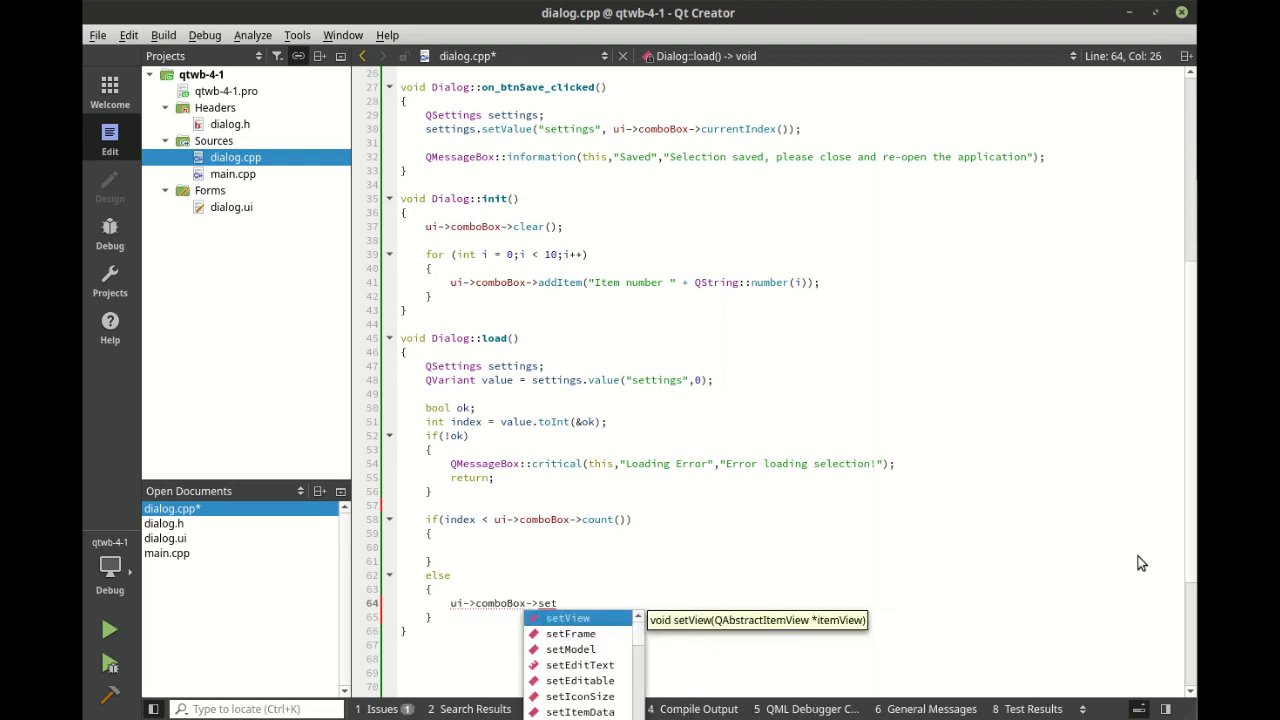
pyautogui.write('CurrentIndex(0);')
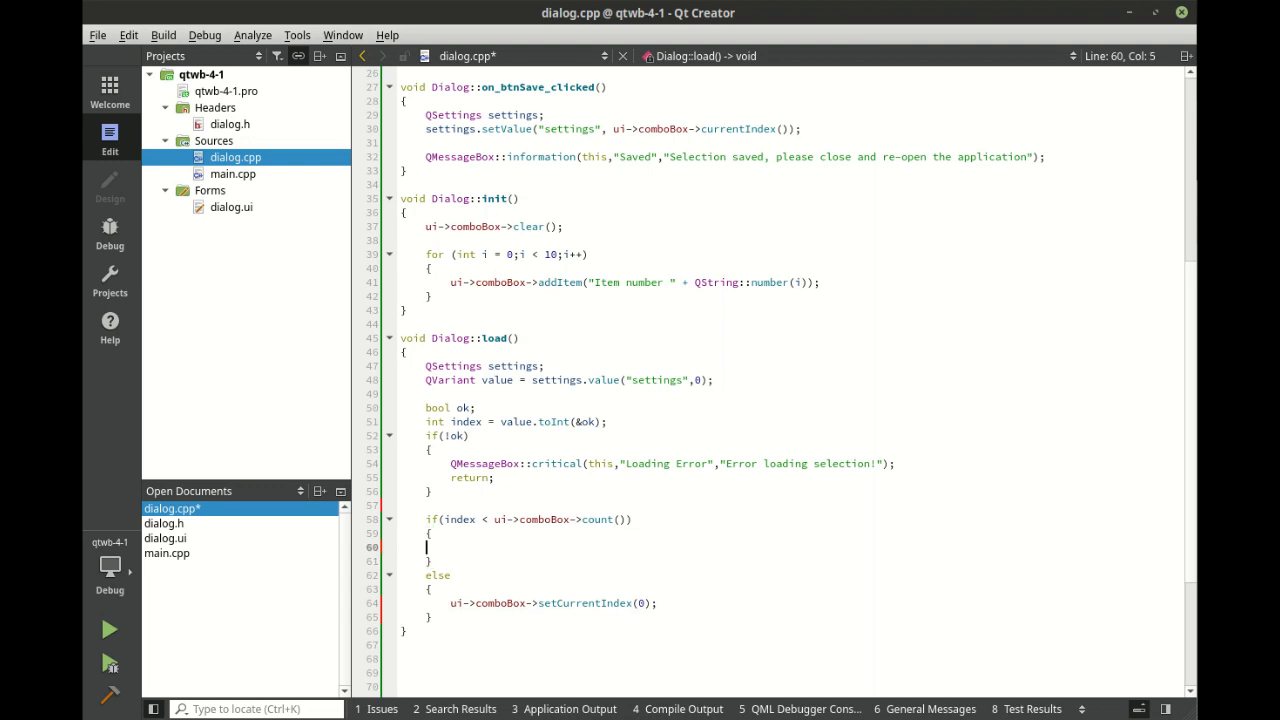
# Step: Inside the if block call ui->comboBox->setCurrentIndex(index);
pyautogui.press('Tab')
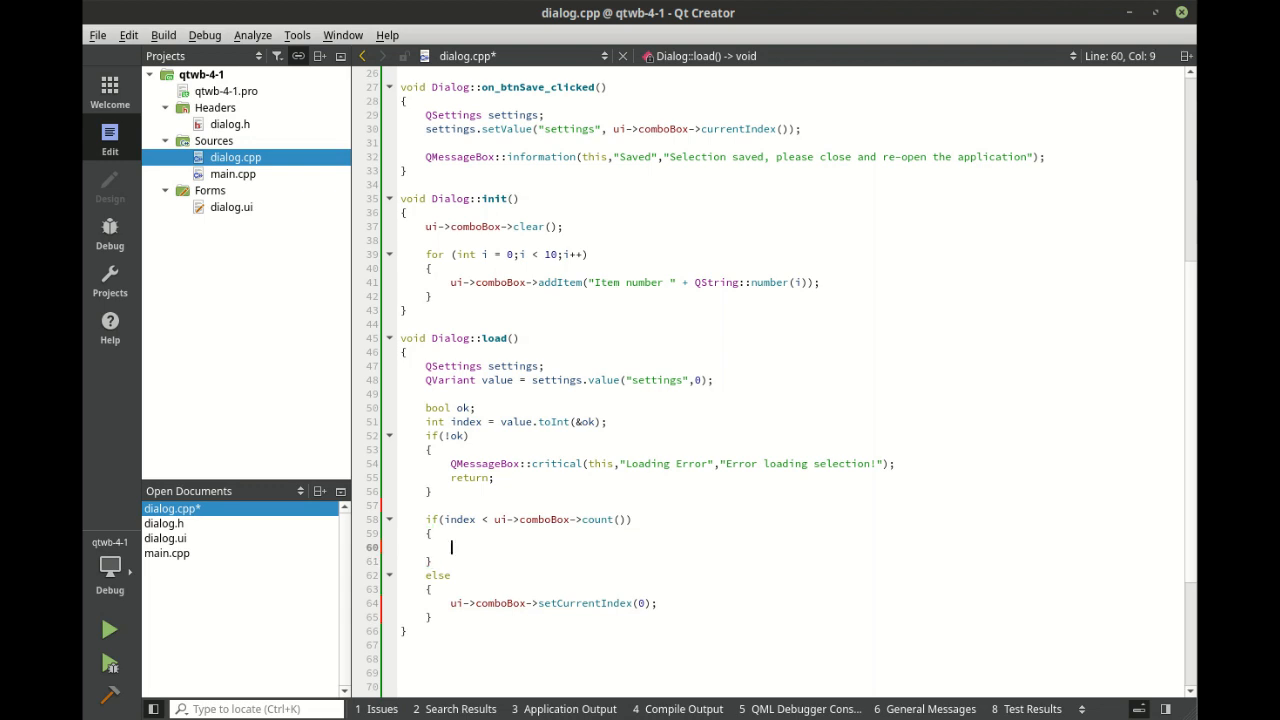
pyautogui.write('ui->co')
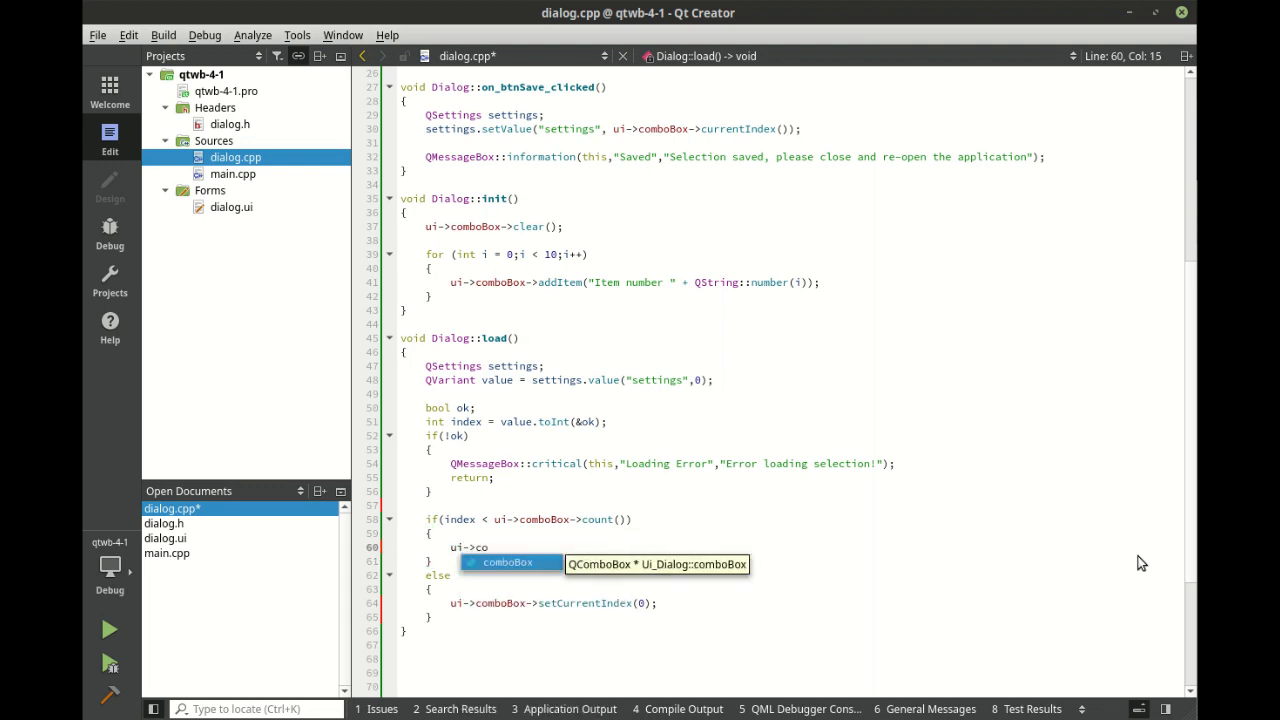
pyautogui.write('setCurrentIndex(')
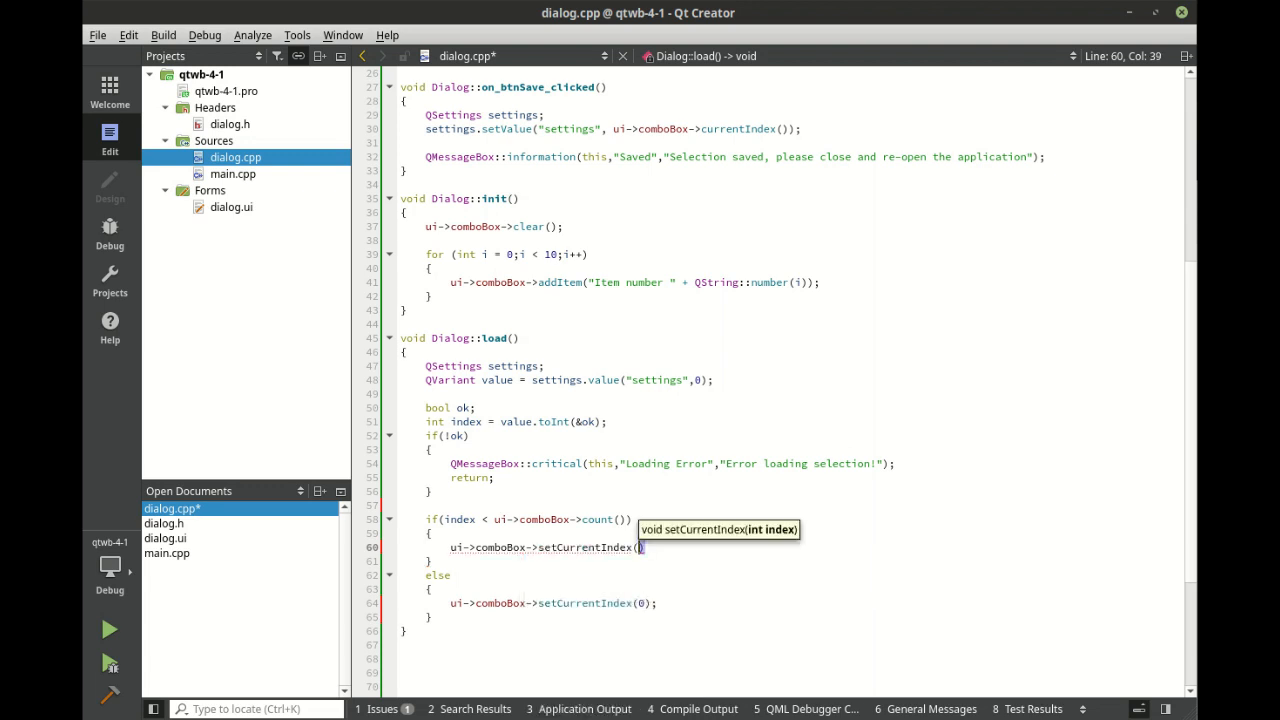
pyautogui.write('index')
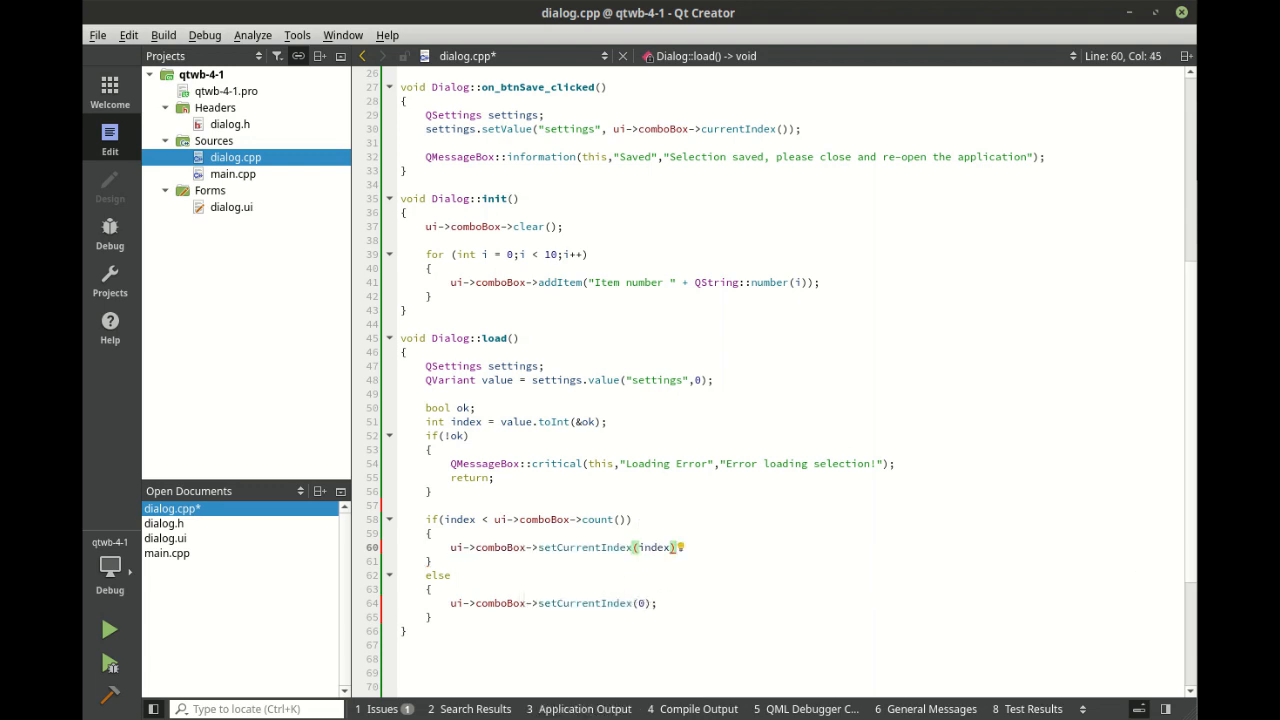
pyautogui.write(';')
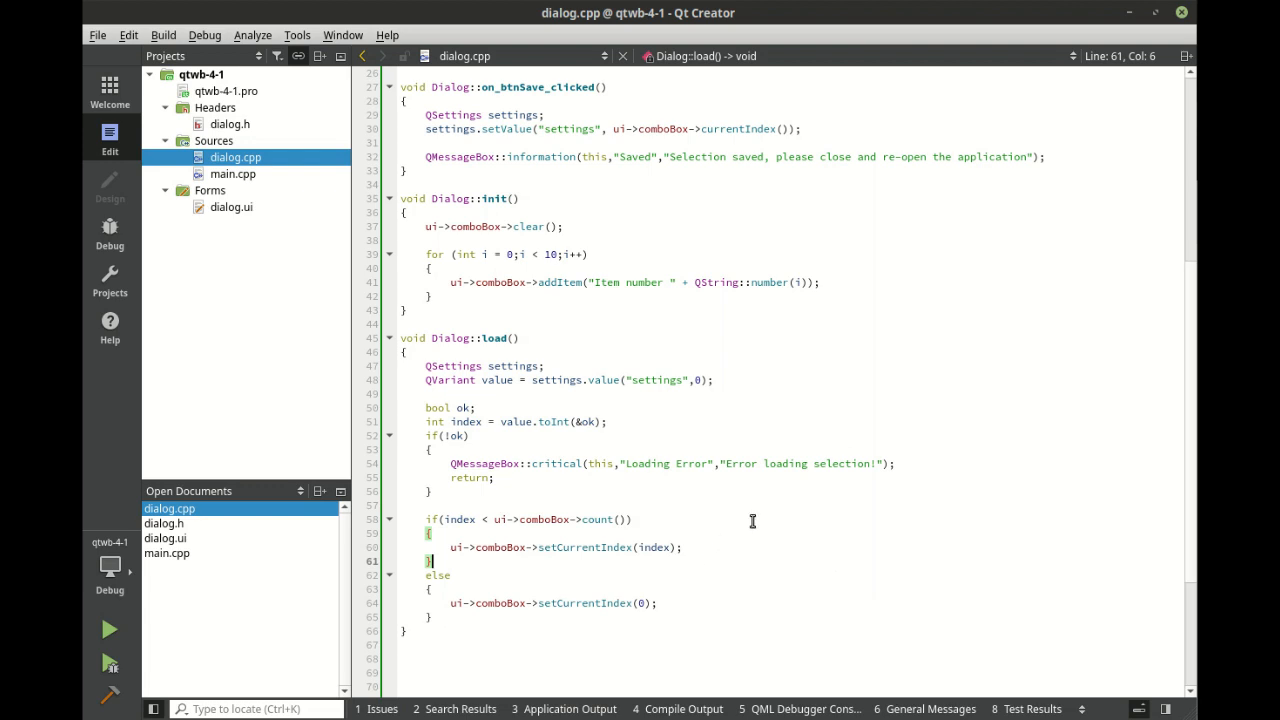
# Step: Review the constructor's init() and load() calls and scroll through load()'s logic
pyautogui.click(630, 520)
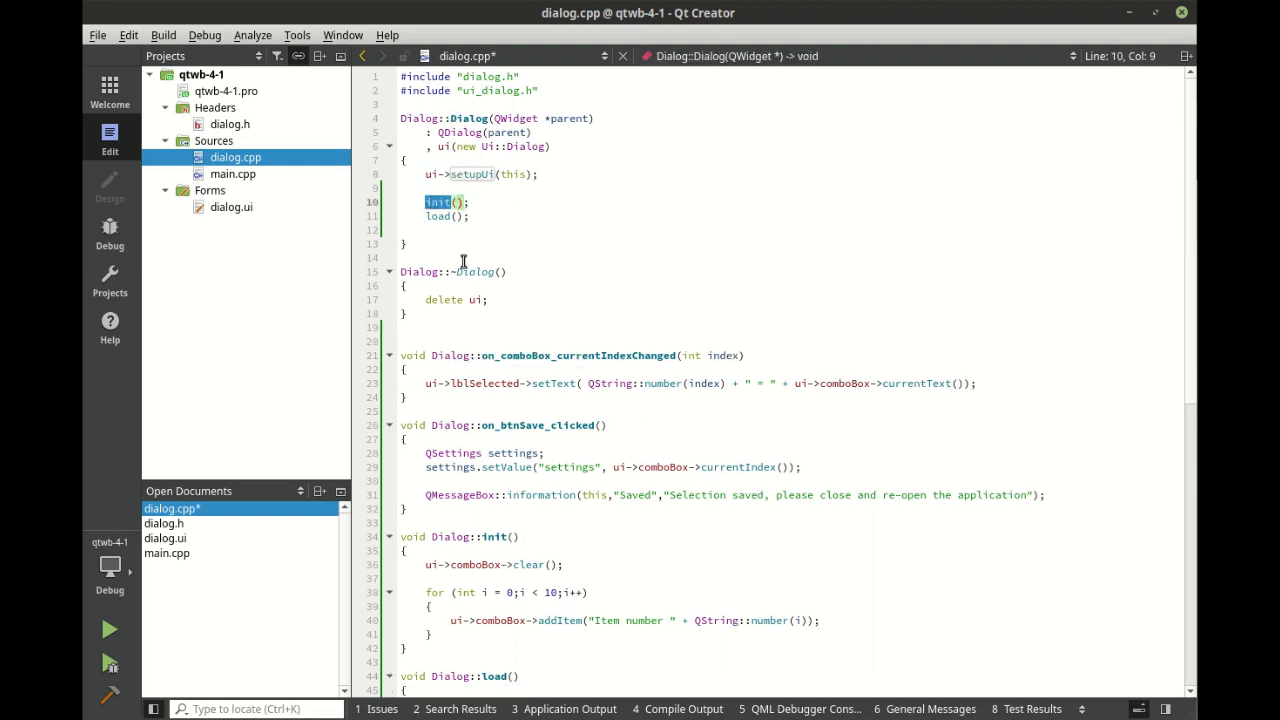
pyautogui.scroll(-3)
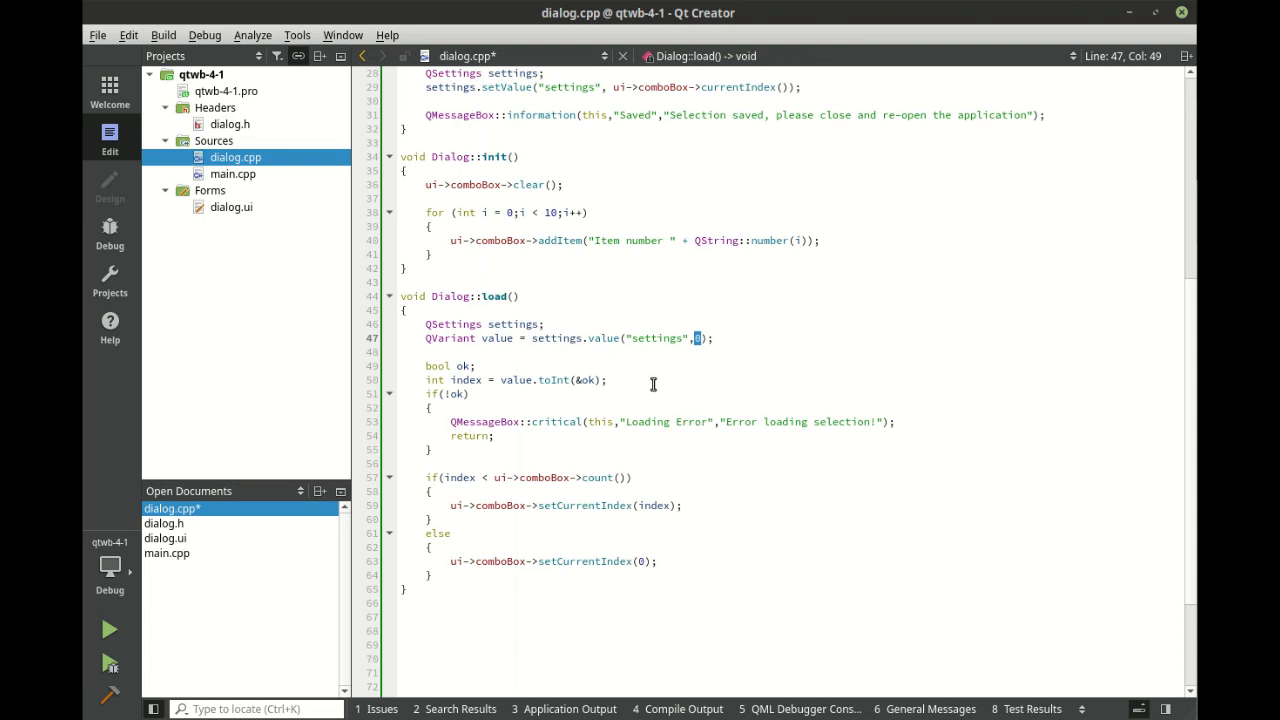
pyautogui.moveTo(658, 396)
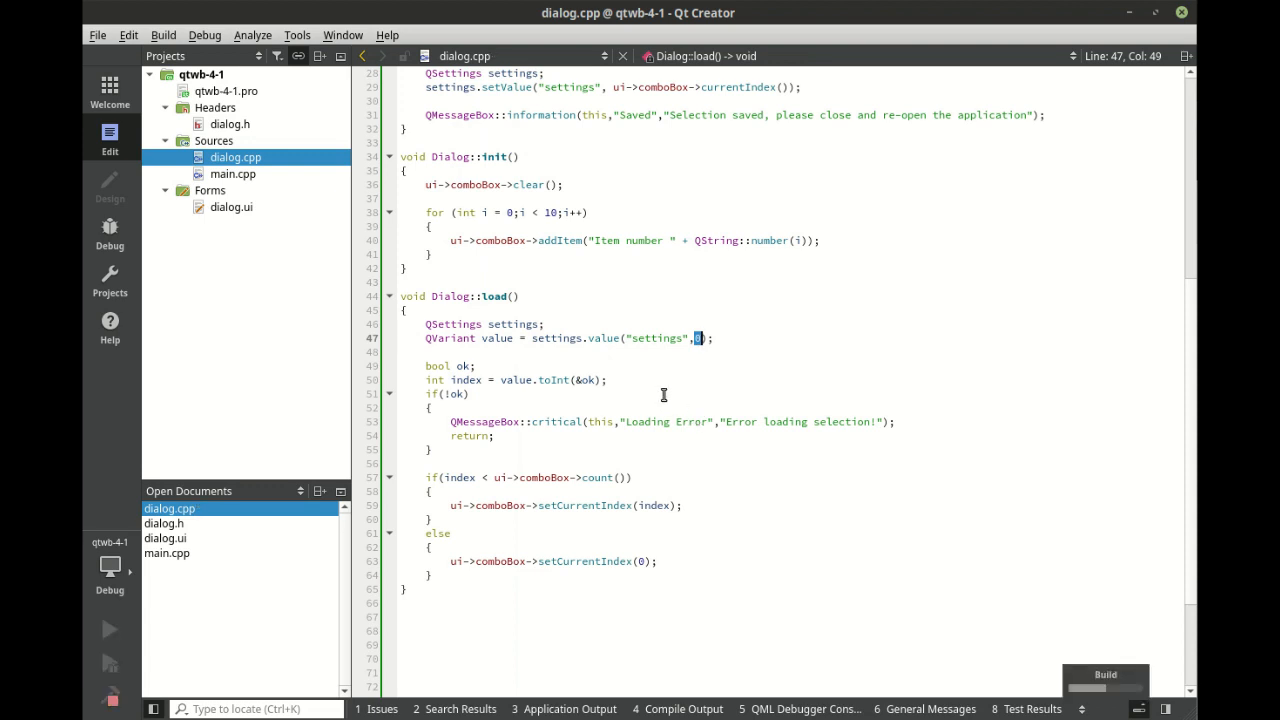
# Step: Choose Item number 4 in the combo box, save it, and acknowledge the Saved message
pyautogui.click(108, 628)
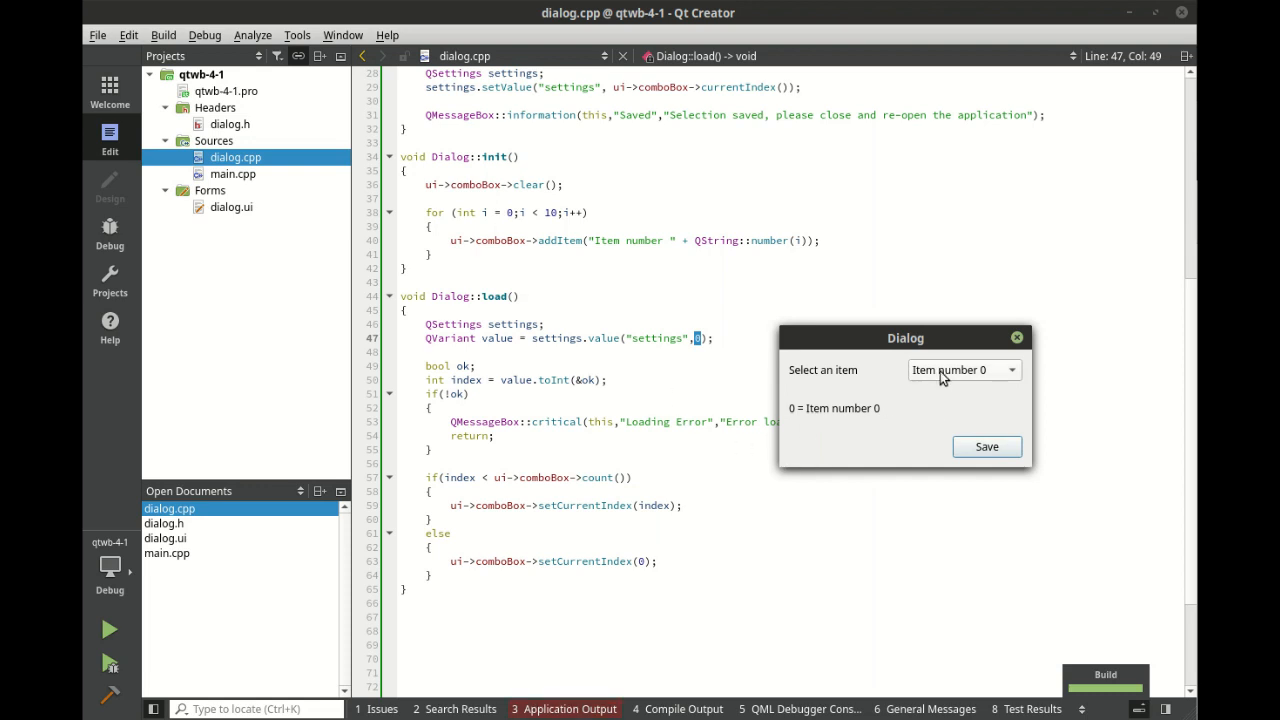
pyautogui.click(964, 368)
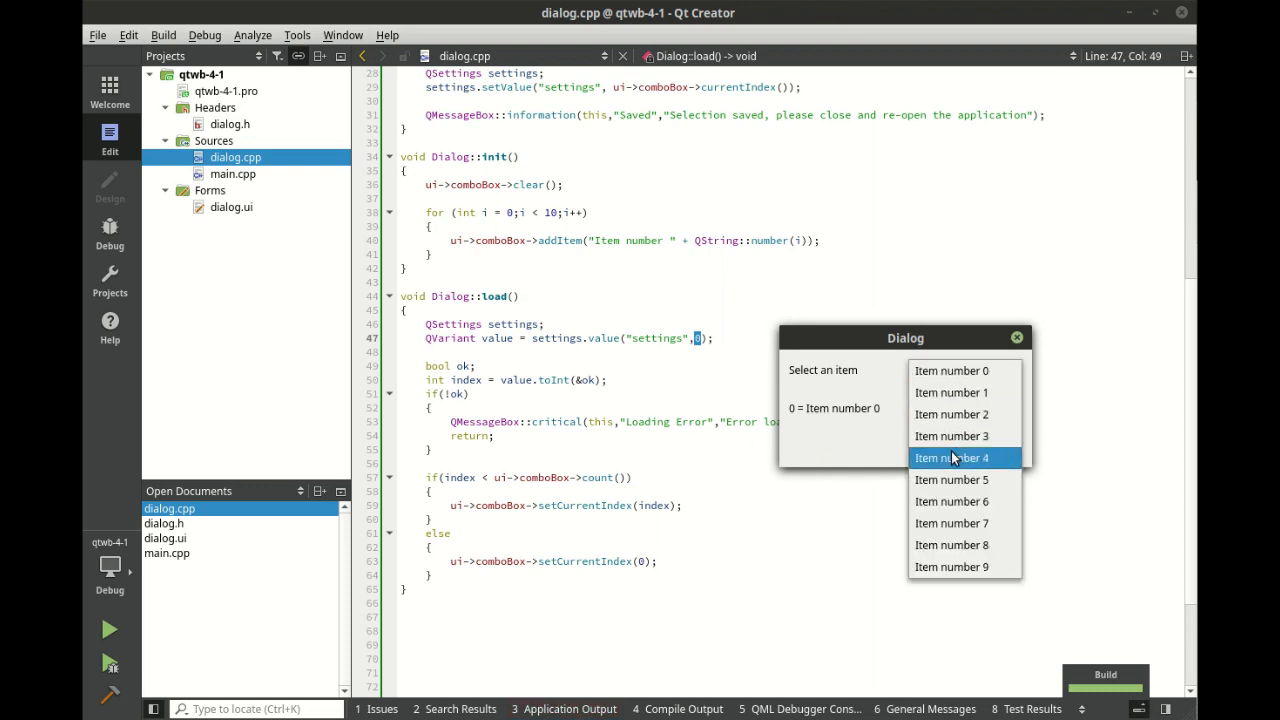
pyautogui.click(952, 456)
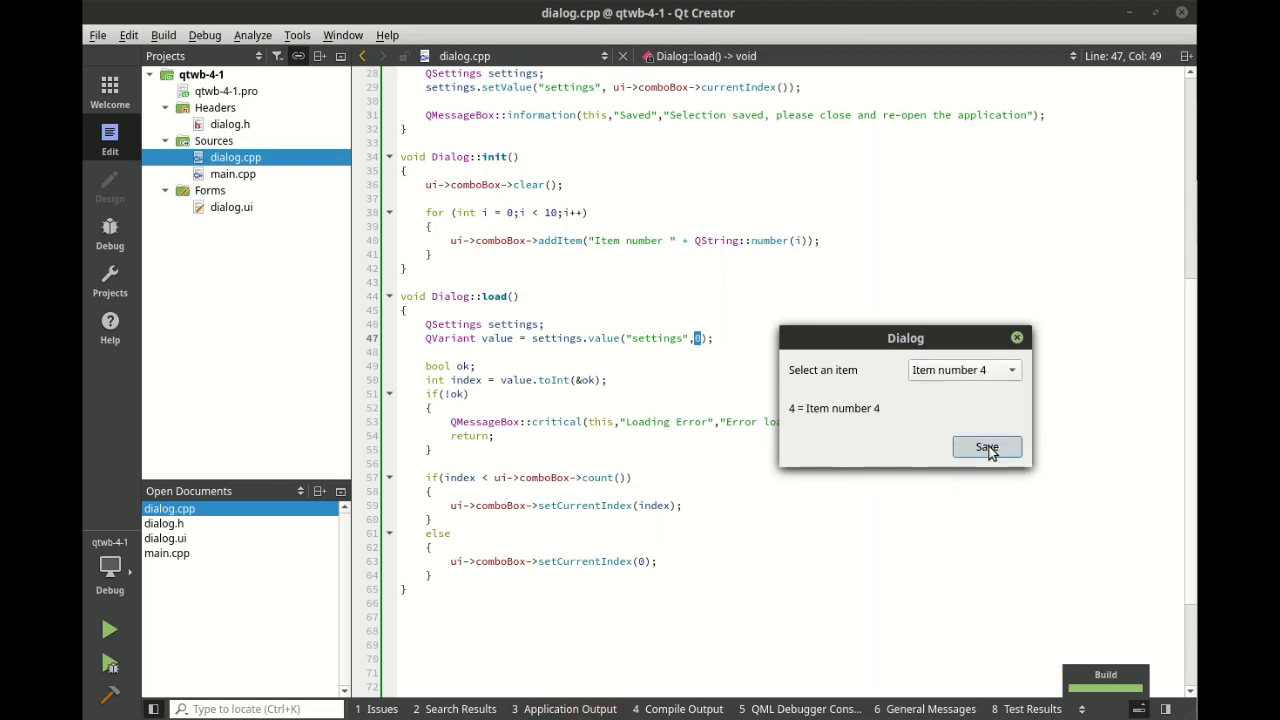
pyautogui.click(986, 448)
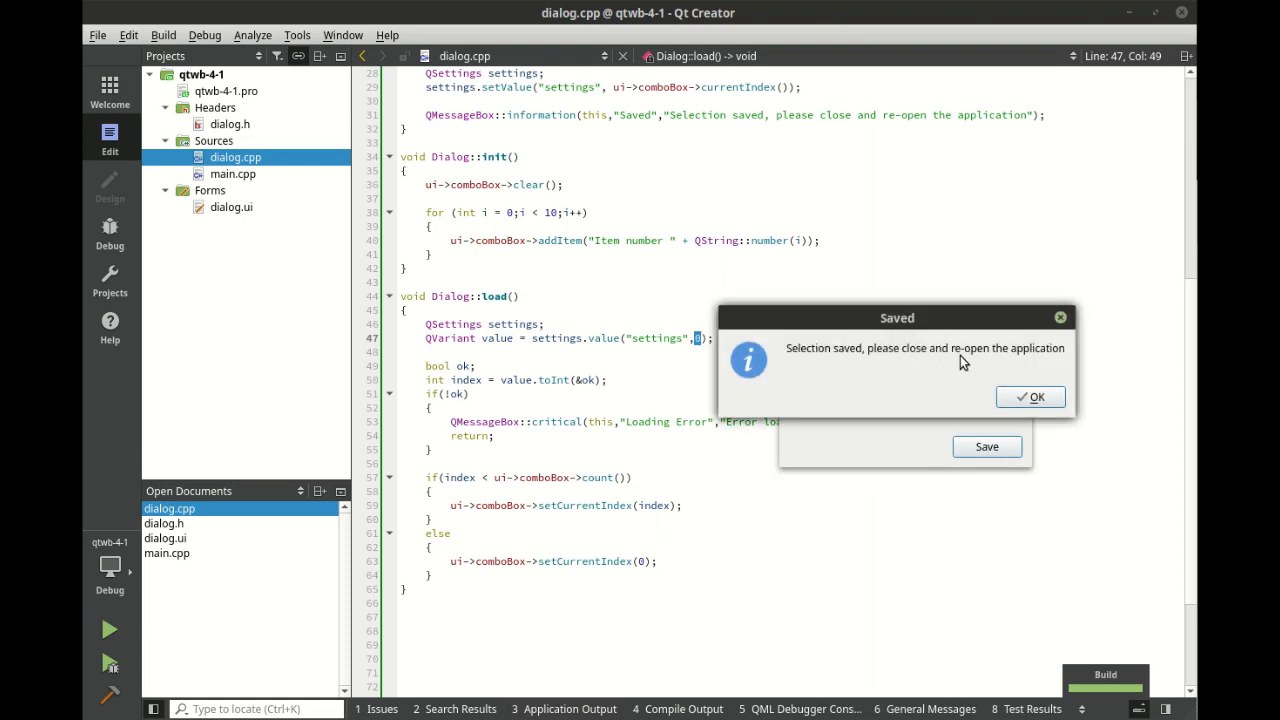
pyautogui.click(1030, 396)
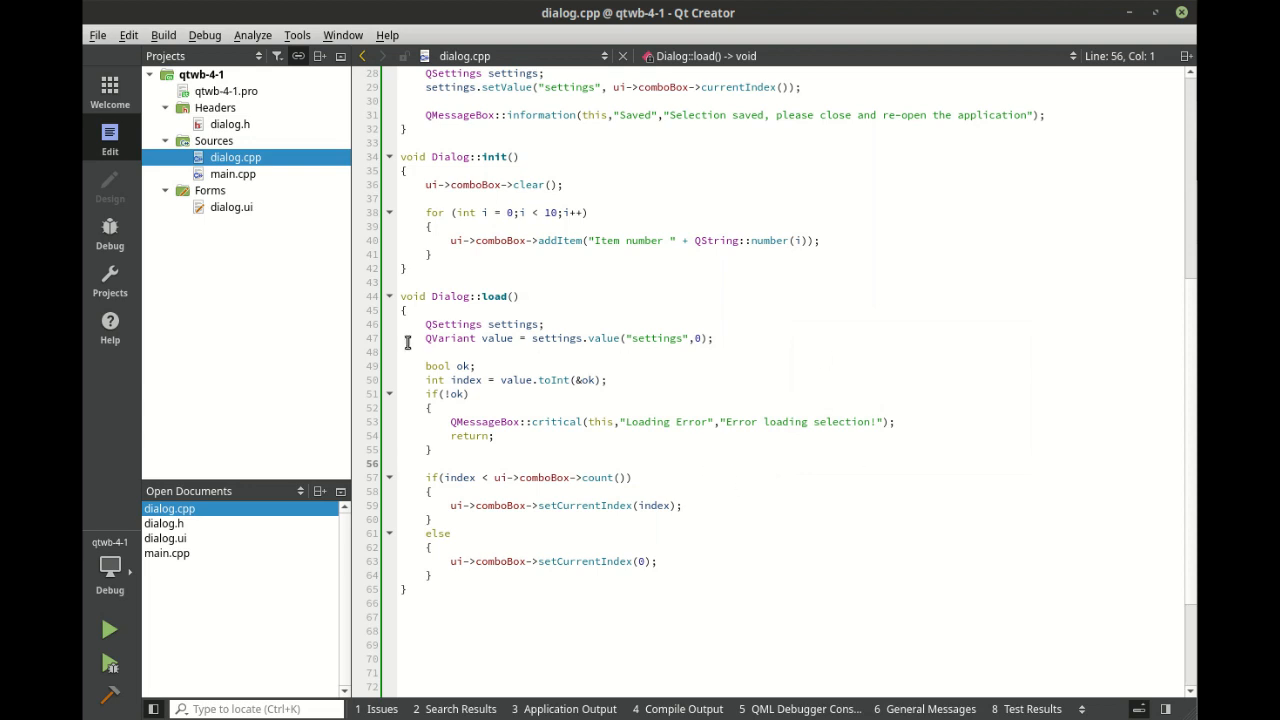
# Step: Relaunch the dialog with Item number 4 restored, save again, then pick a different item
pyautogui.click(692, 338)
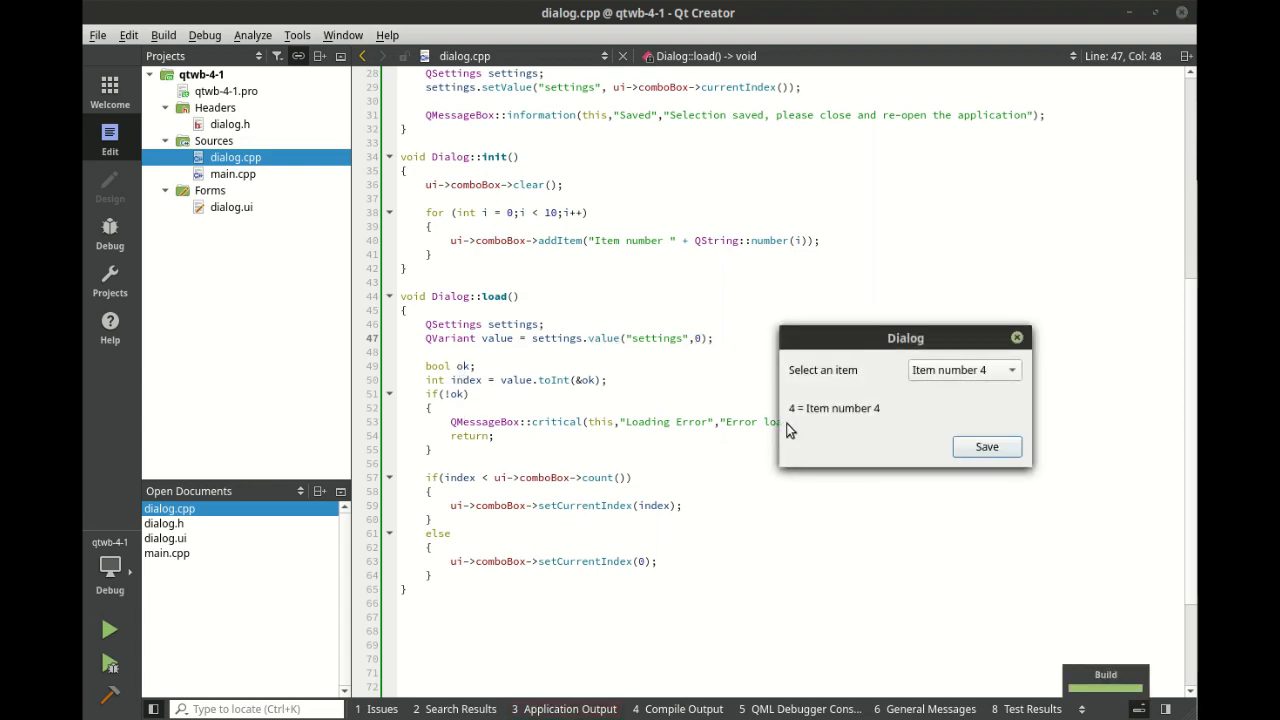
pyautogui.click(964, 370)
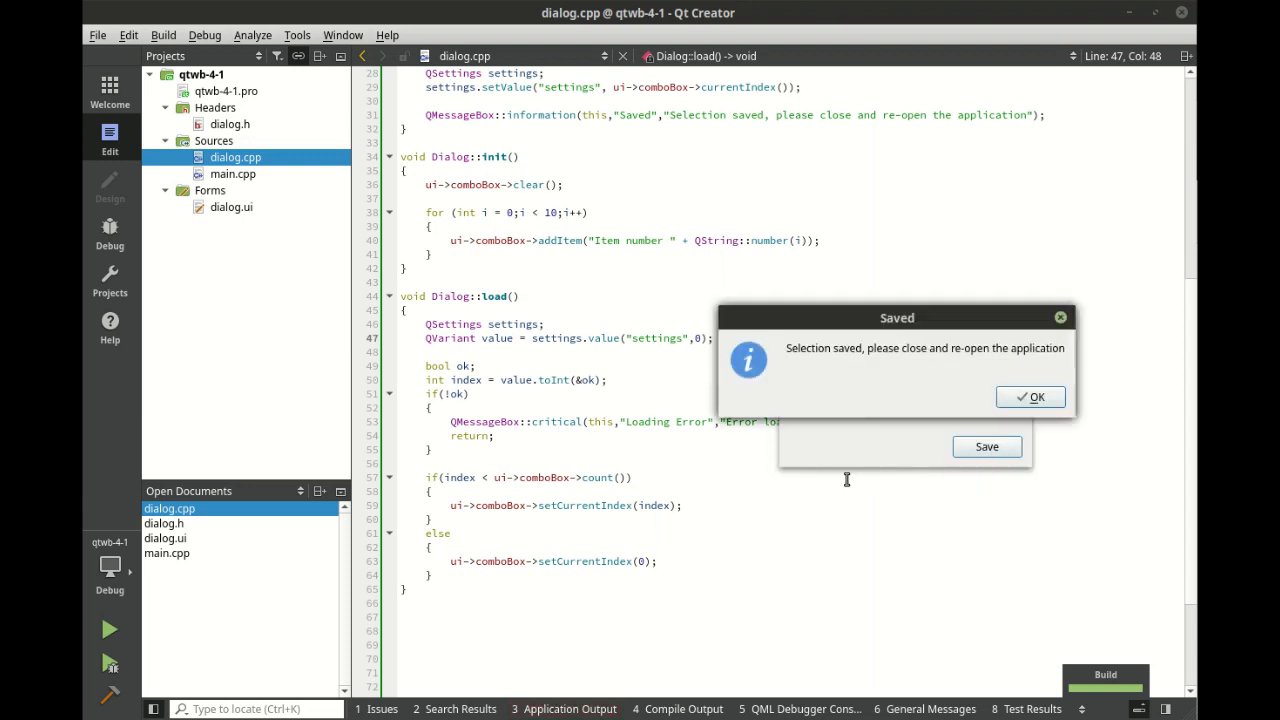
pyautogui.click(1032, 396)
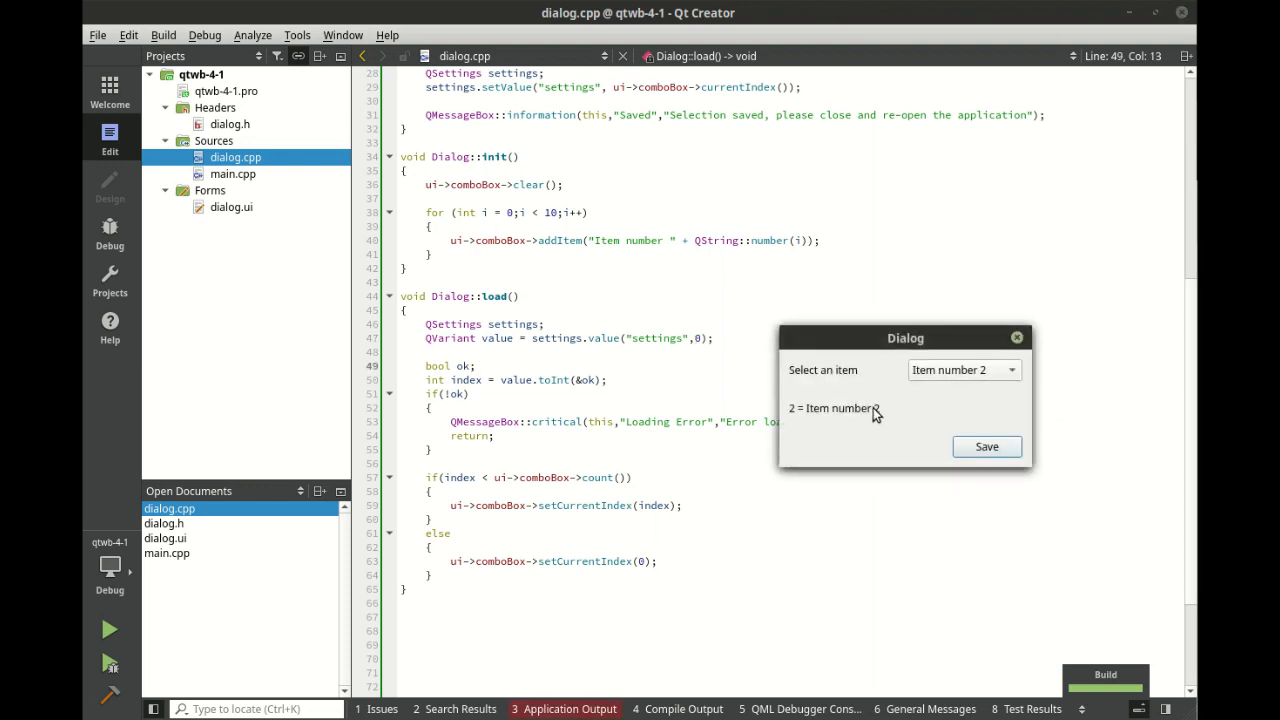
pyautogui.moveTo(842, 430)
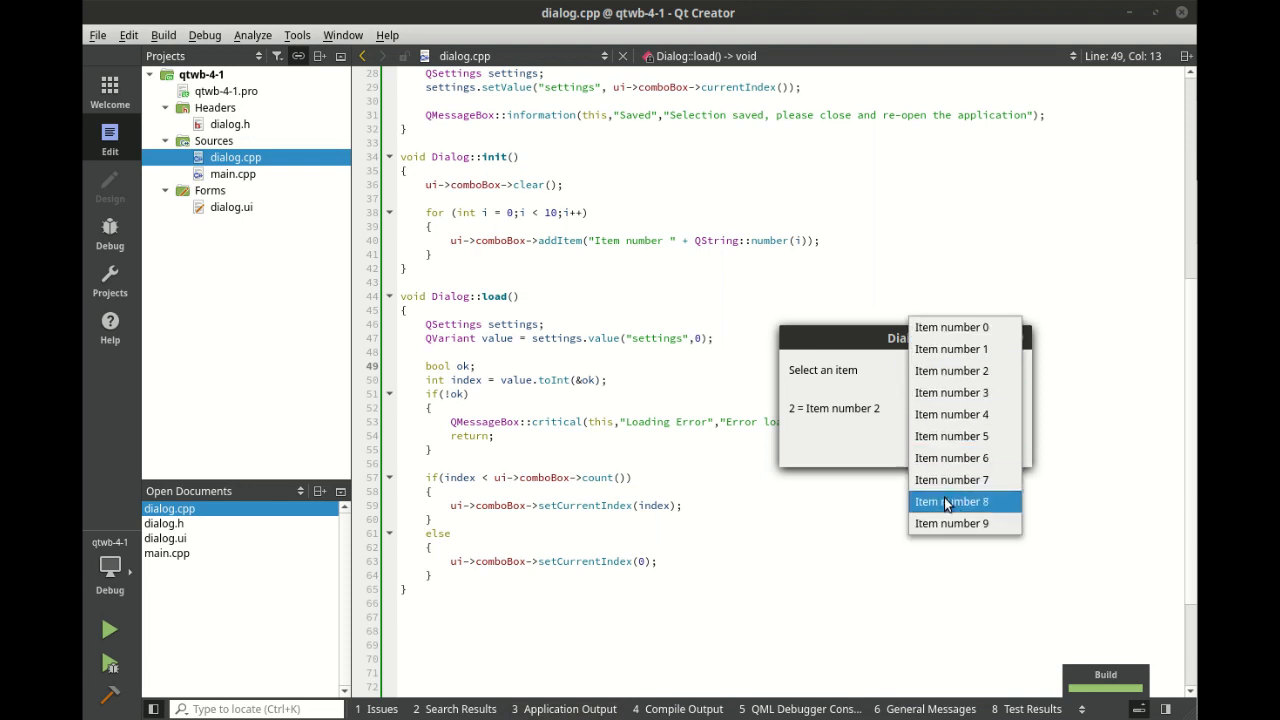
pyautogui.moveTo(950, 480)
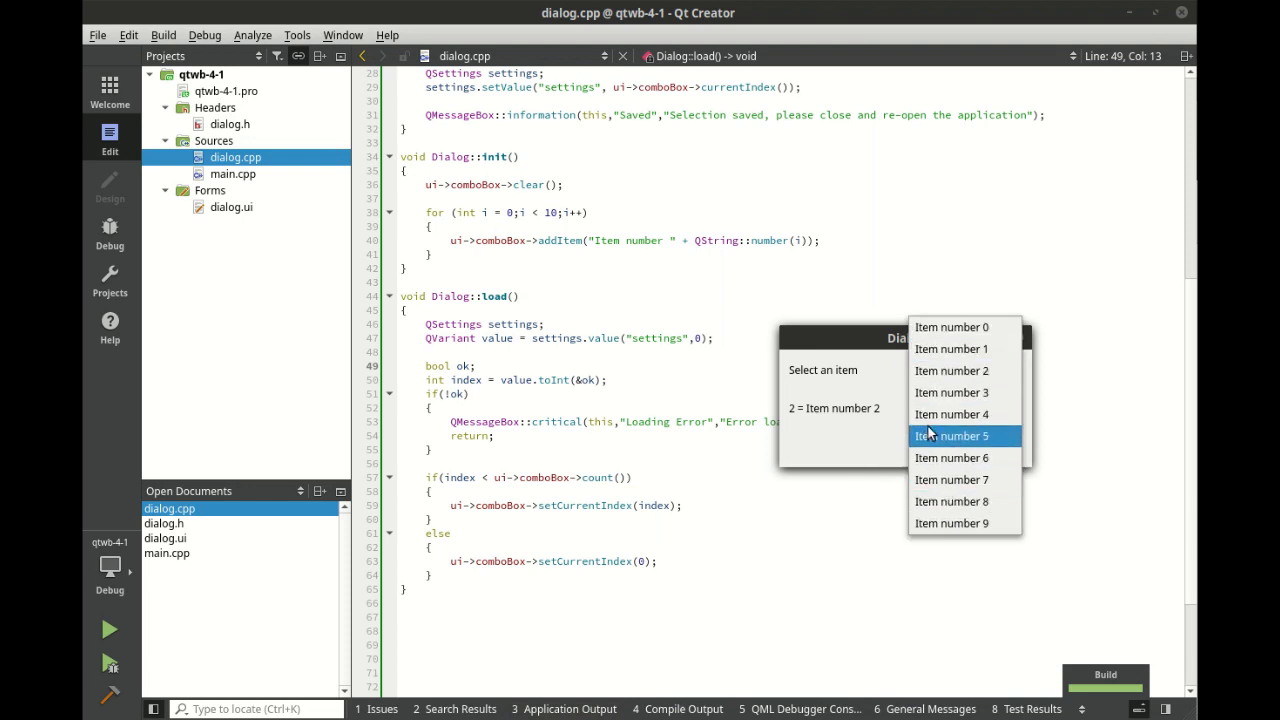
pyautogui.click(950, 436)
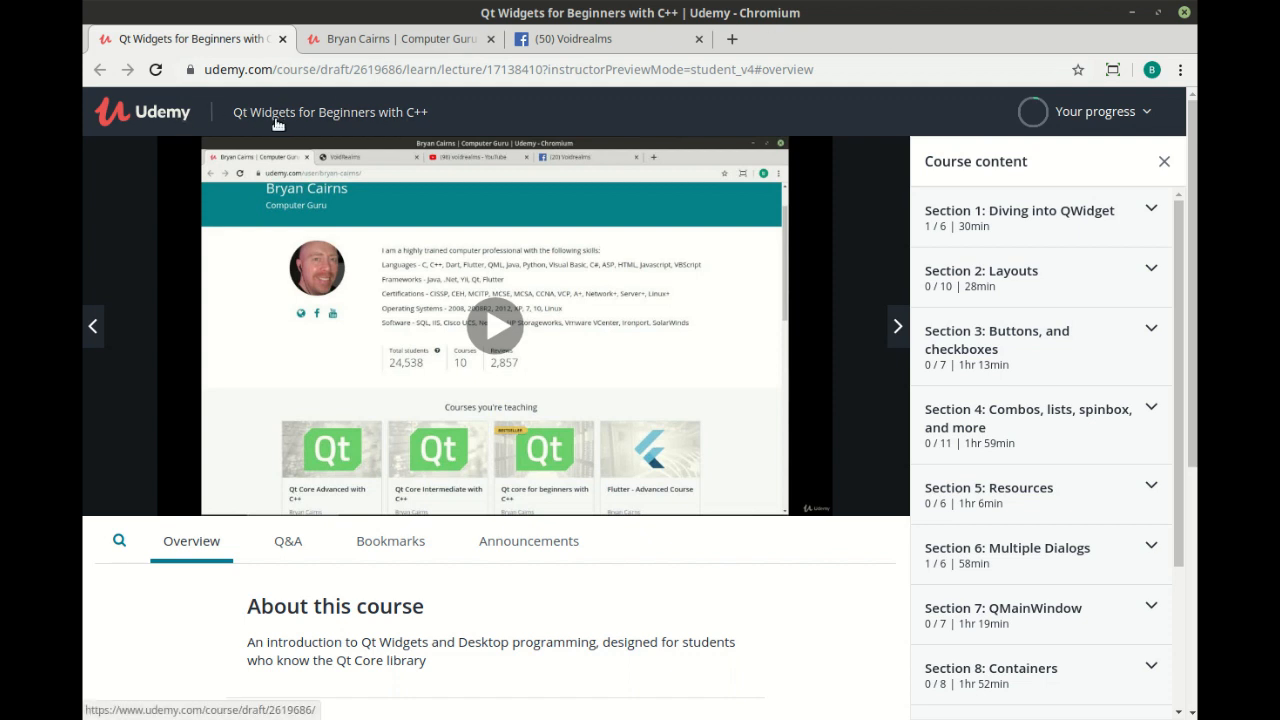
pyautogui.moveTo(432, 128)
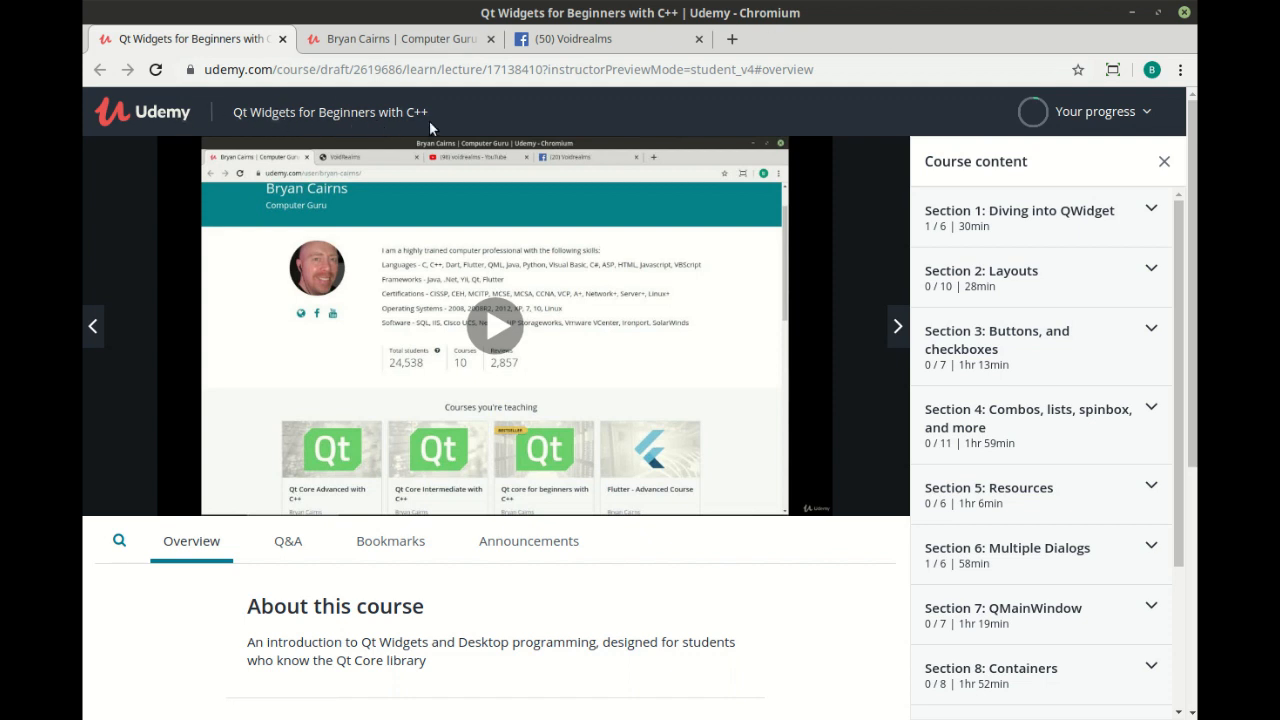
# Step: Scroll the Qt Widgets for Beginners course overview to its details and section list
pyautogui.scroll(-3)
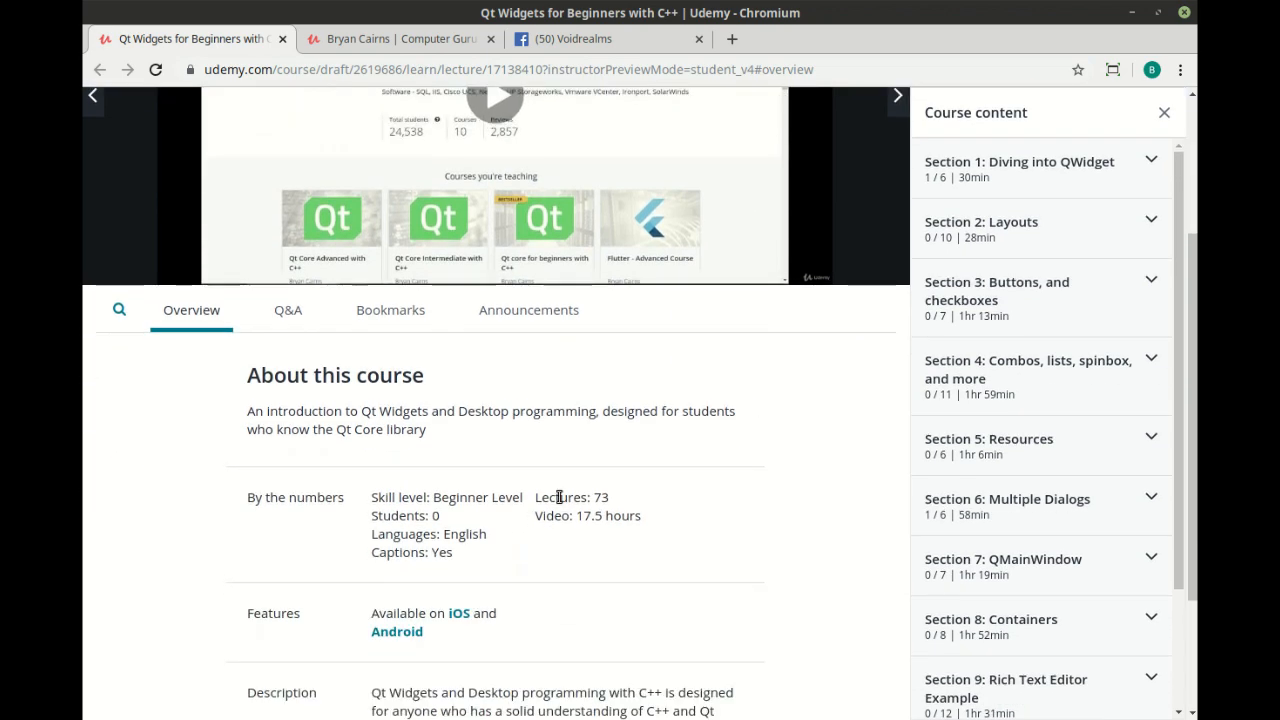
pyautogui.moveTo(584, 518)
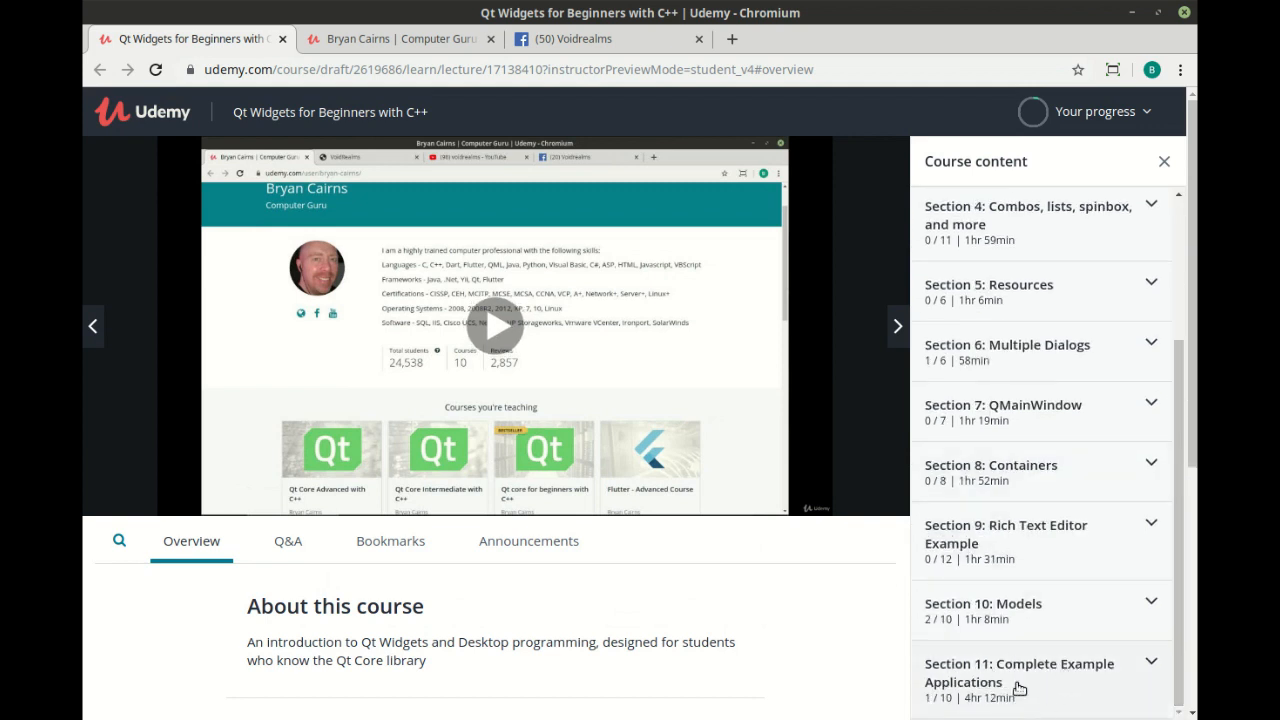
pyautogui.moveTo(1052, 310)
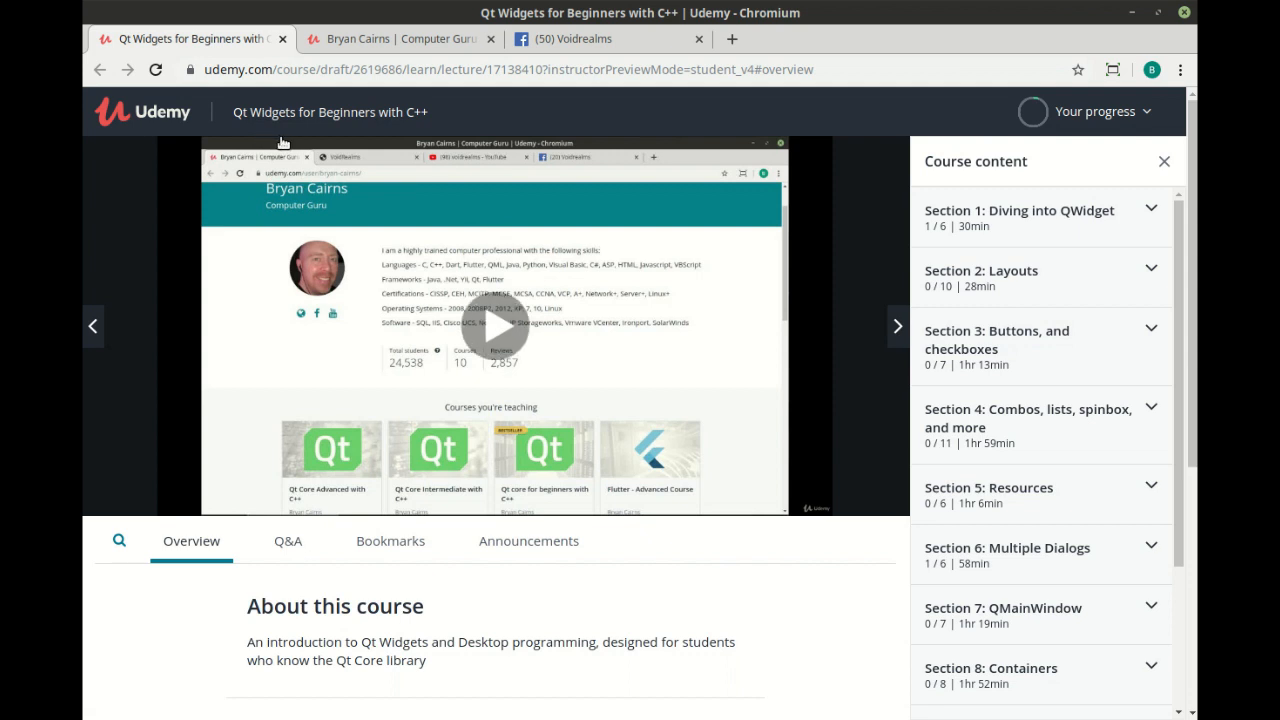
pyautogui.moveTo(404, 38)
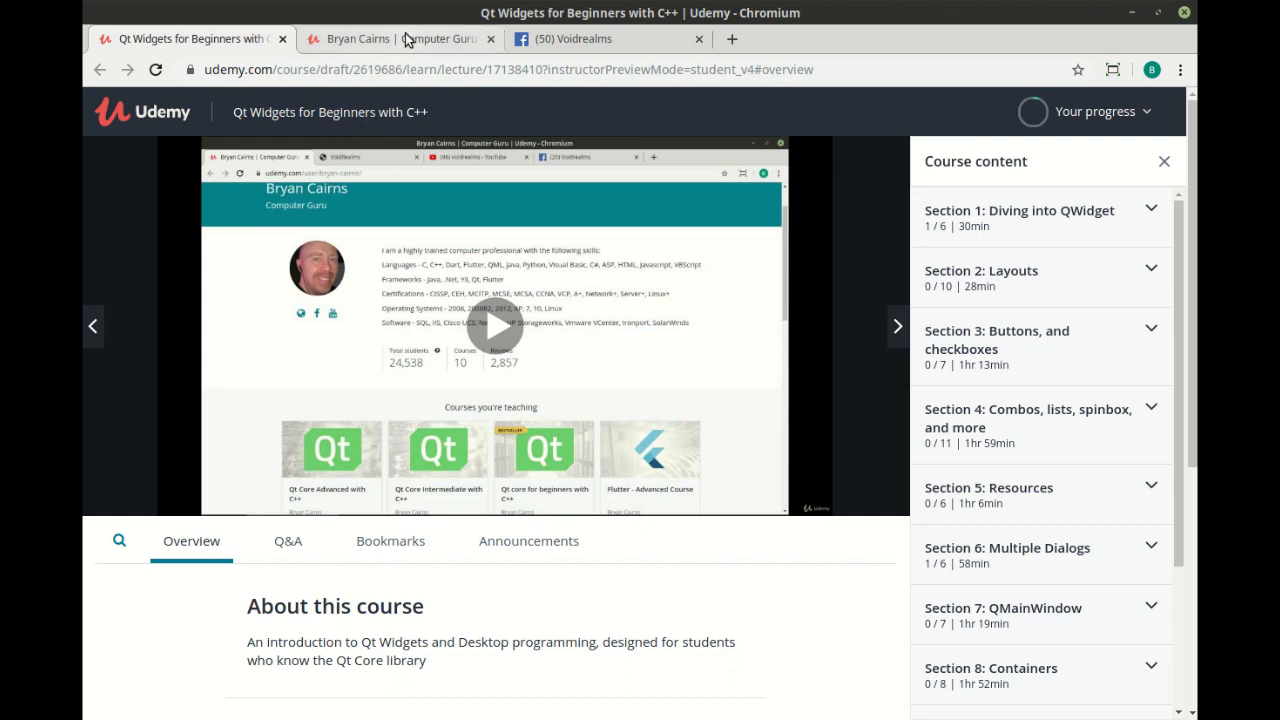
# Step: View the instructor's Udemy profile, then switch to the Voidrealms Facebook group page
pyautogui.click(396, 38)
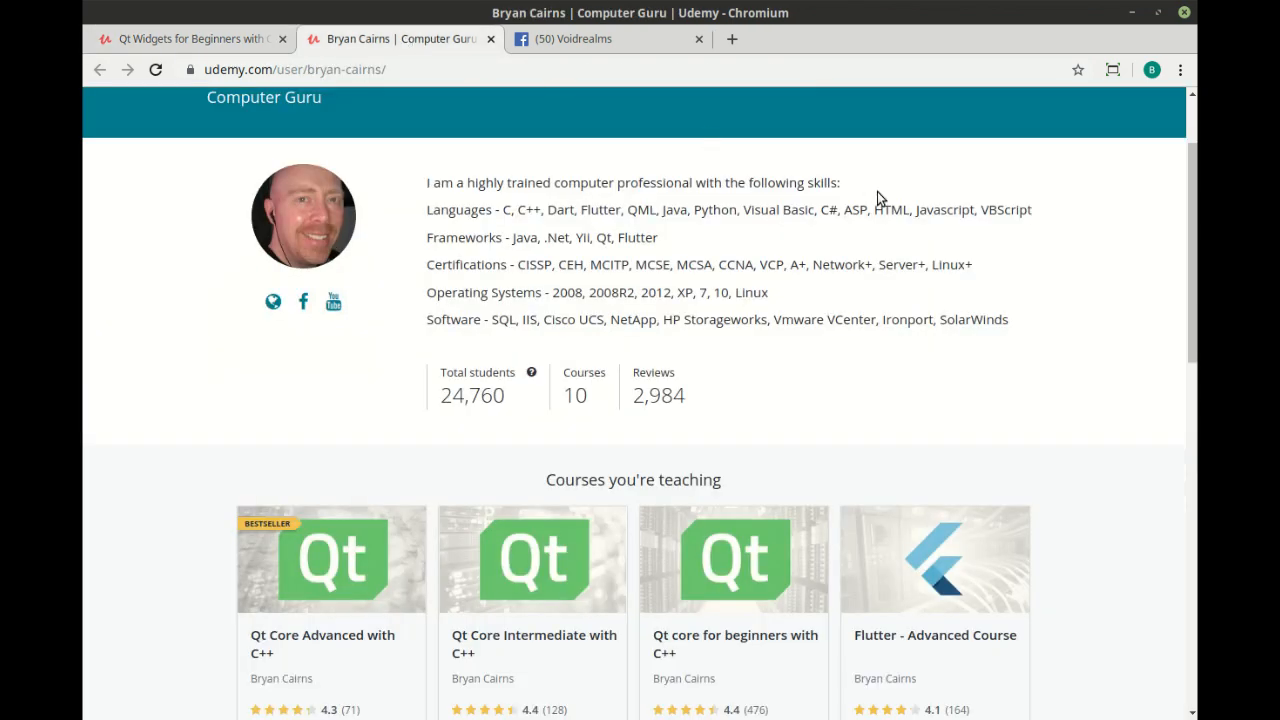
pyautogui.moveTo(872, 216)
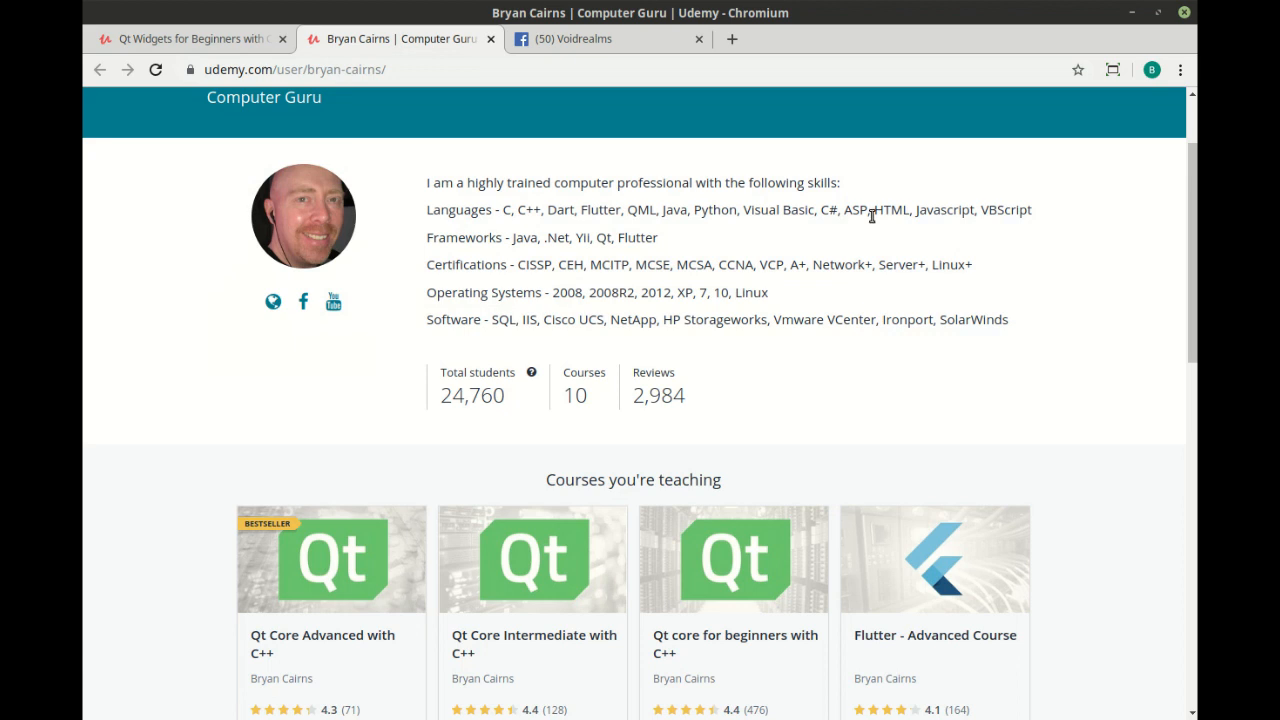
pyautogui.moveTo(756, 448)
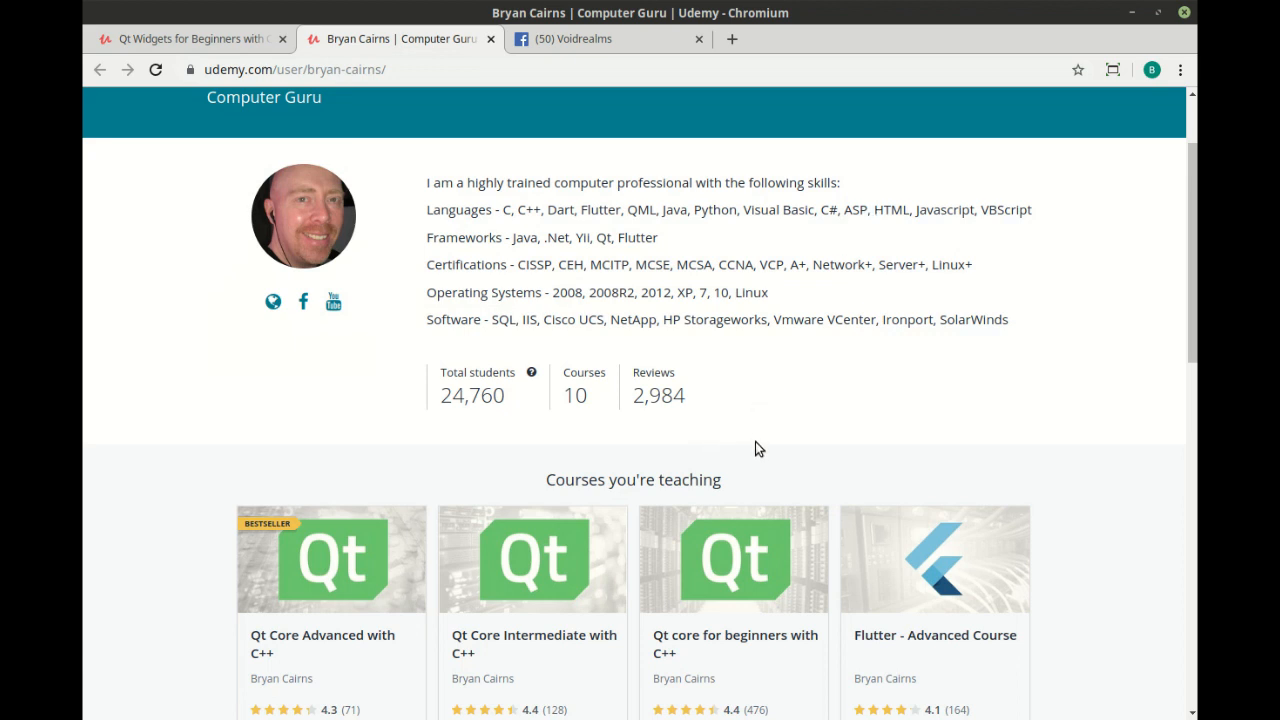
pyautogui.moveTo(312, 428)
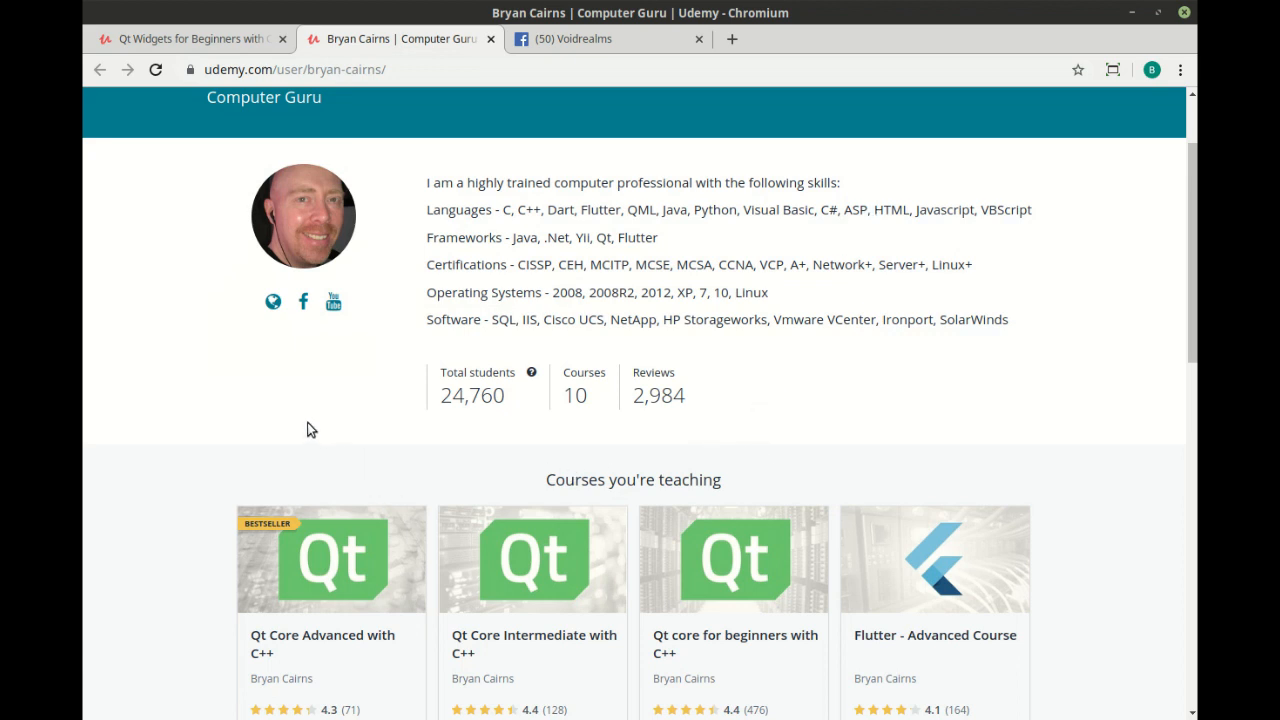
pyautogui.moveTo(424, 432)
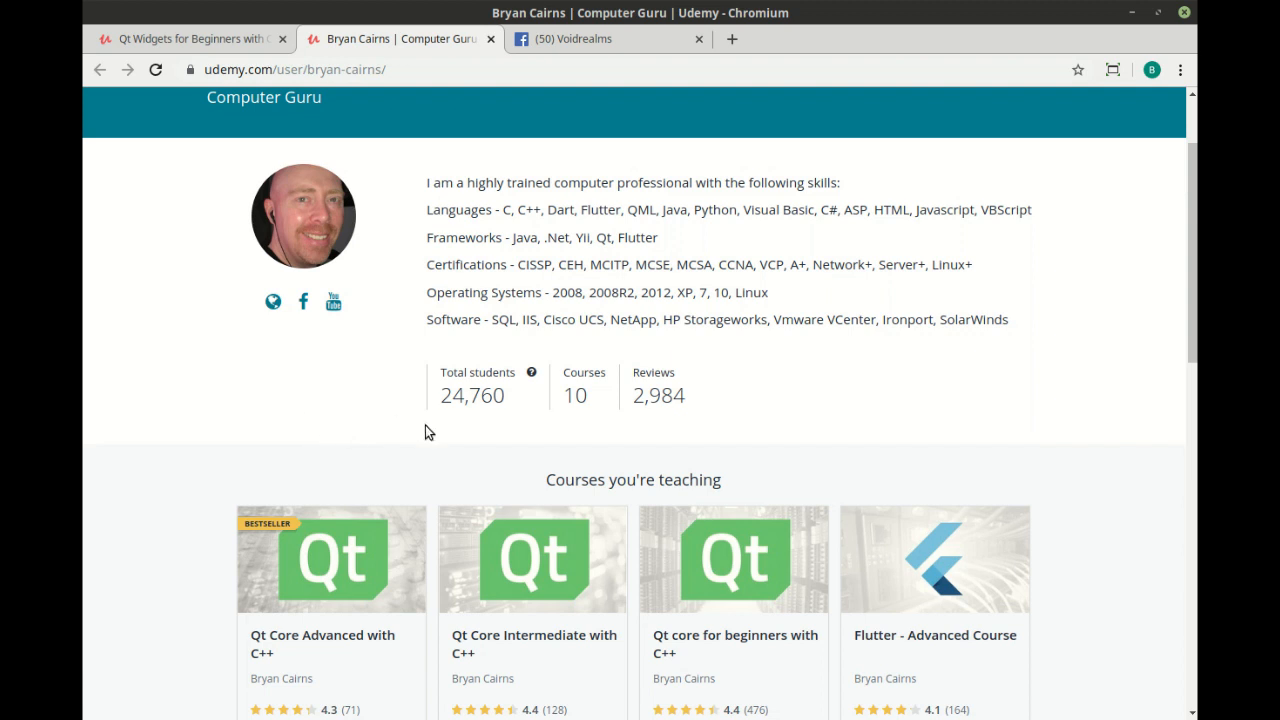
pyautogui.click(608, 38)
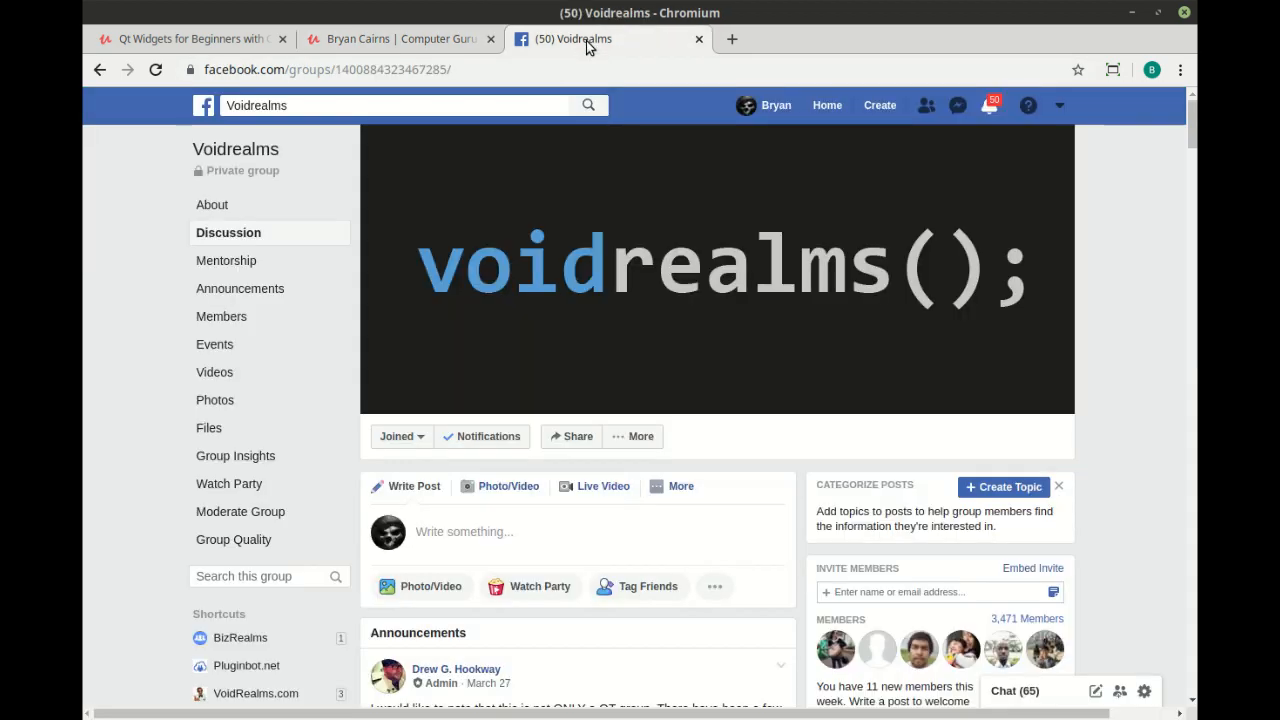